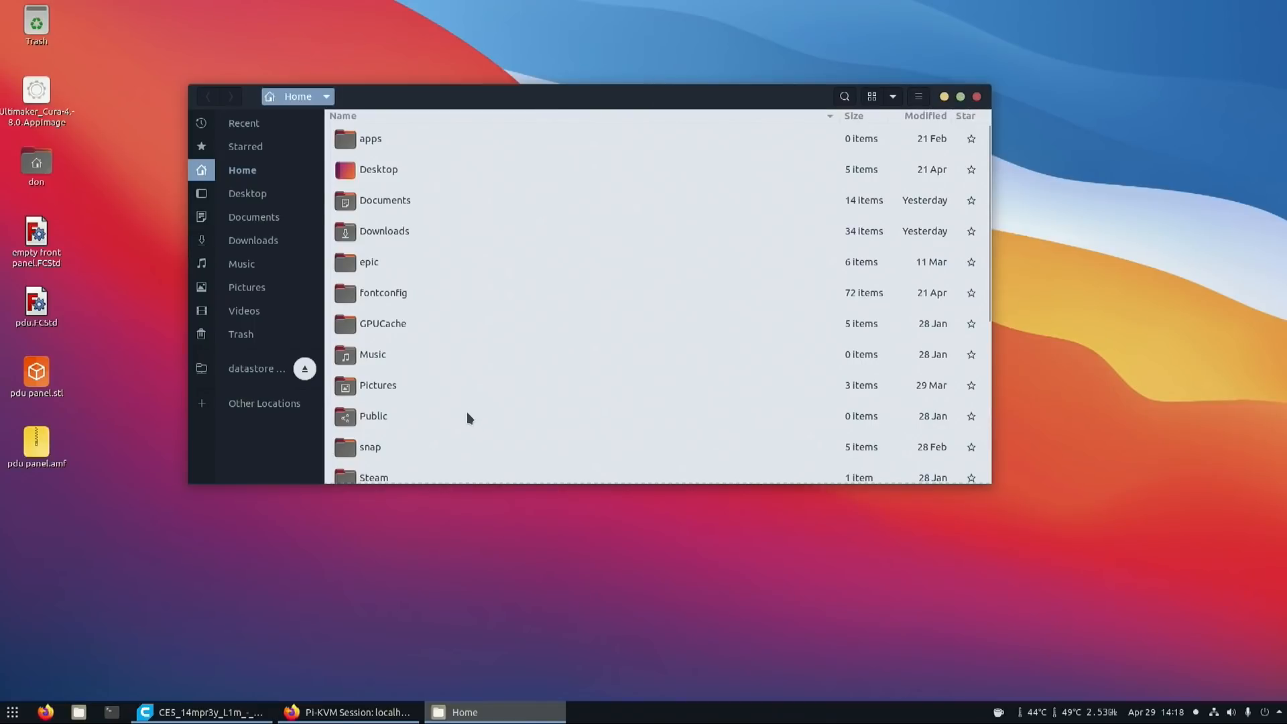
Refresh the package lists with sudo apt update in a new terminal
{"action": "left_click", "coordinate": [871, 96]}
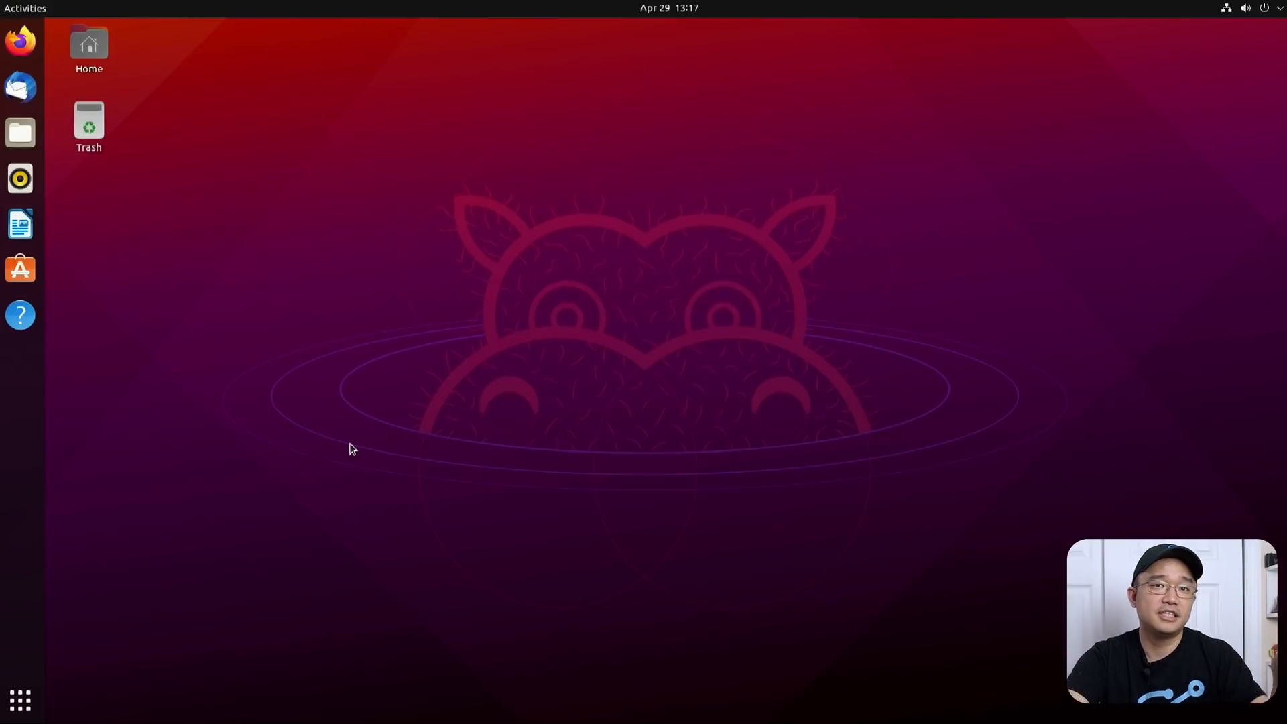
{"action": "mouse_move", "coordinate": [147, 305]}
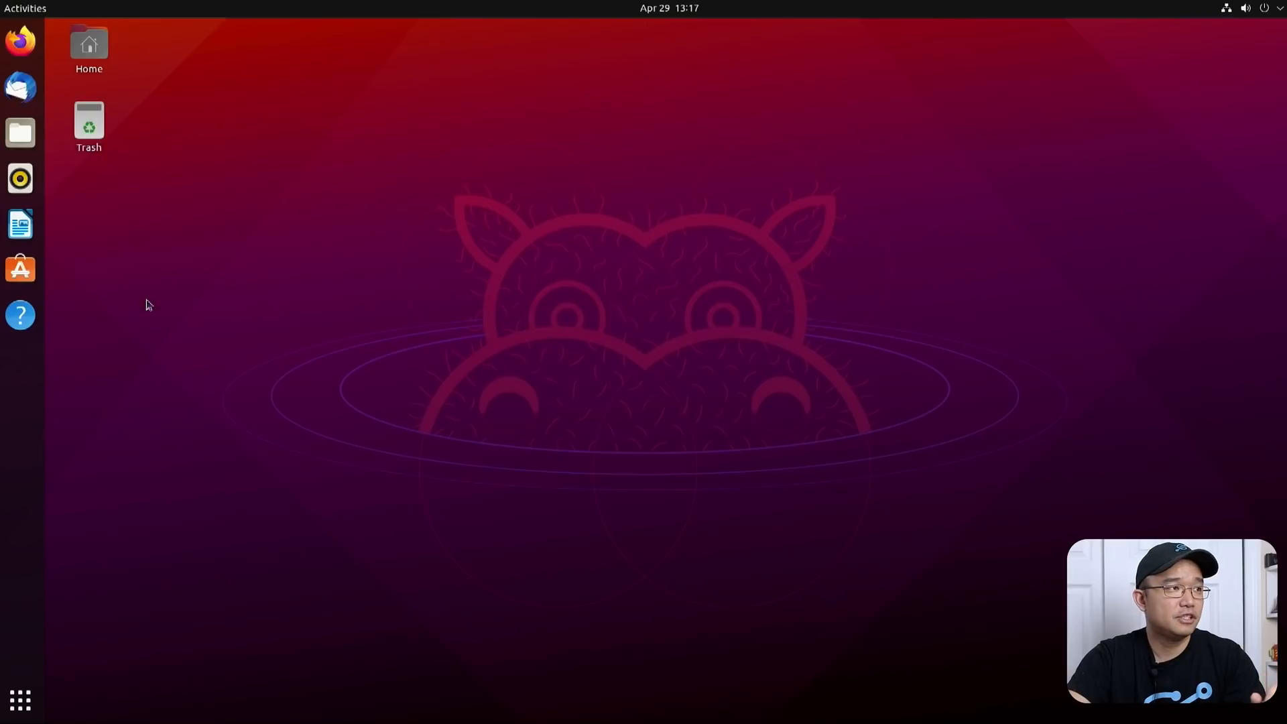
{"action": "left_click", "coordinate": [20, 700]}
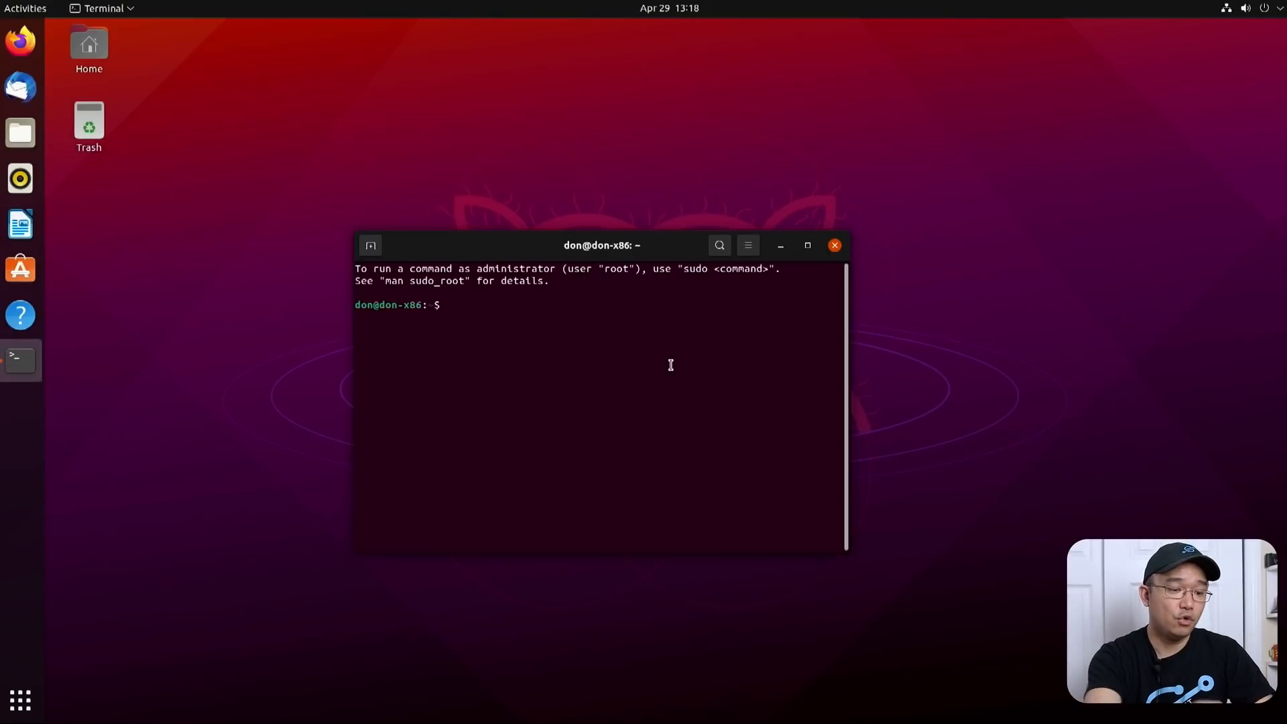
{"action": "type", "text": "sudo"}
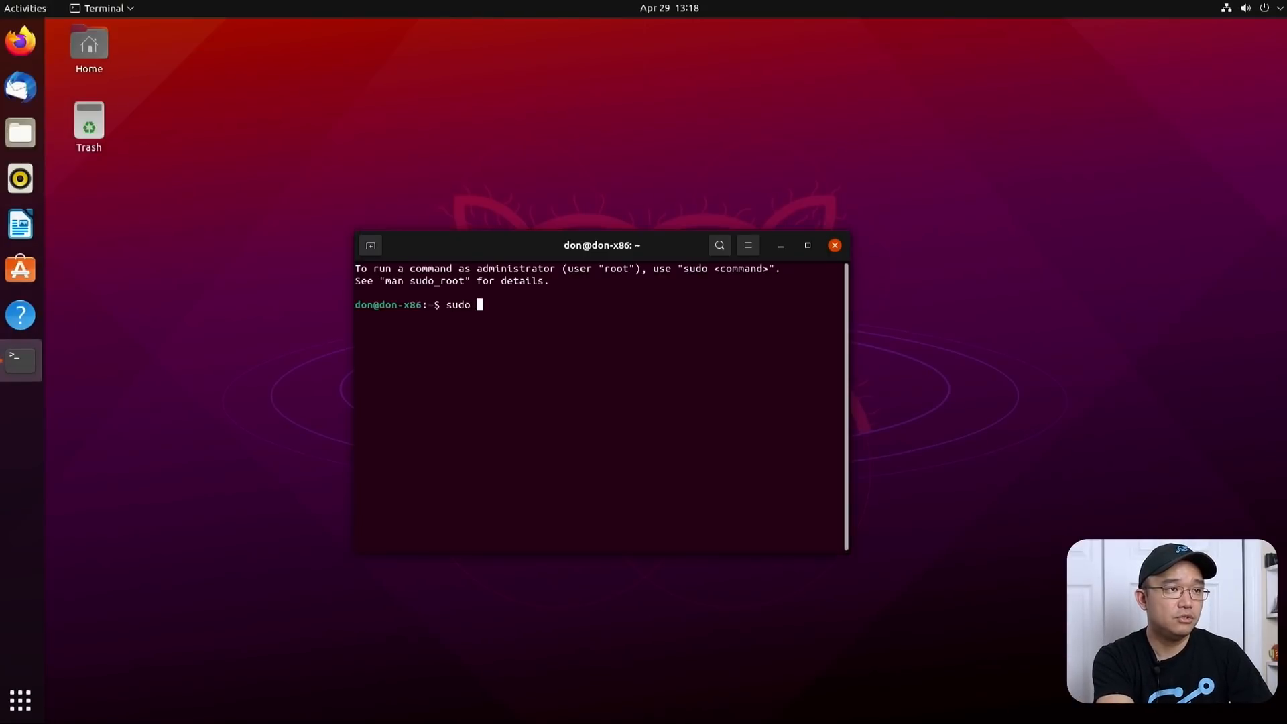
{"action": "type", "text": "apt update"}
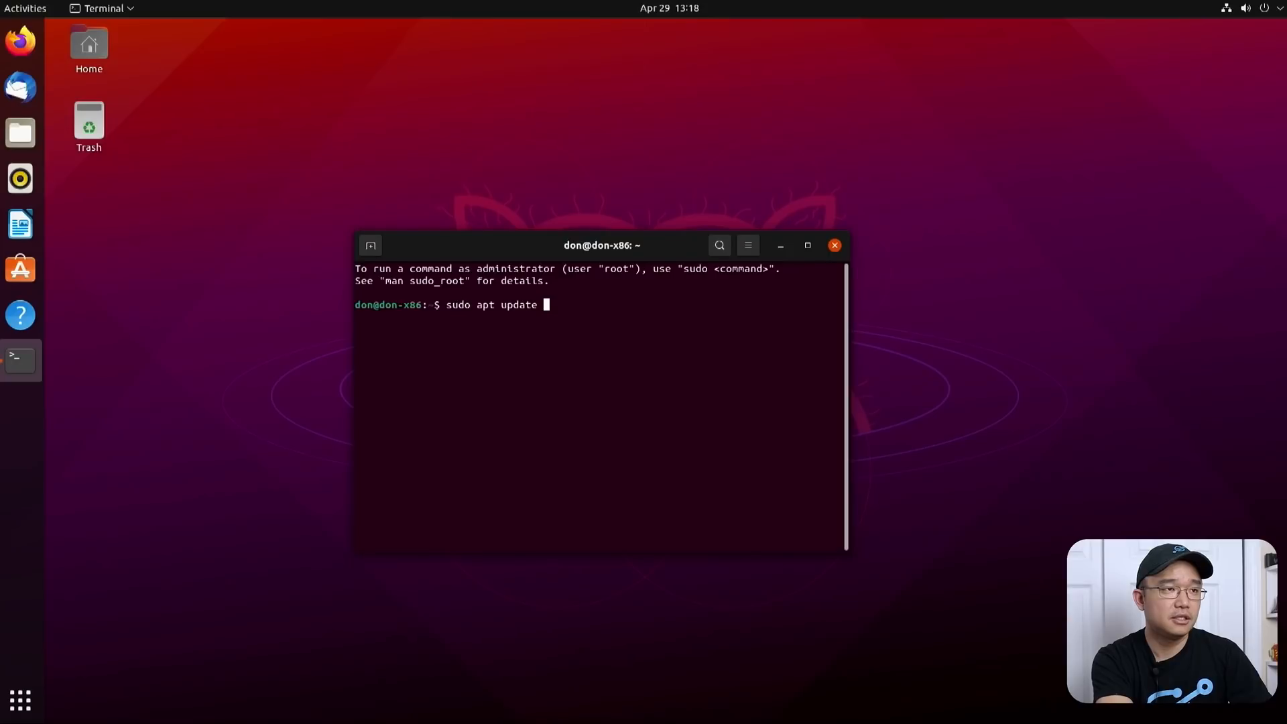
{"action": "key", "text": "Return"}
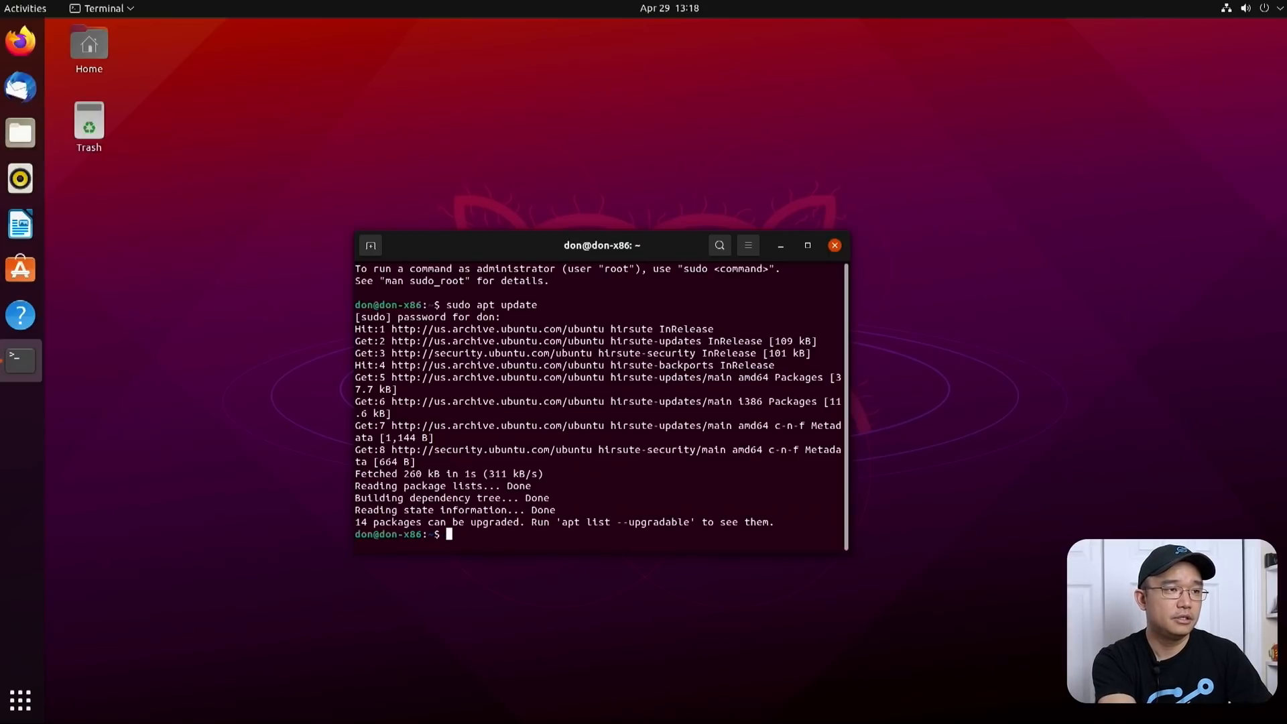
Install the 14 available upgrades with sudo apt upgrade, answering y
{"action": "type", "text": "sudo apt upgrade"}
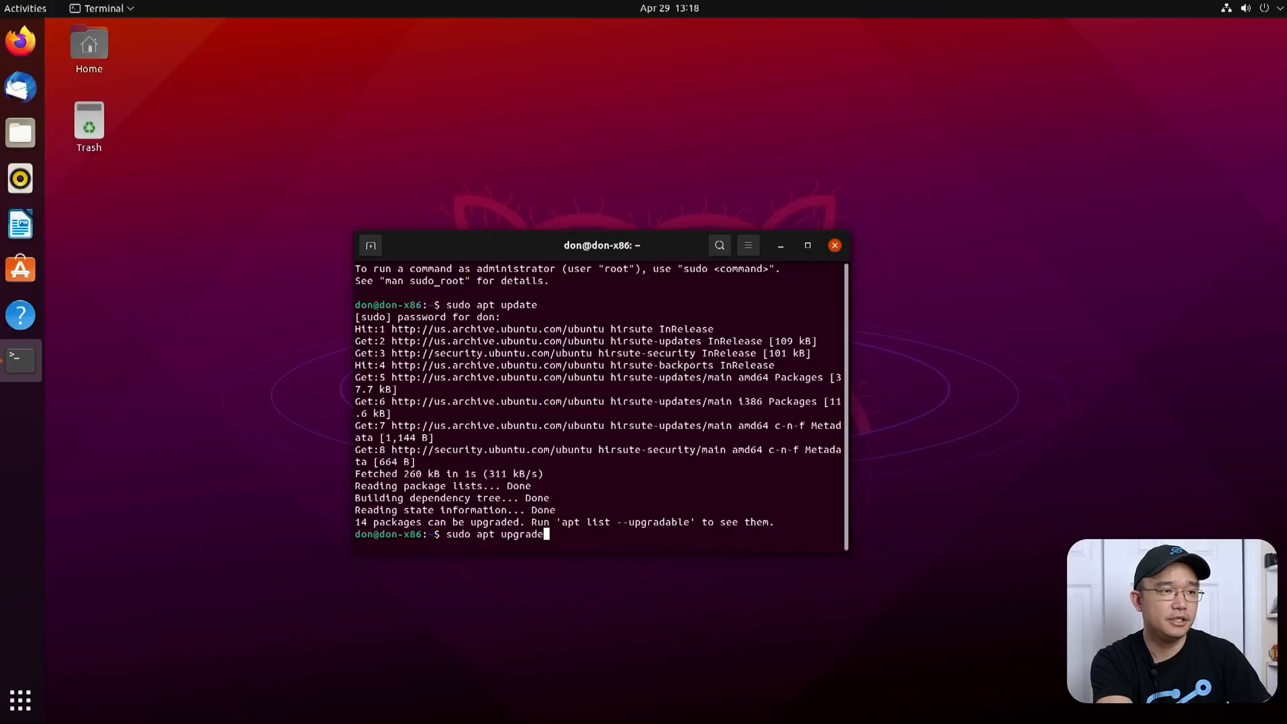
{"action": "key", "text": "Return"}
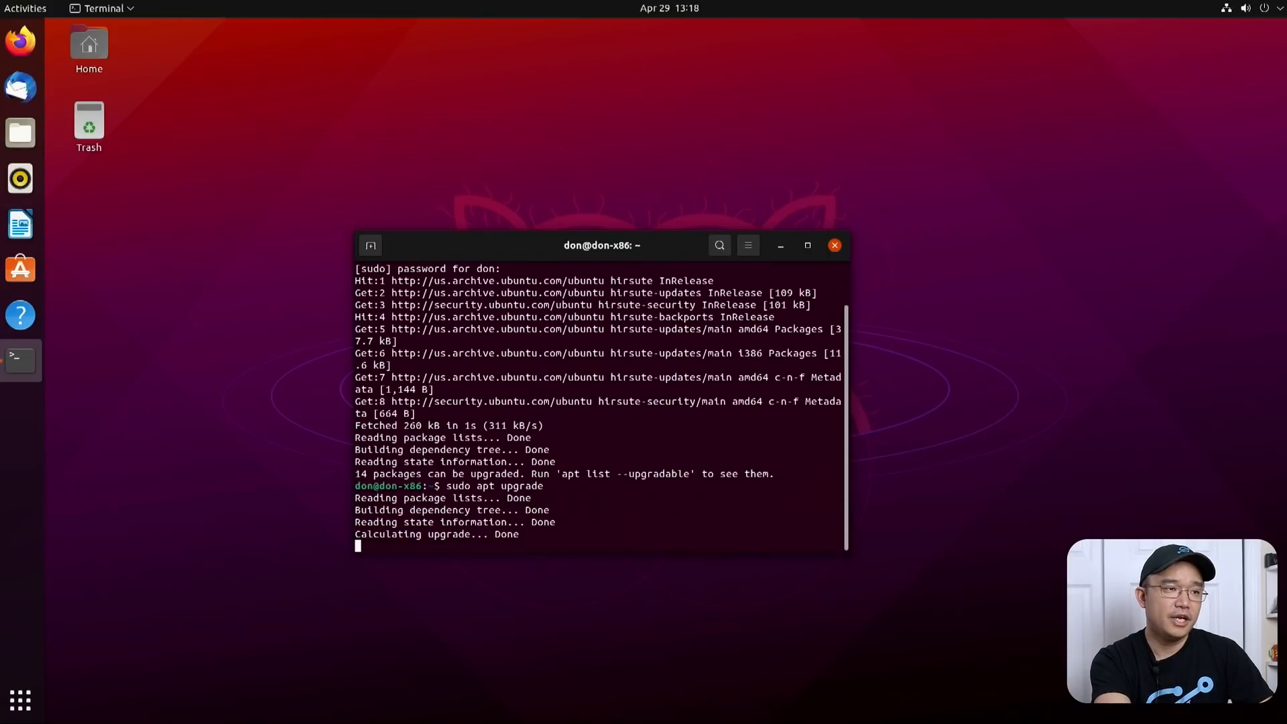
{"action": "type", "text": "you want to continue? [Y/n] y"}
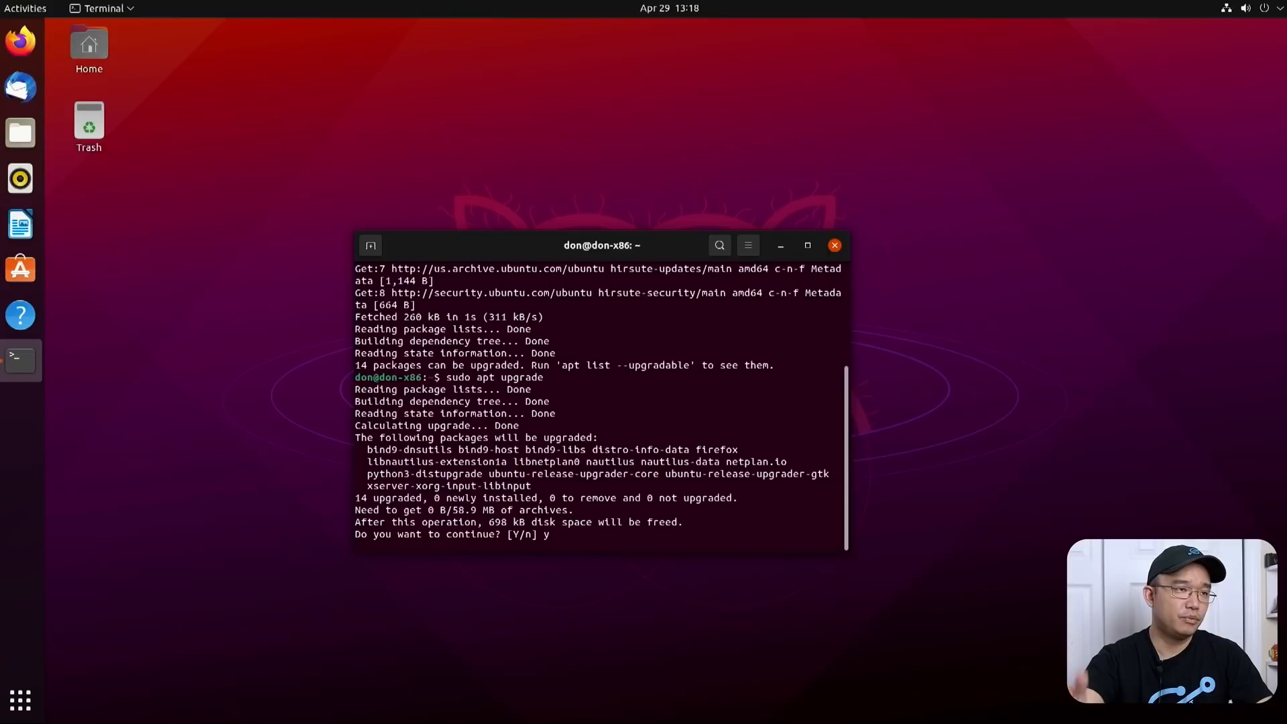
{"action": "key", "text": "Return"}
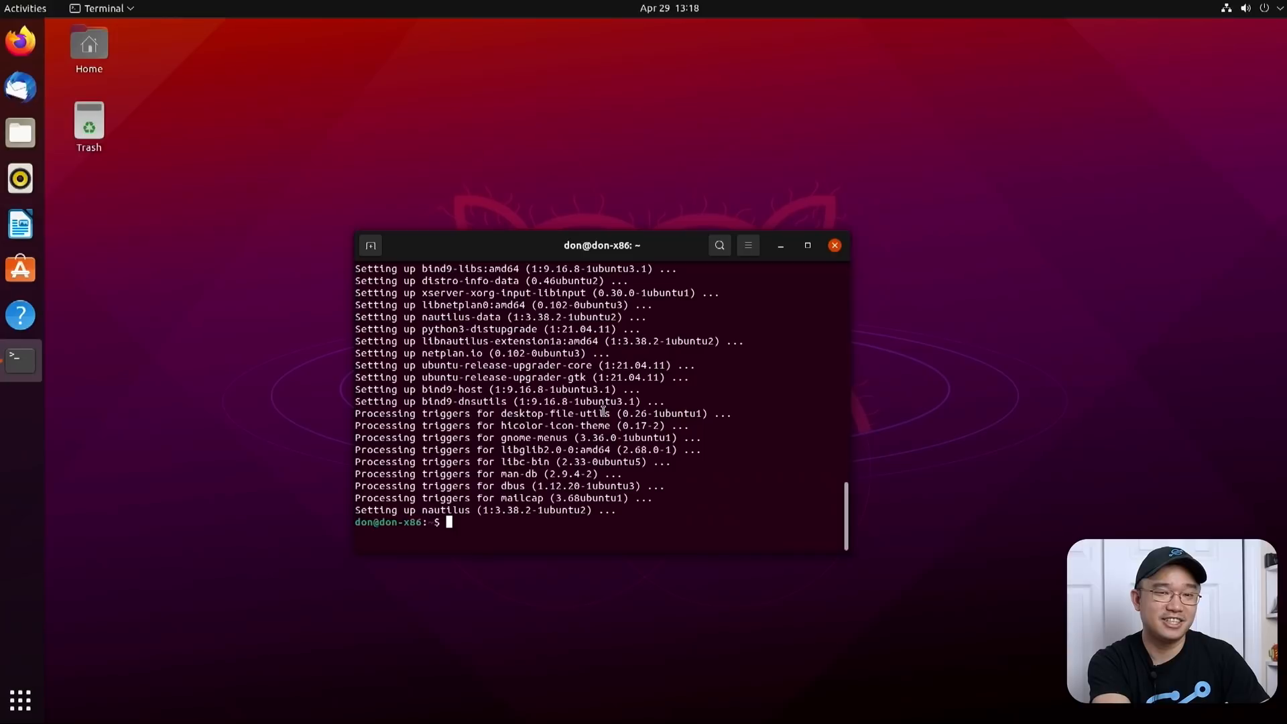
Install gnome-tweaks, gnome-shell-extension-prefs and chrome-gnome-shell via apt, confirming chrome-gnome-shell is current
{"action": "type", "text": "sudo"}
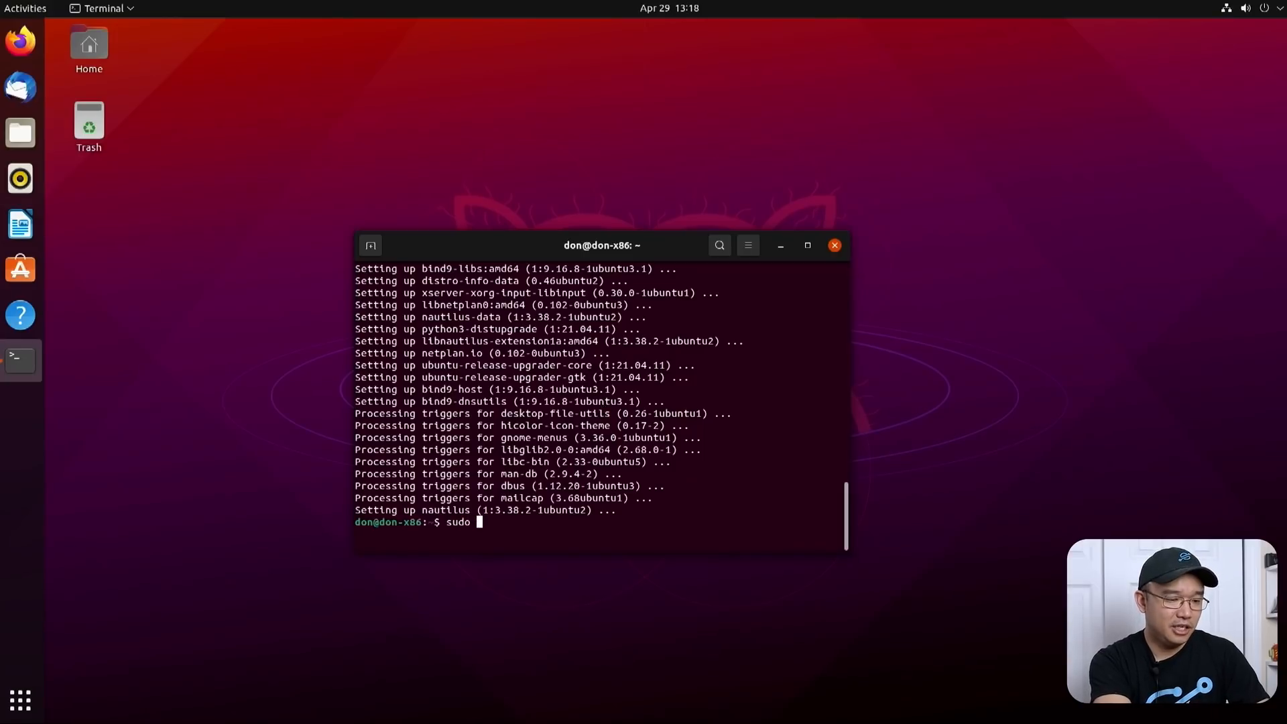
{"action": "type", "text": "install"}
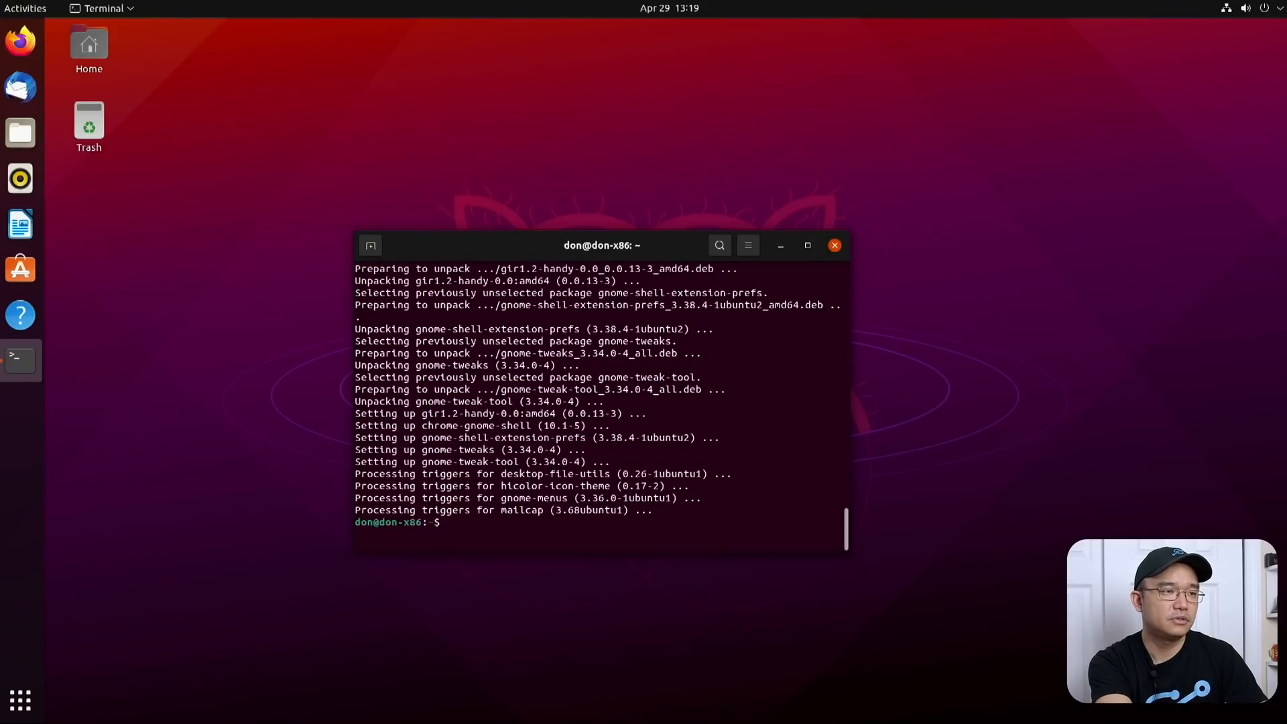
{"action": "type", "text": "sudo apt install ch"}
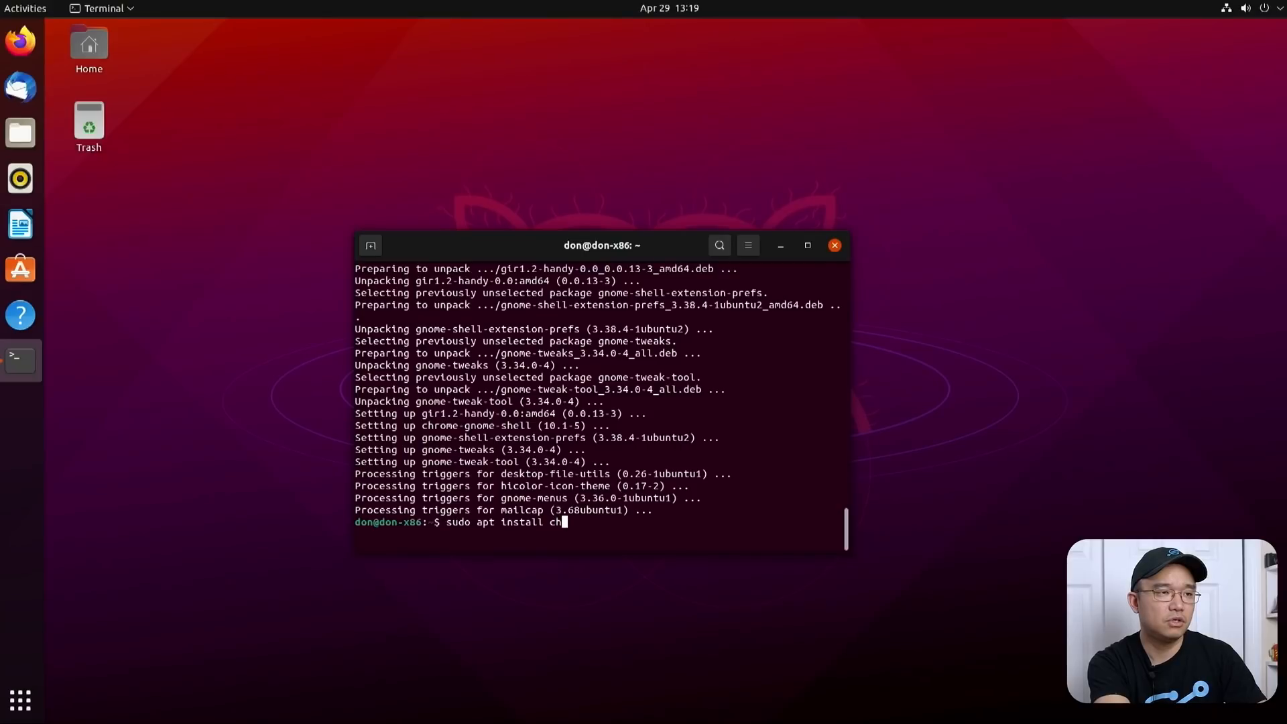
{"action": "type", "text": "rome-gnome-shell"}
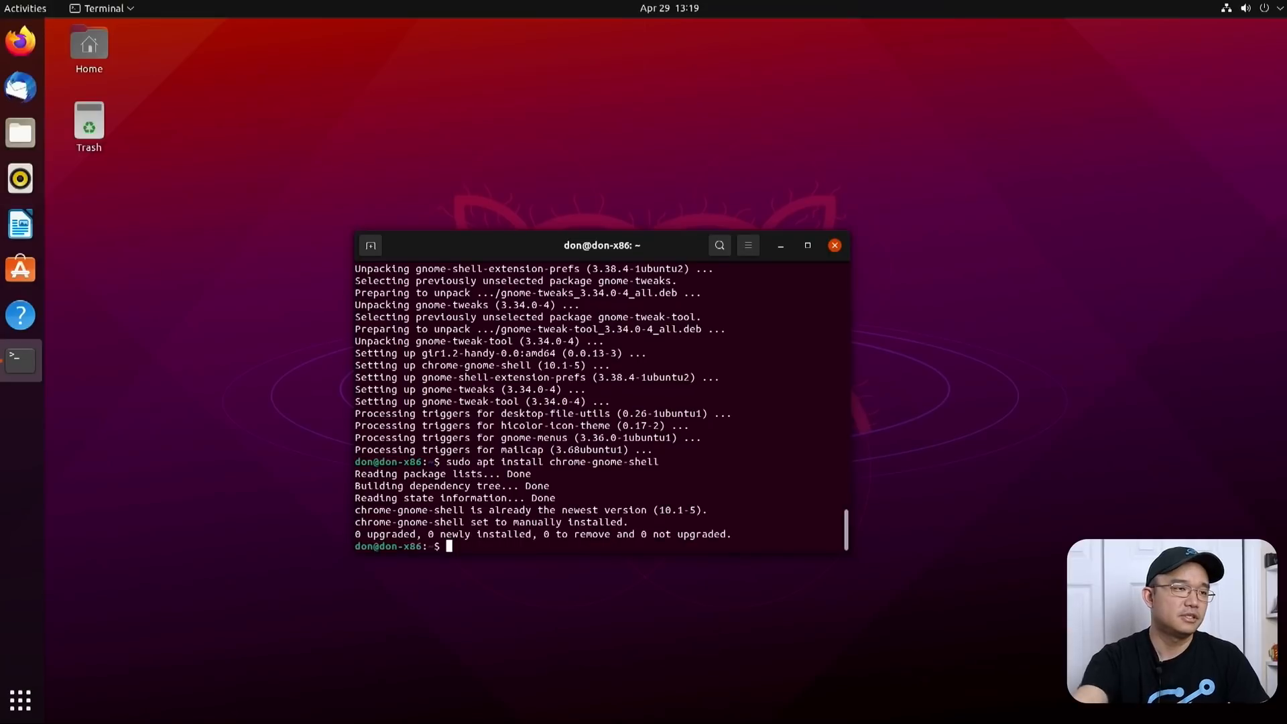
{"action": "mouse_move", "coordinate": [31, 67]}
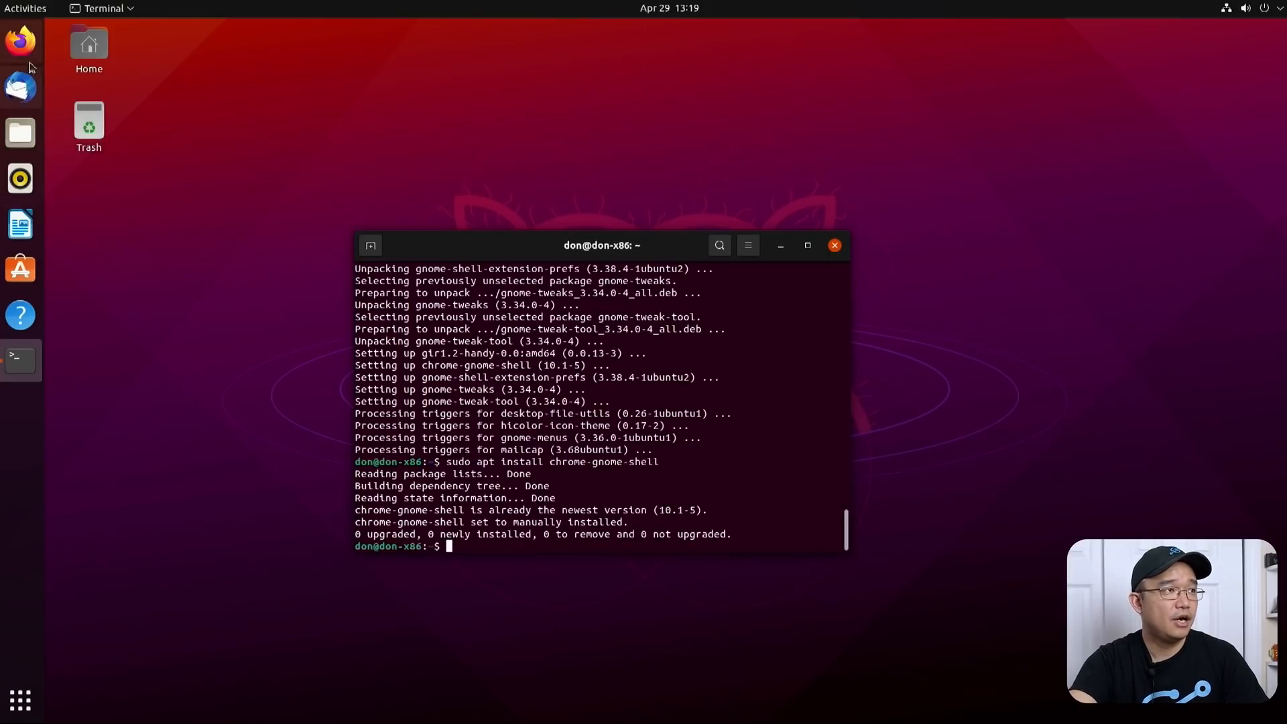
Reach extensions.gnome.org from a Google search and add the GNOME Shell Integration add-on
{"action": "left_click", "coordinate": [19, 39]}
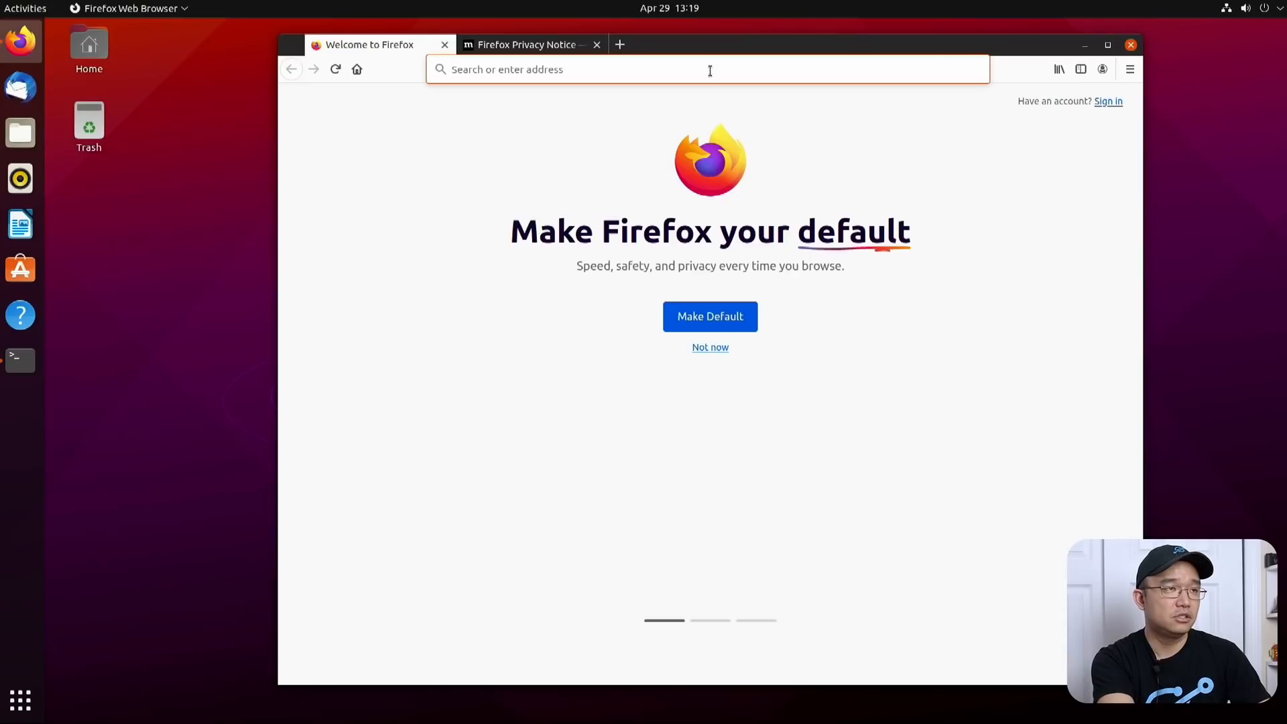
{"action": "type", "text": "gnome extensions"}
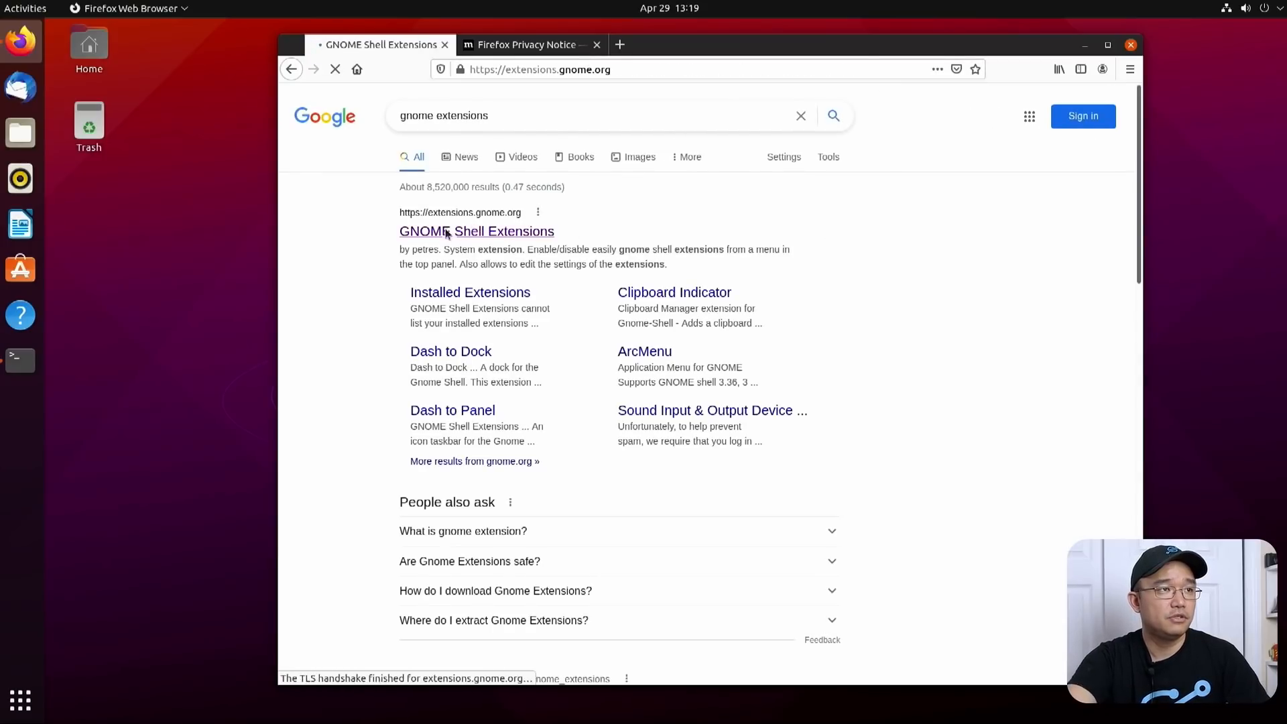
{"action": "left_click", "coordinate": [476, 230]}
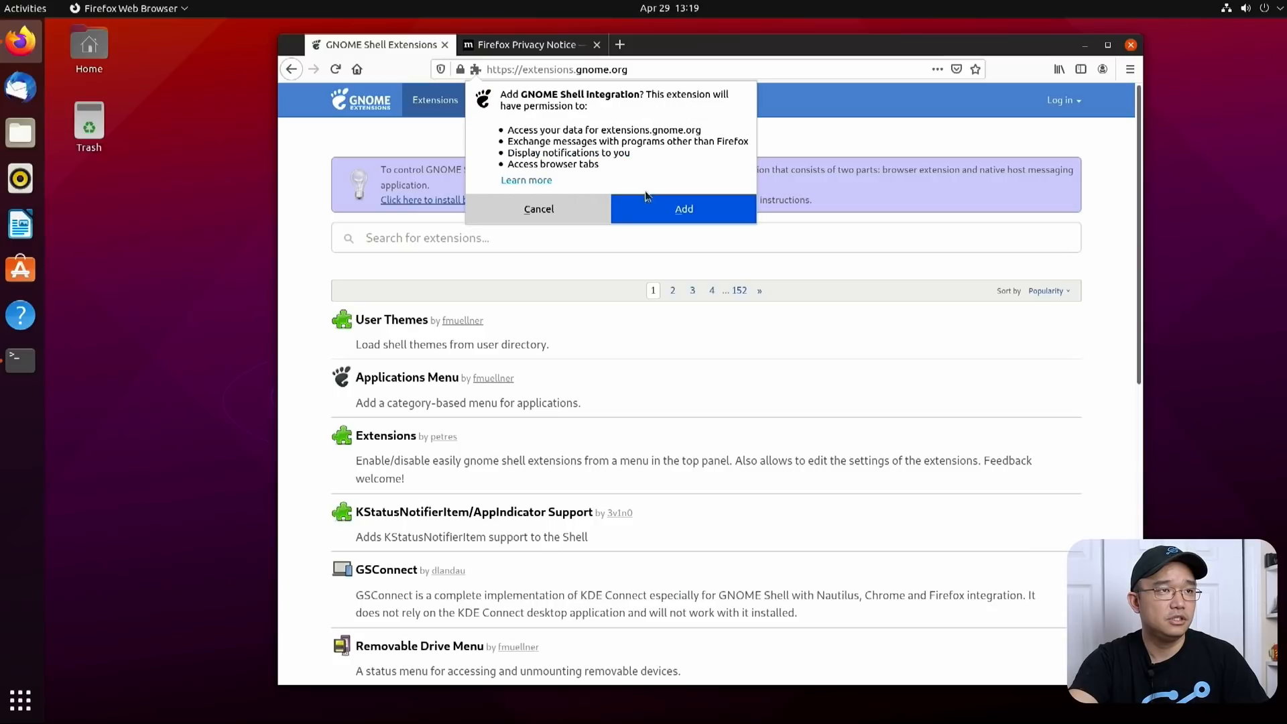
{"action": "left_click", "coordinate": [682, 209]}
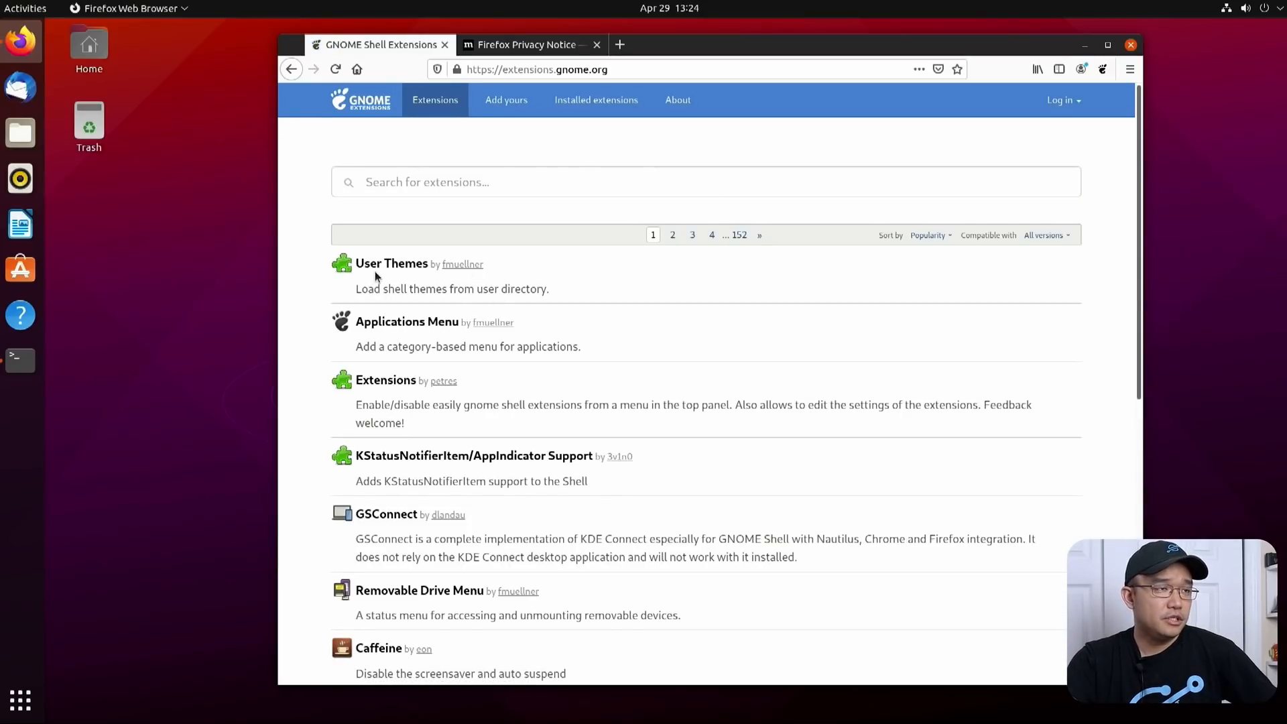
Check the User Themes and Caffeine extension pages are switched on
{"action": "left_click", "coordinate": [391, 264]}
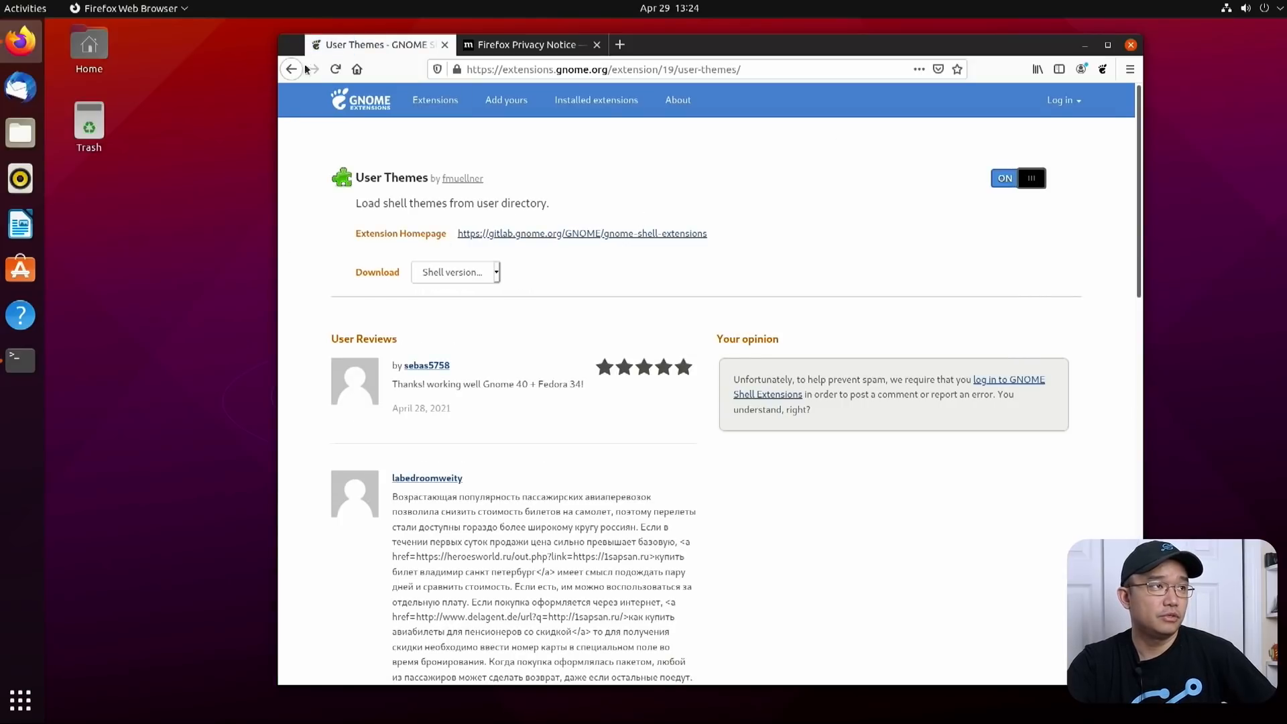
{"action": "mouse_move", "coordinate": [316, 630]}
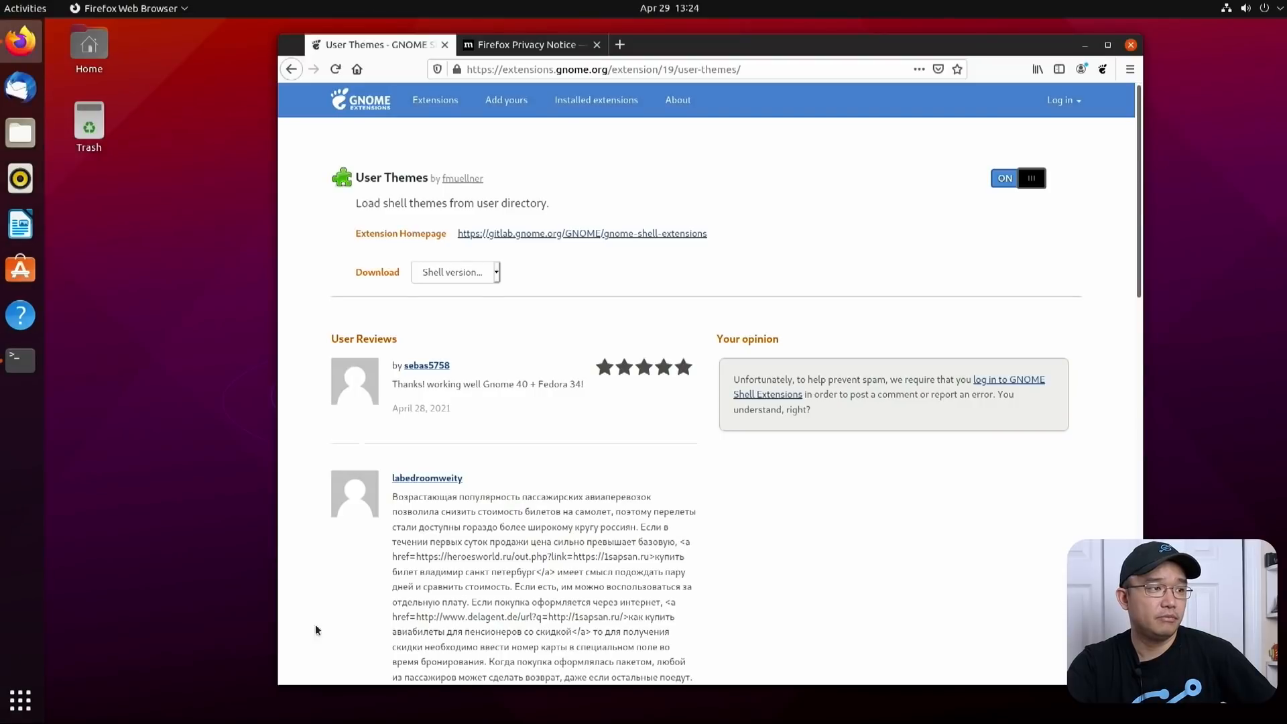
{"action": "left_click", "coordinate": [435, 99]}
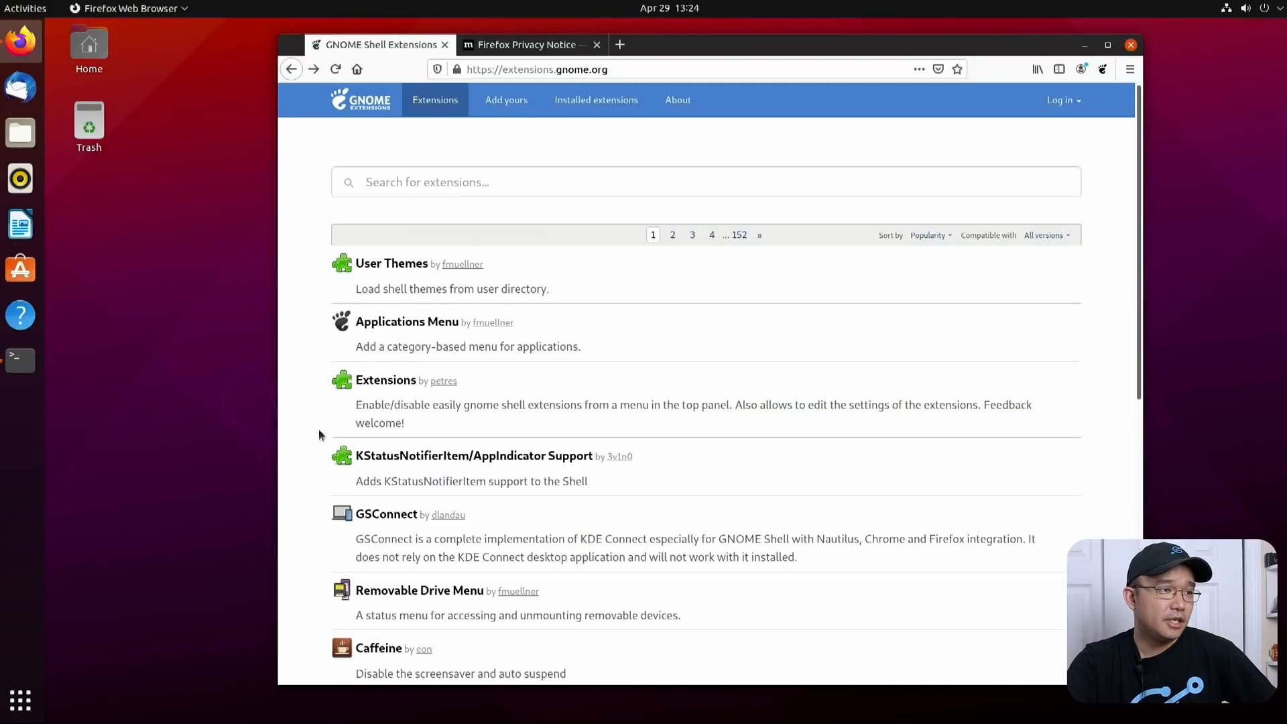
{"action": "mouse_move", "coordinate": [374, 642]}
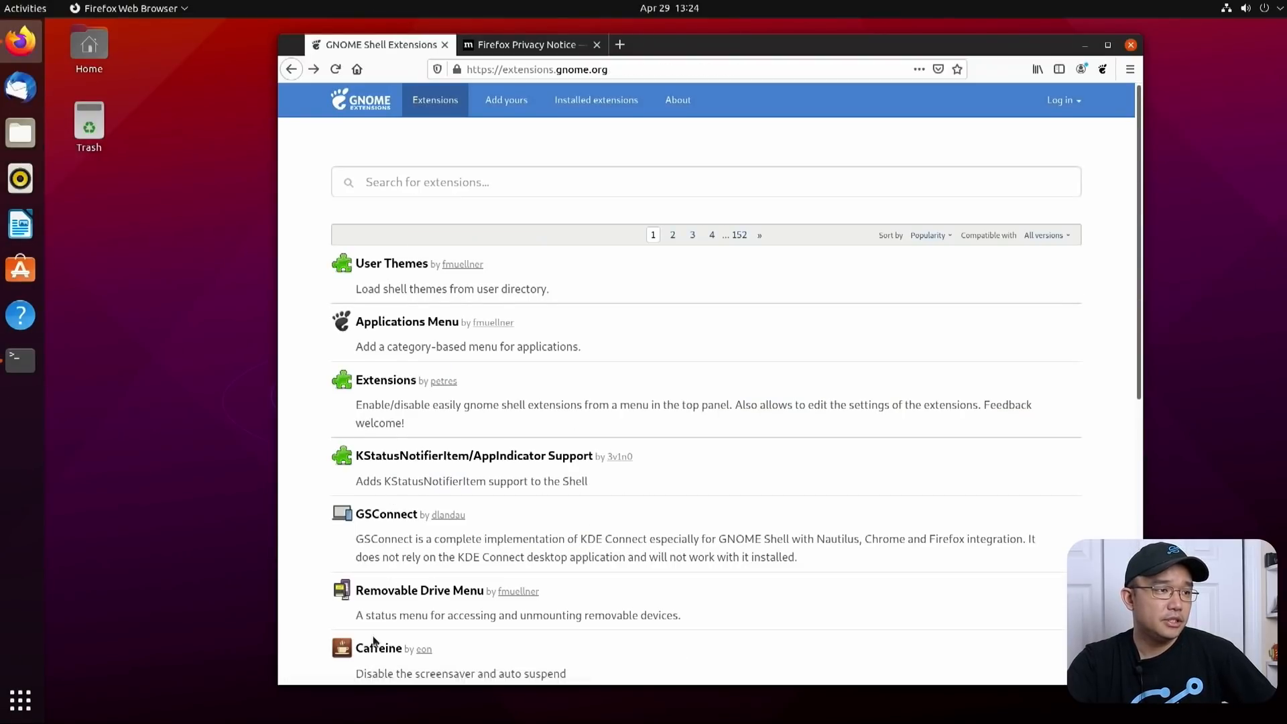
{"action": "left_click", "coordinate": [378, 647]}
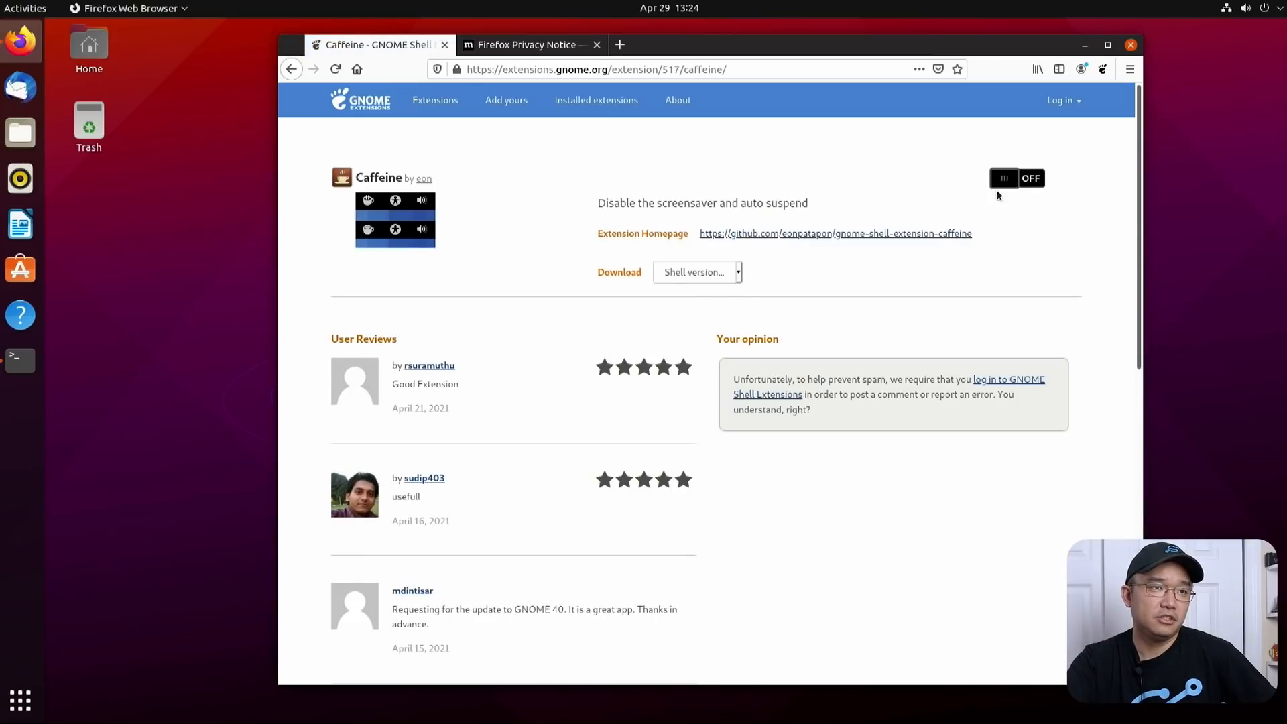
{"action": "left_click", "coordinate": [1017, 178]}
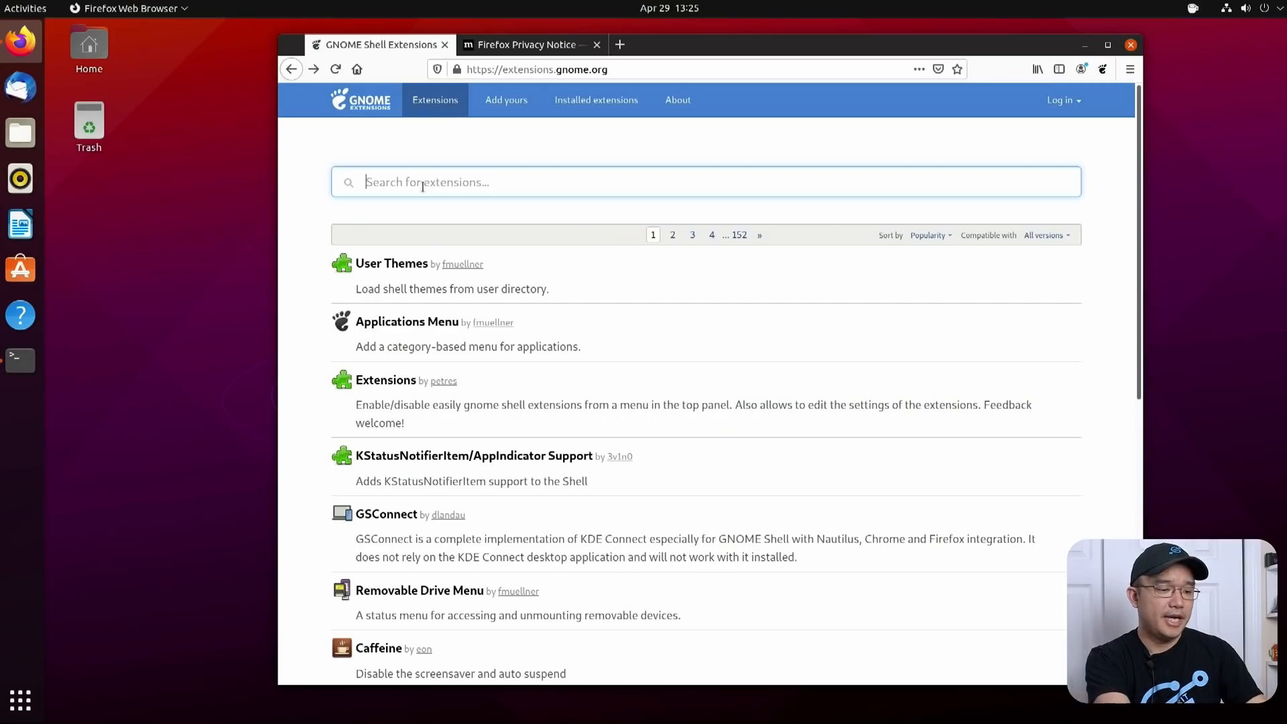
Enable Dash to Panel, merging the dock into a bottom taskbar
{"action": "type", "text": "dash to panel"}
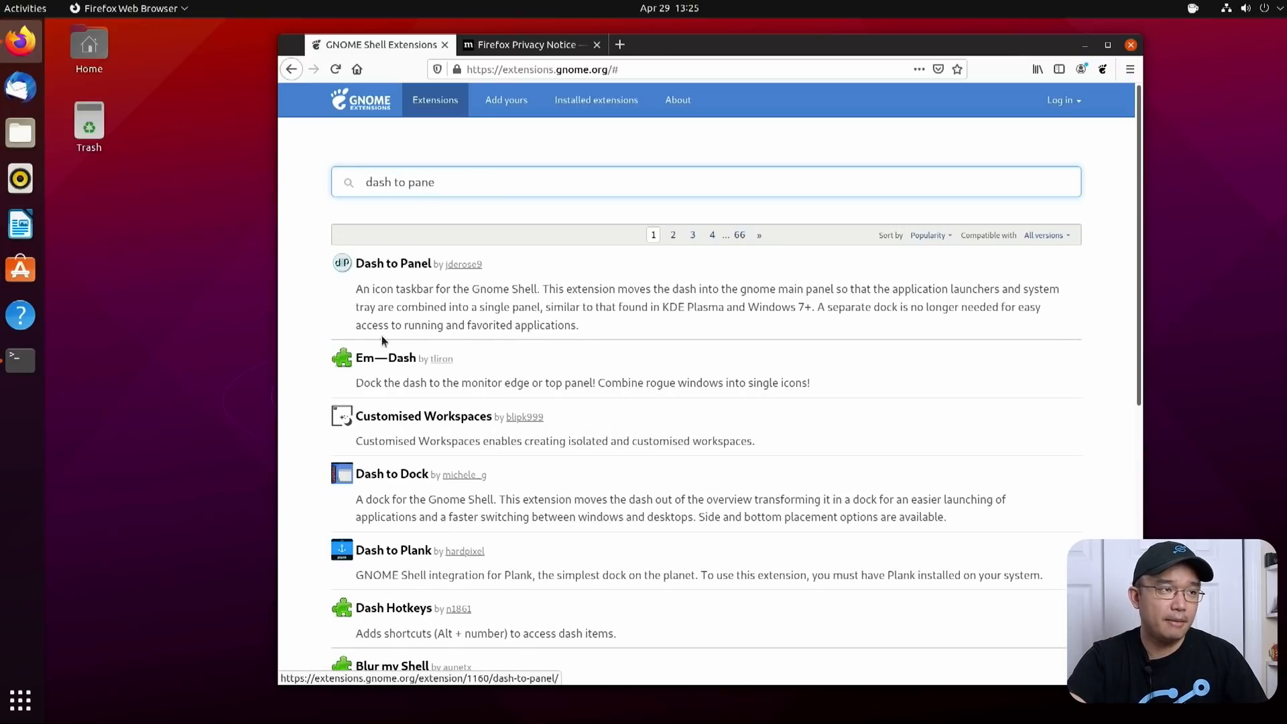
{"action": "left_click", "coordinate": [393, 264]}
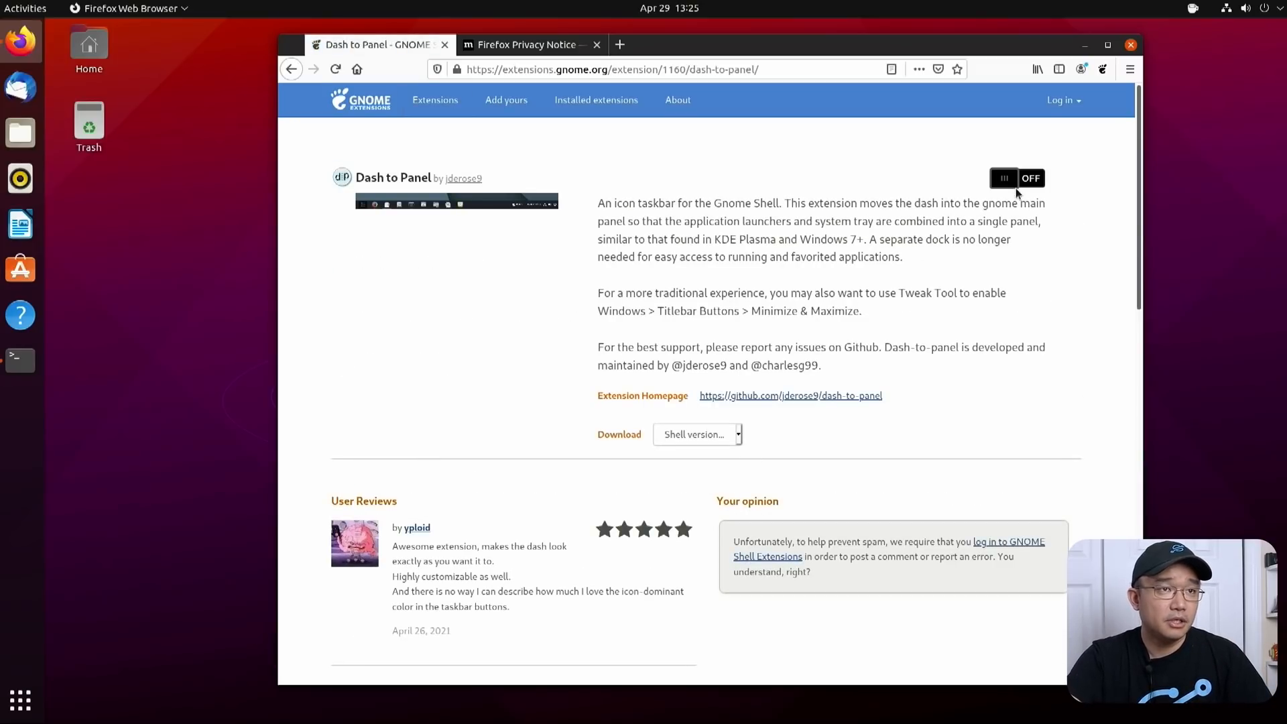
{"action": "left_click", "coordinate": [1017, 178]}
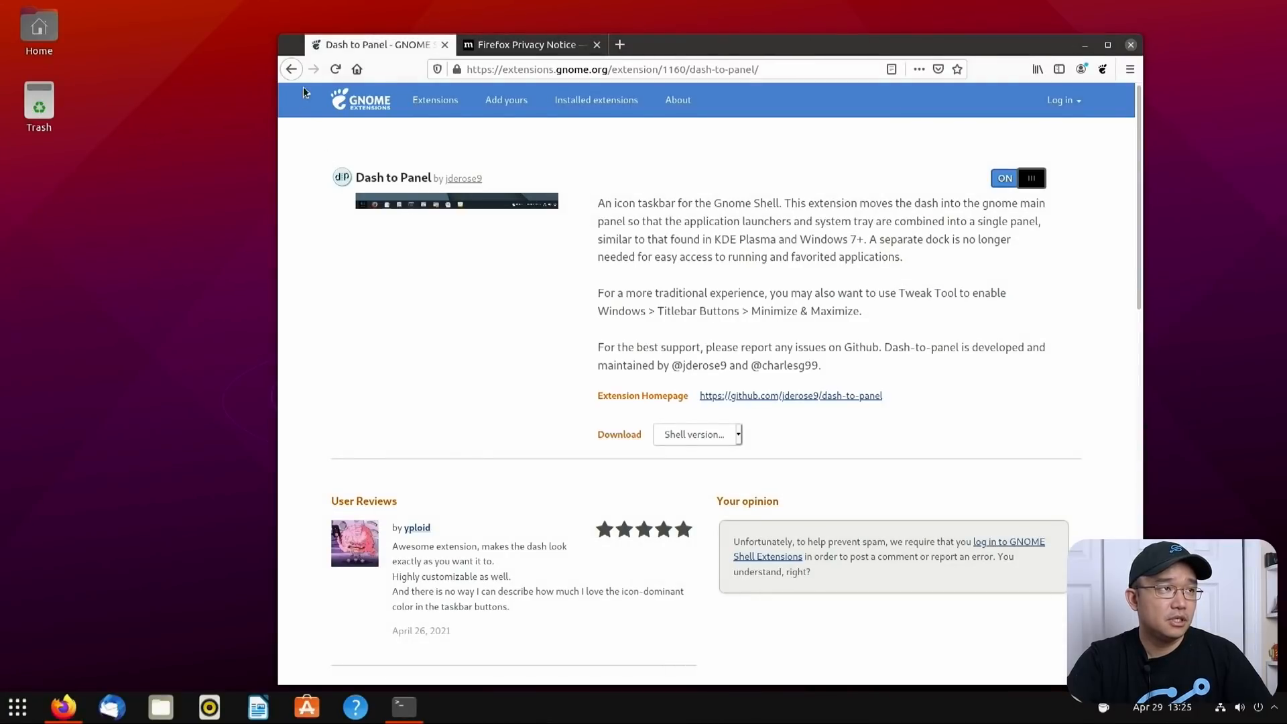
Switch the ArcMenu extension on and accept its install prompt
{"action": "left_click", "coordinate": [291, 69]}
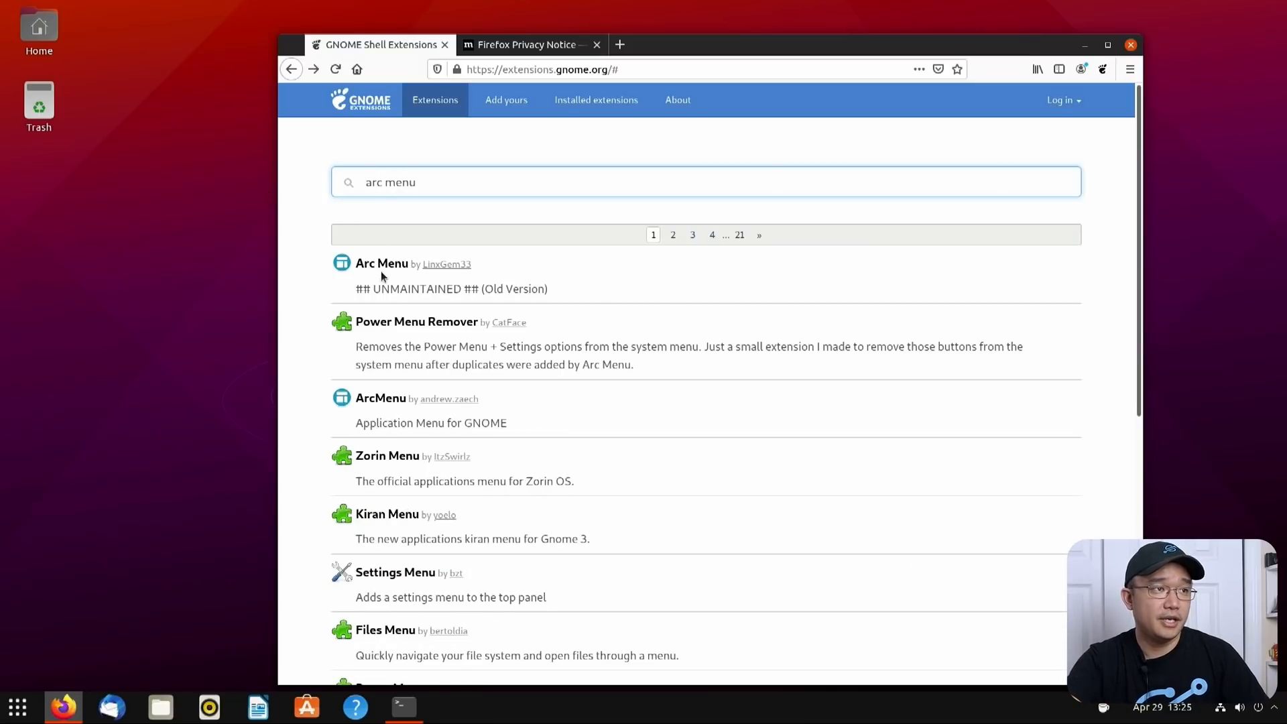
{"action": "mouse_move", "coordinate": [380, 398]}
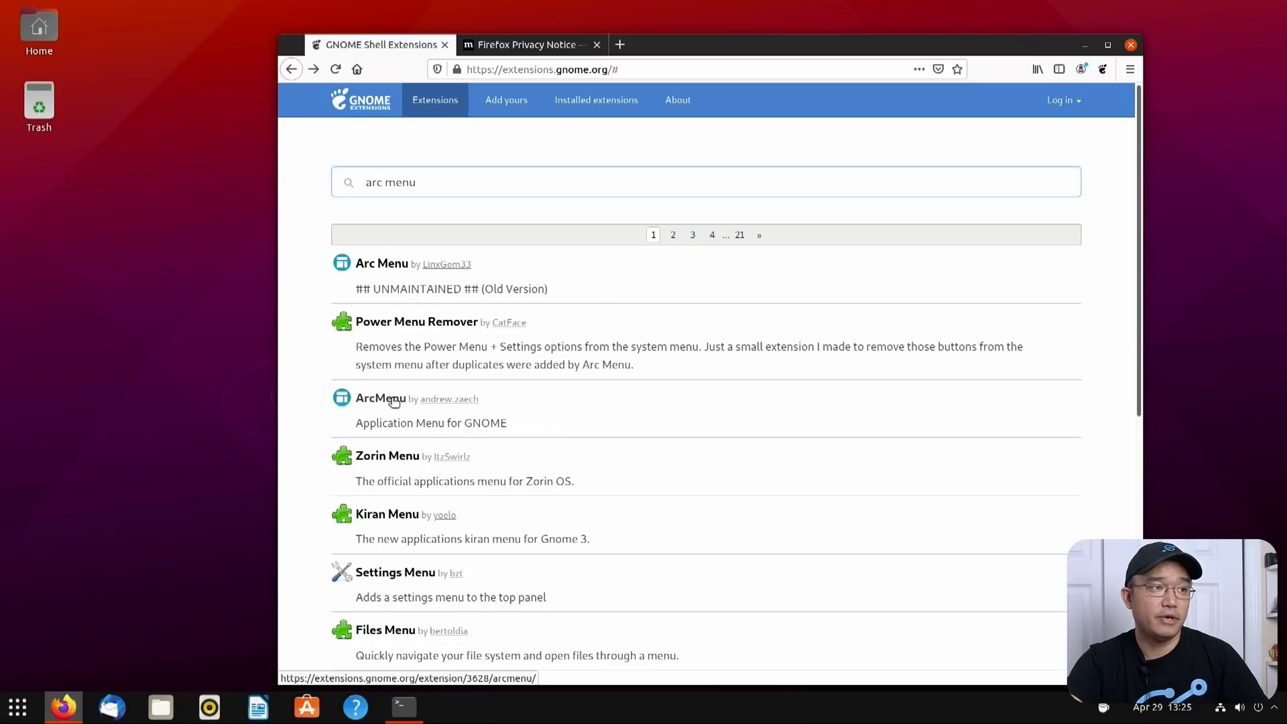
{"action": "left_click", "coordinate": [379, 398]}
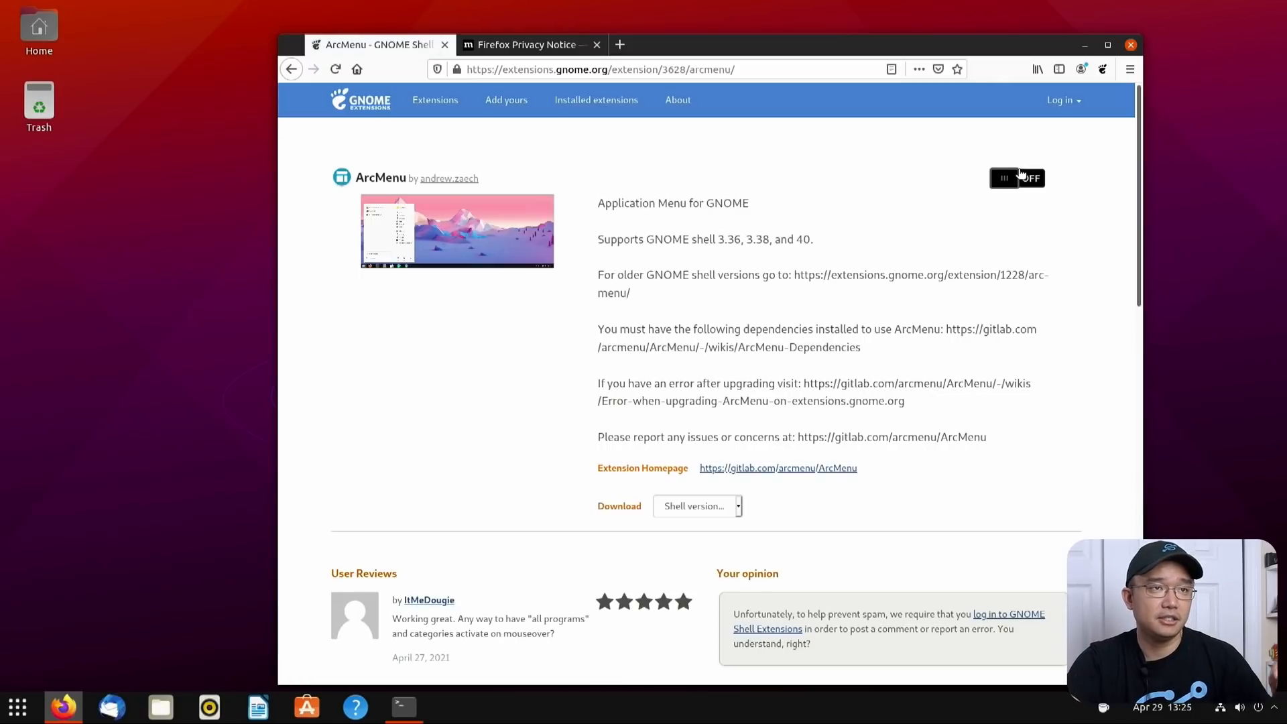
{"action": "left_click", "coordinate": [1015, 178]}
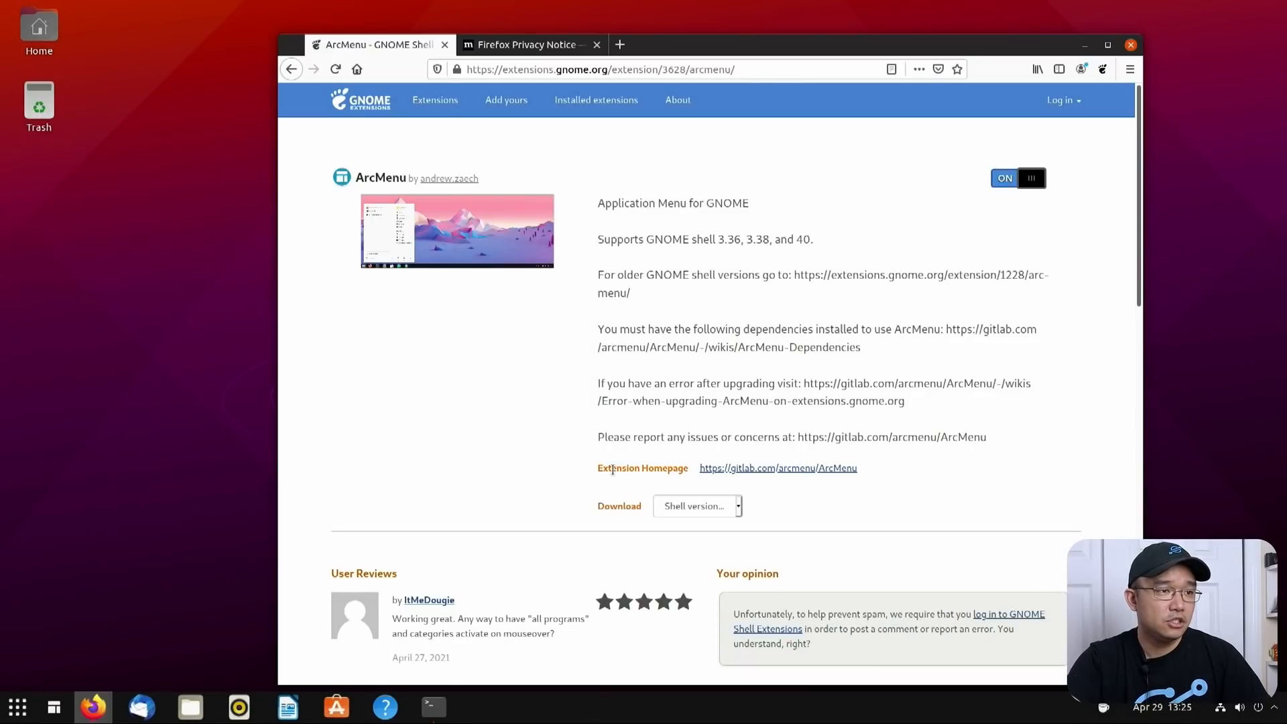
{"action": "mouse_move", "coordinate": [909, 145]}
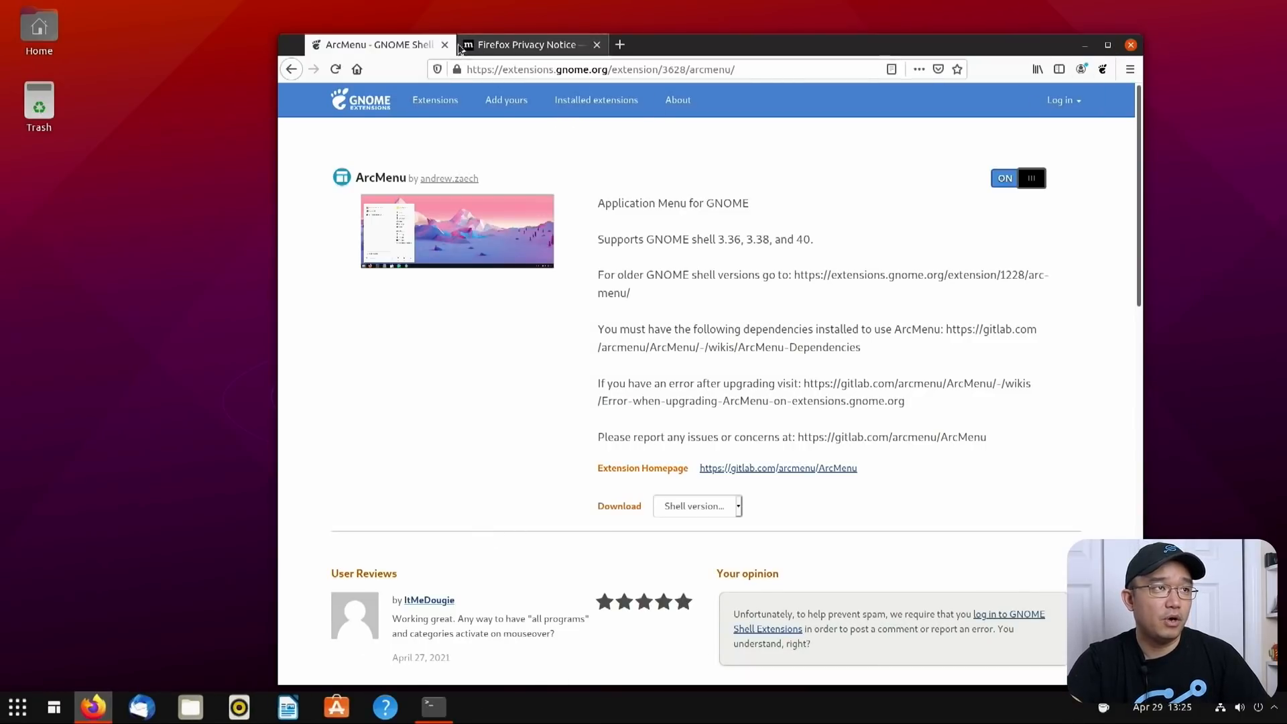
Reach draculatheme.com from a Google search for draculatheme
{"action": "left_click", "coordinate": [525, 44]}
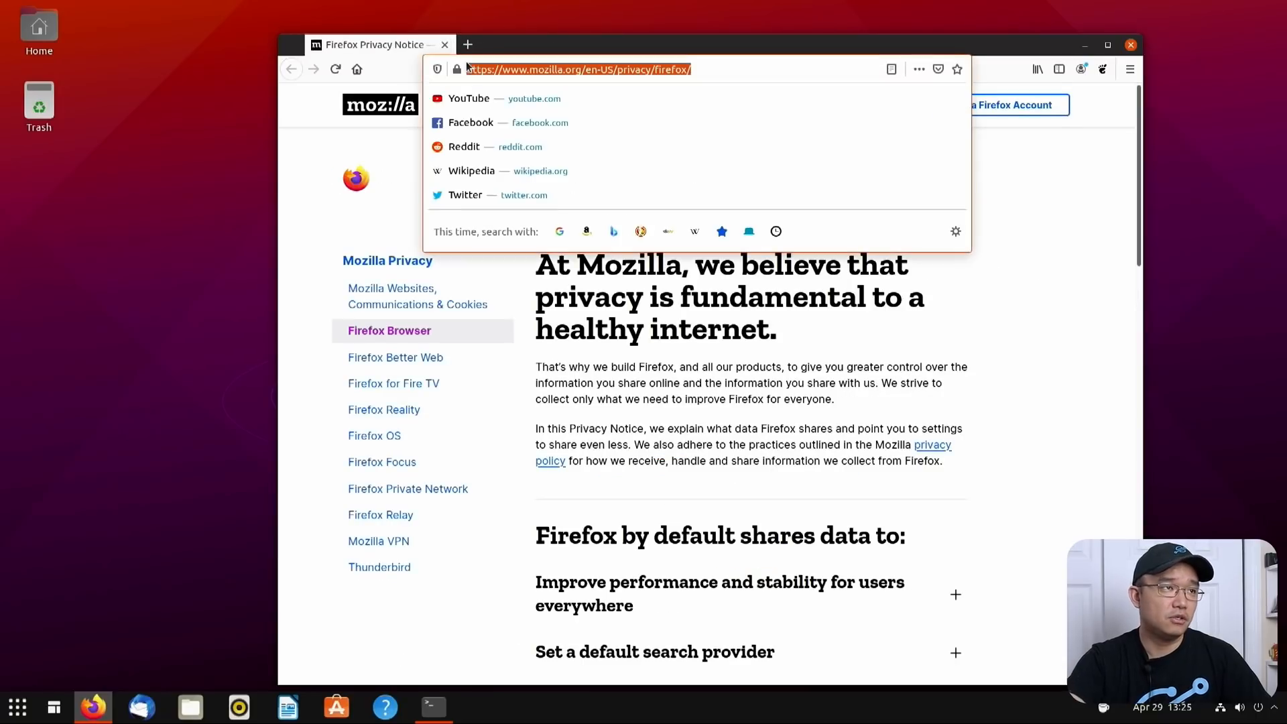
{"action": "type", "text": "dracu"}
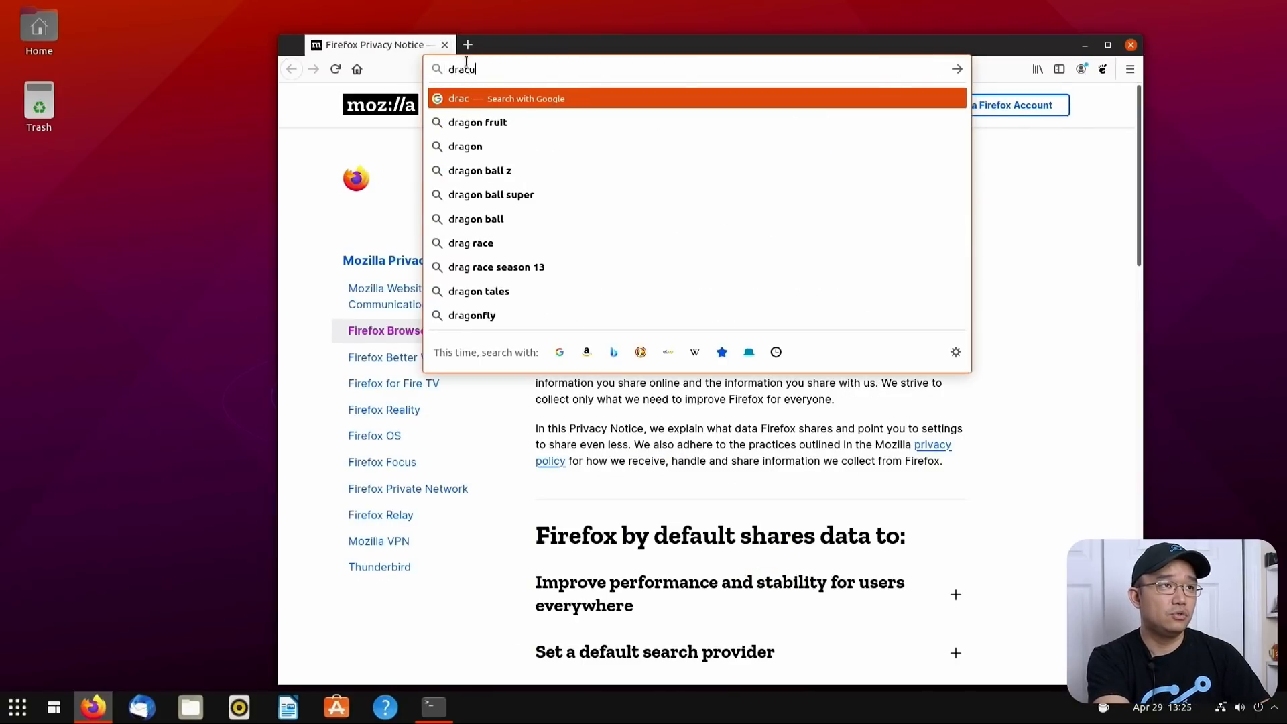
{"action": "type", "text": "latheme"}
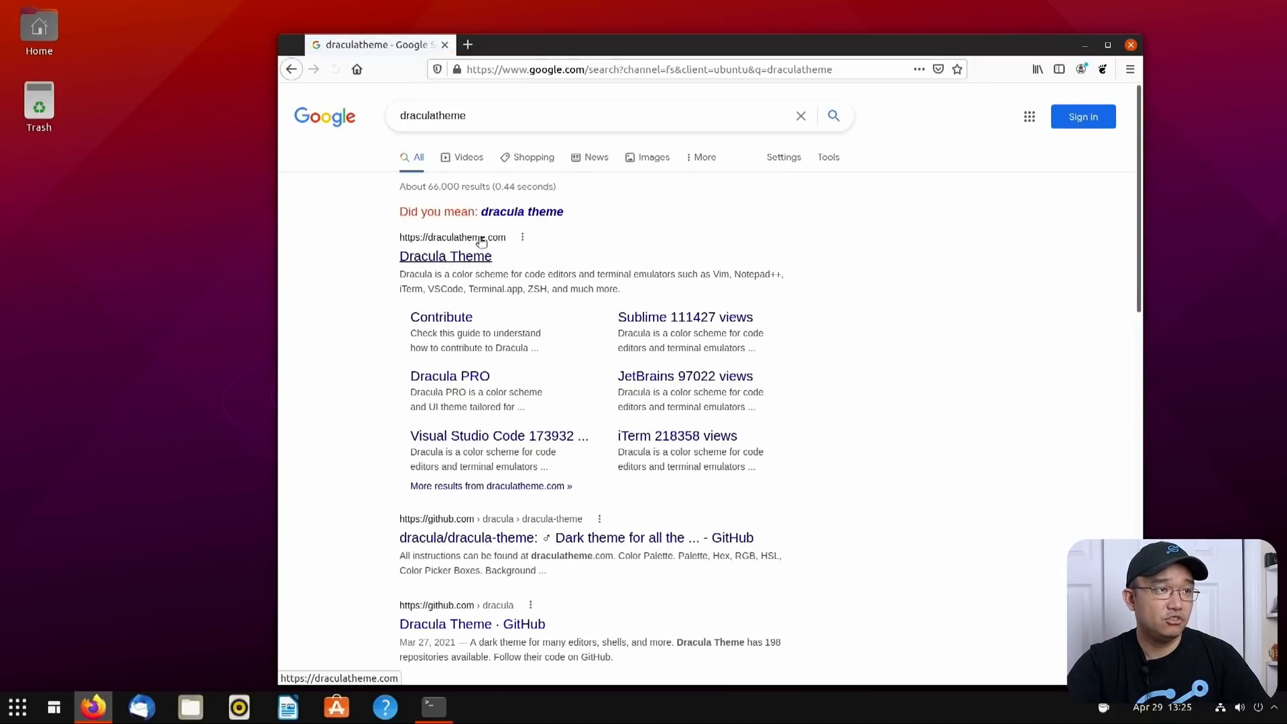
{"action": "left_click", "coordinate": [445, 256]}
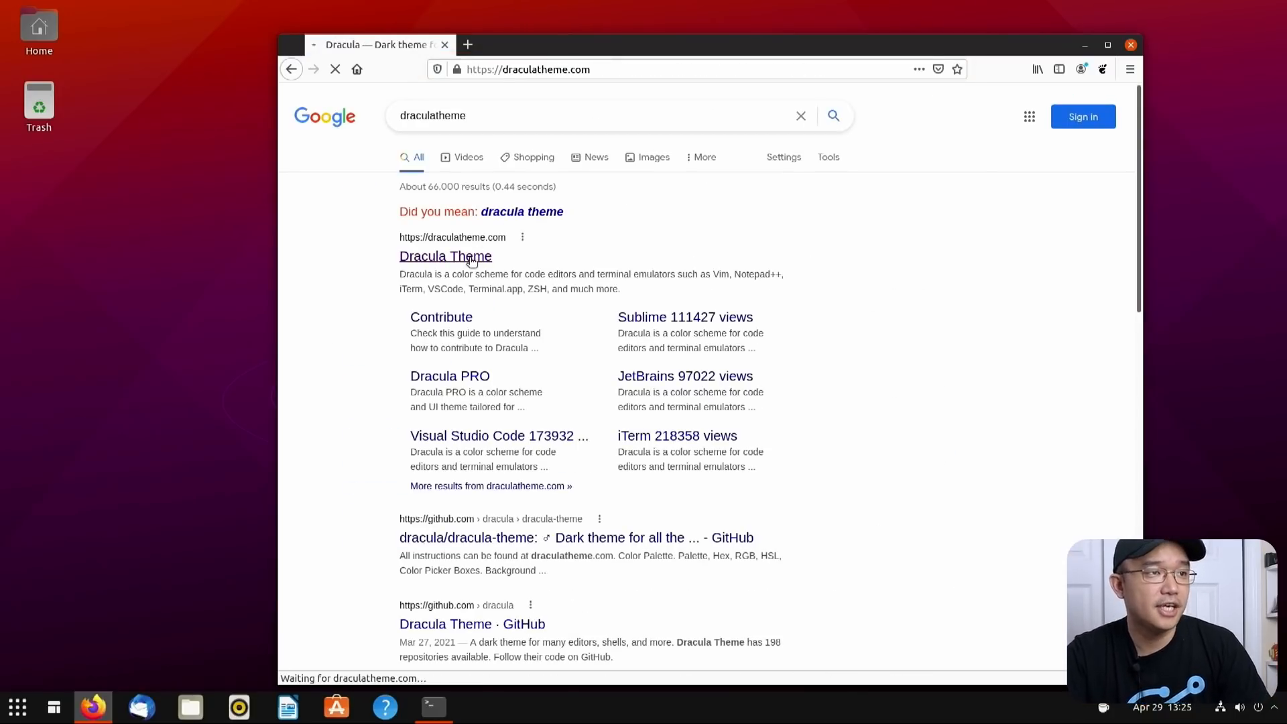
{"action": "left_click", "coordinate": [445, 254]}
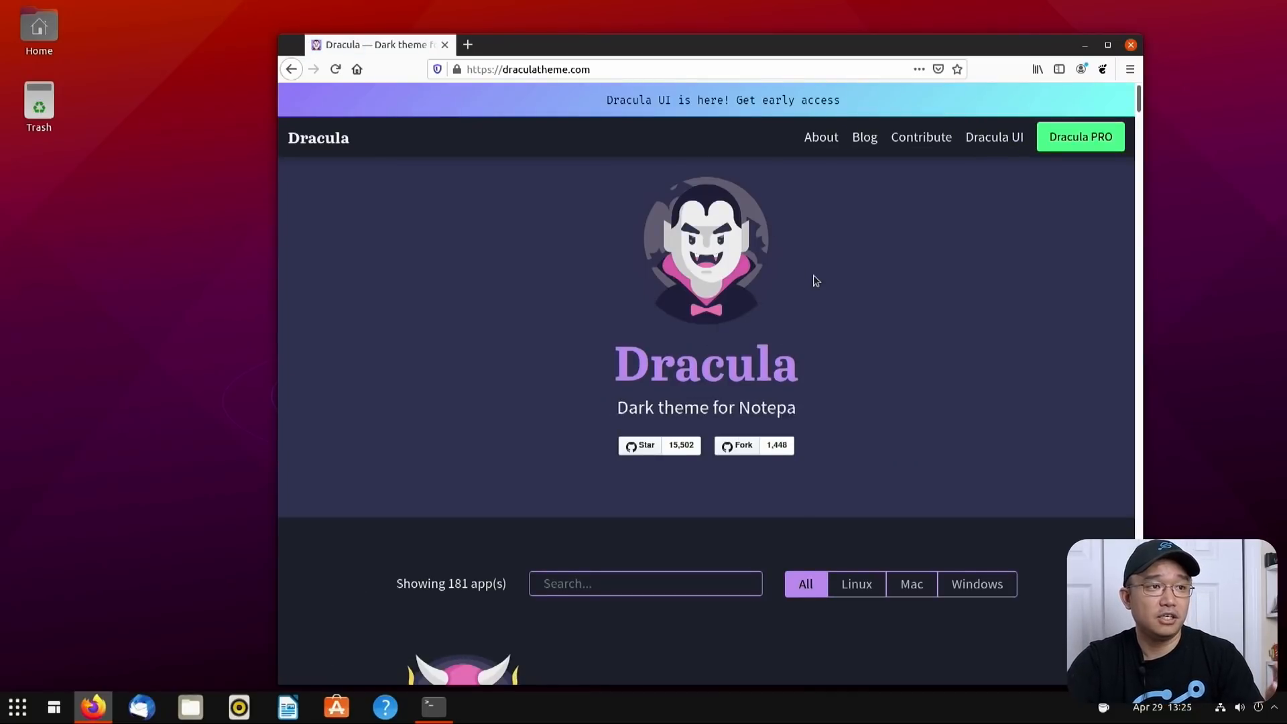
{"action": "scroll", "scroll_direction": "down", "scroll_amount": 3}
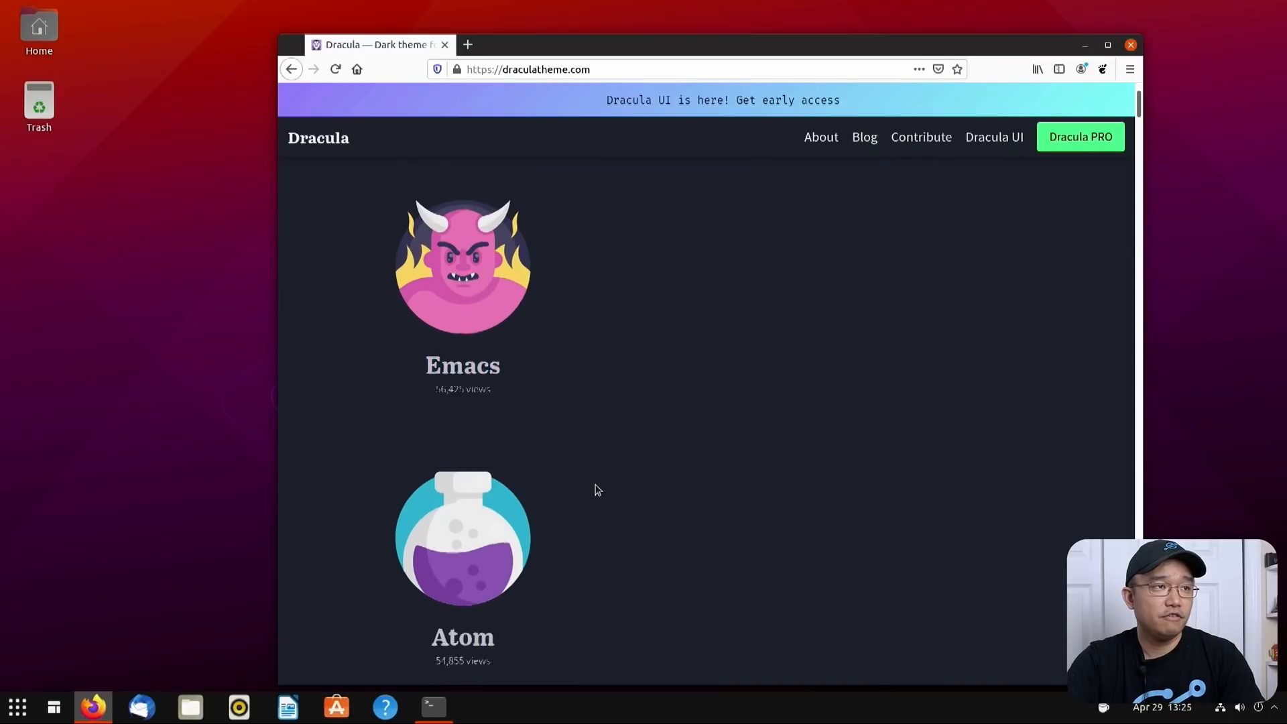
Find Firefox among the Dracula apps and read its theme install instructions
{"action": "type", "text": "fire"}
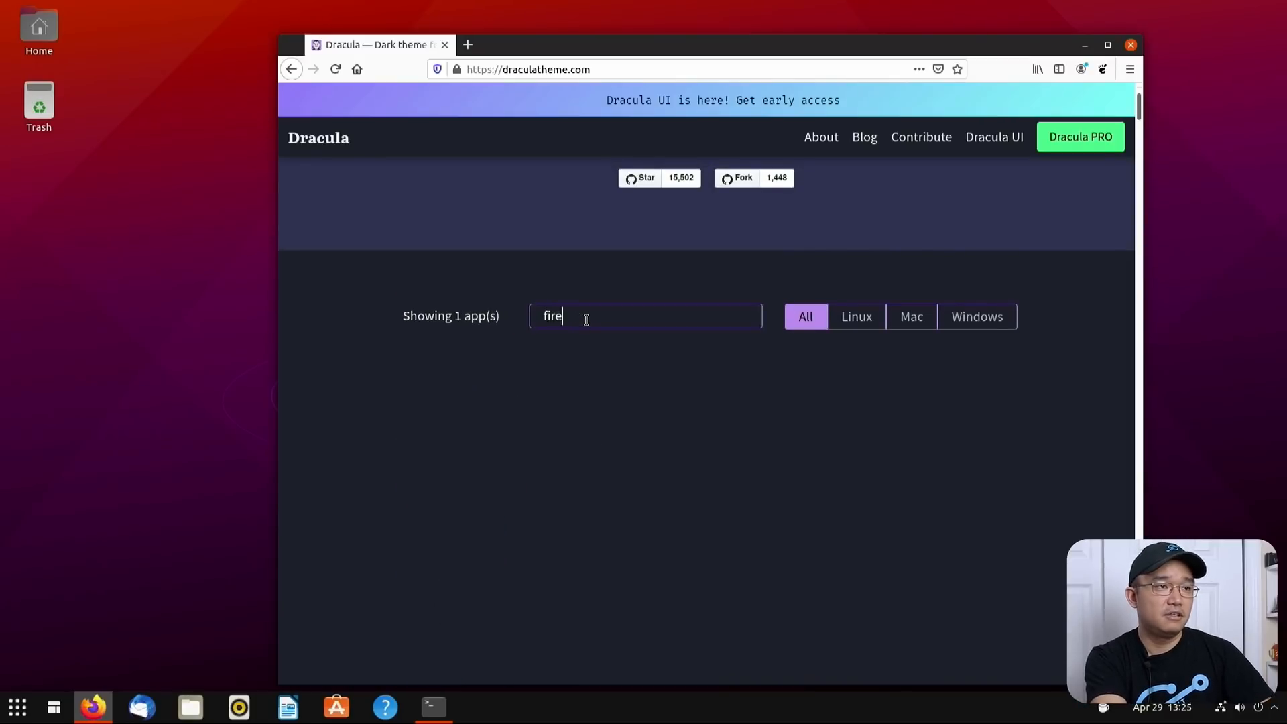
{"action": "type", "text": "fox"}
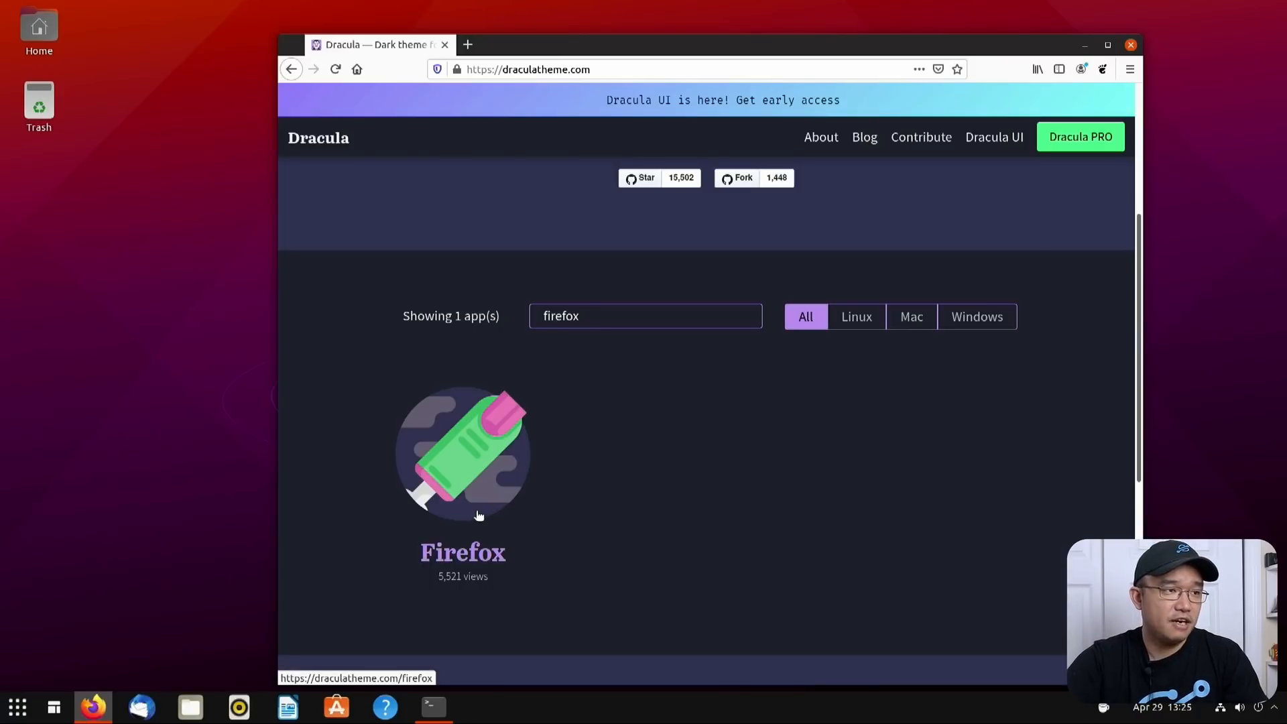
{"action": "left_click", "coordinate": [463, 452]}
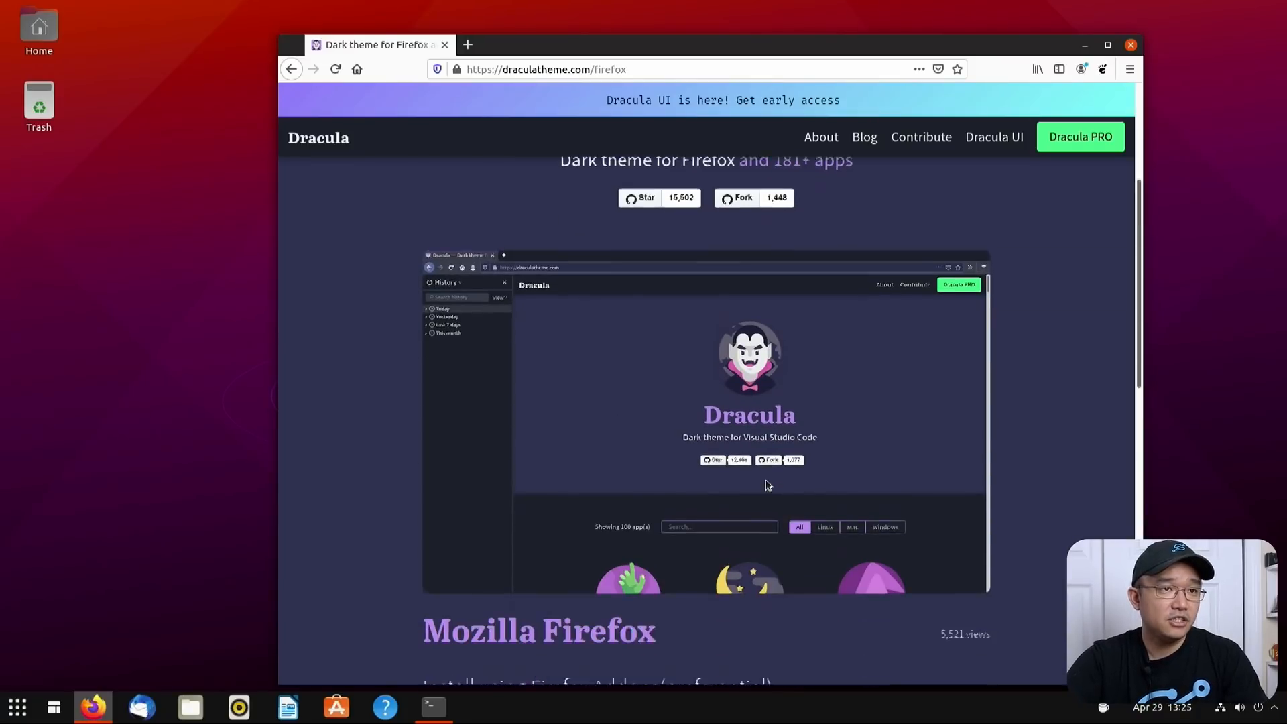
{"action": "scroll", "scroll_direction": "down", "scroll_amount": 3}
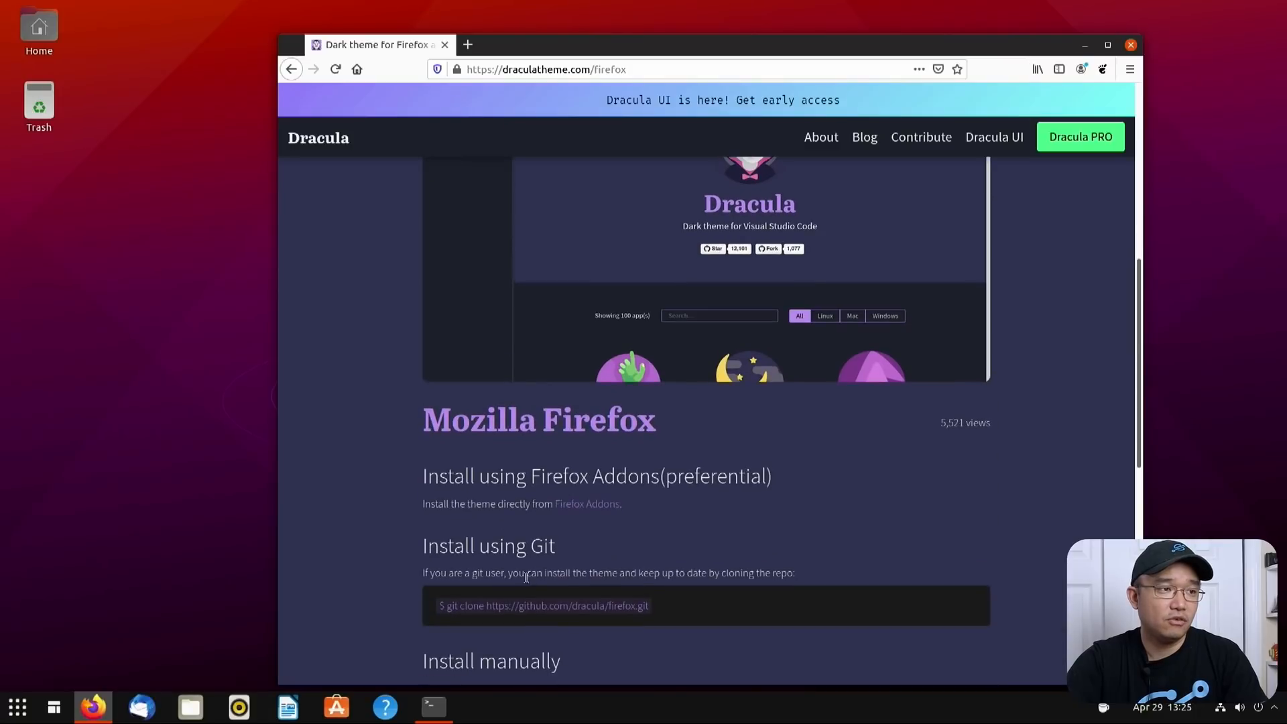
{"action": "mouse_move", "coordinate": [586, 502]}
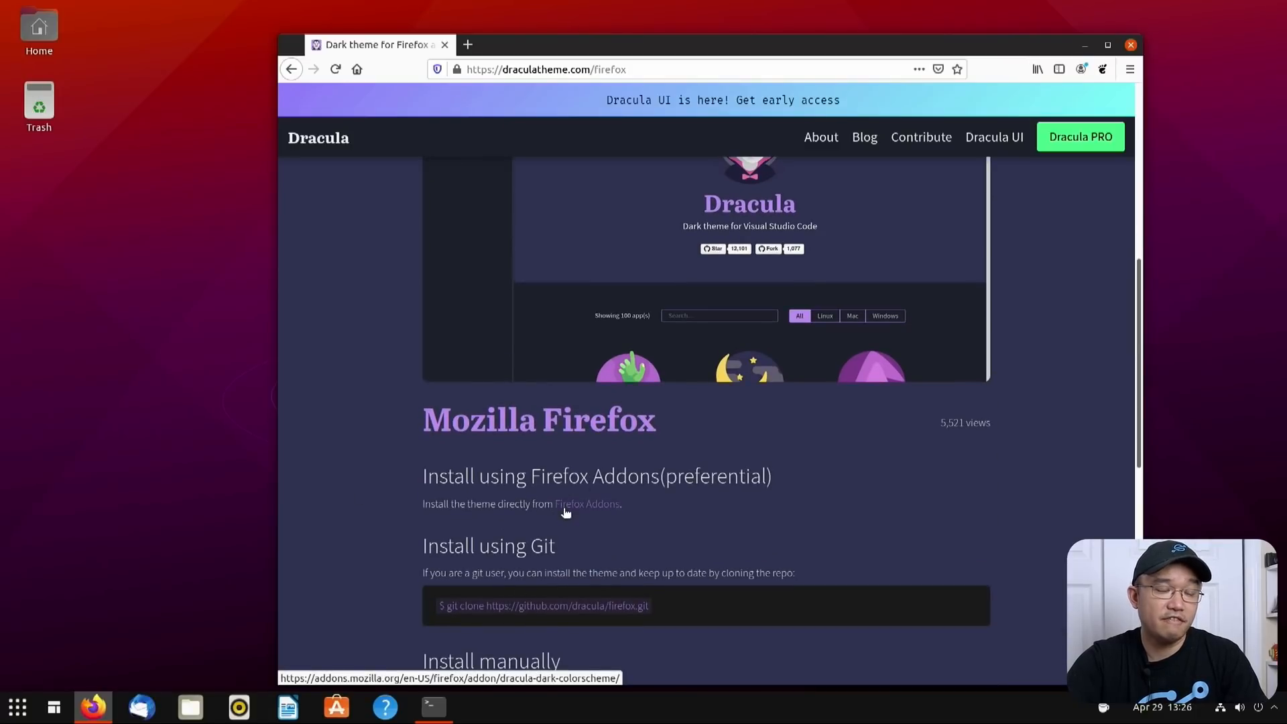
{"action": "scroll", "scroll_direction": "down", "scroll_amount": 3}
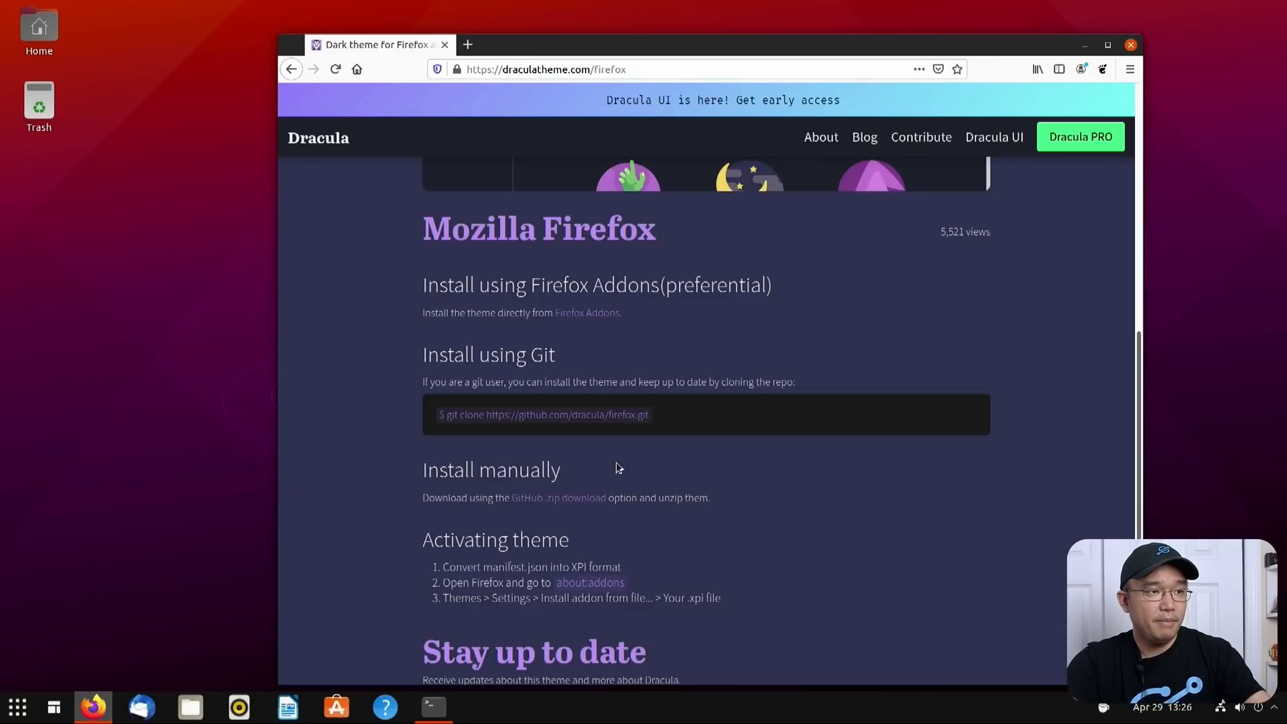
{"action": "scroll", "scroll_direction": "up", "scroll_amount": 3}
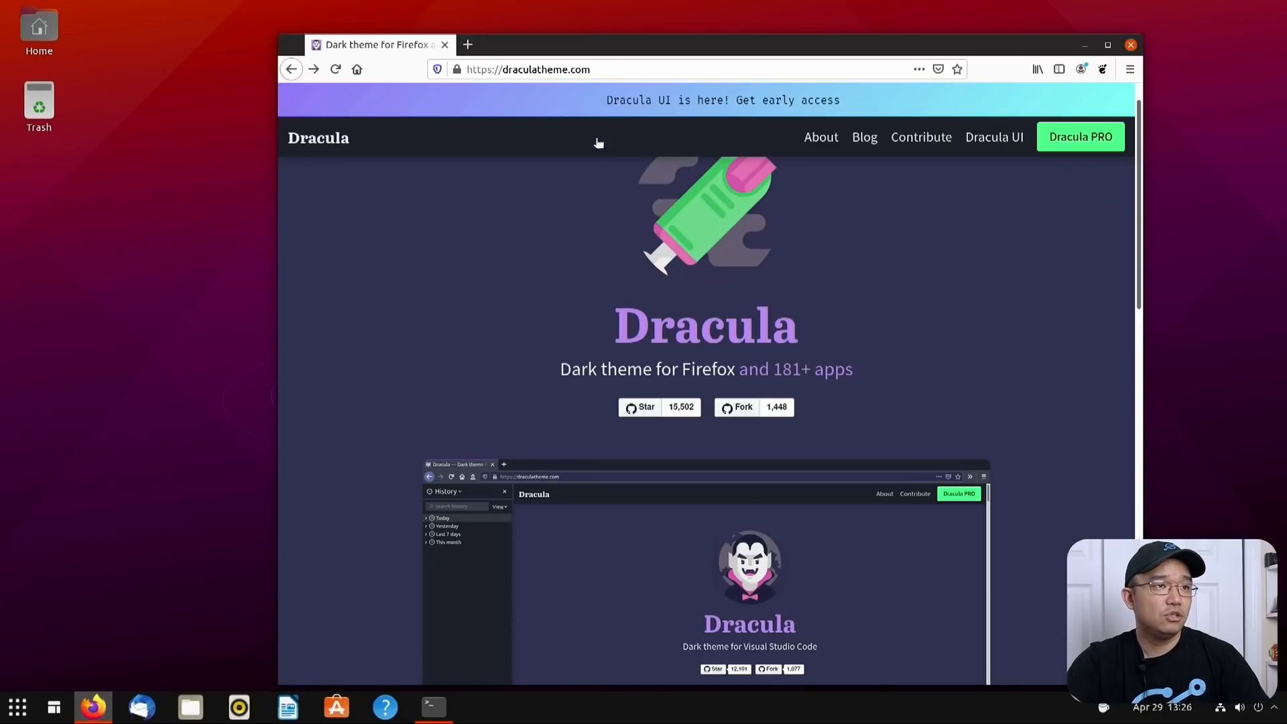
Find the Dracula GTK theme page and read its manual install and activation instructions
{"action": "scroll", "scroll_direction": "down", "scroll_amount": 3}
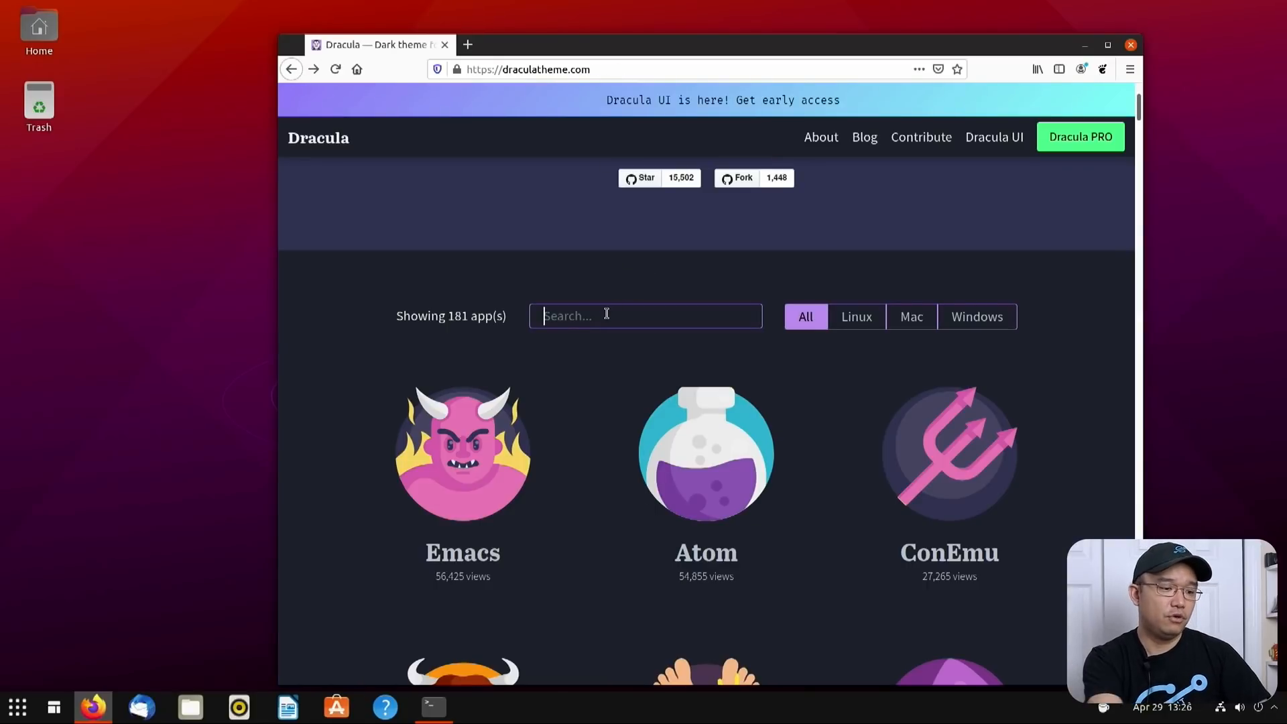
{"action": "type", "text": "gtk"}
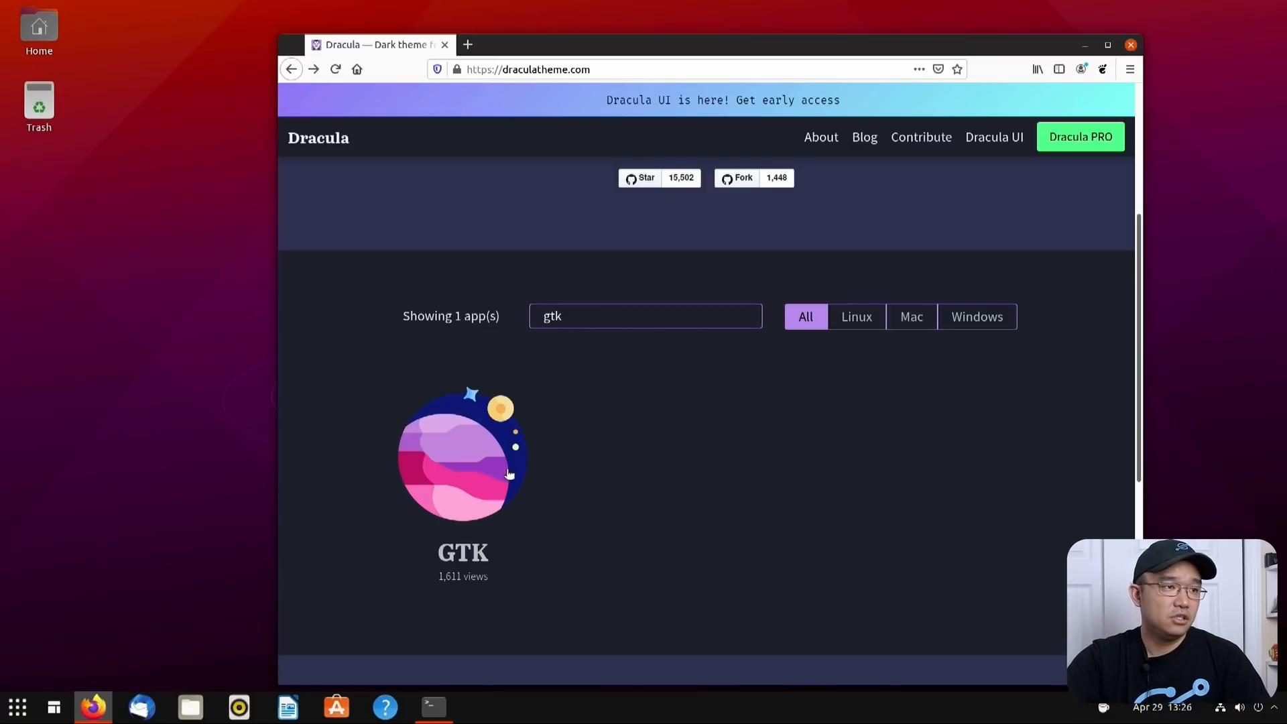
{"action": "left_click", "coordinate": [462, 457]}
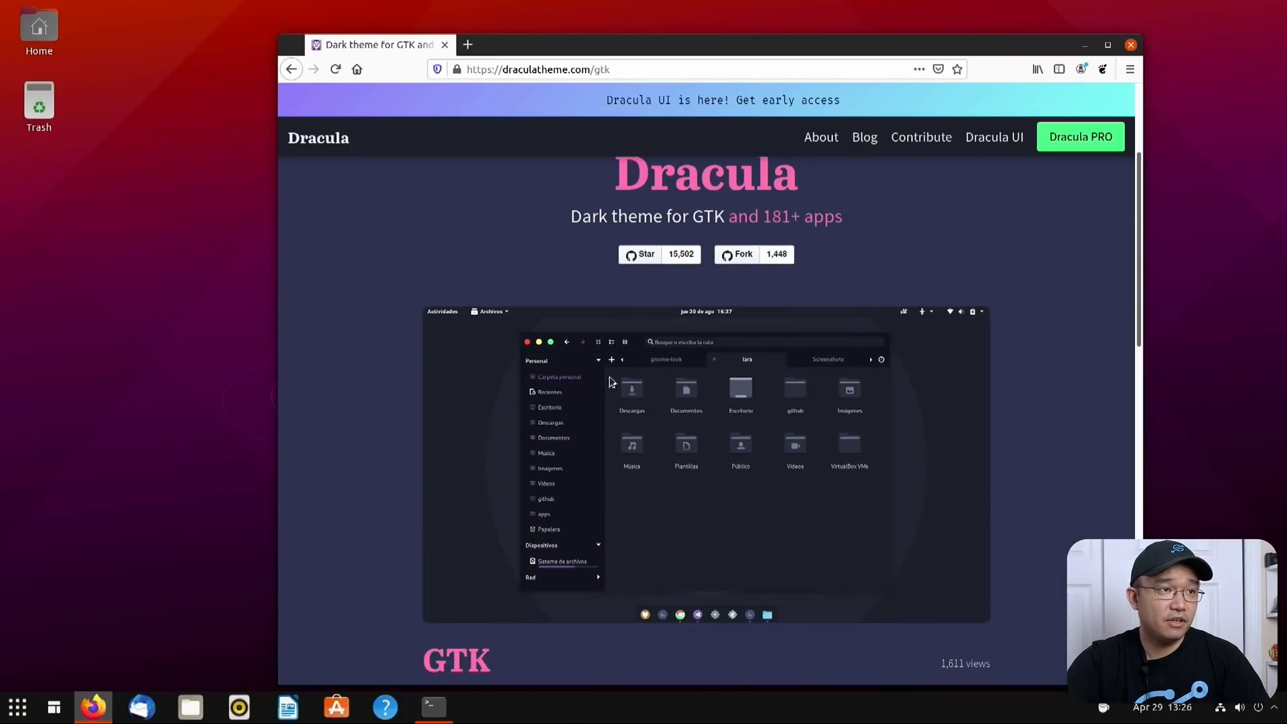
{"action": "scroll", "scroll_direction": "down", "scroll_amount": 3}
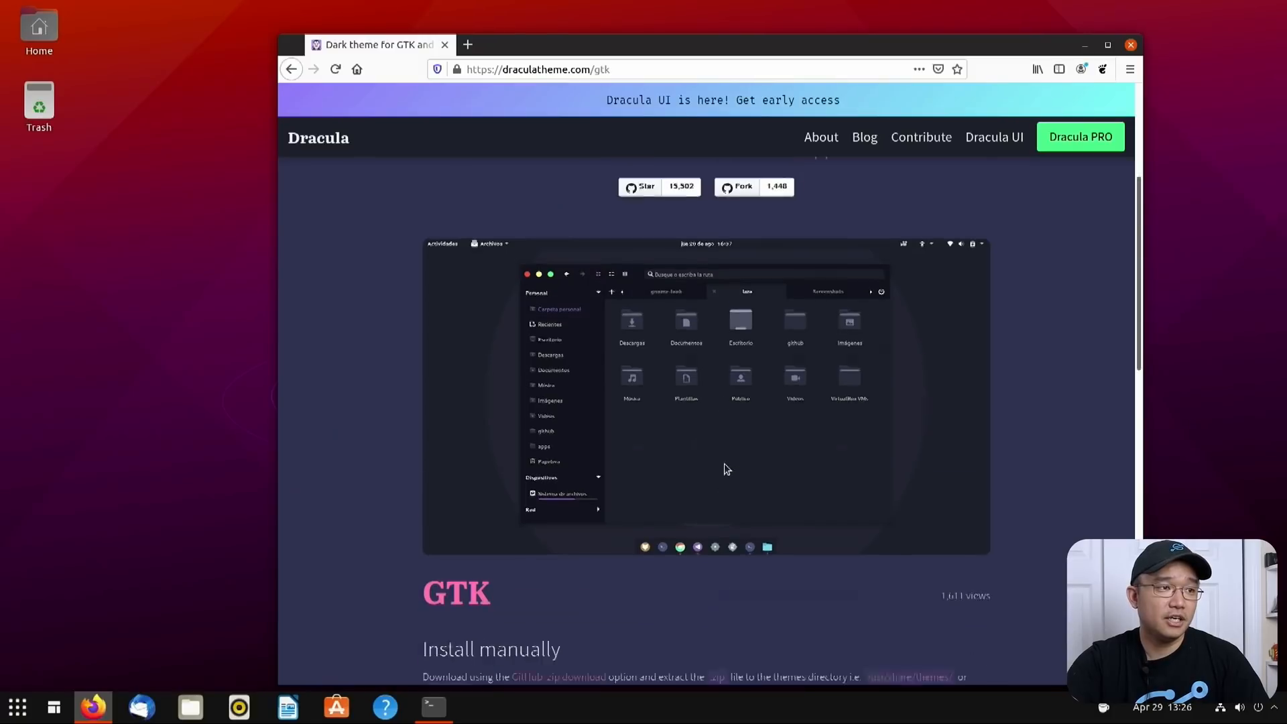
{"action": "scroll", "scroll_direction": "down", "scroll_amount": 3}
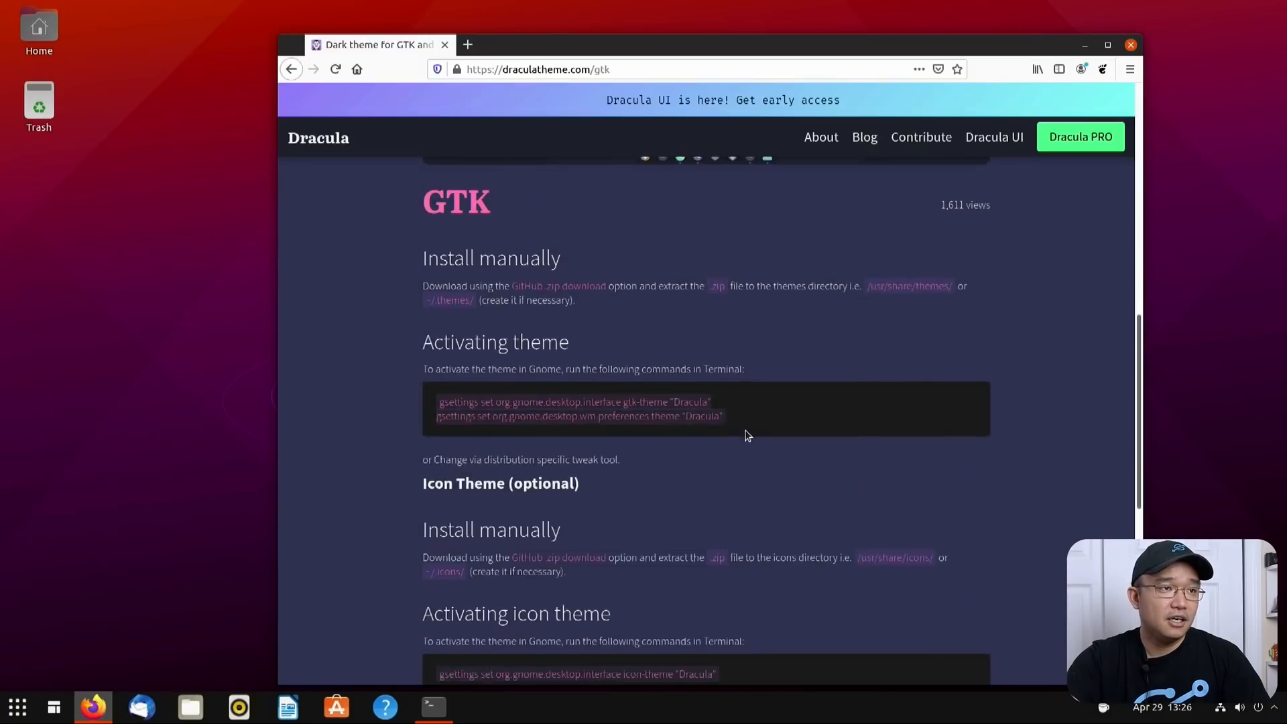
{"action": "scroll", "scroll_direction": "up", "scroll_amount": 3}
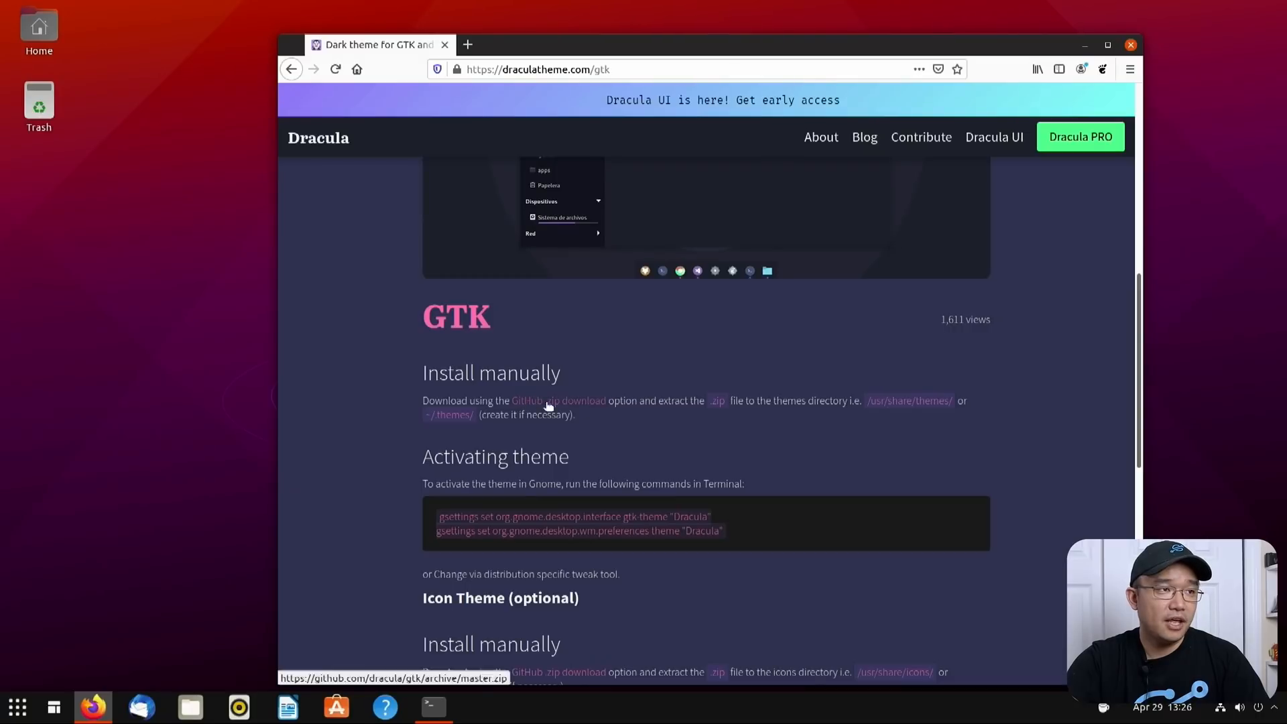
Save the Dracula GTK gtk-master.zip archive from GitHub into Downloads
{"action": "left_click", "coordinate": [558, 401]}
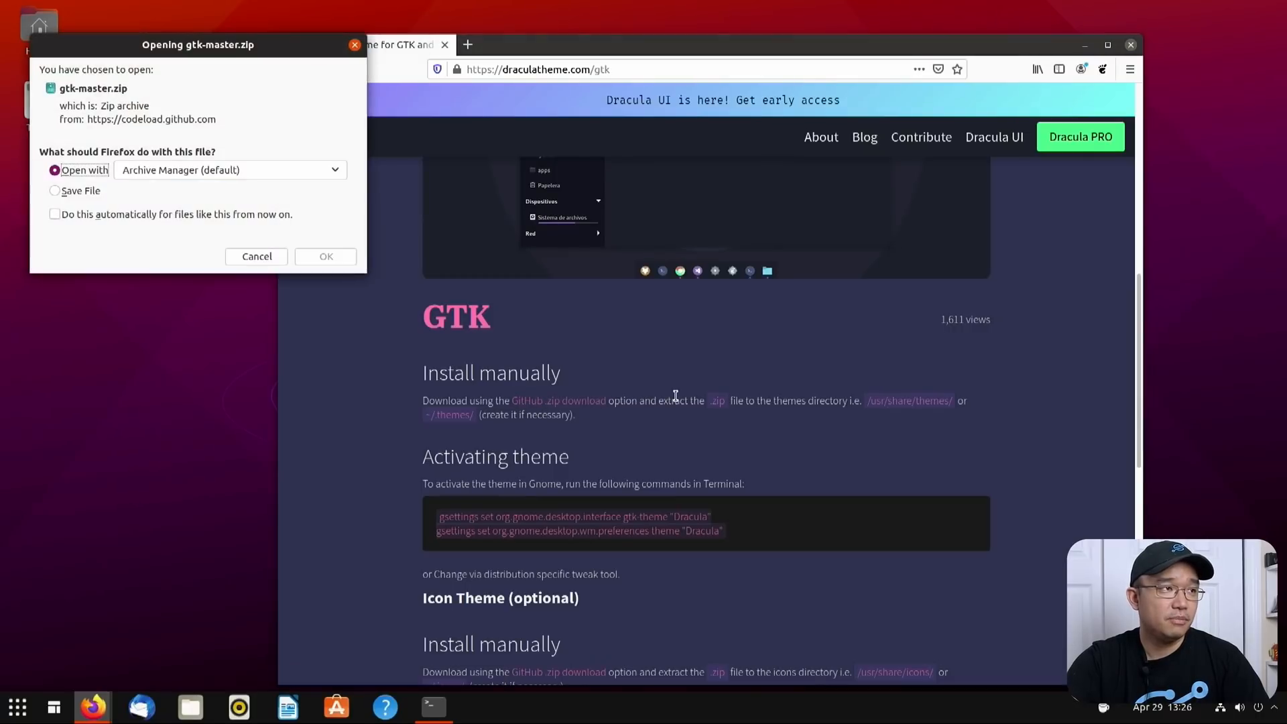
{"action": "left_click", "coordinate": [54, 190]}
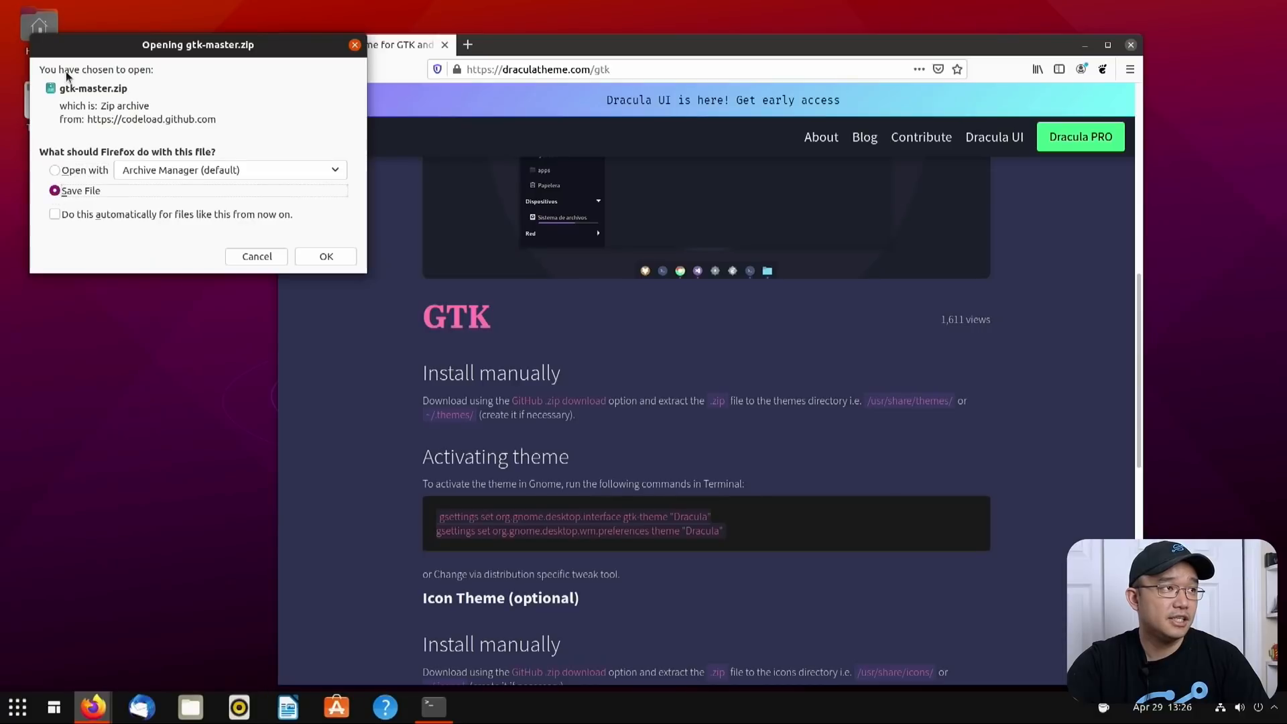
{"action": "left_click", "coordinate": [324, 256]}
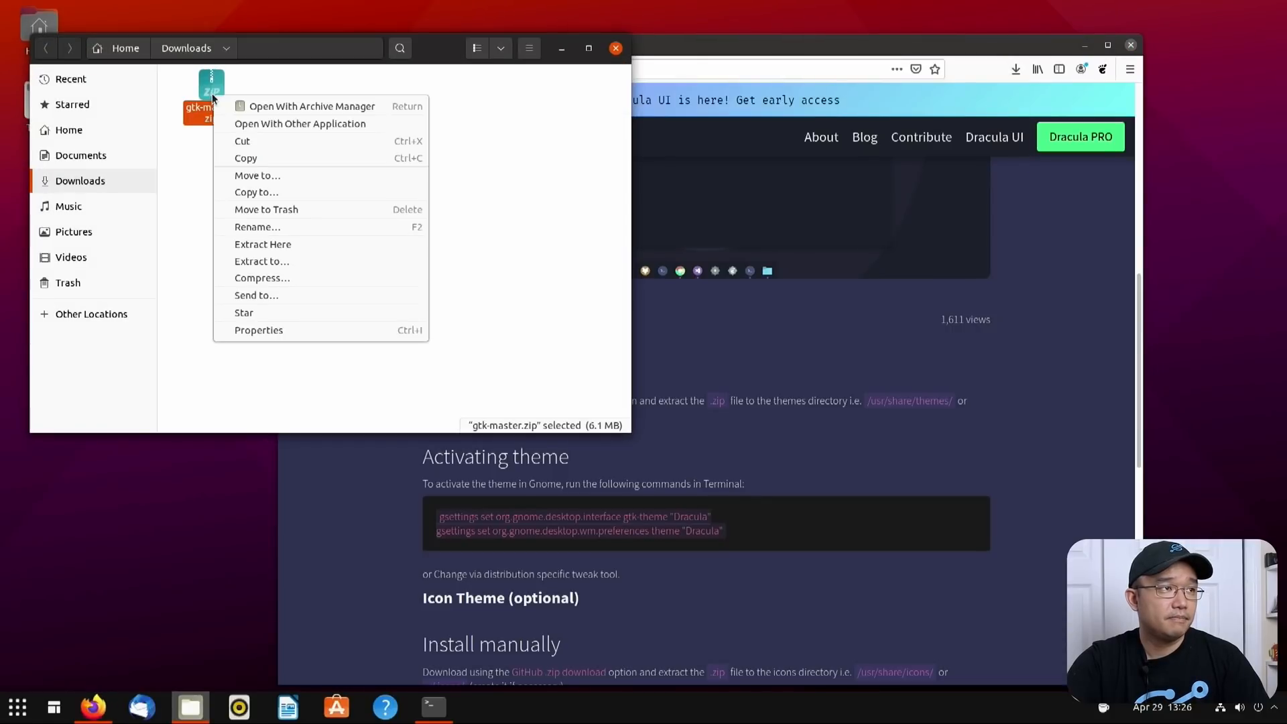
Extract the archive in Downloads and rename gtk-master to dracula-theme
{"action": "left_click", "coordinate": [263, 244]}
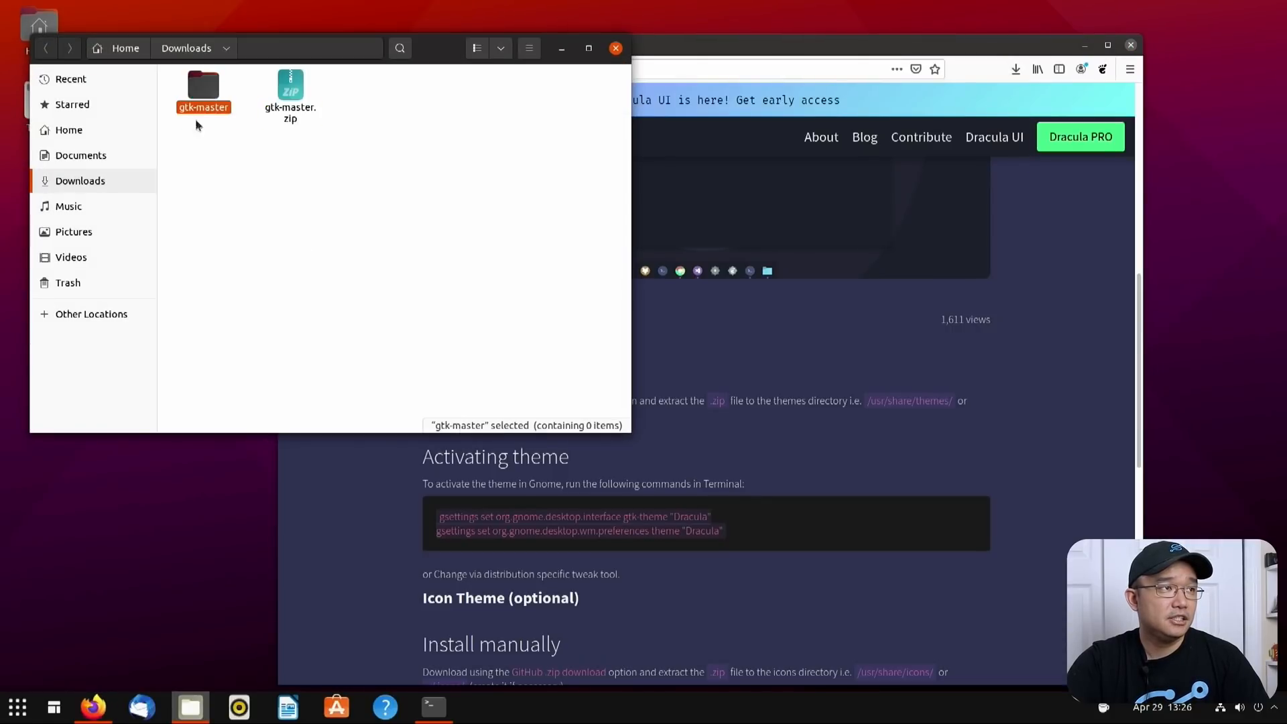
{"action": "double_click", "coordinate": [203, 88]}
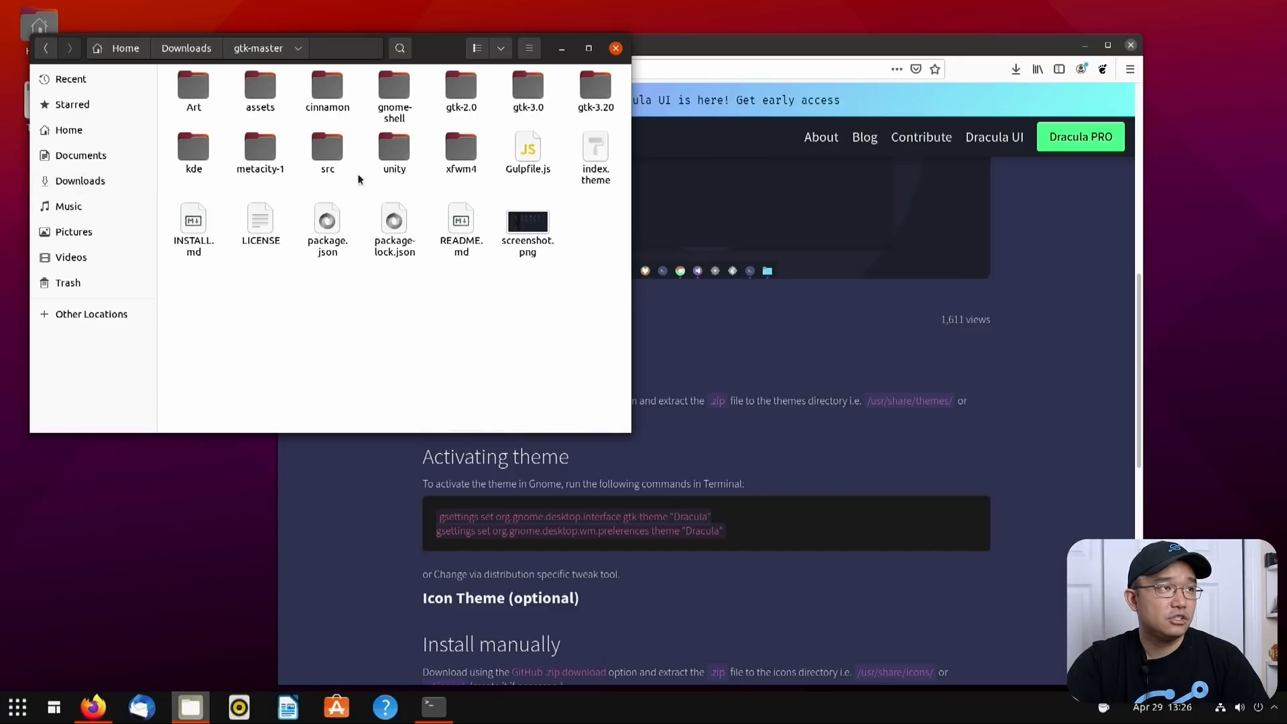
{"action": "left_click", "coordinate": [185, 48]}
{"action": "type", "text": "dracula-them"}
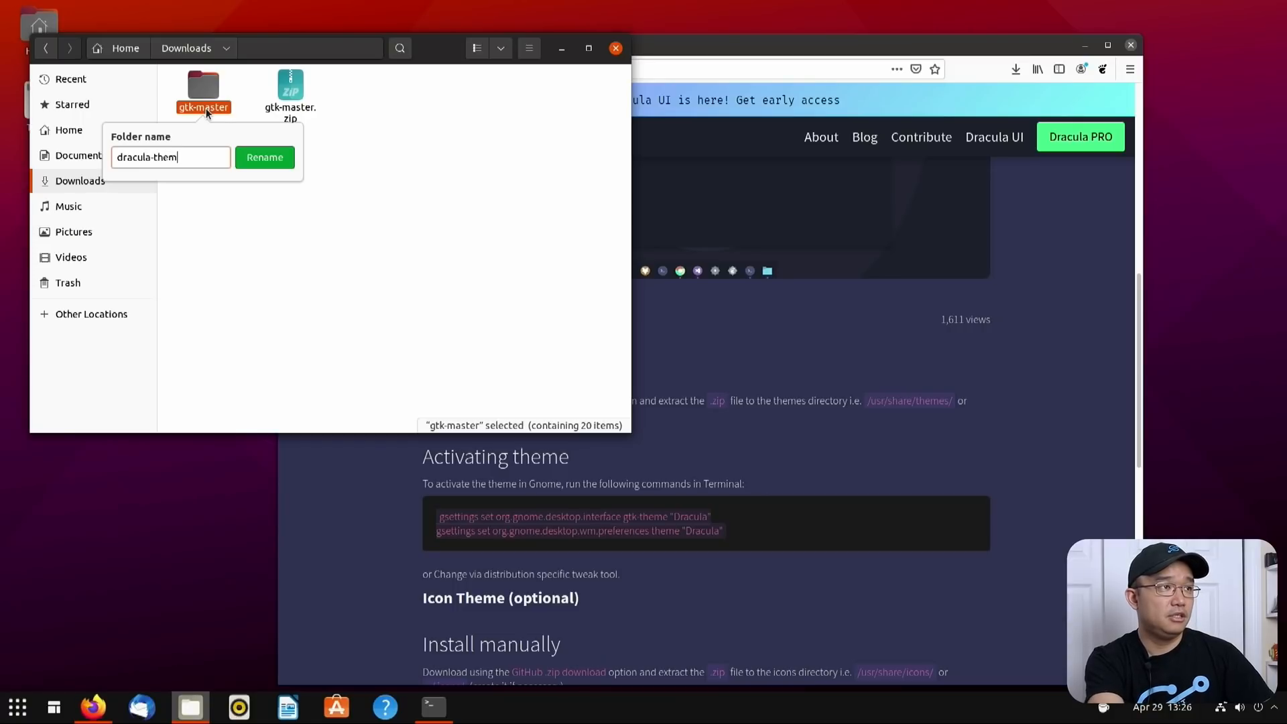
{"action": "left_click", "coordinate": [264, 157]}
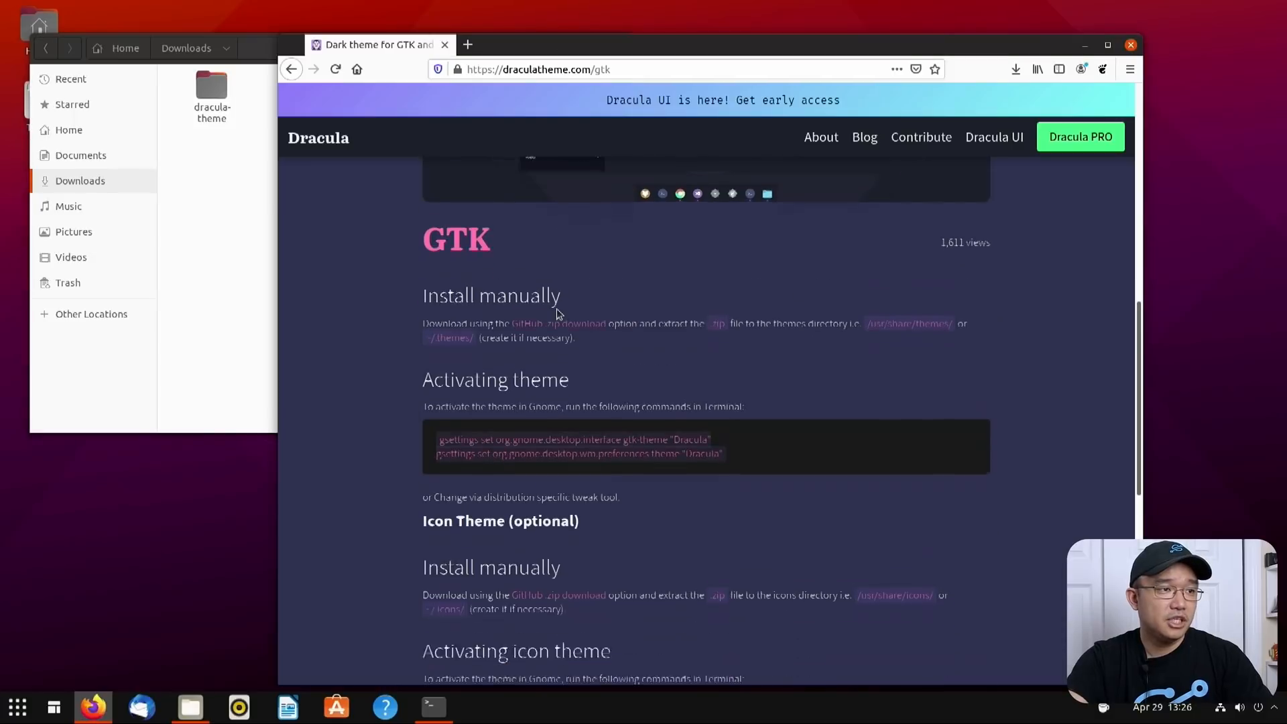
Save the Dracula.zip icon pack into Downloads
{"action": "scroll", "scroll_direction": "down", "scroll_amount": 3}
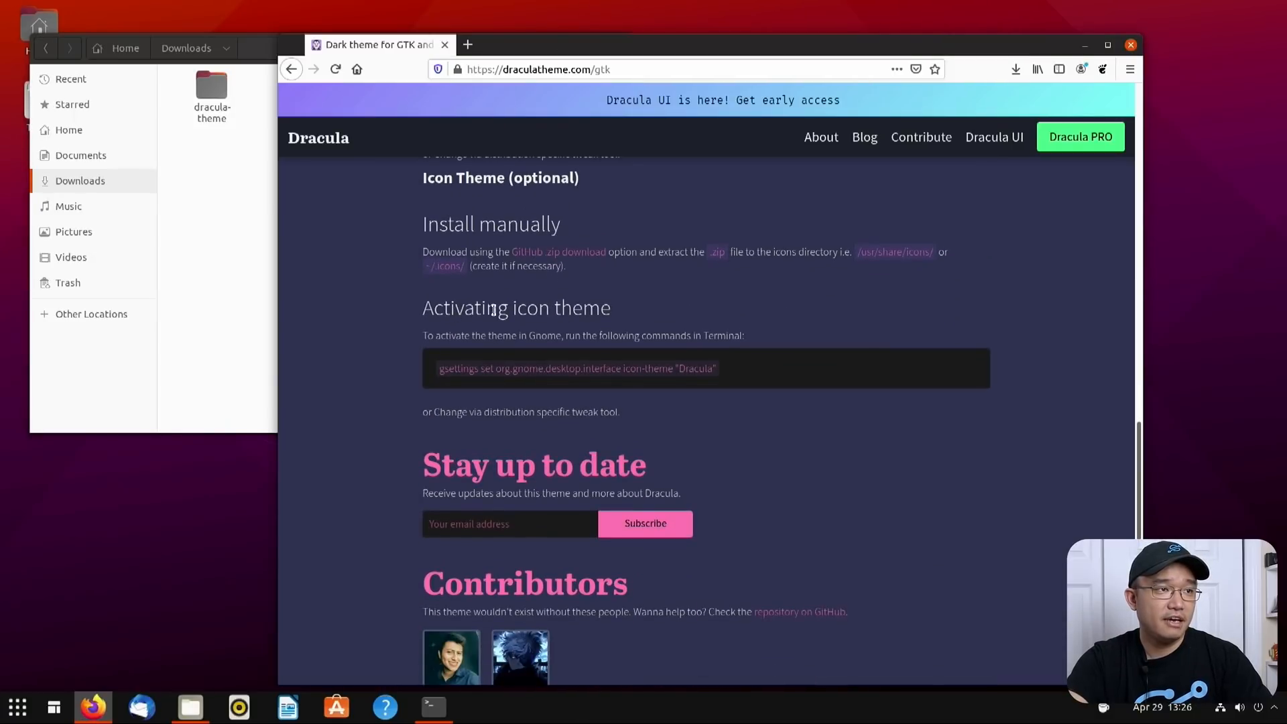
{"action": "mouse_move", "coordinate": [557, 252]}
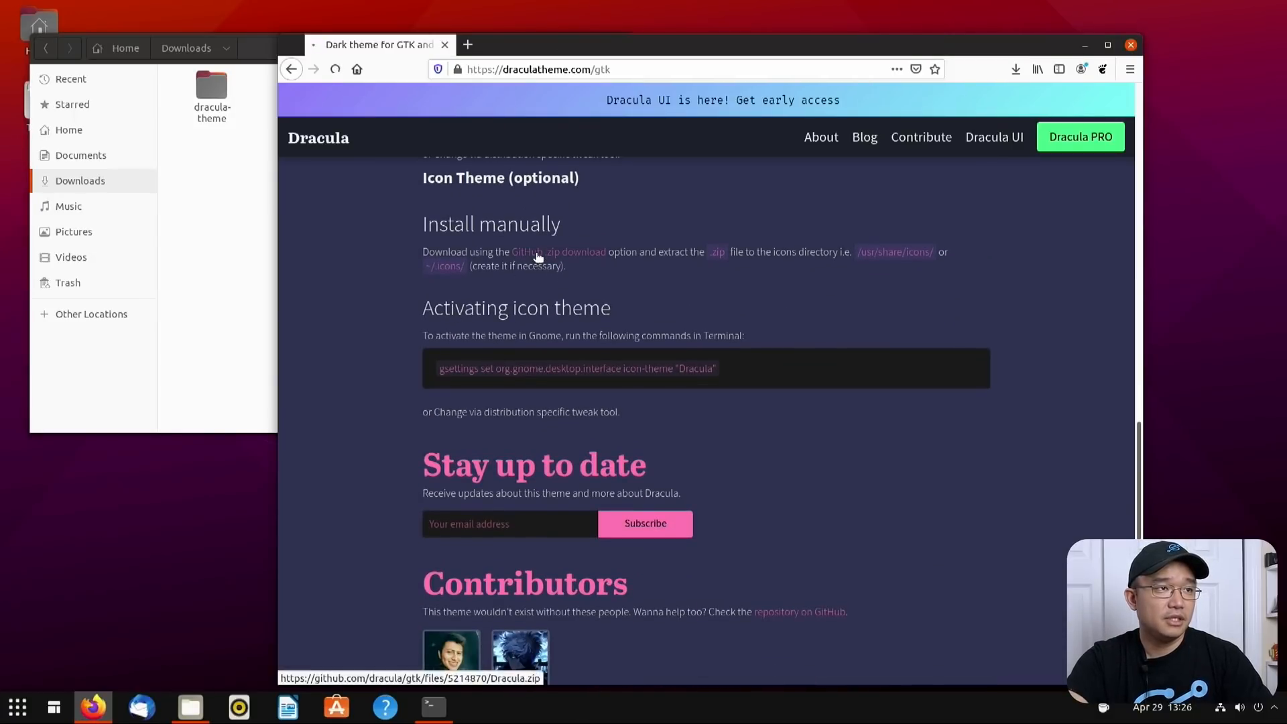
{"action": "left_click", "coordinate": [558, 252]}
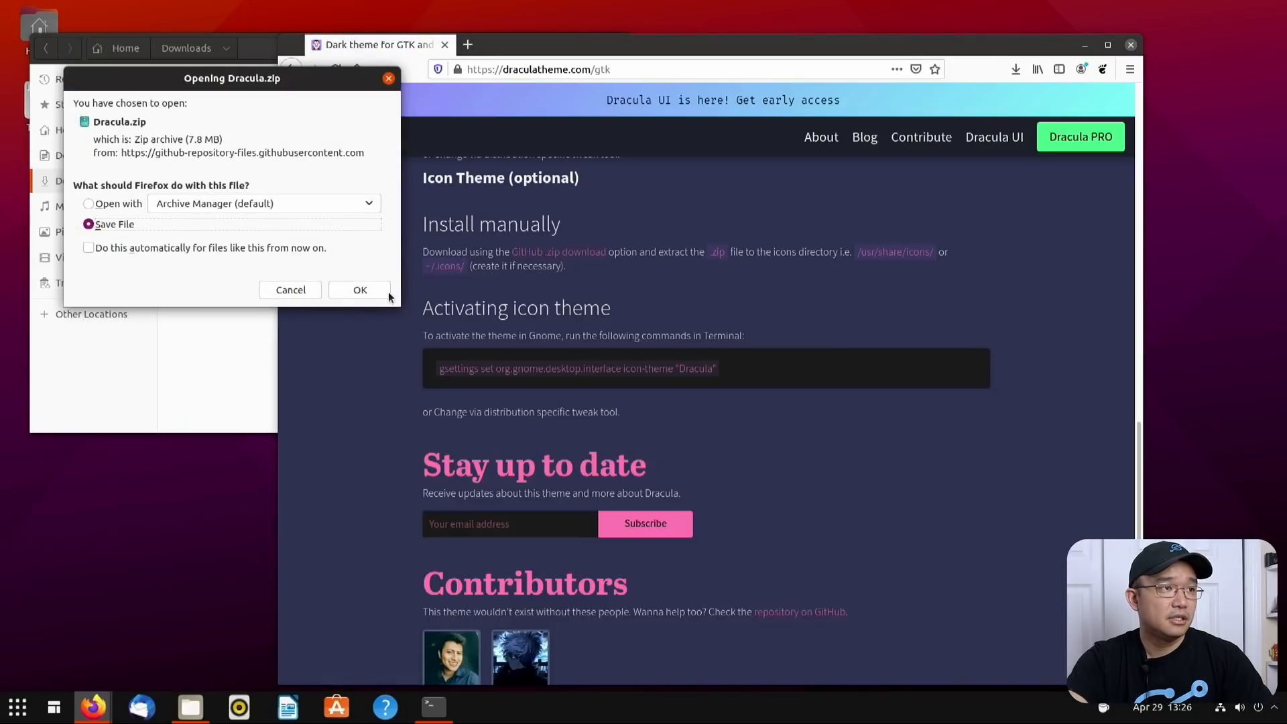
{"action": "left_click", "coordinate": [359, 289]}
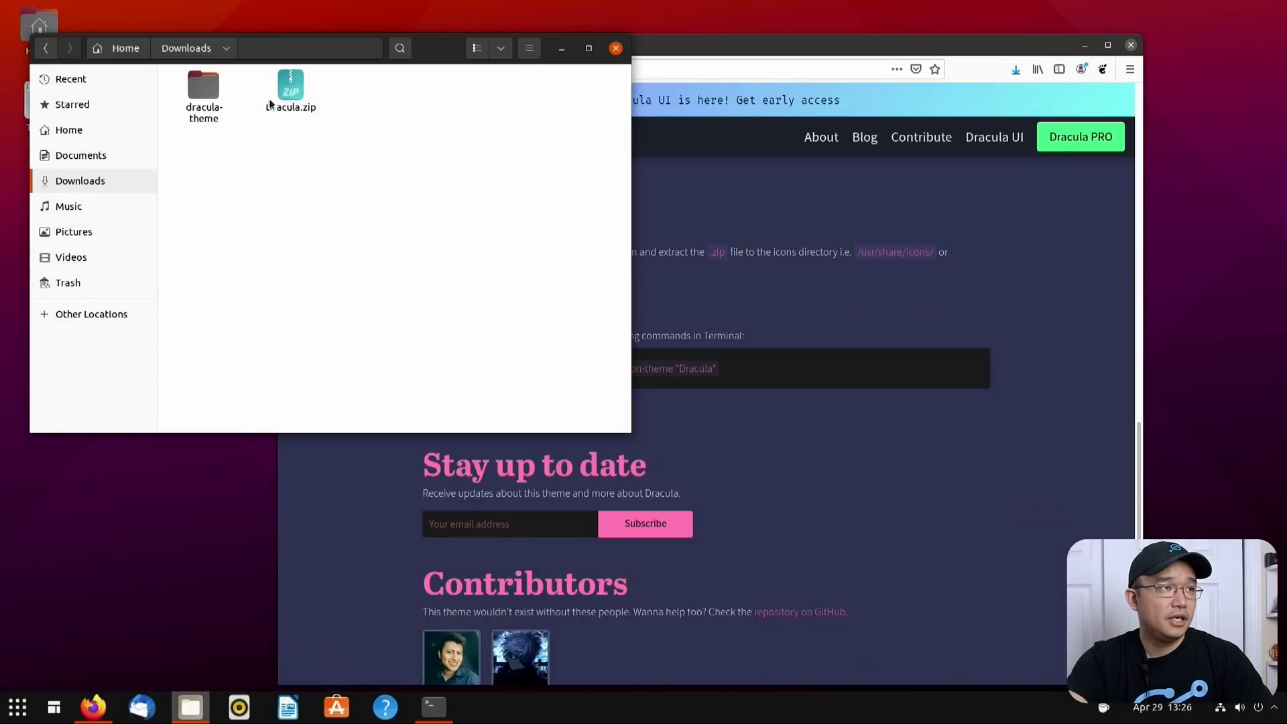
Extract Dracula.zip into a Dracula folder beside dracula-theme
{"action": "right_click", "coordinate": [291, 85]}
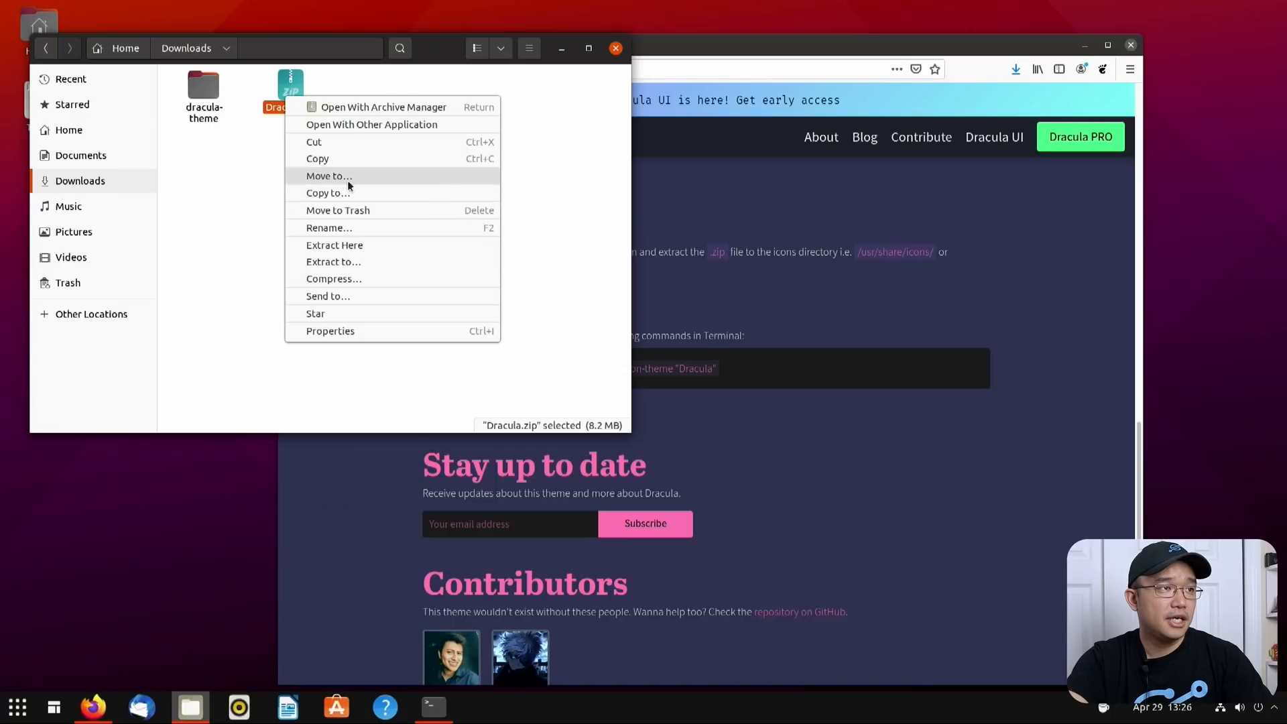
{"action": "left_click", "coordinate": [334, 244]}
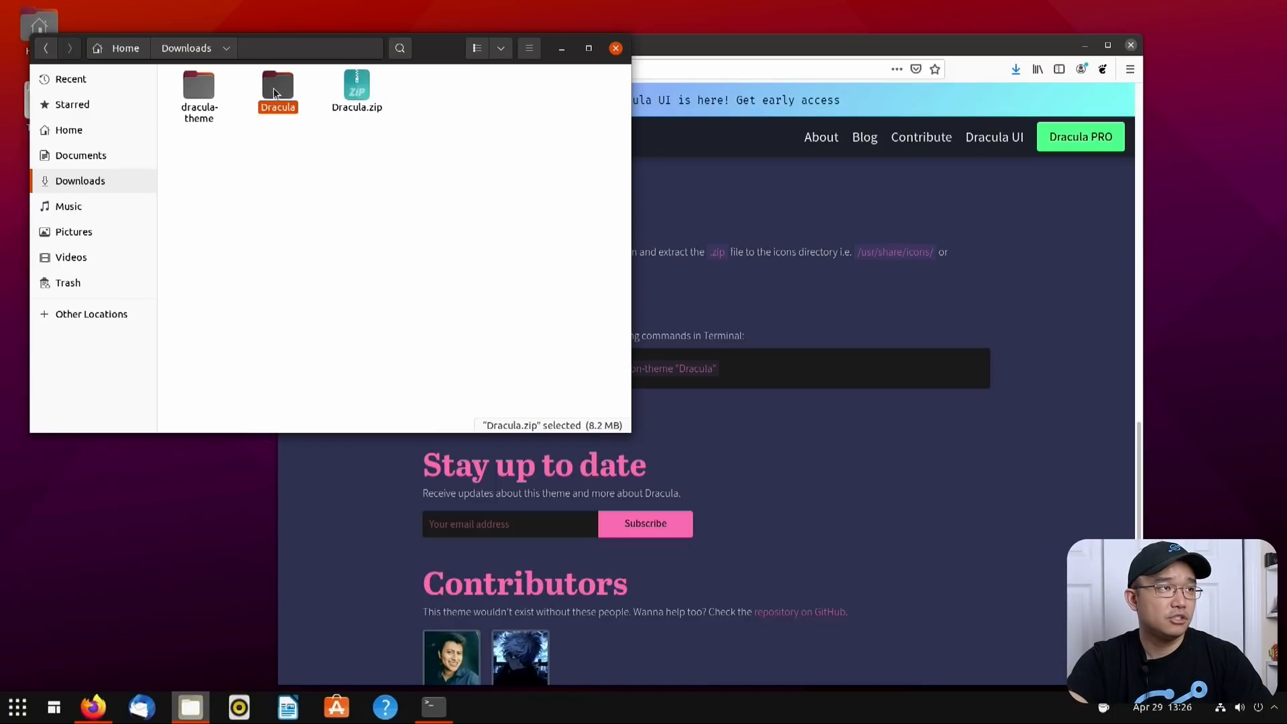
{"action": "double_click", "coordinate": [278, 84]}
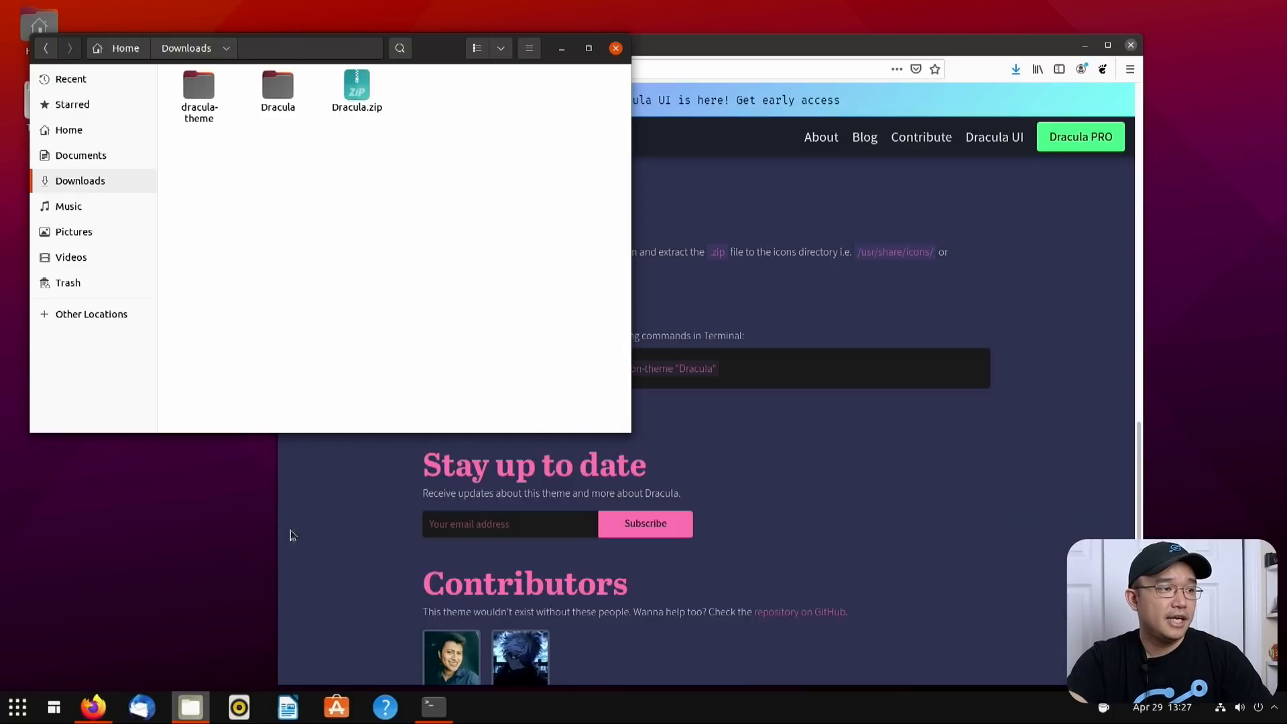
Launch Files with root privileges via sudo nautilus from a new terminal
{"action": "right_click", "coordinate": [433, 706]}
{"action": "type", "text": "sudo"}
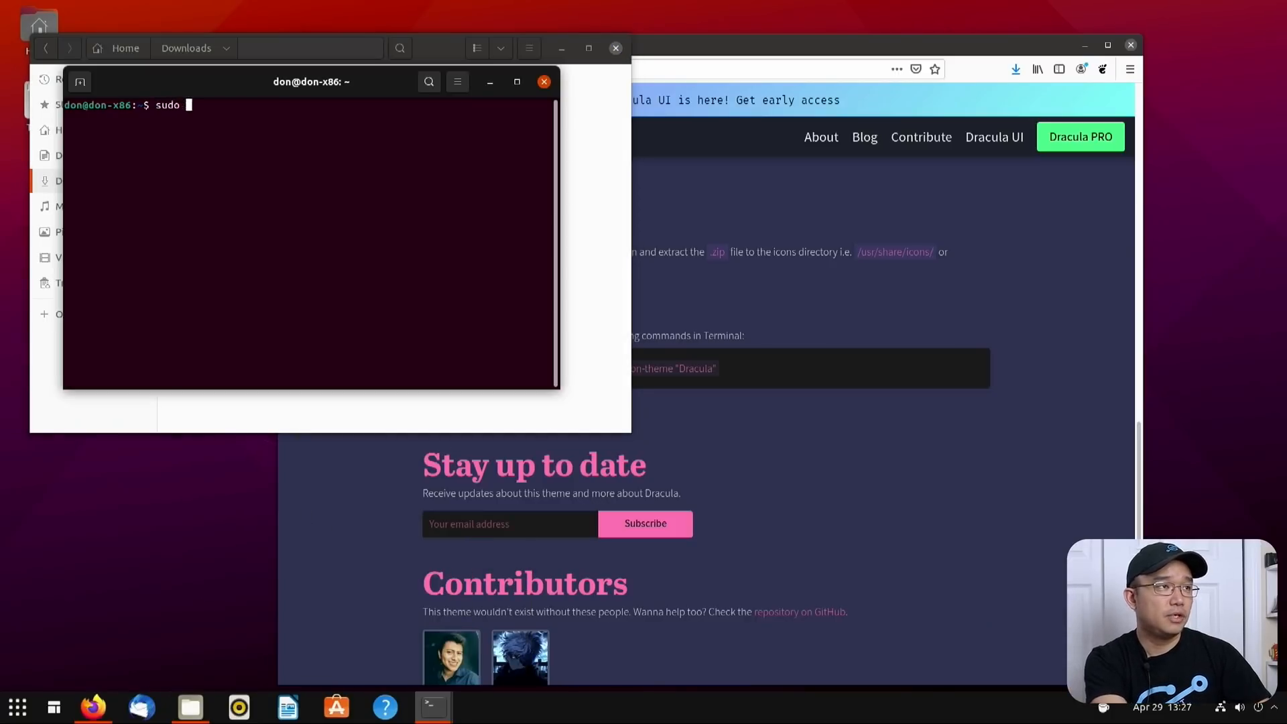
{"action": "type", "text": "nau"}
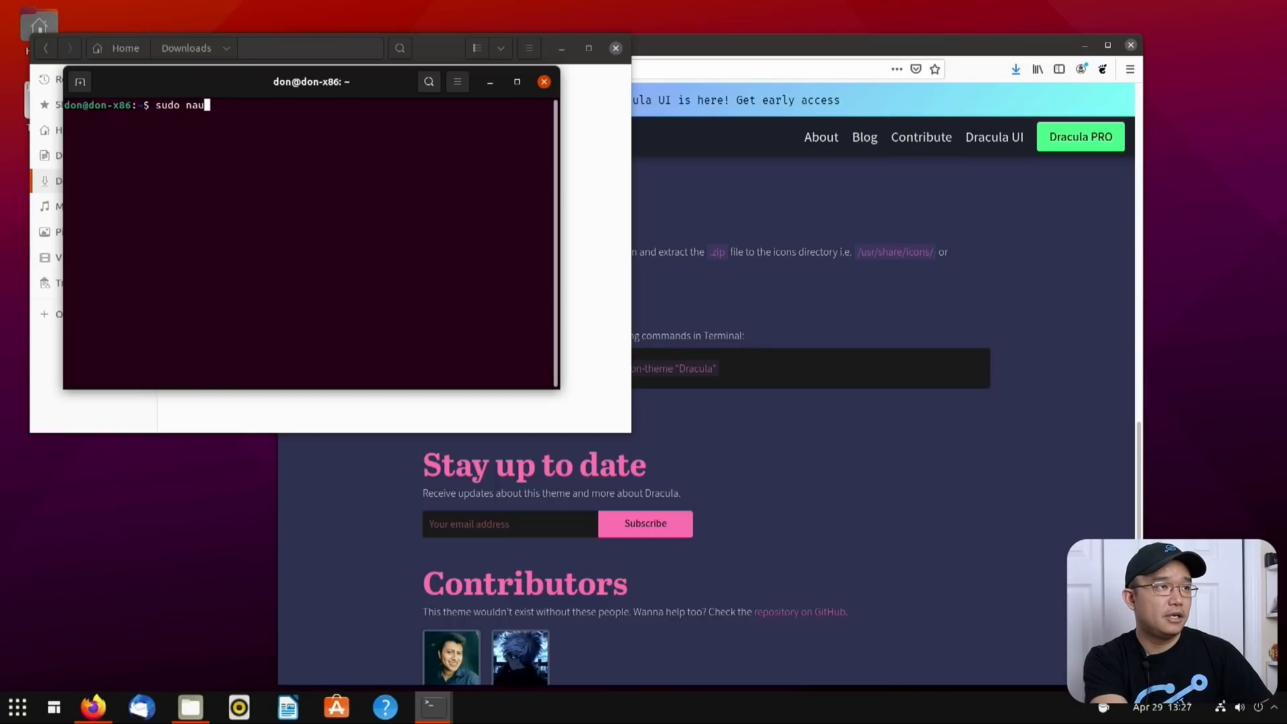
{"action": "key", "text": "Return"}
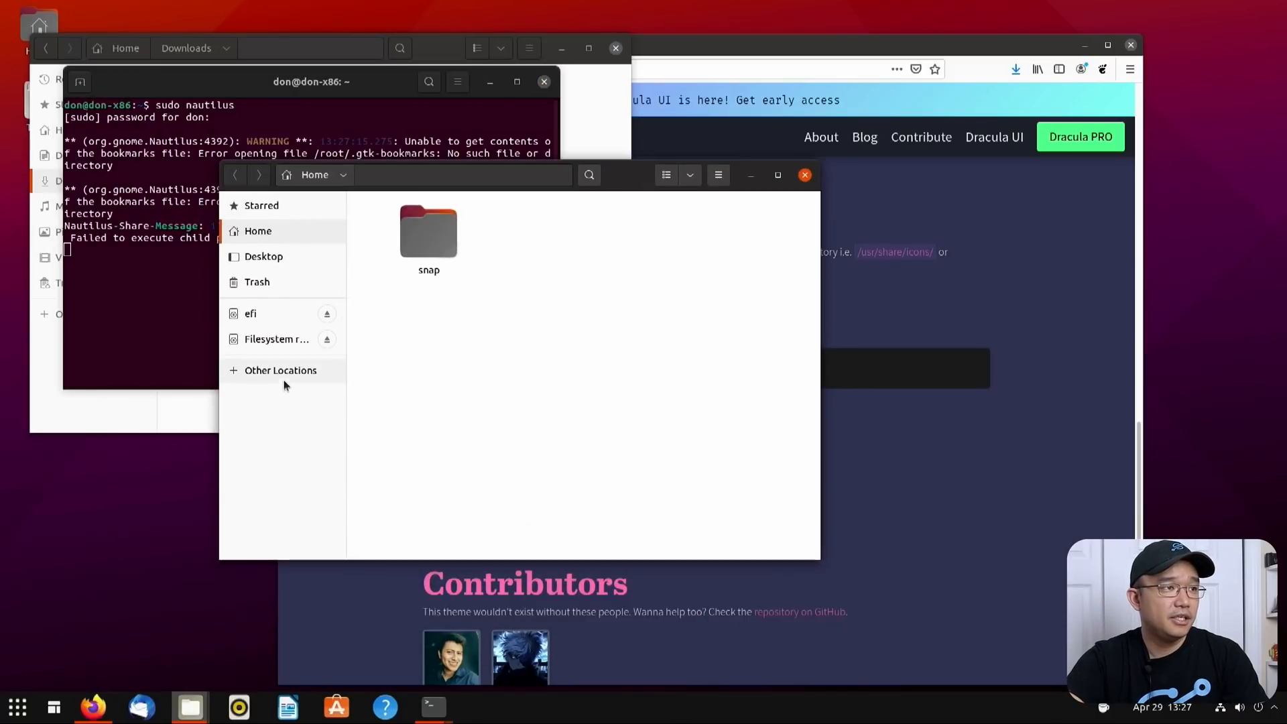
Navigate the root Files window to /usr/share via Other Locations > Computer > usr
{"action": "left_click", "coordinate": [277, 339]}
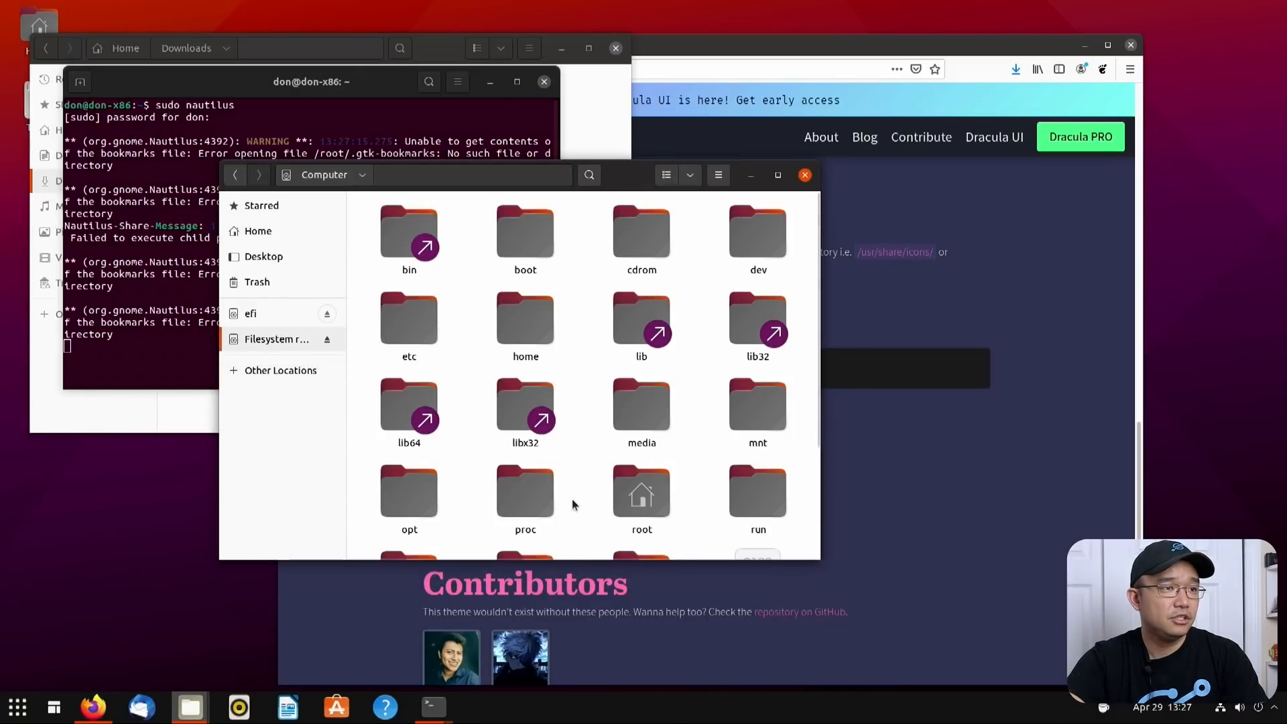
{"action": "left_click", "coordinate": [280, 370]}
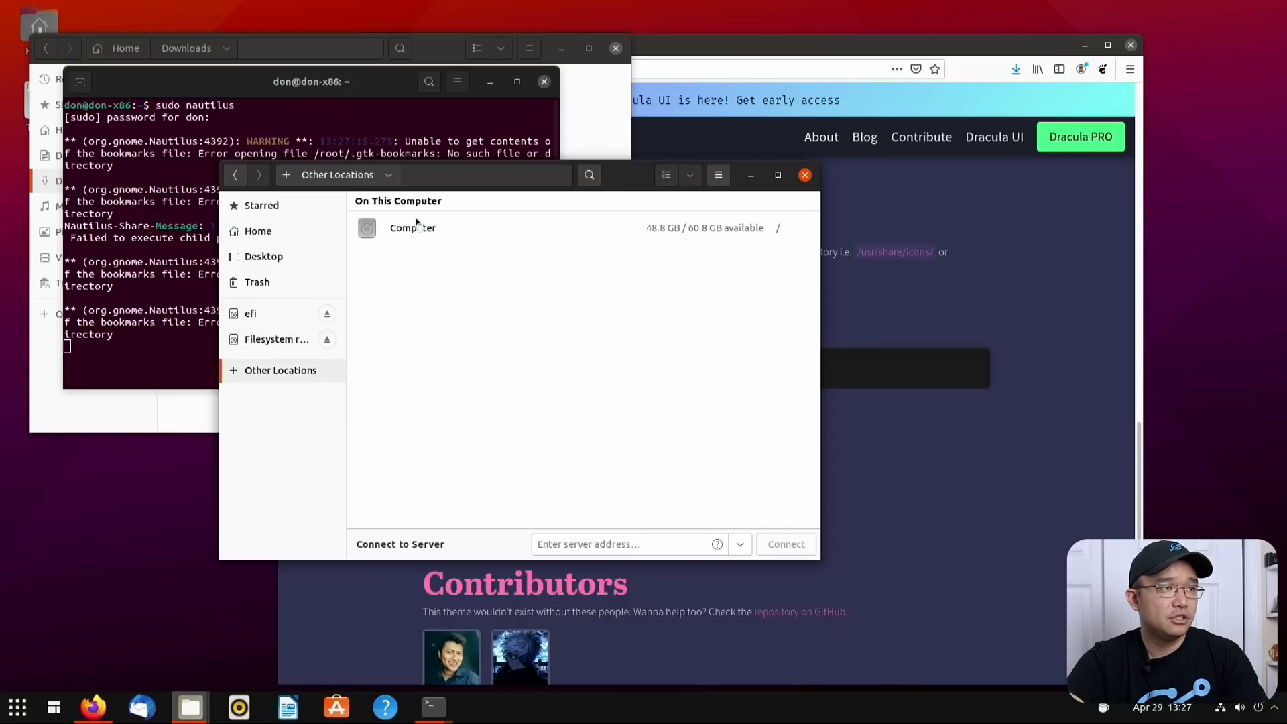
{"action": "double_click", "coordinate": [411, 228]}
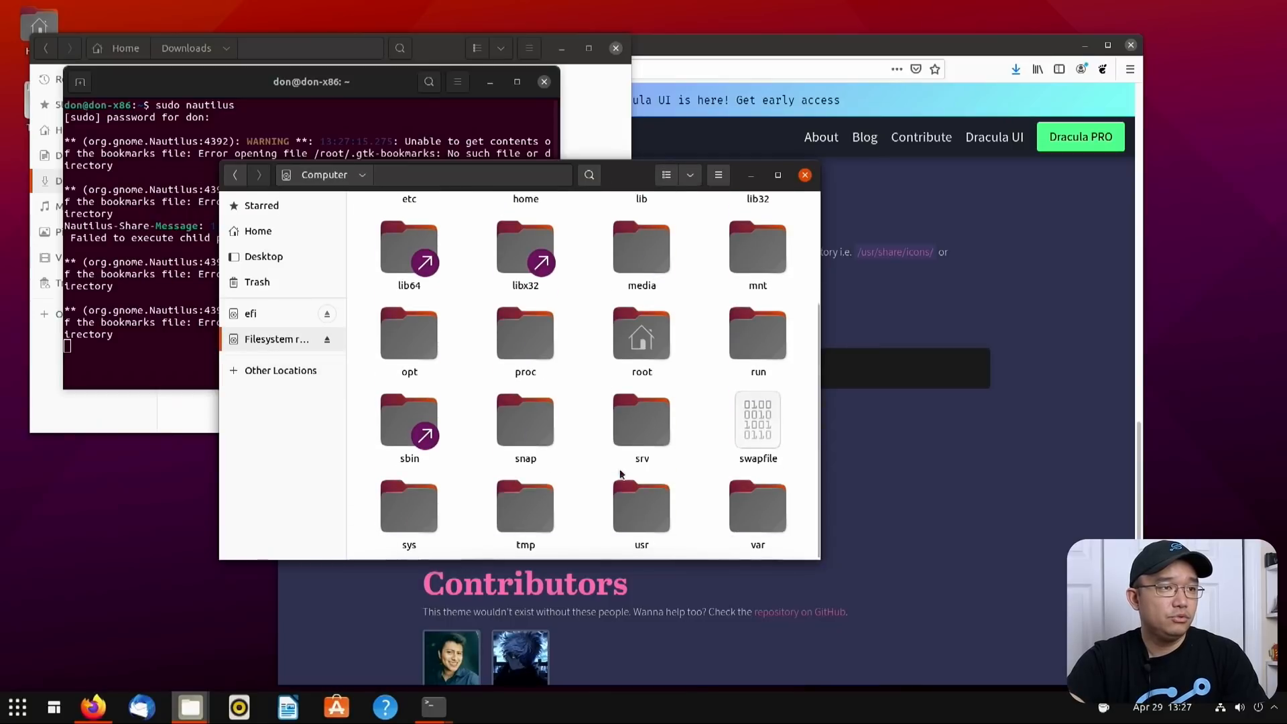
{"action": "double_click", "coordinate": [641, 506]}
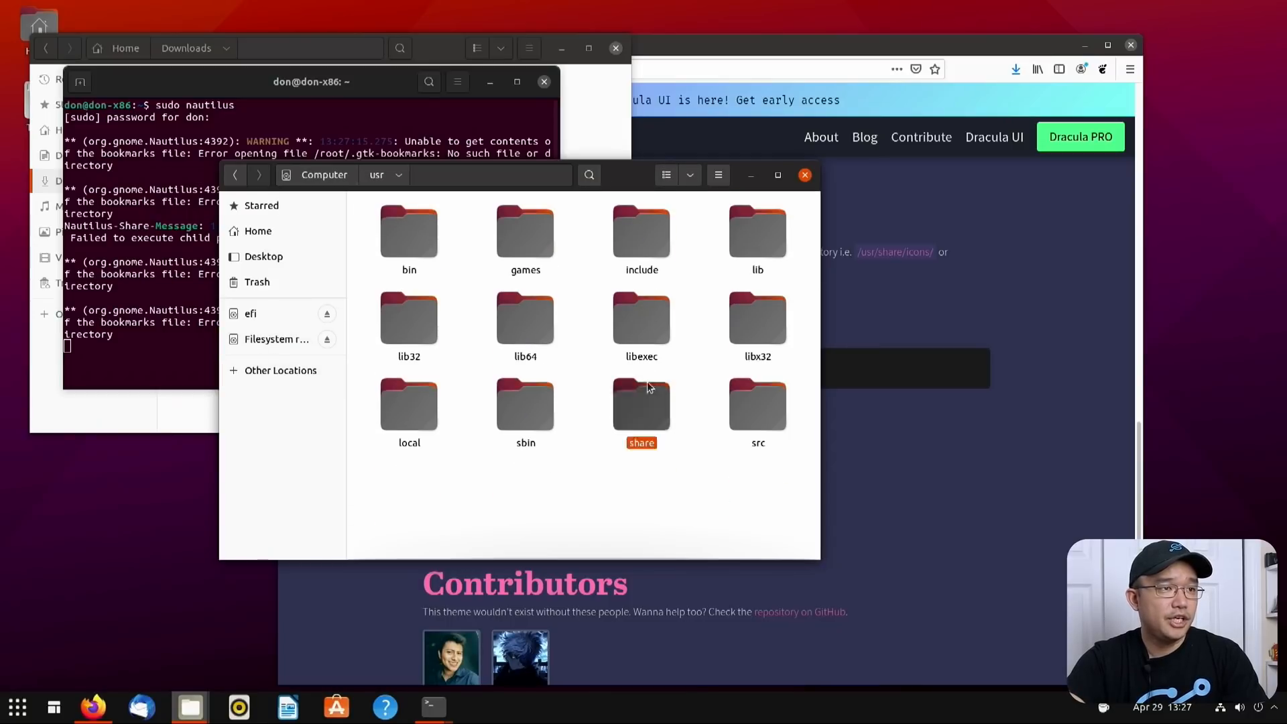
{"action": "double_click", "coordinate": [641, 402]}
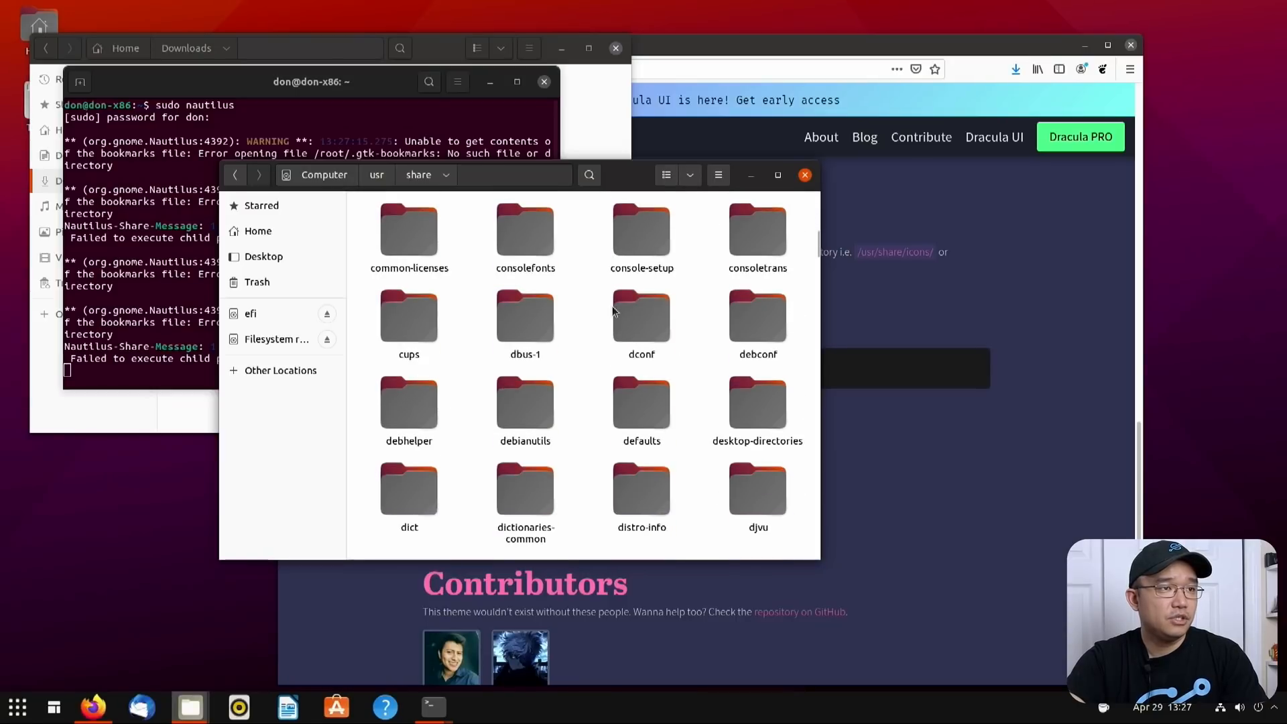
{"action": "scroll", "scroll_direction": "down", "scroll_amount": 3}
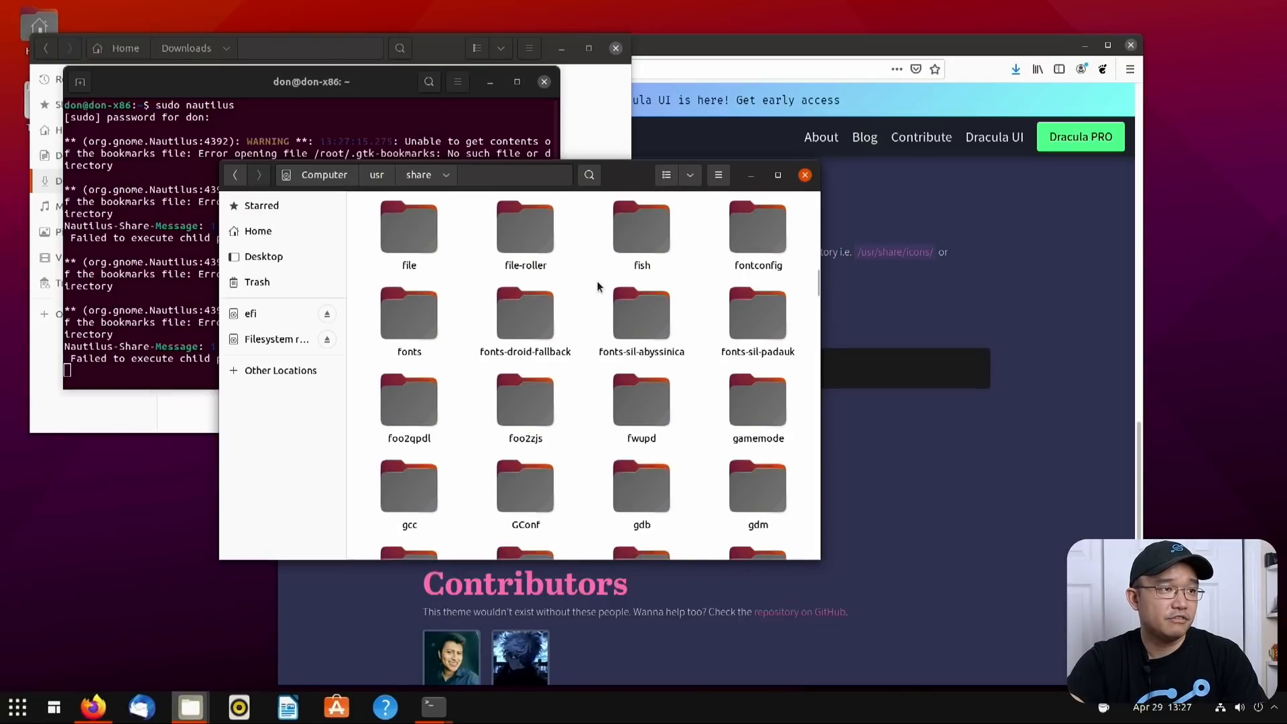
{"action": "scroll", "scroll_direction": "down", "scroll_amount": 3}
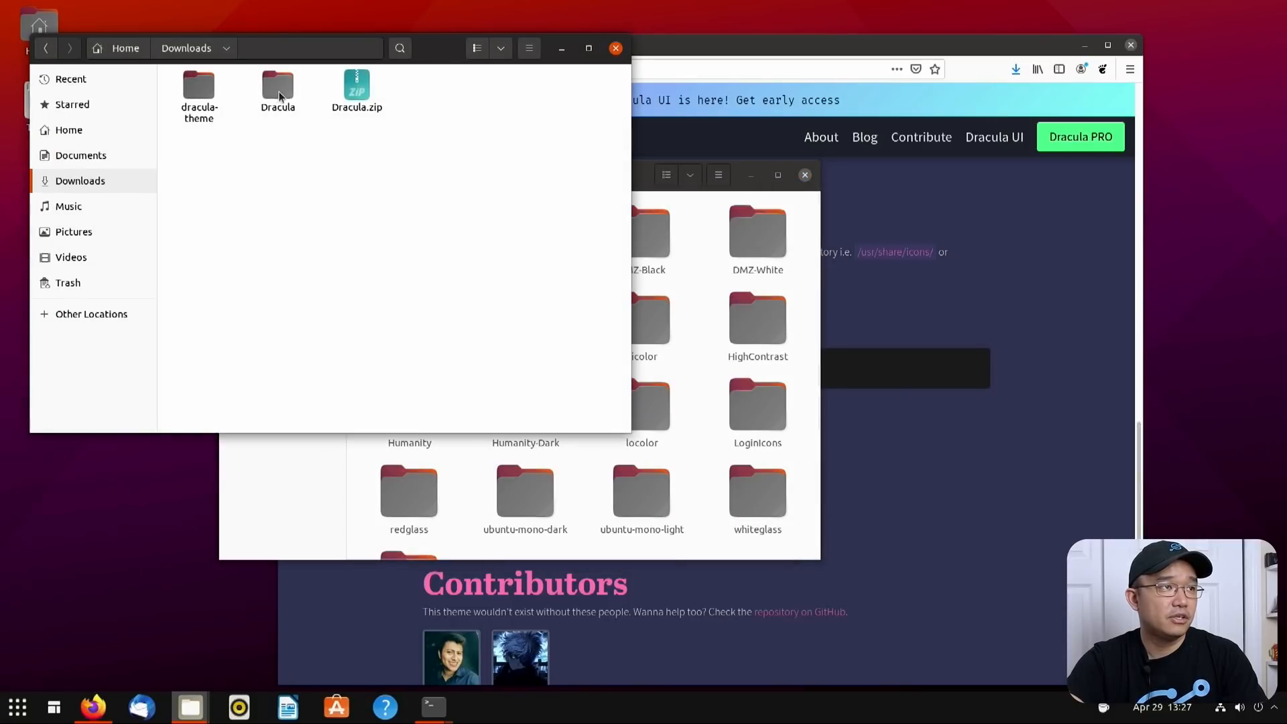
Drop the Dracula icon folder into icons and paste dracula-theme into themes
{"action": "left_click", "coordinate": [278, 85]}
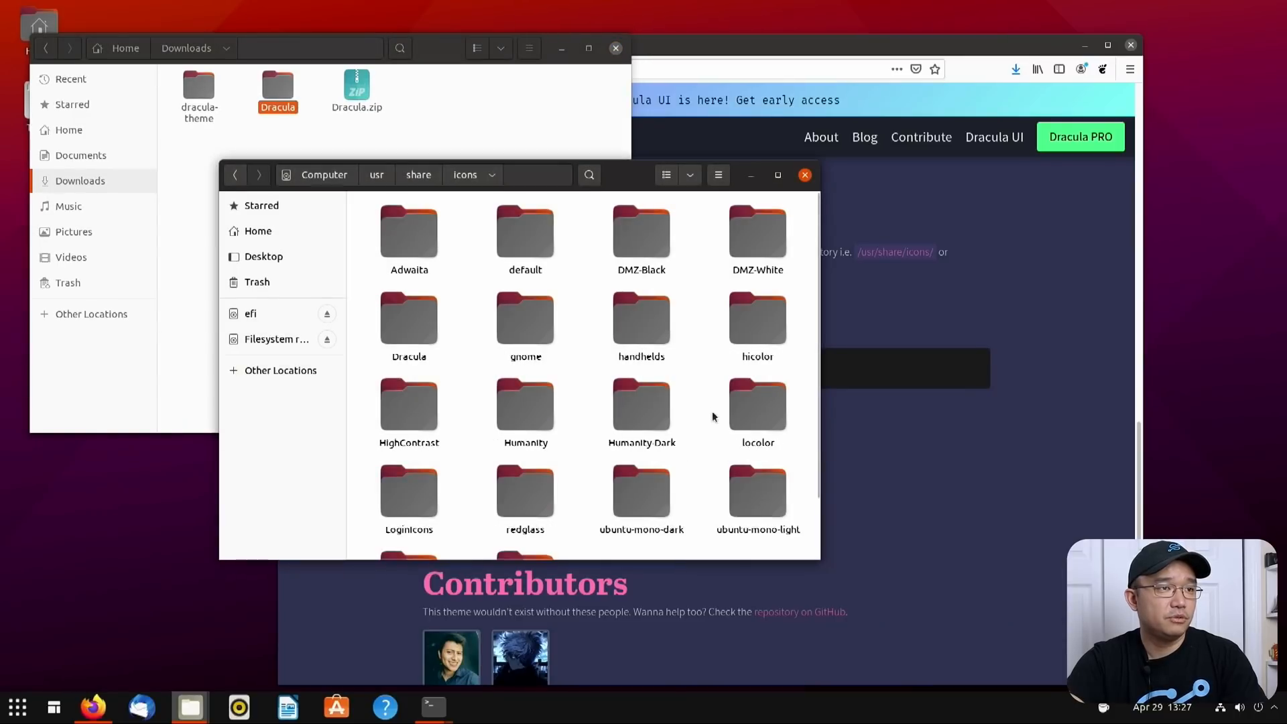
{"action": "left_click", "coordinate": [418, 174]}
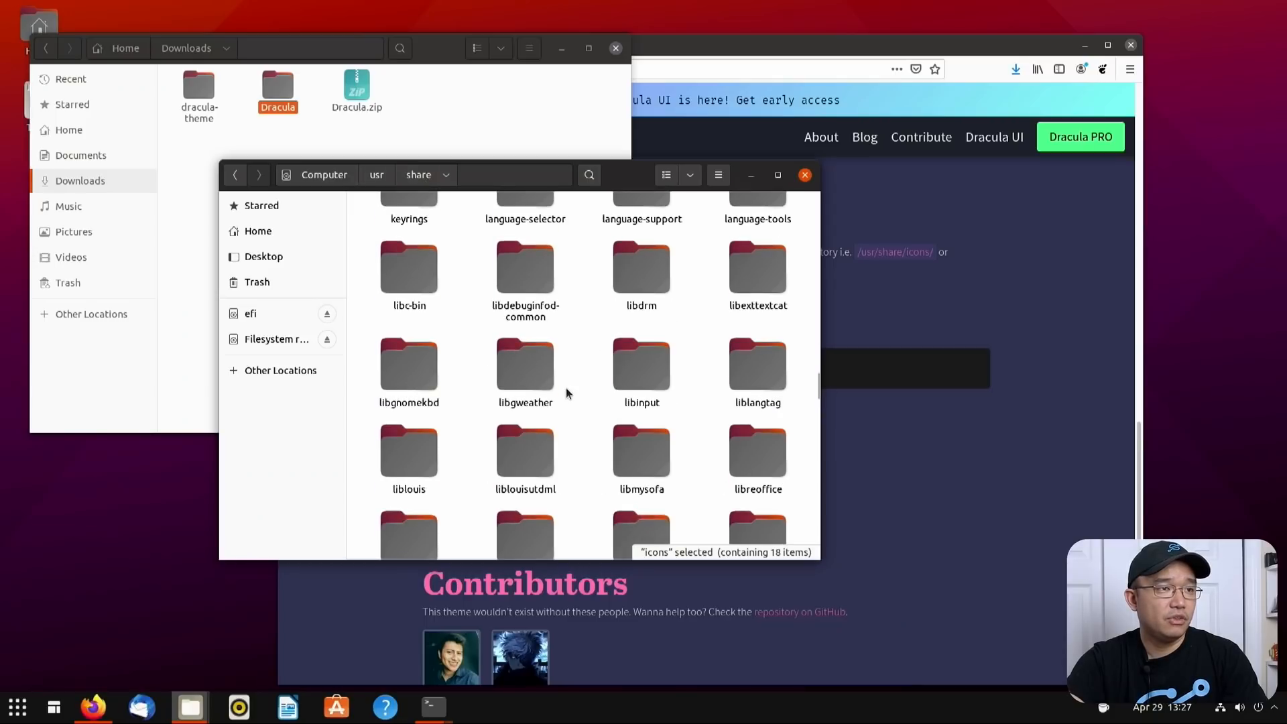
{"action": "scroll", "scroll_direction": "down", "scroll_amount": 3}
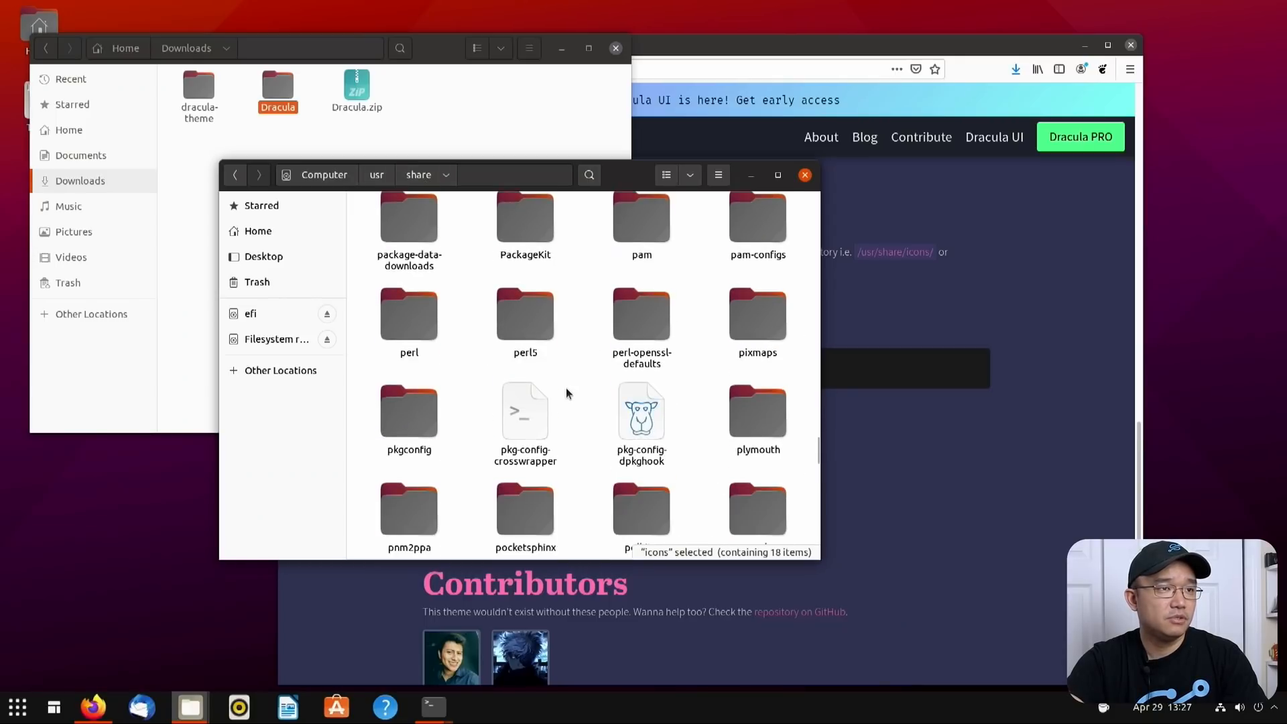
{"action": "scroll", "scroll_direction": "down", "scroll_amount": 3}
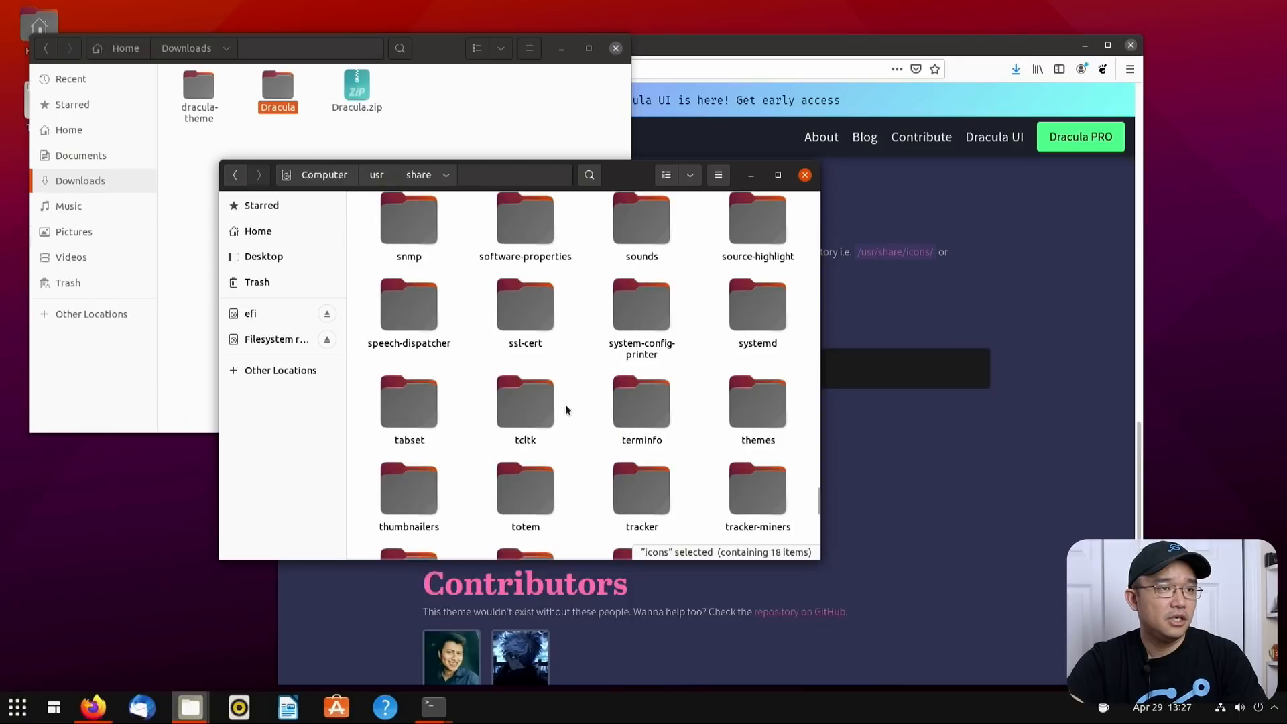
{"action": "double_click", "coordinate": [757, 402]}
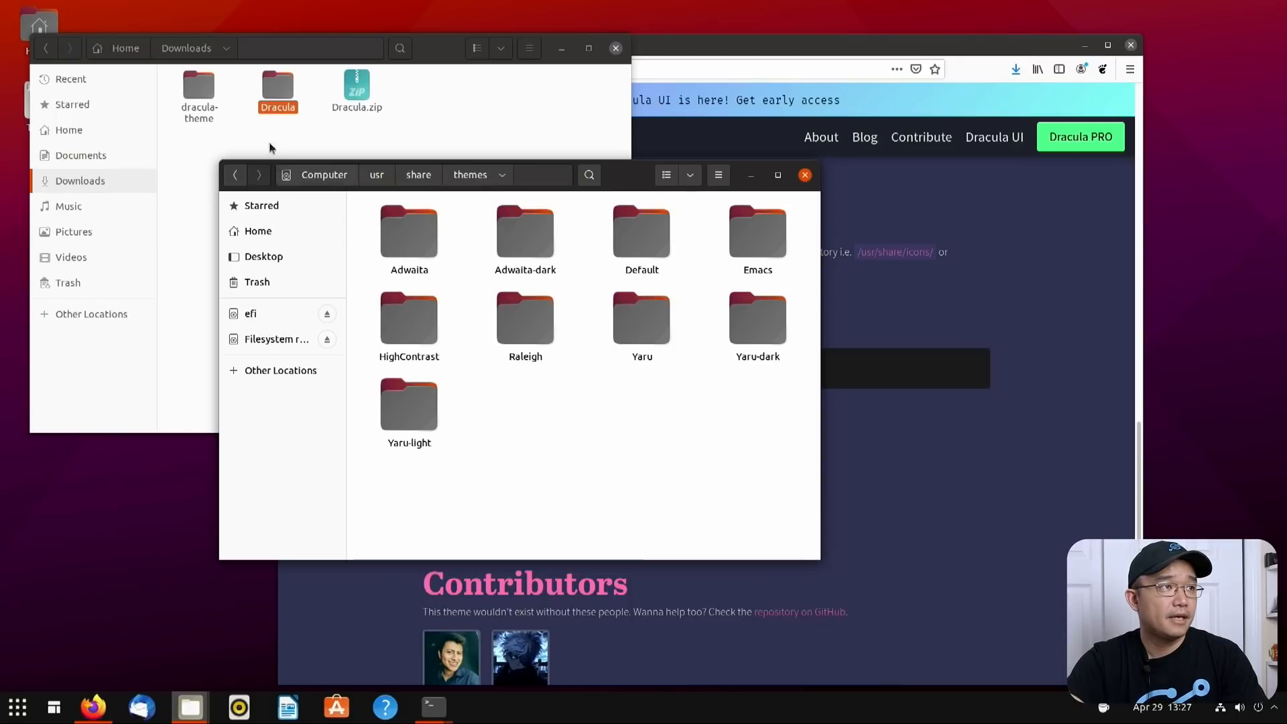
{"action": "right_click", "coordinate": [199, 90]}
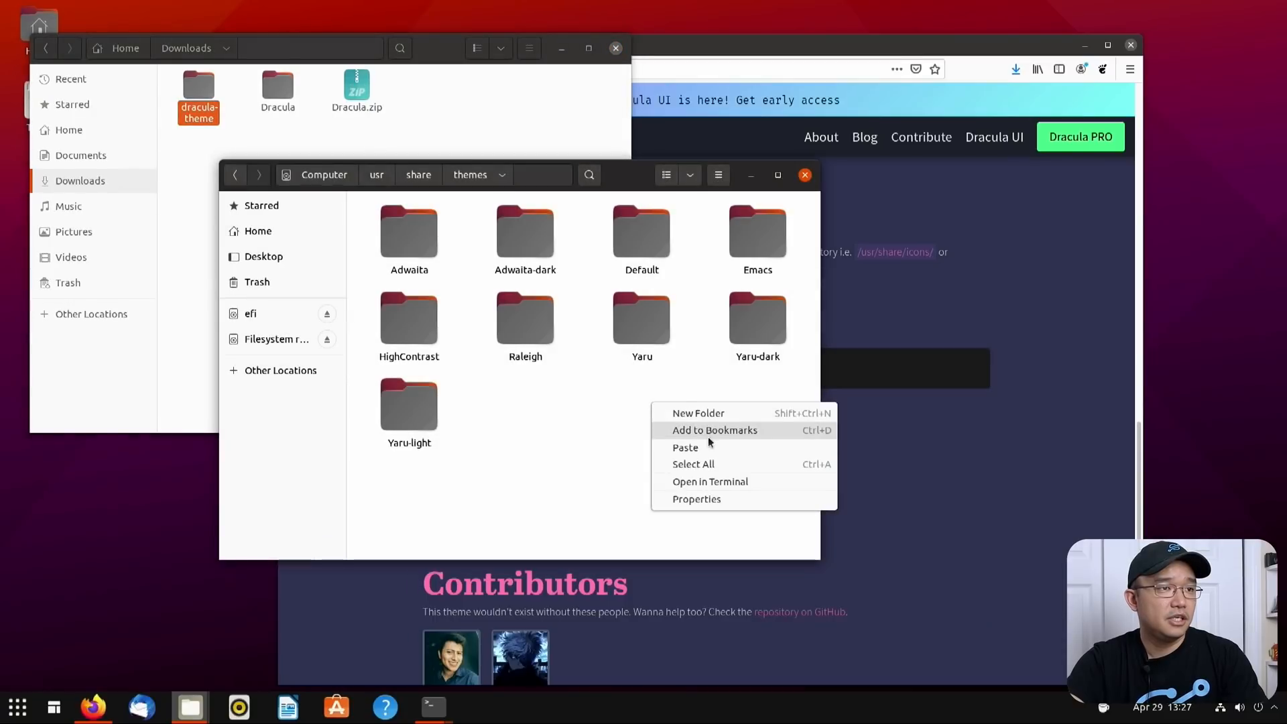
{"action": "left_click", "coordinate": [684, 448]}
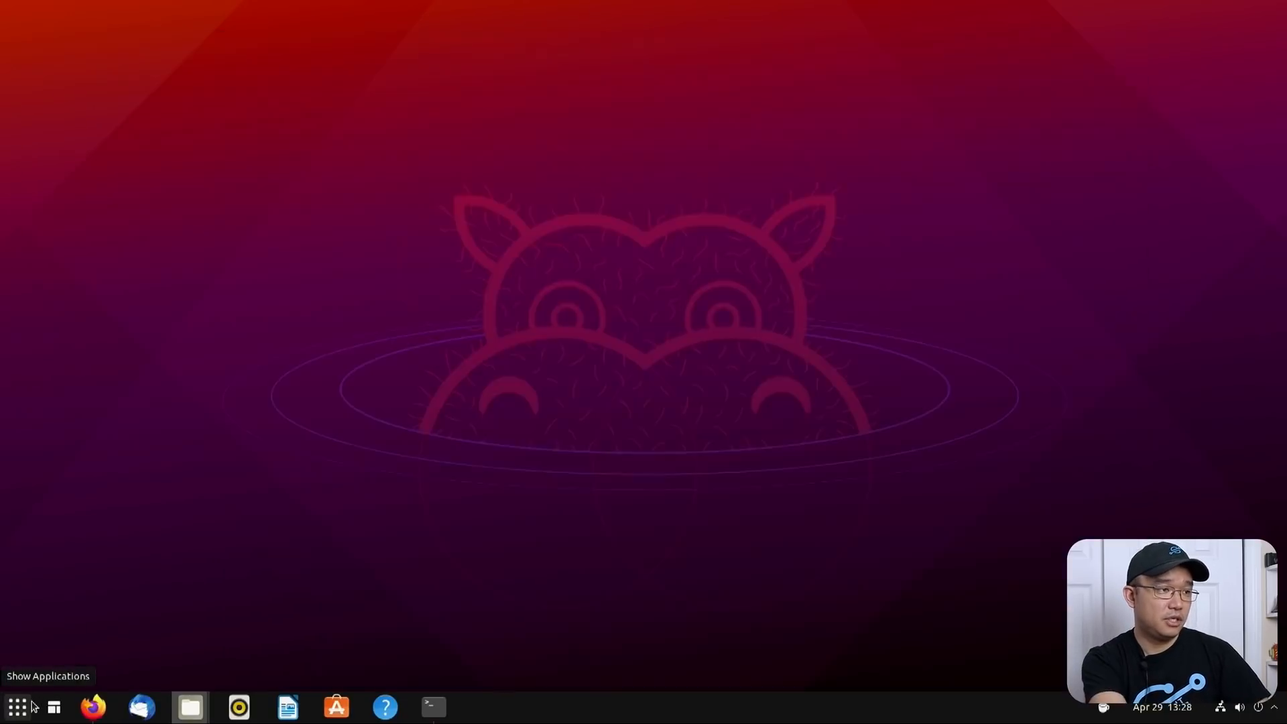
Launch Tweaks from Show Applications and set the Shell theme to Dracula-theme
{"action": "left_click", "coordinate": [16, 706]}
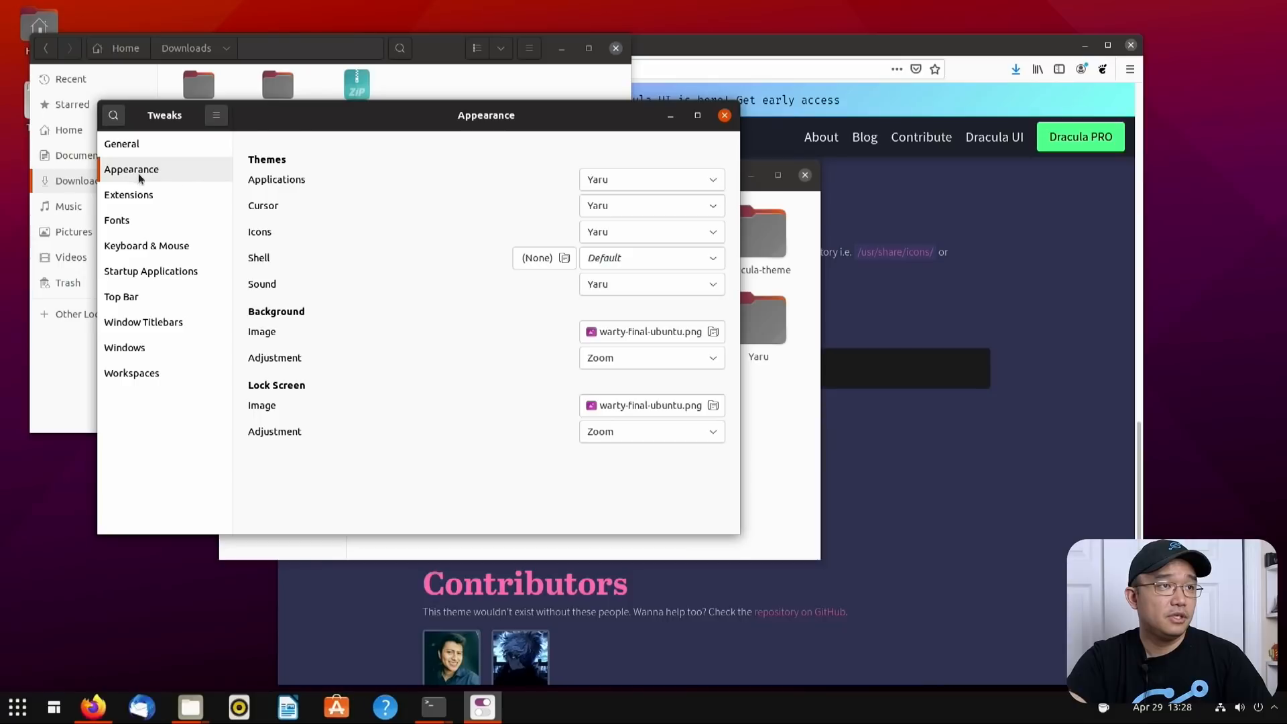
{"action": "mouse_move", "coordinate": [634, 252]}
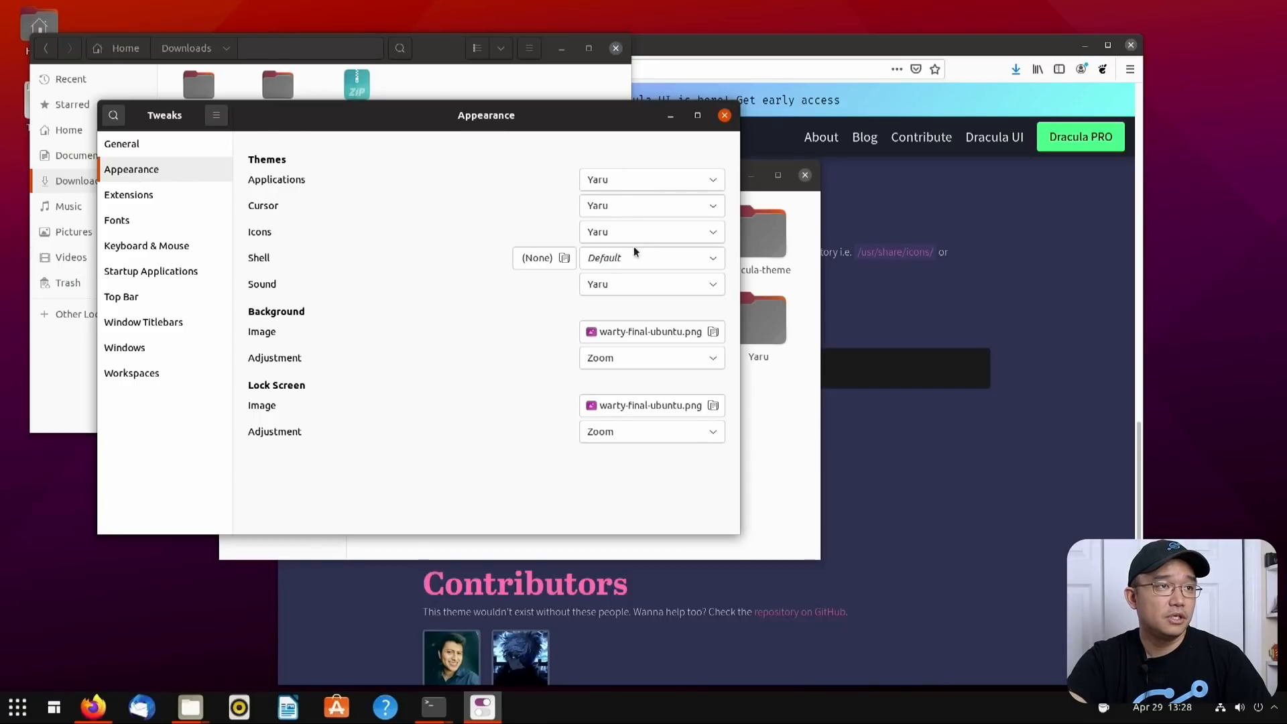
{"action": "left_click", "coordinate": [650, 257]}
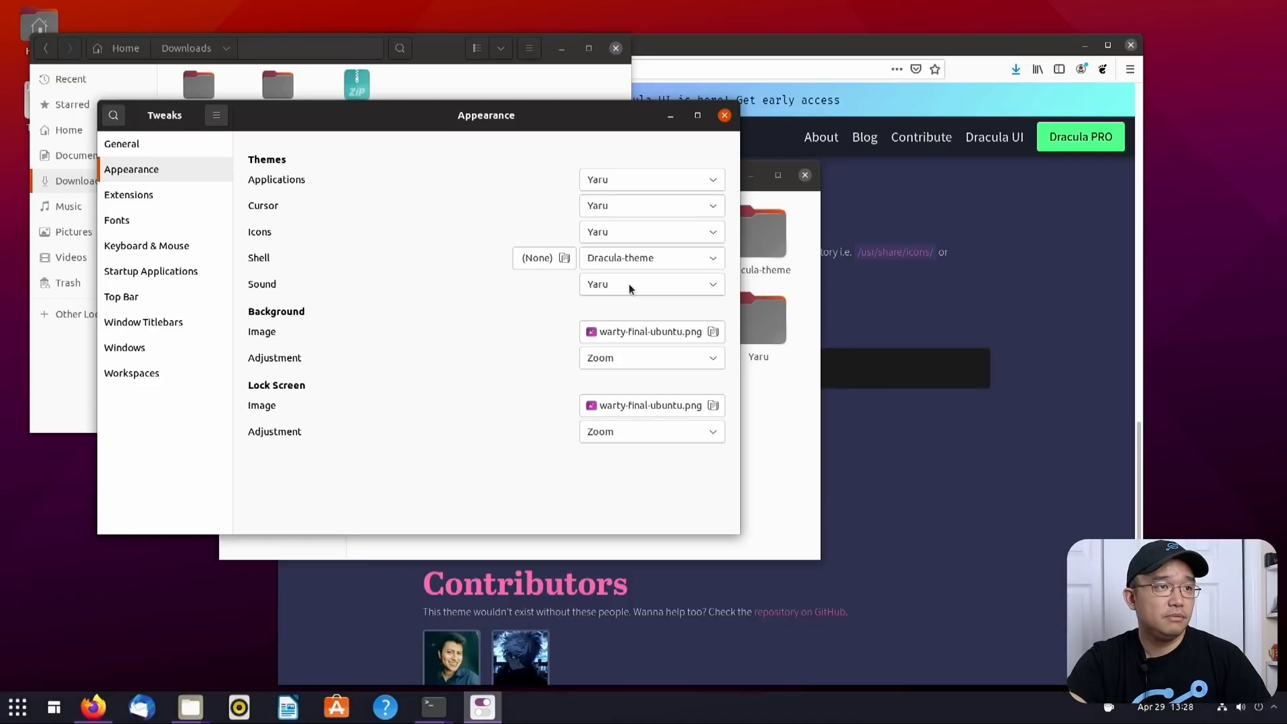
{"action": "mouse_move", "coordinate": [424, 427]}
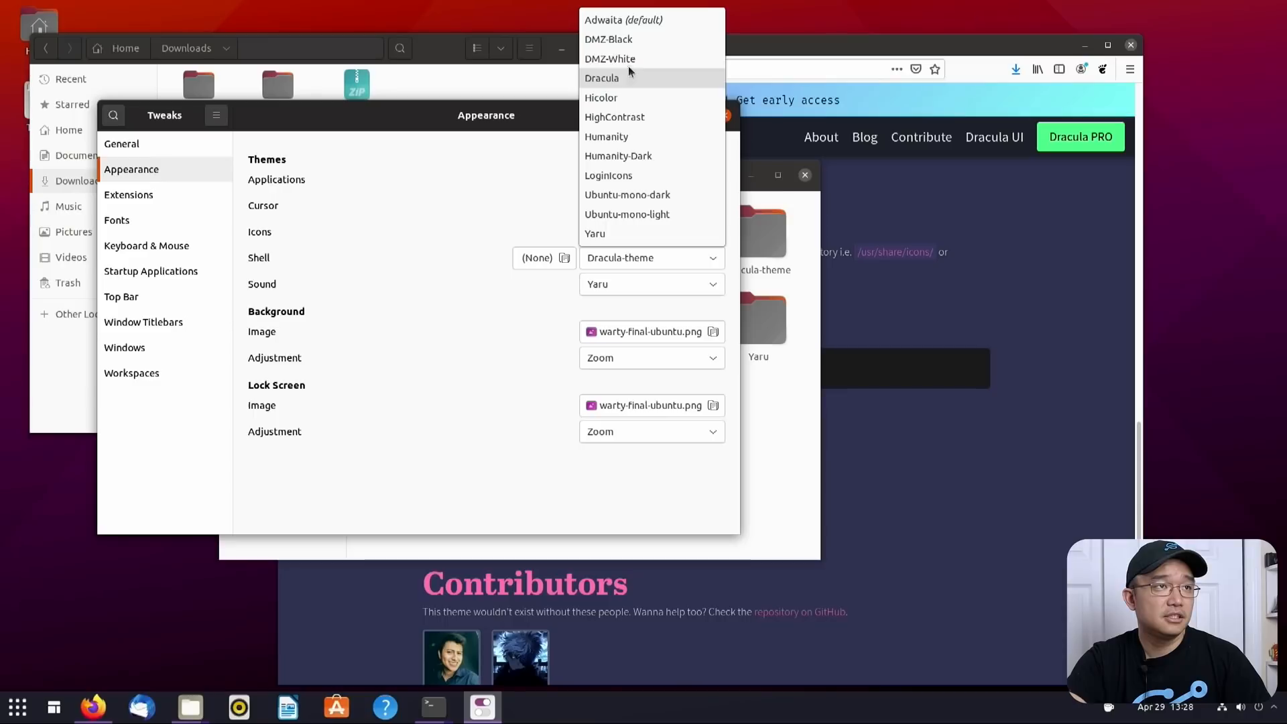
{"action": "mouse_move", "coordinate": [634, 85]}
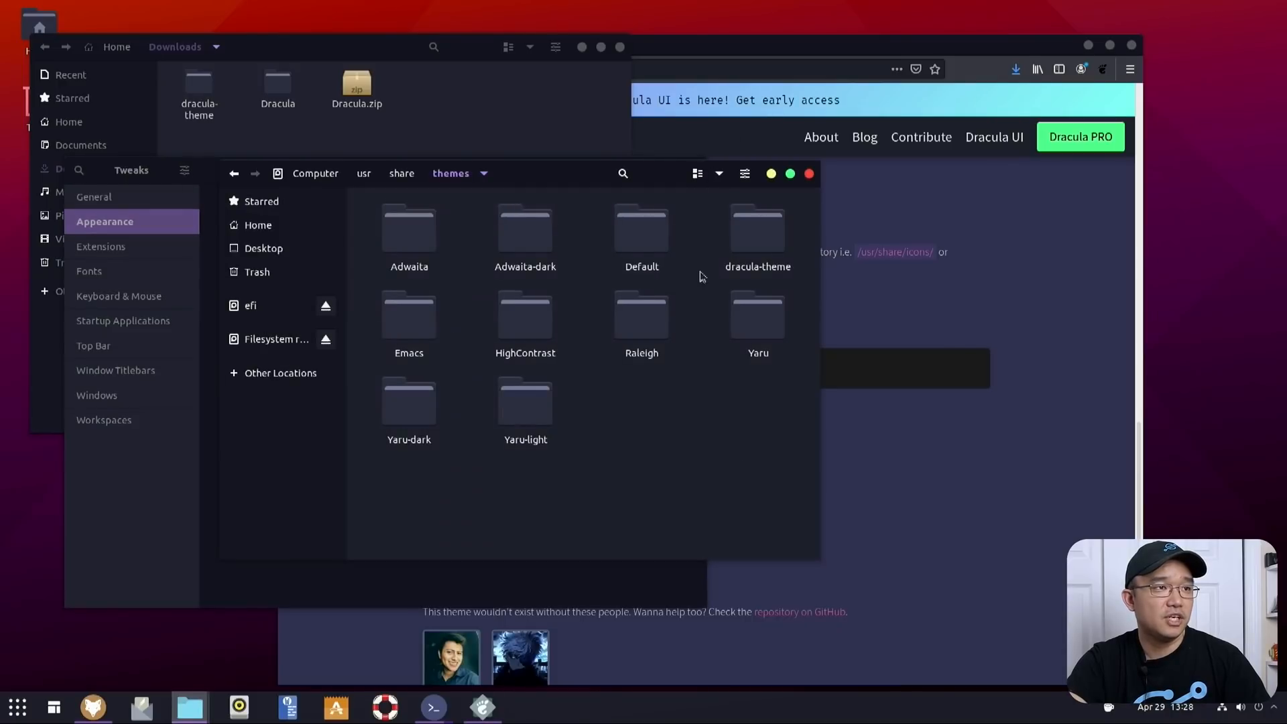
{"action": "mouse_move", "coordinate": [564, 185]}
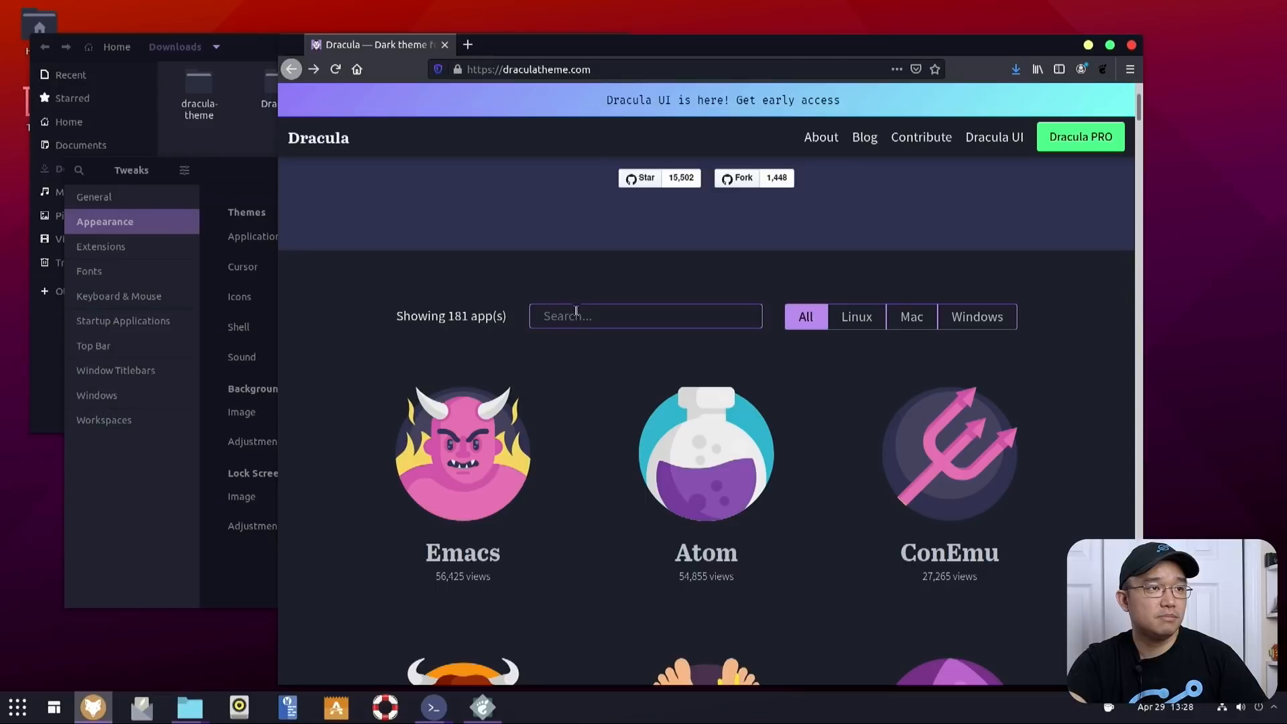
Reach the Dracula Dark Theme add-on page and install it, approving the Add prompt
{"action": "type", "text": "firefox"}
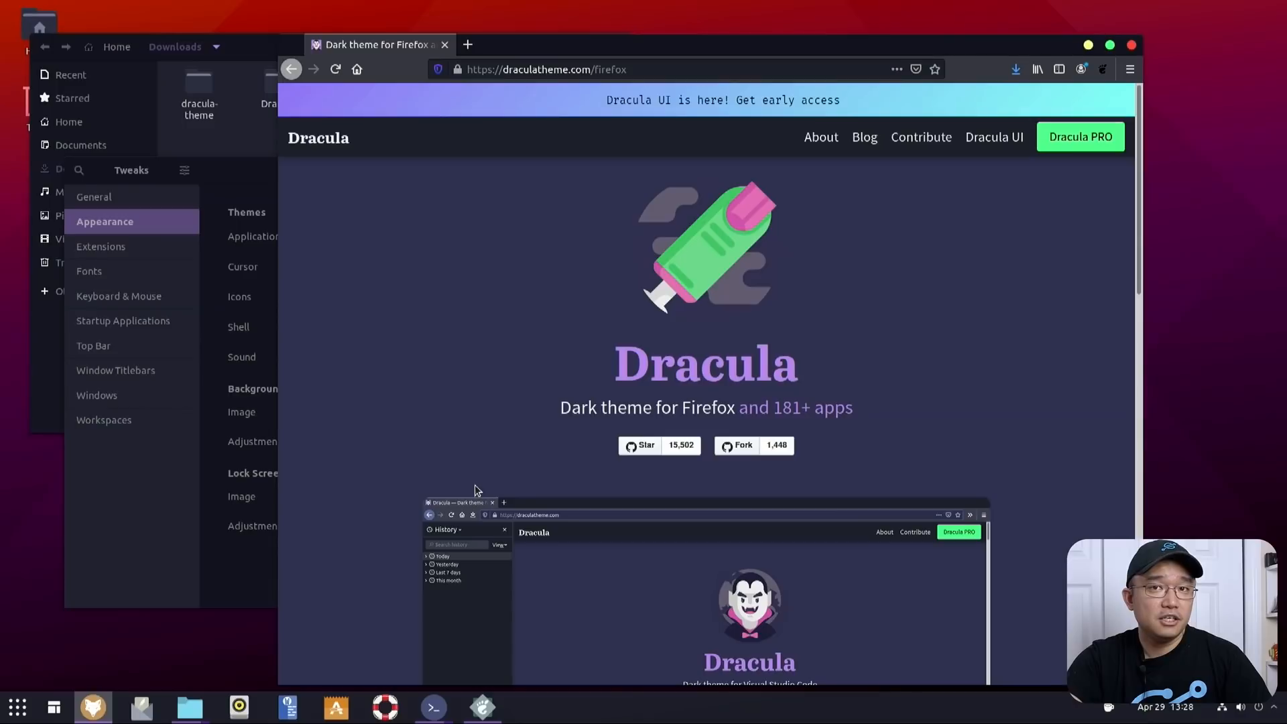
{"action": "scroll", "scroll_direction": "down", "scroll_amount": 3}
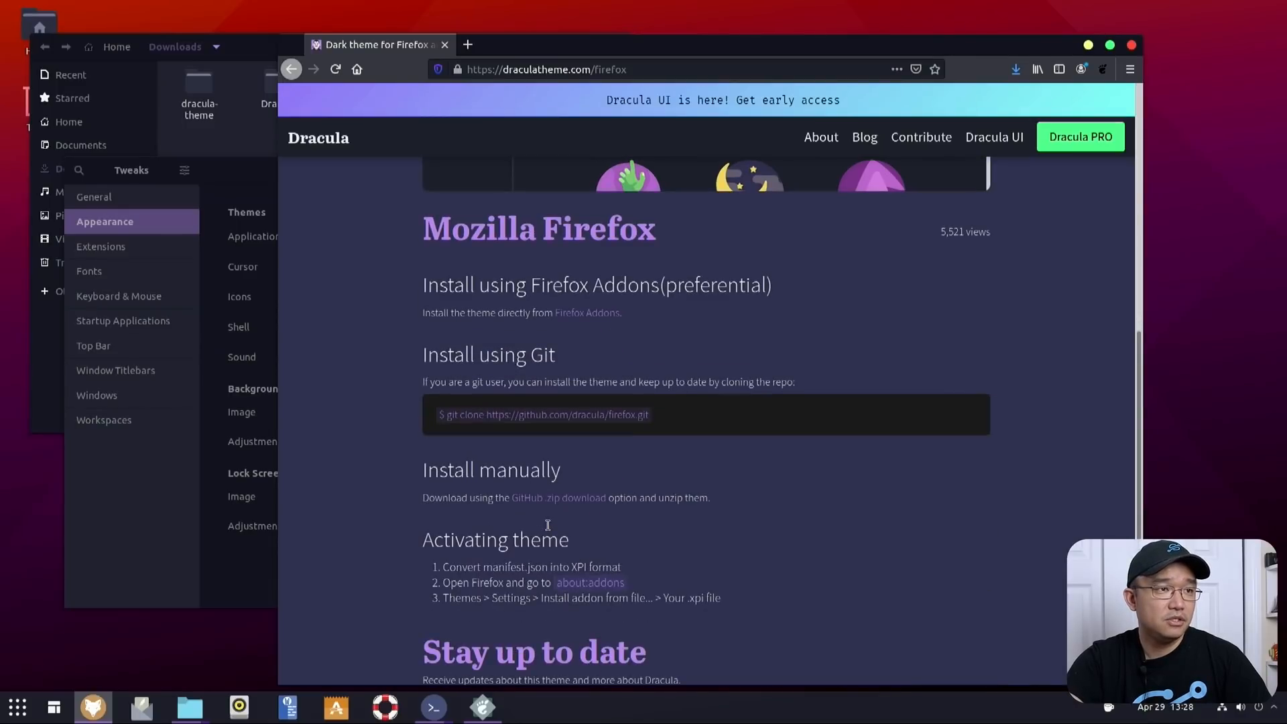
{"action": "left_click", "coordinate": [587, 313]}
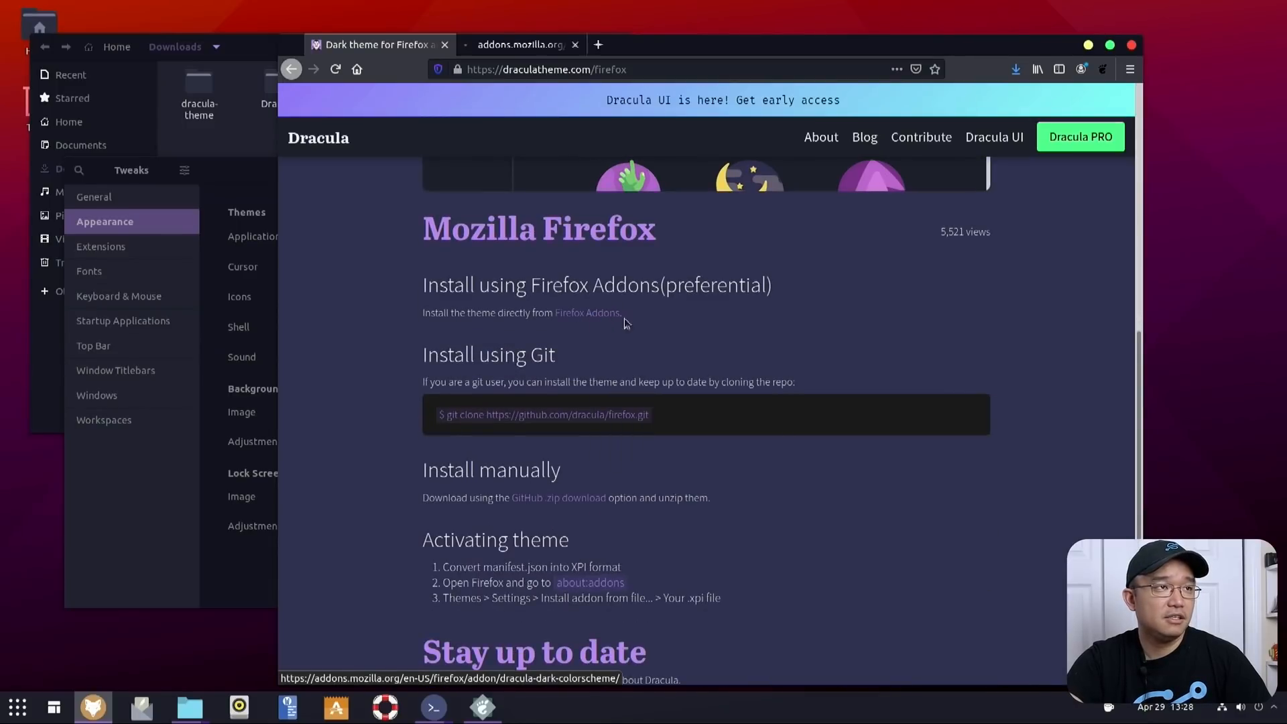
{"action": "left_click", "coordinate": [587, 312]}
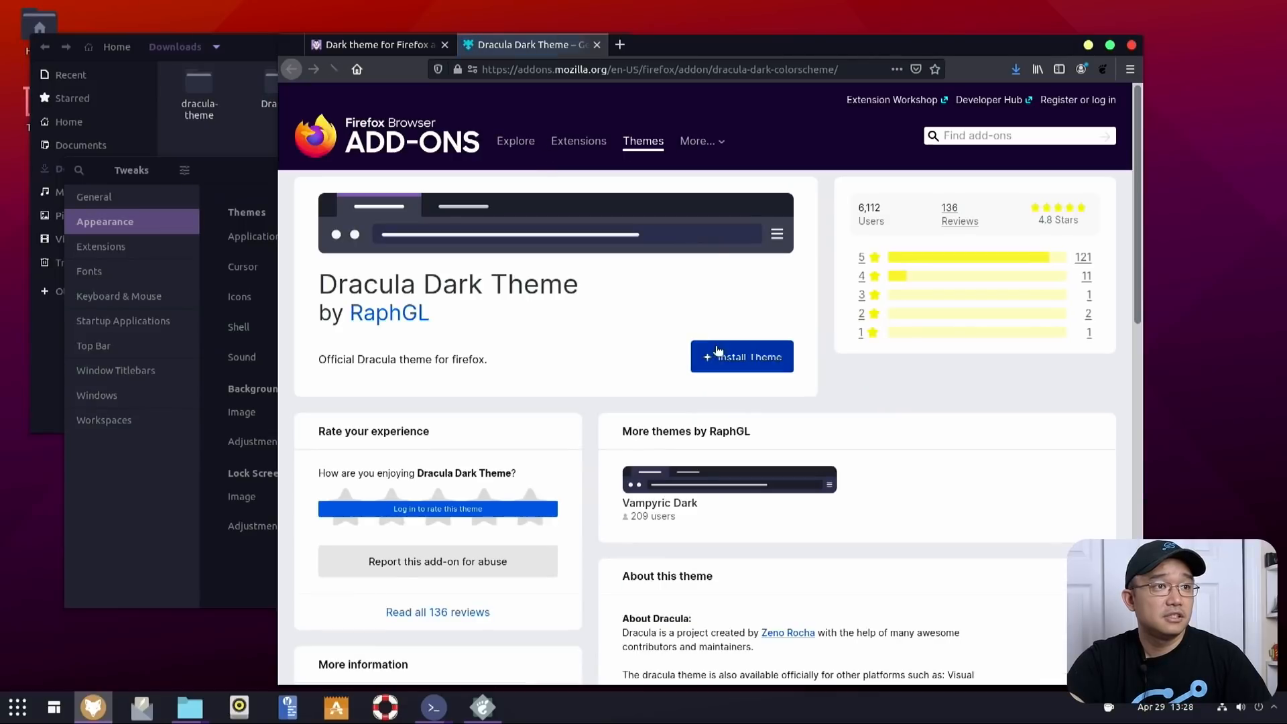
{"action": "left_click", "coordinate": [741, 357]}
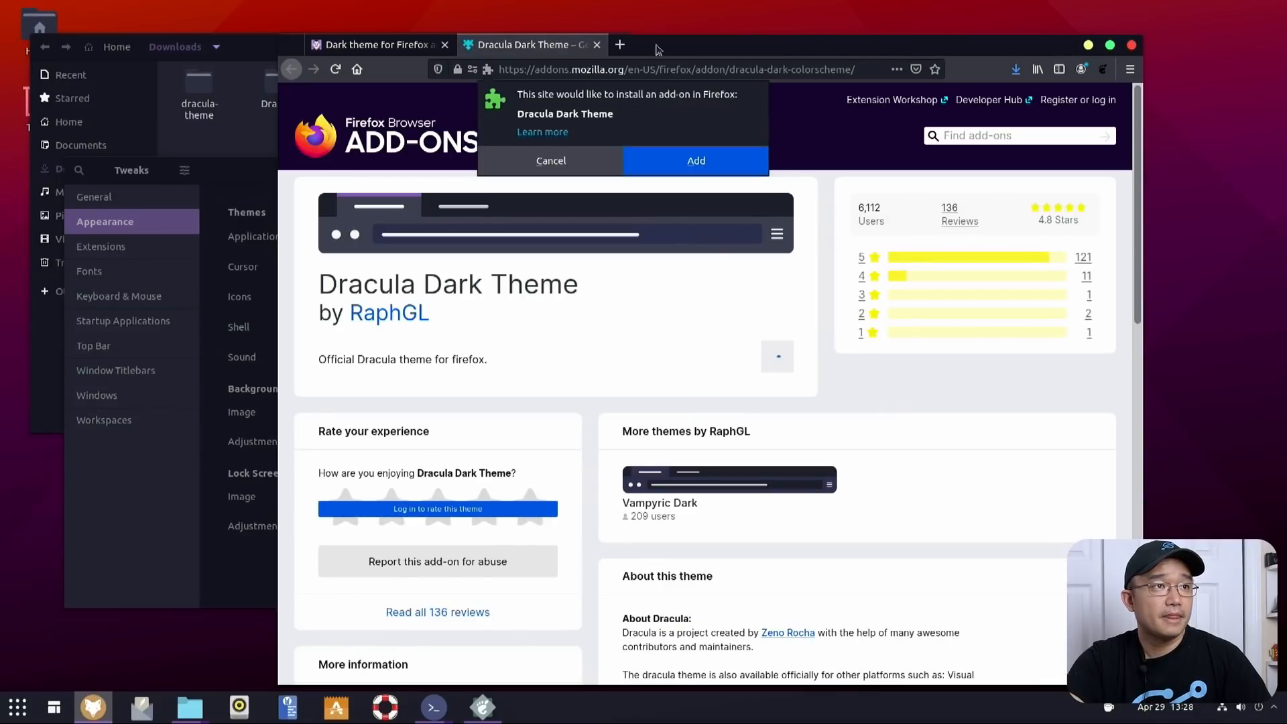
{"action": "left_click", "coordinate": [694, 160]}
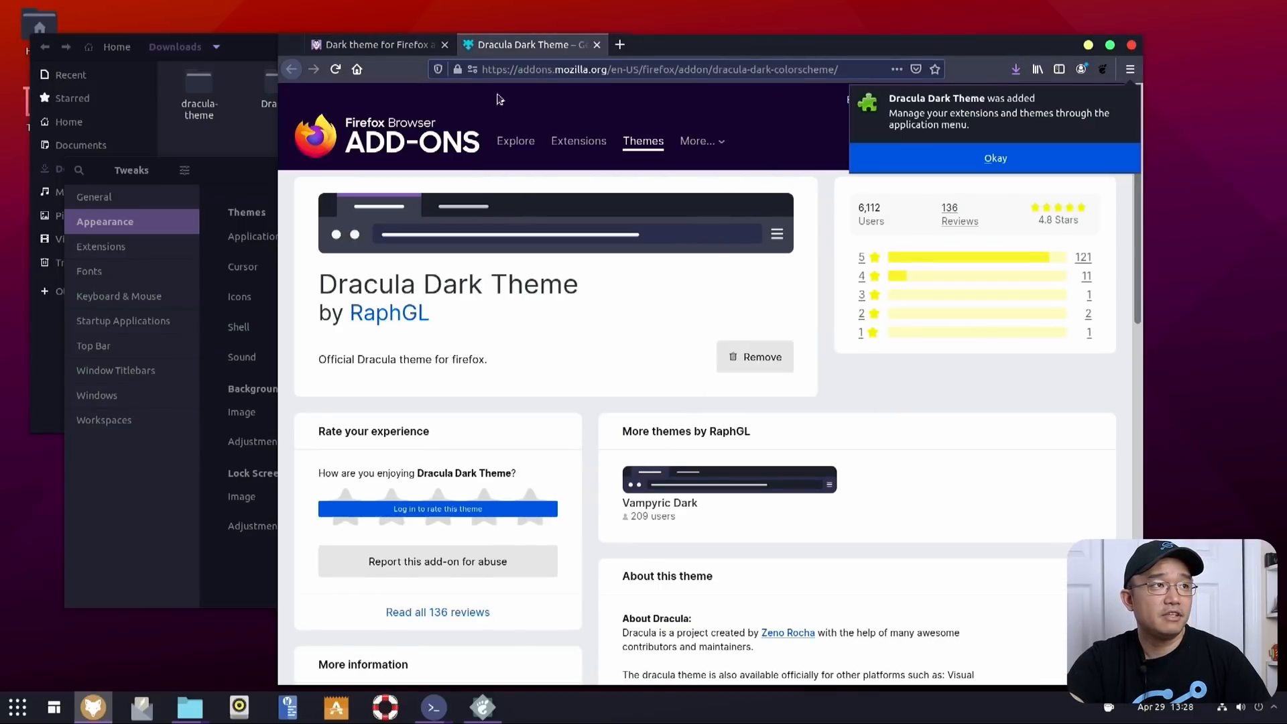
{"action": "mouse_move", "coordinate": [651, 52]}
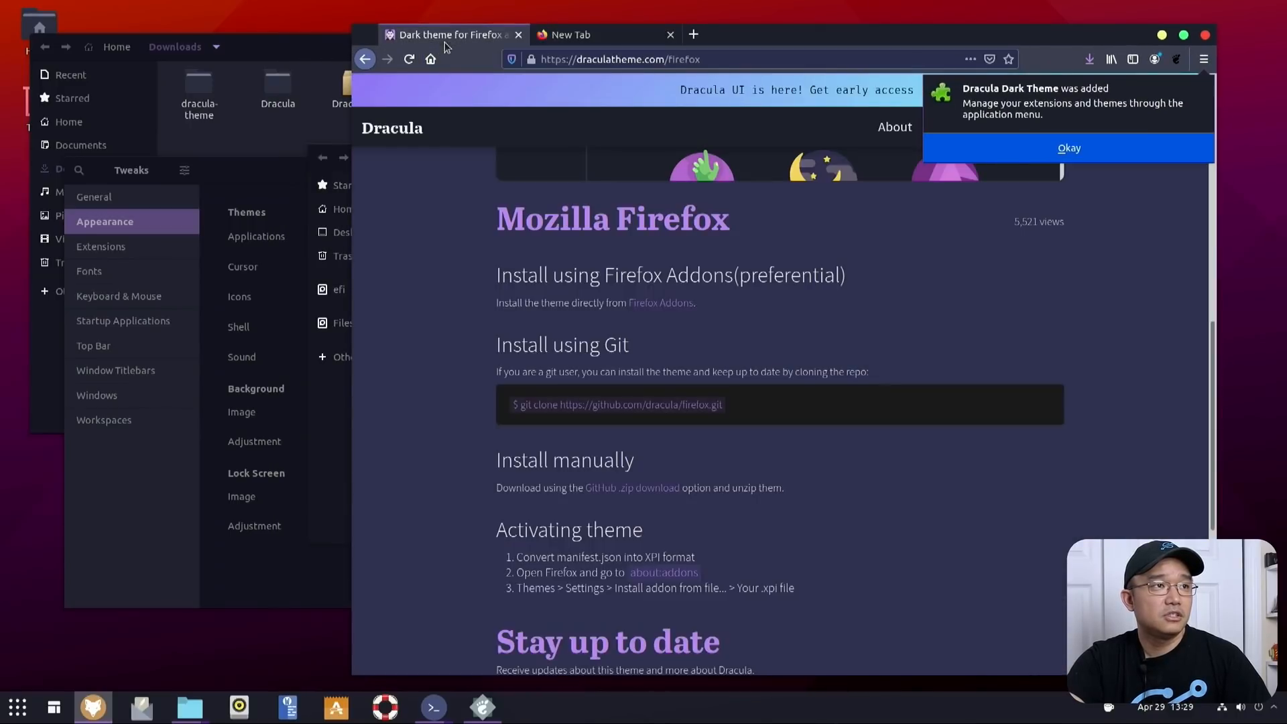
Search draculatheme.com for terminal, reach the Gnome Terminal page and select its git clone command
{"action": "scroll", "scroll_direction": "up", "scroll_amount": 3}
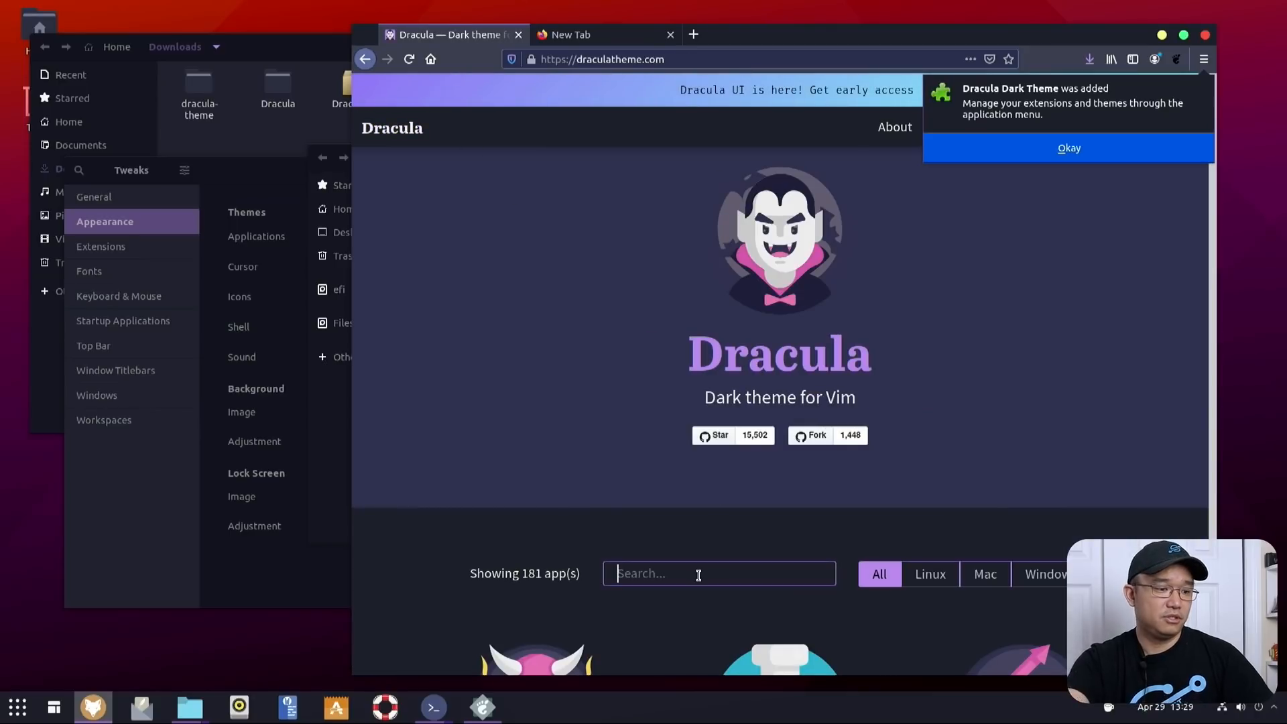
{"action": "type", "text": "terminal"}
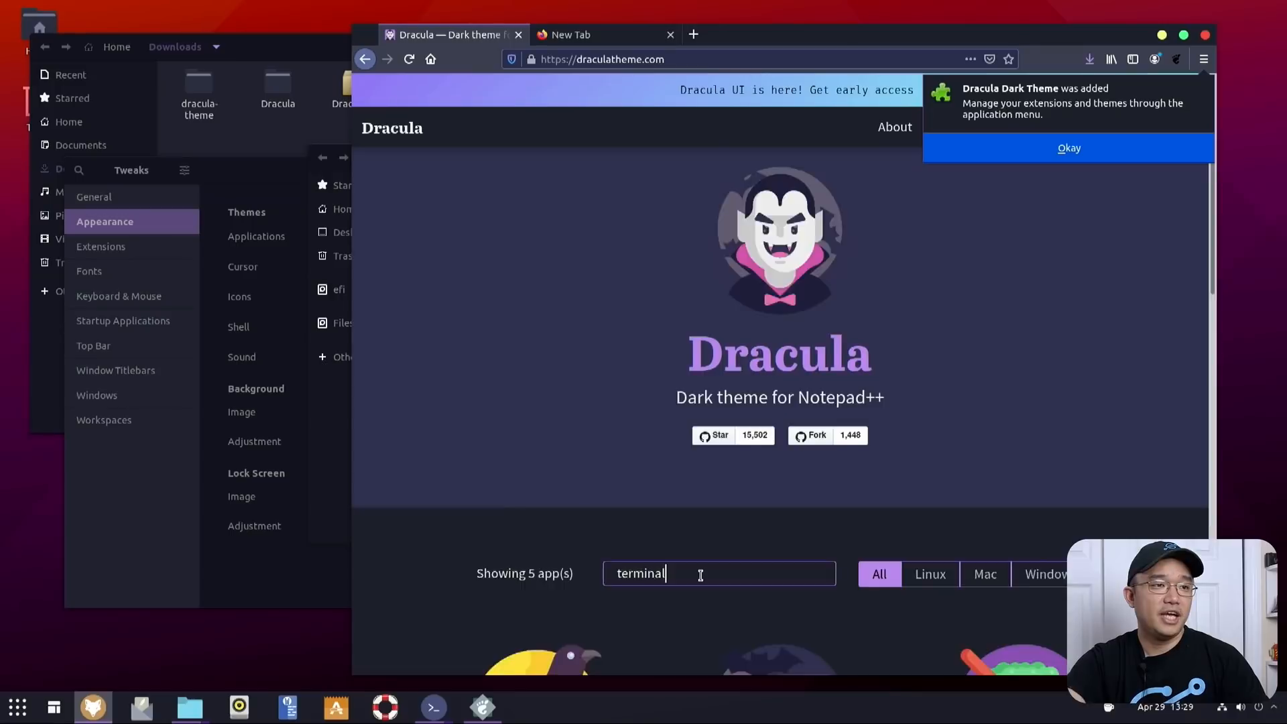
{"action": "scroll", "scroll_direction": "down", "scroll_amount": 3}
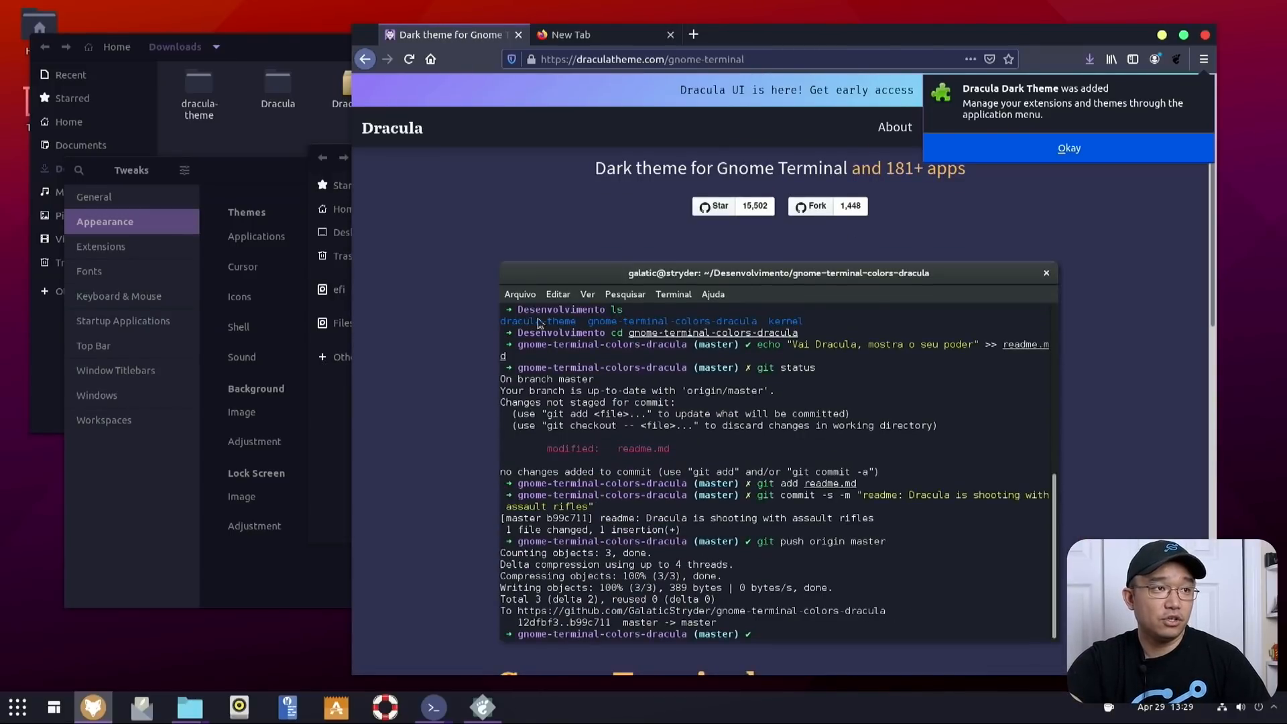
{"action": "left_click", "coordinate": [433, 706]}
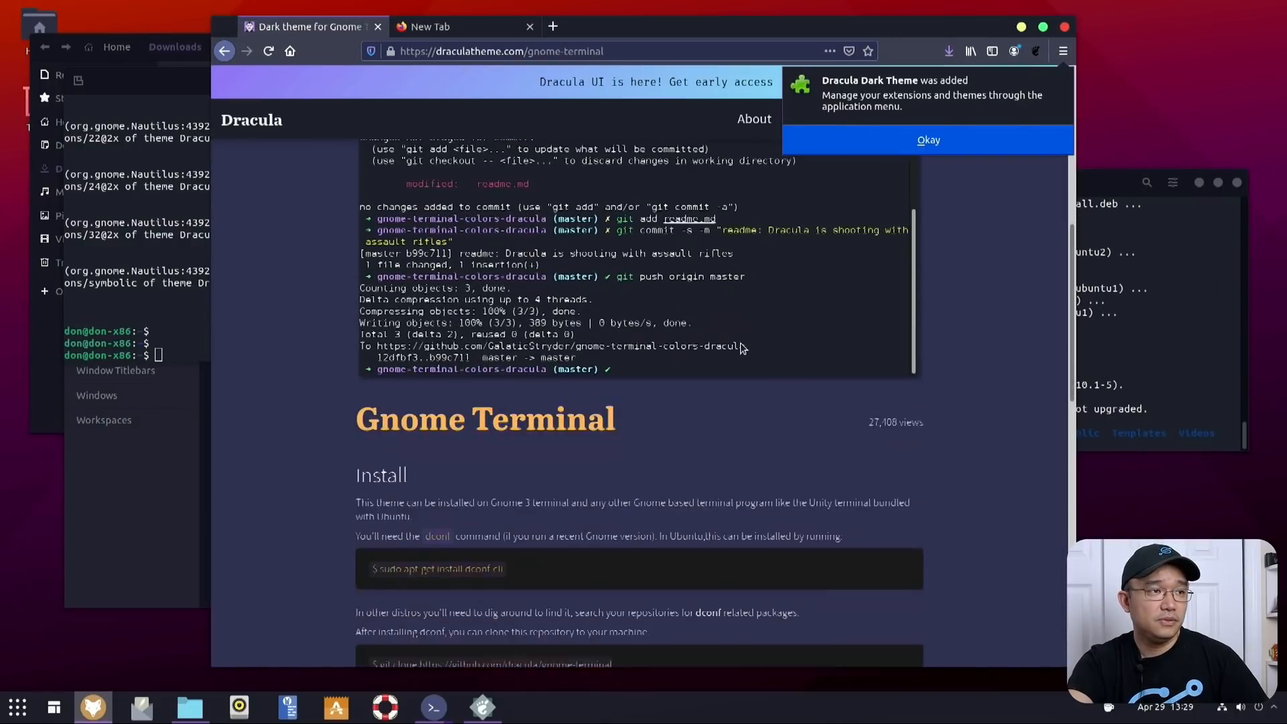
{"action": "scroll", "scroll_direction": "down", "scroll_amount": 3}
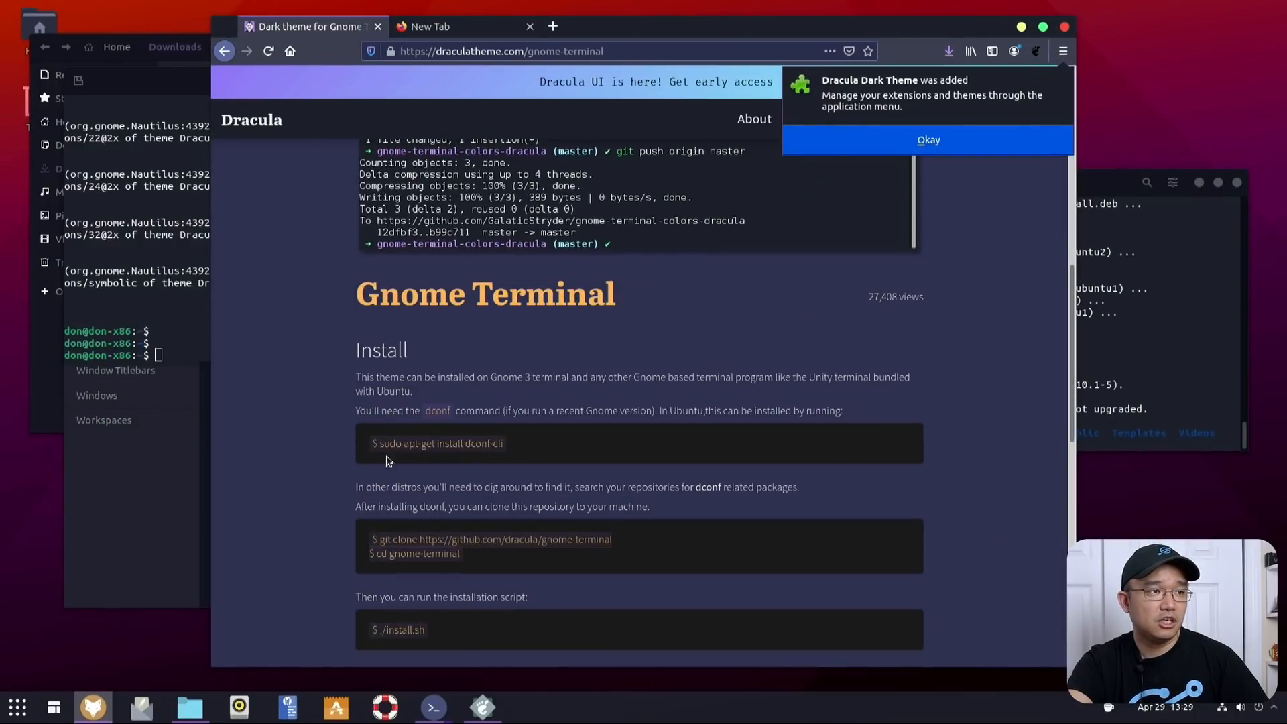
{"action": "double_click", "coordinate": [440, 444]}
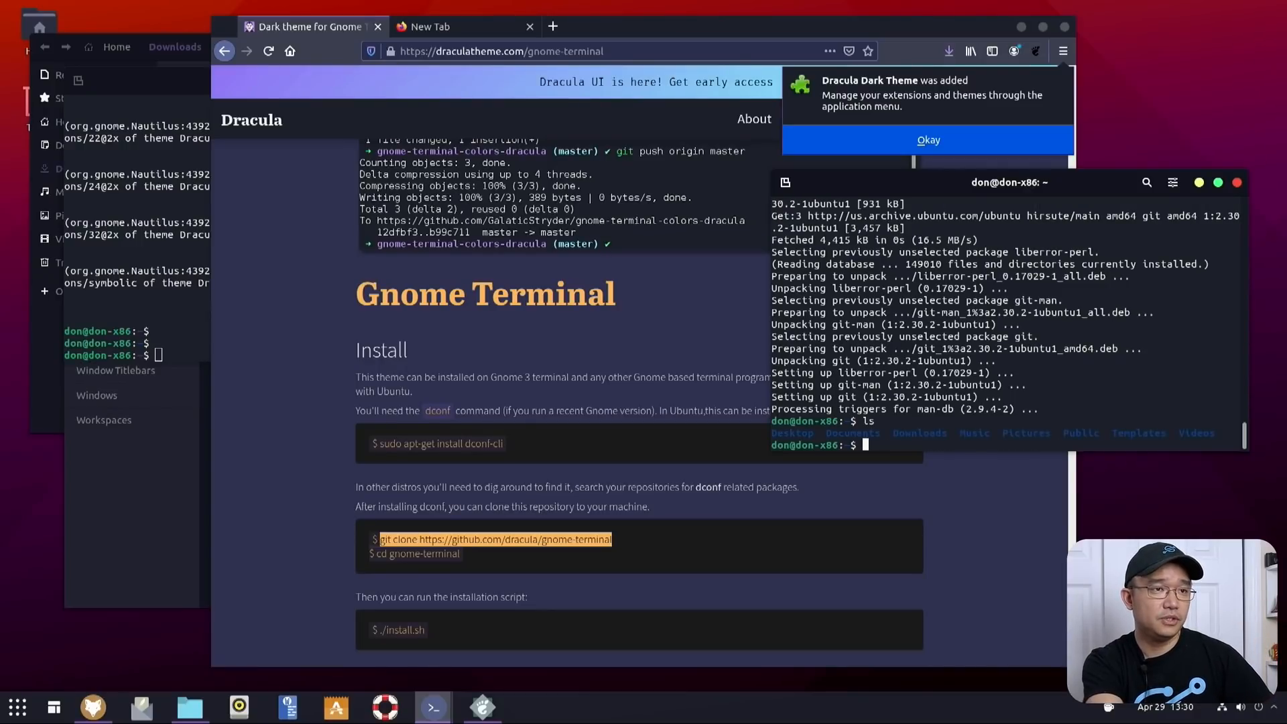
cd Downloads, clone gnome-terminal, run ./install.sh and apply Dracula to the Default profile with yes
{"action": "type", "text": "cd Do"}
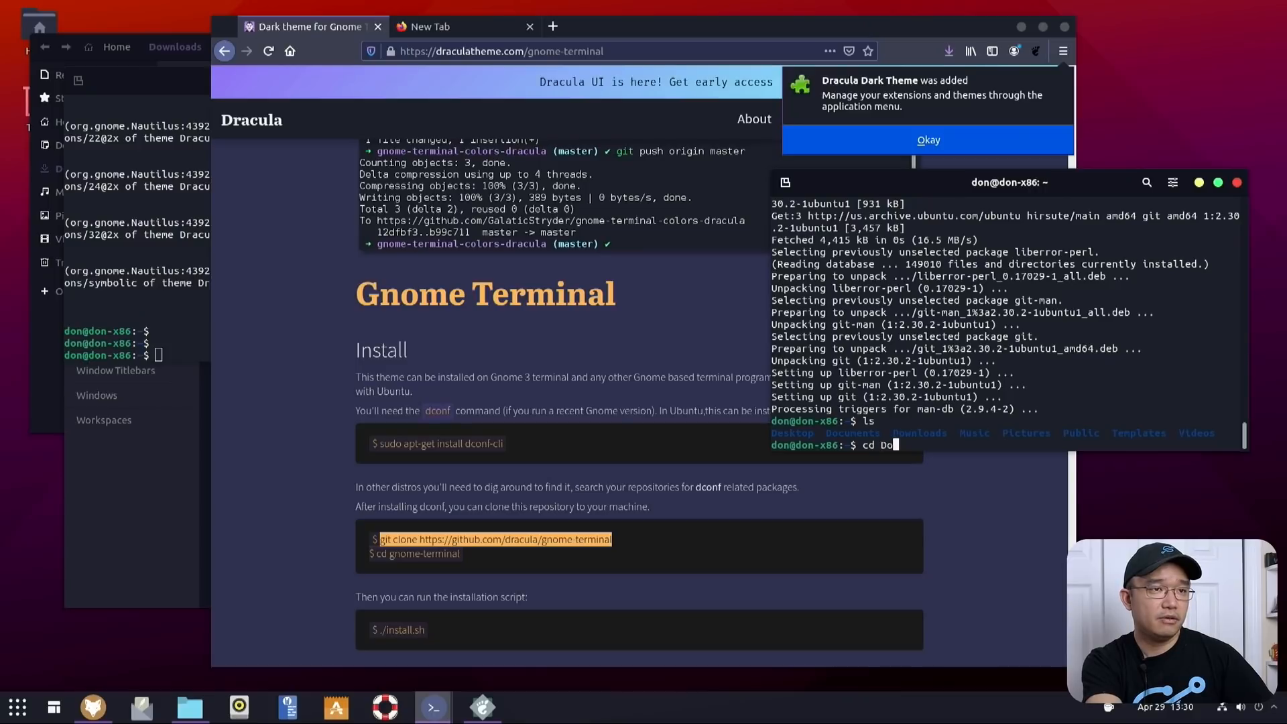
{"action": "key", "text": "Return"}
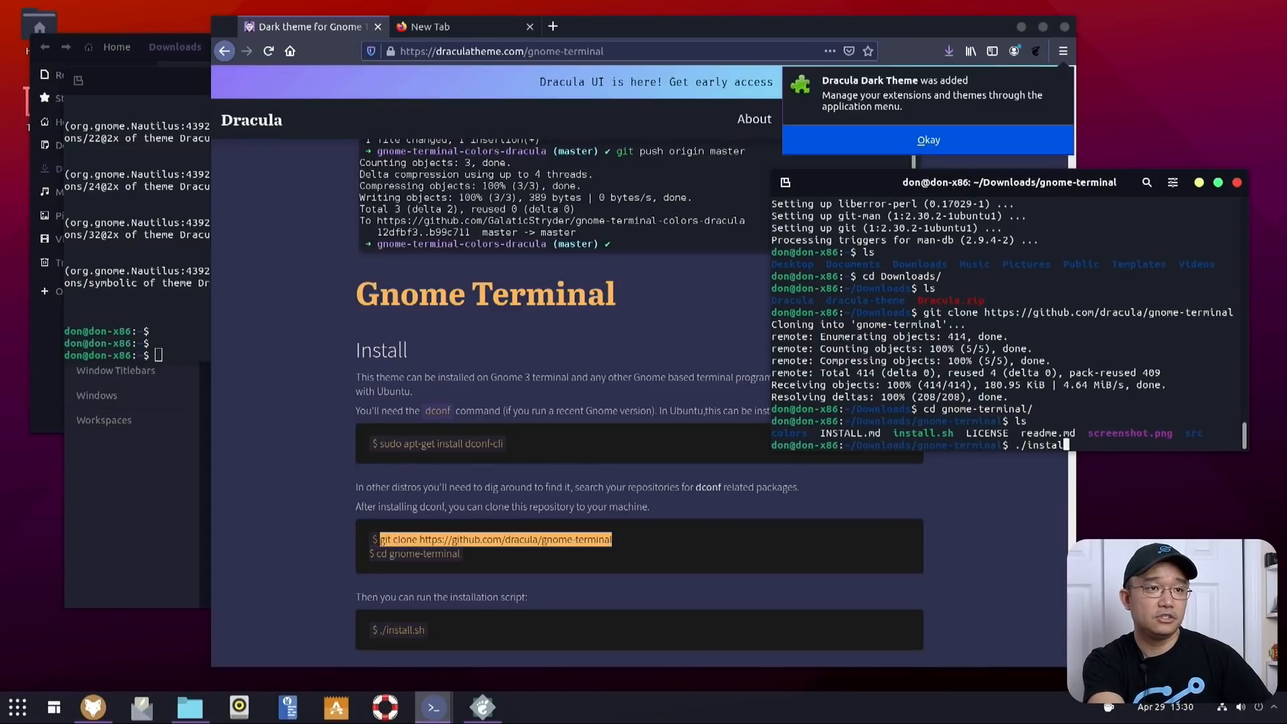
{"action": "key", "text": "Return"}
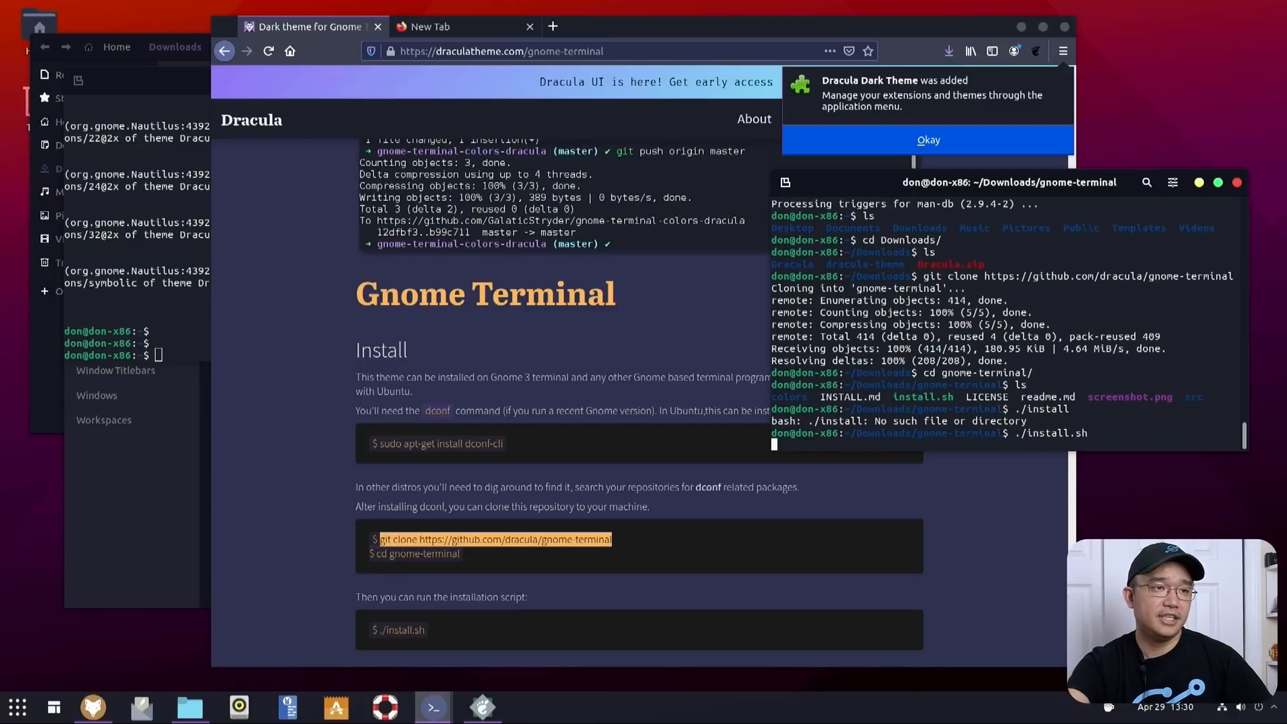
{"action": "key", "text": "Return"}
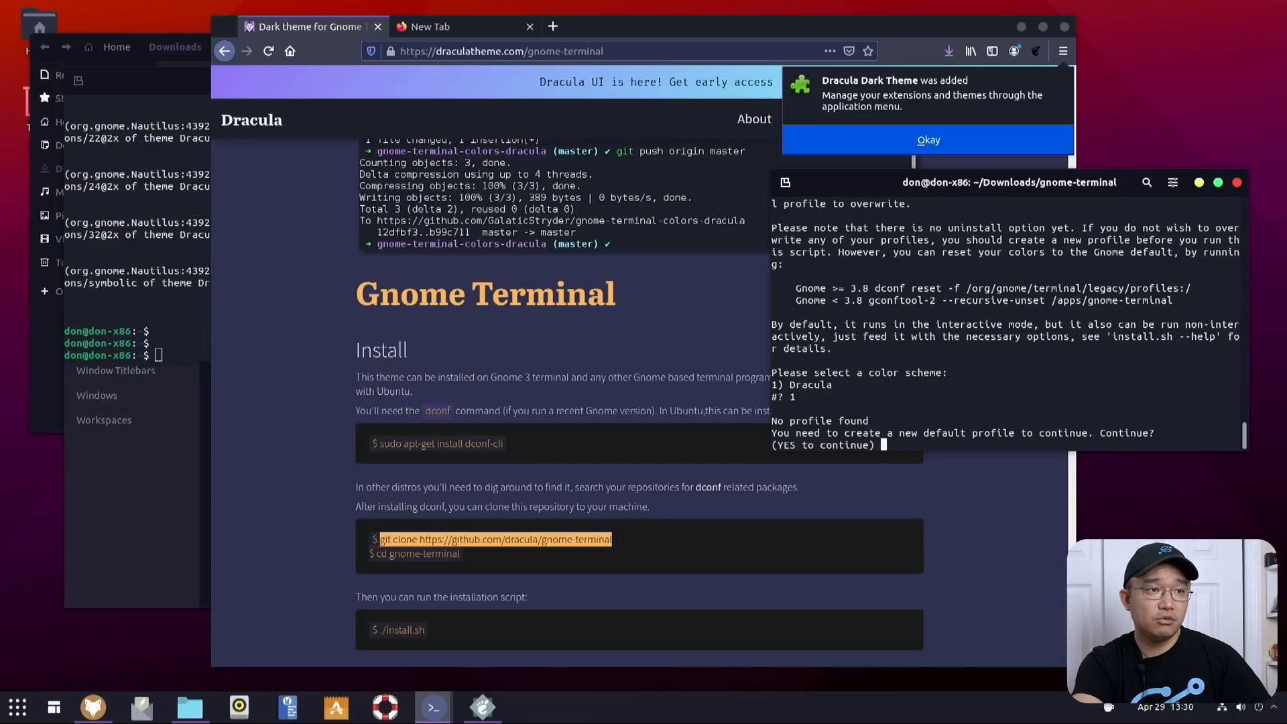
{"action": "type", "text": "yes"}
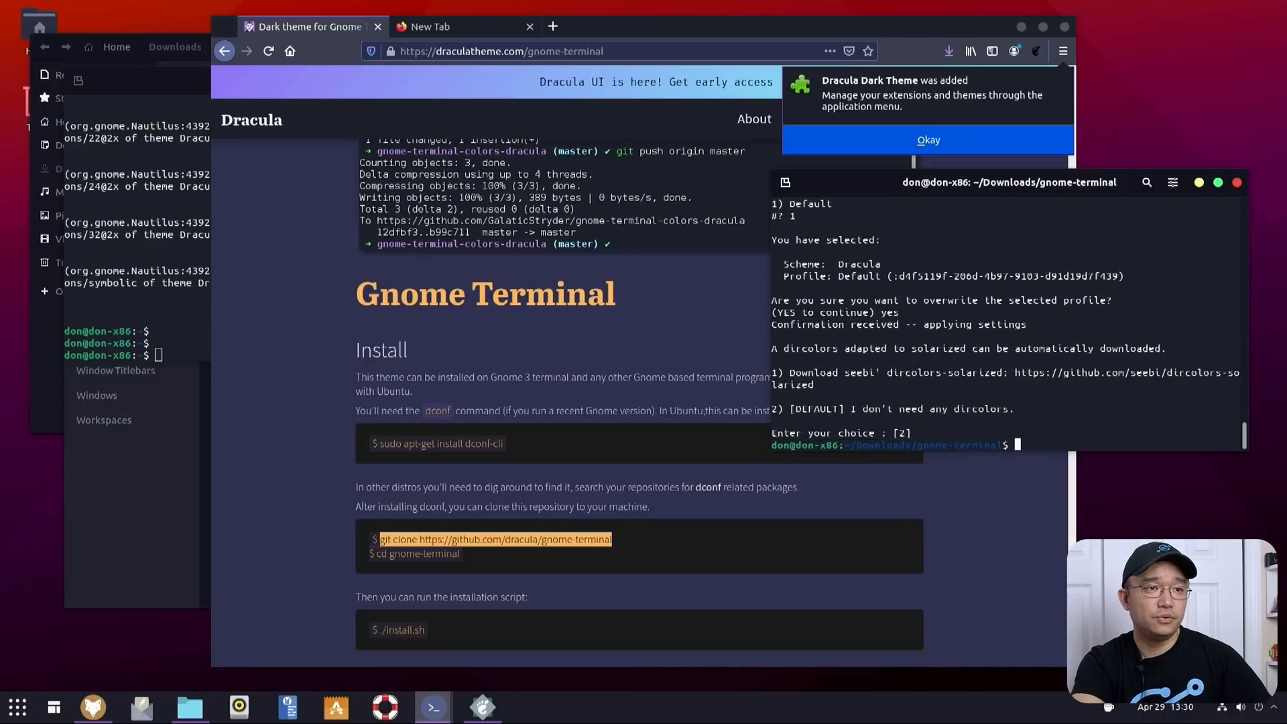
Start a new Dracula-coloured terminal window, run ls, cd Downloads/ and bring up its main menu
{"action": "right_click", "coordinate": [433, 706]}
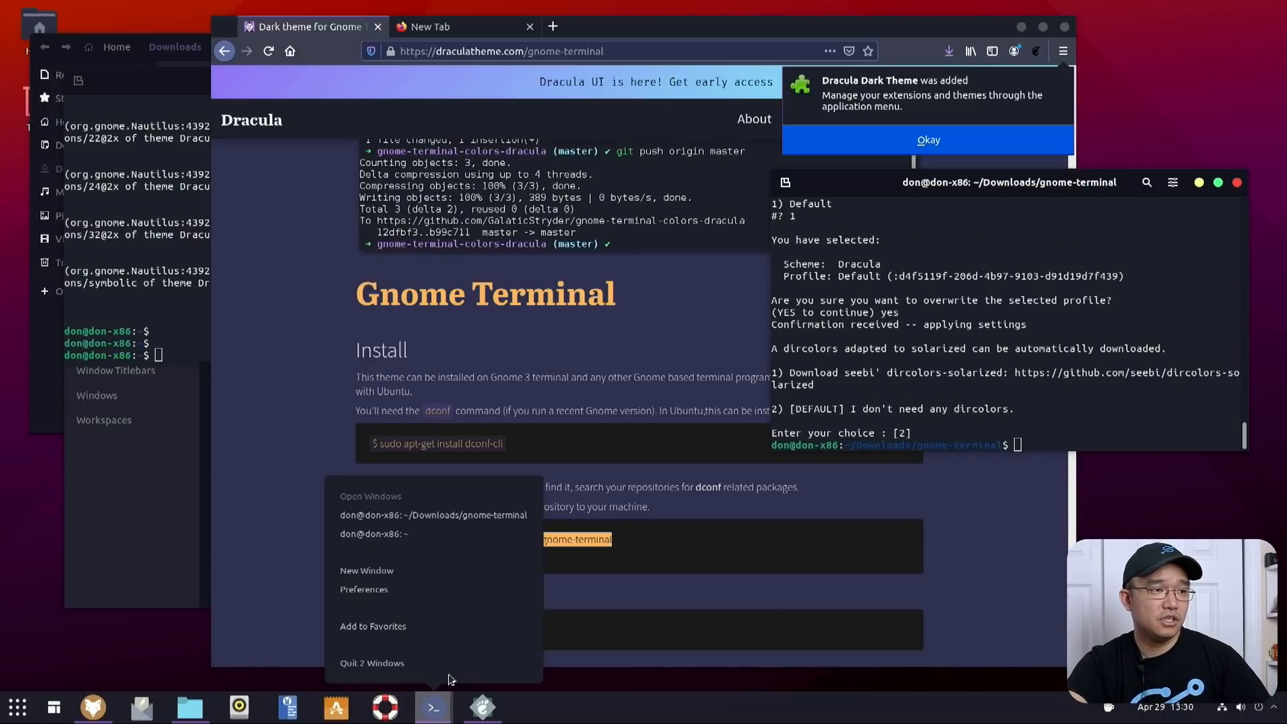
{"action": "left_click", "coordinate": [373, 534]}
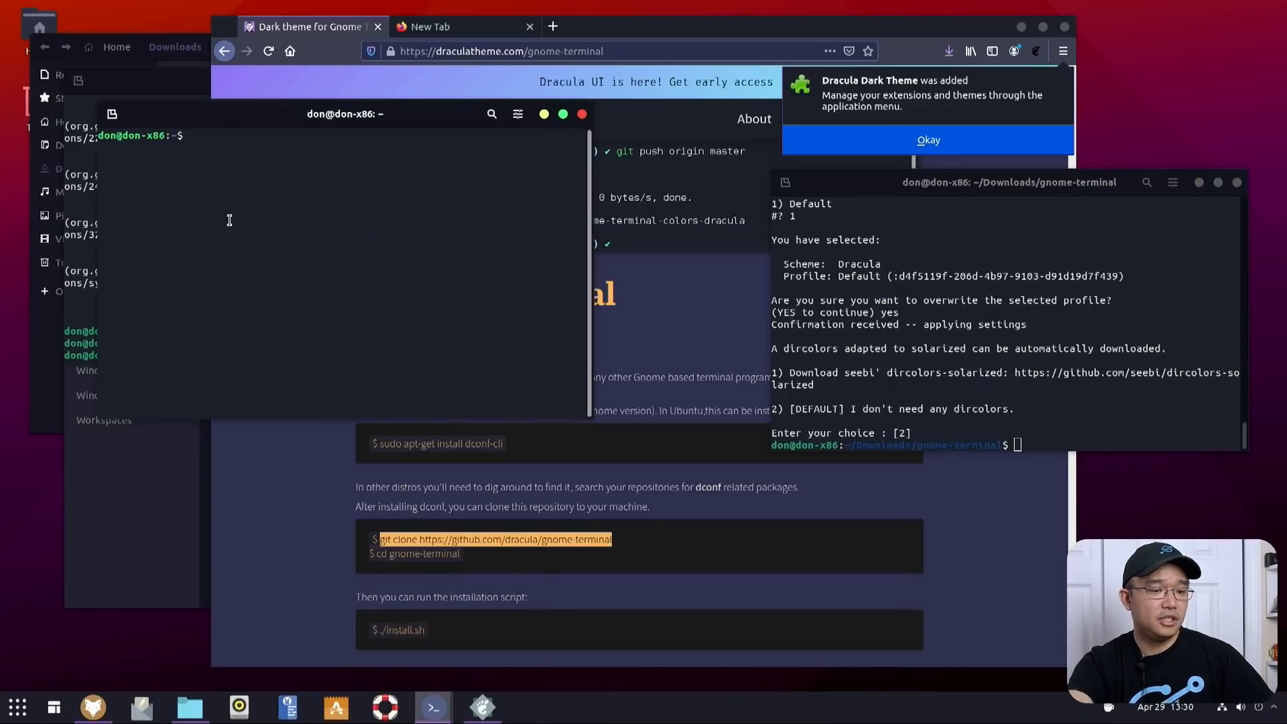
{"action": "type", "text": "ls"}
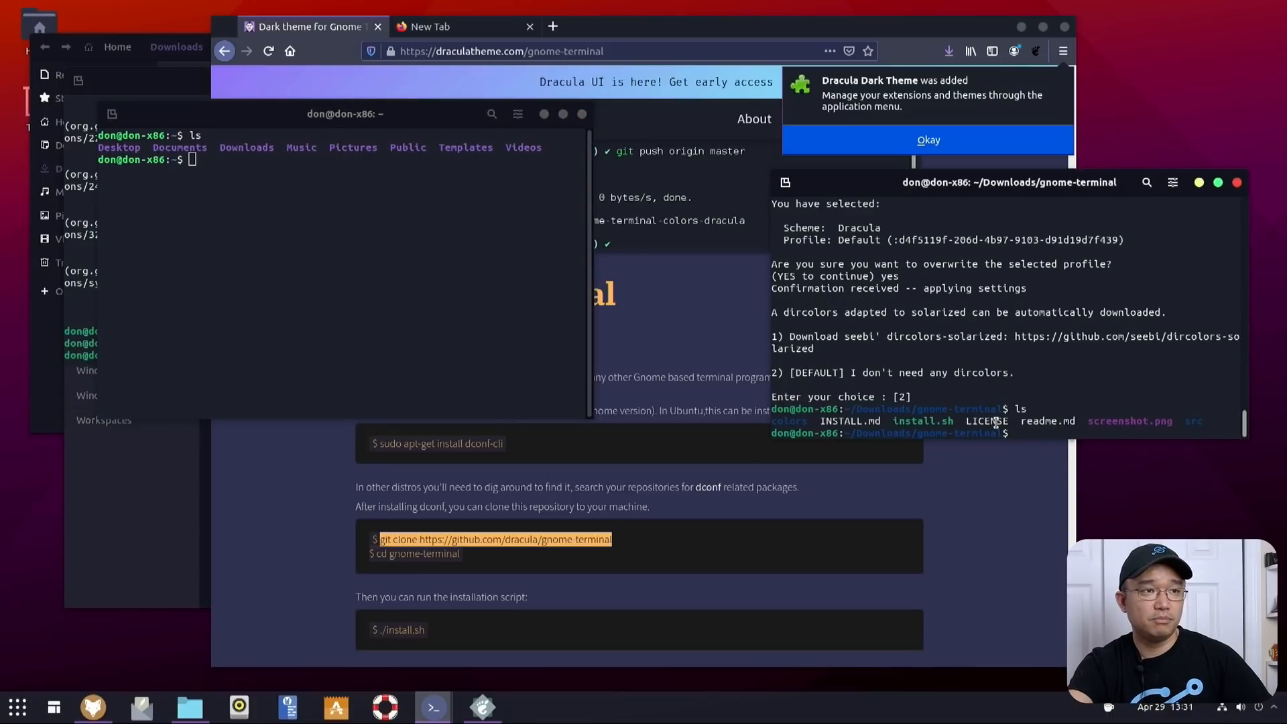
{"action": "type", "text": "cd Downloads/"}
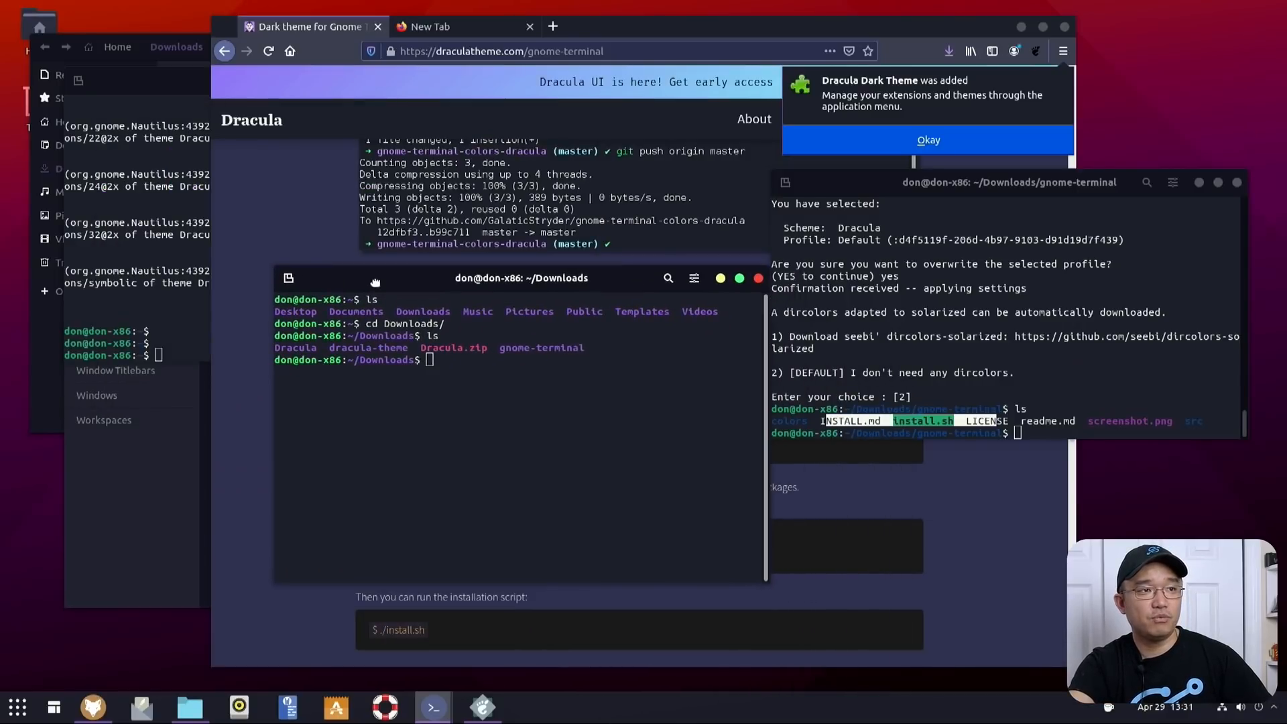
{"action": "mouse_move", "coordinate": [553, 404]}
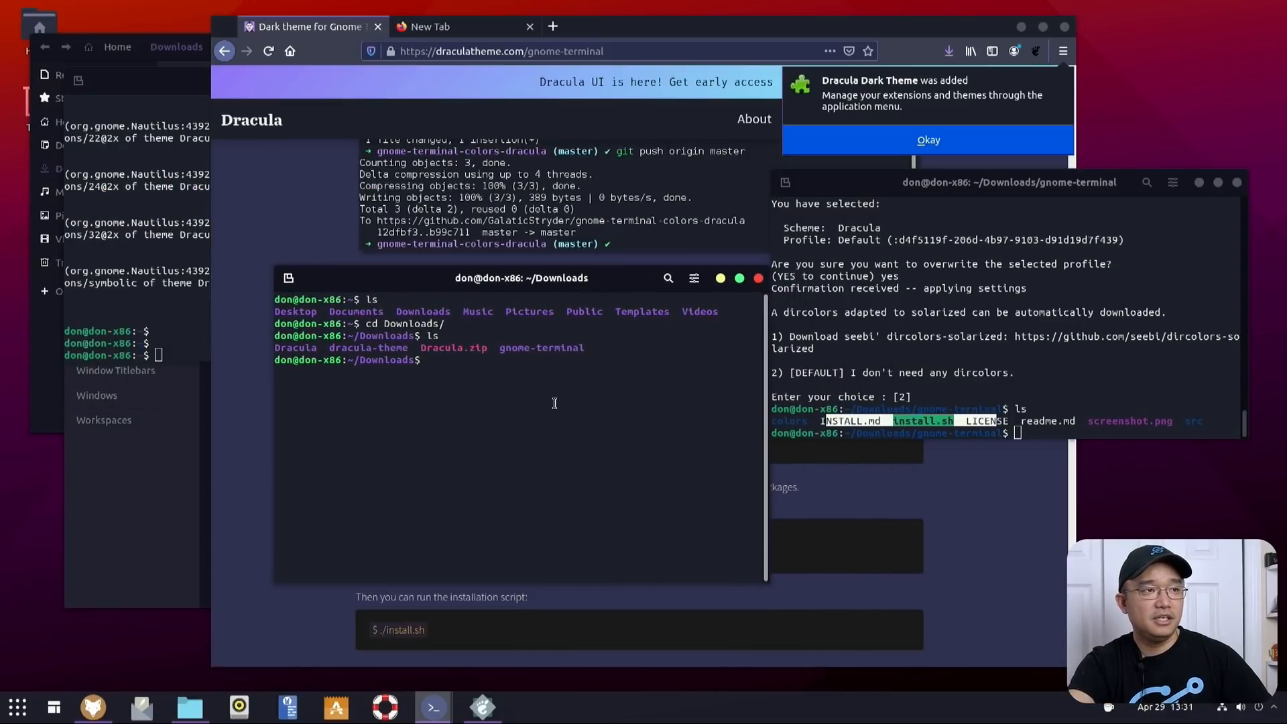
{"action": "left_click", "coordinate": [693, 278]}
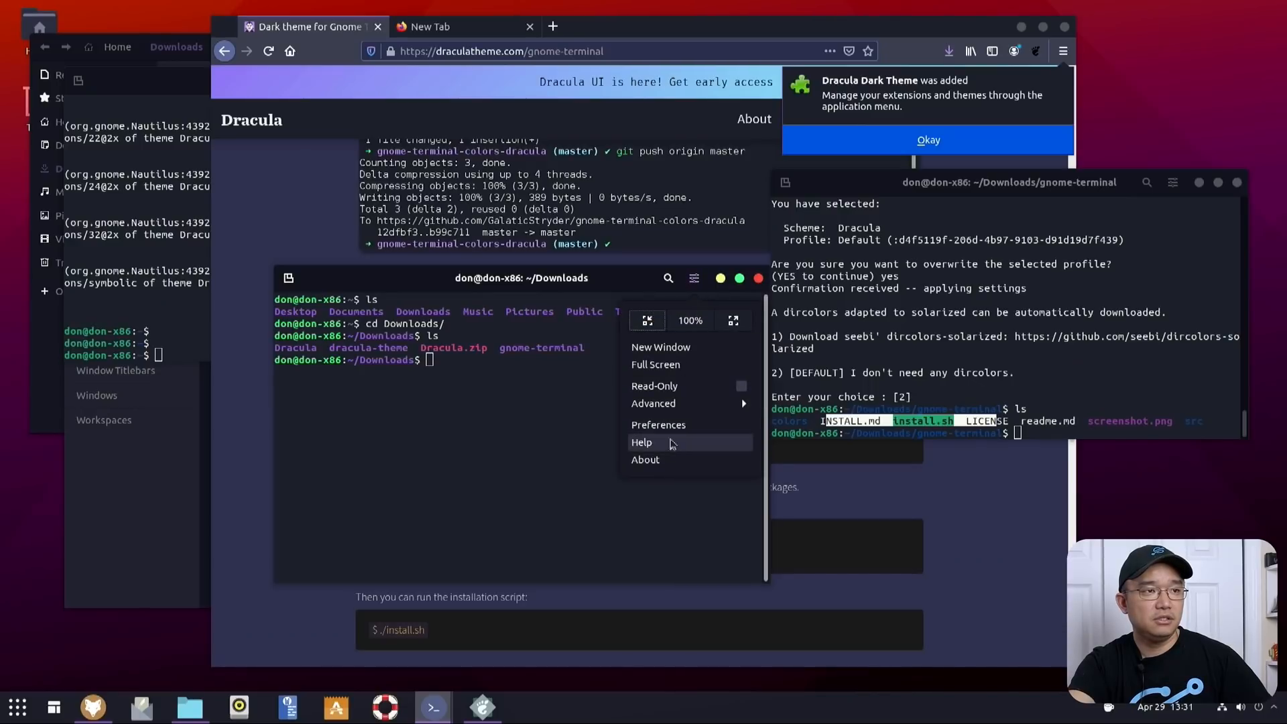
In Preferences > Default > Colors, untick system theme transparency in favour of a transparent background
{"action": "left_click", "coordinate": [657, 425]}
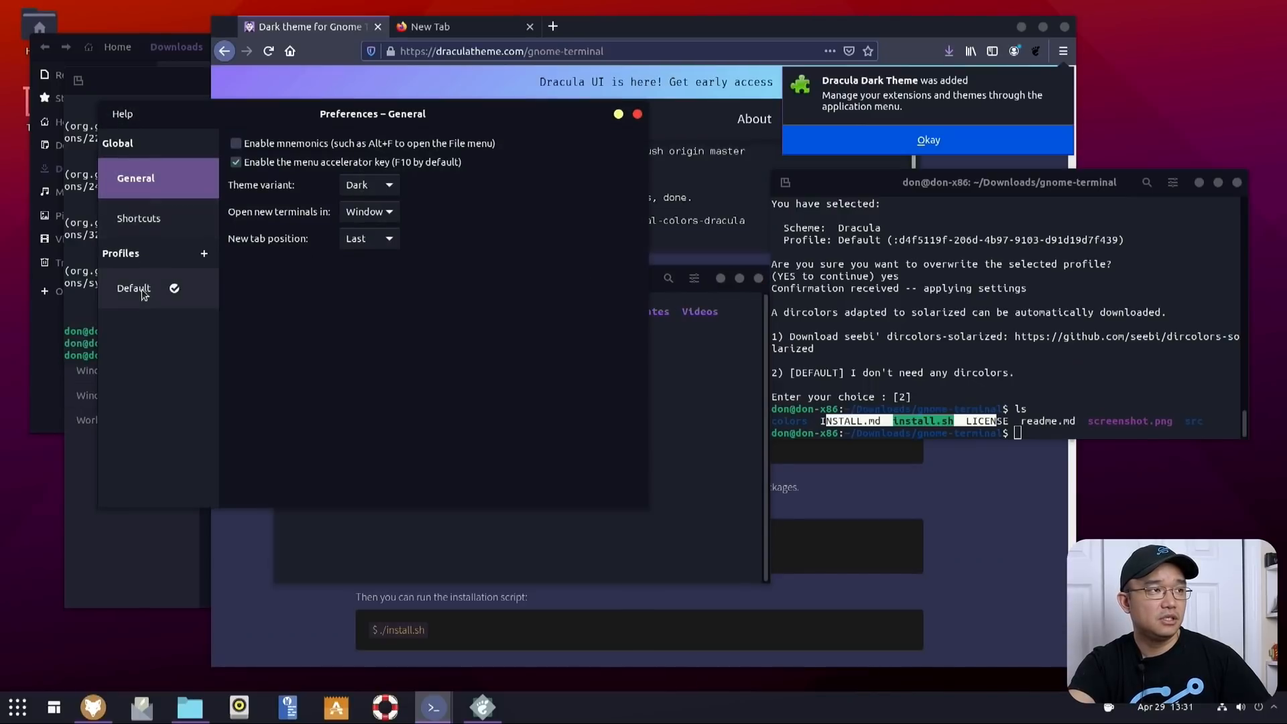
{"action": "left_click", "coordinate": [134, 288]}
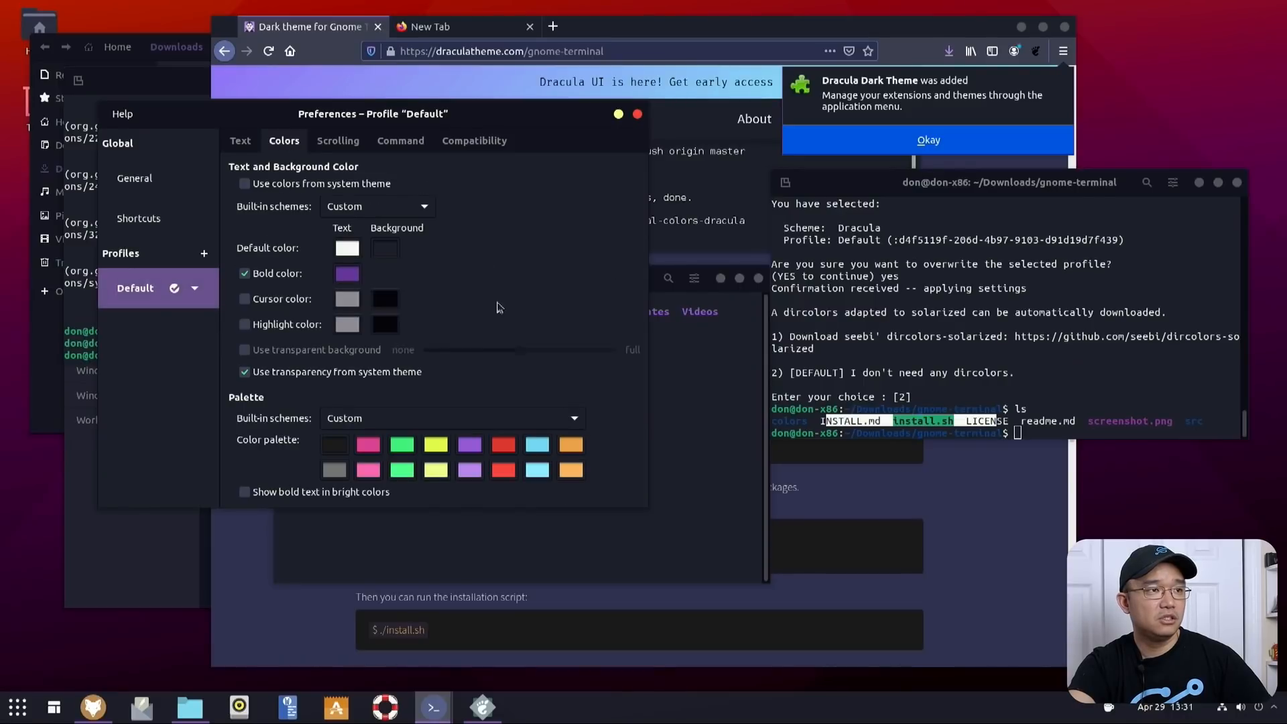
{"action": "mouse_move", "coordinate": [249, 371]}
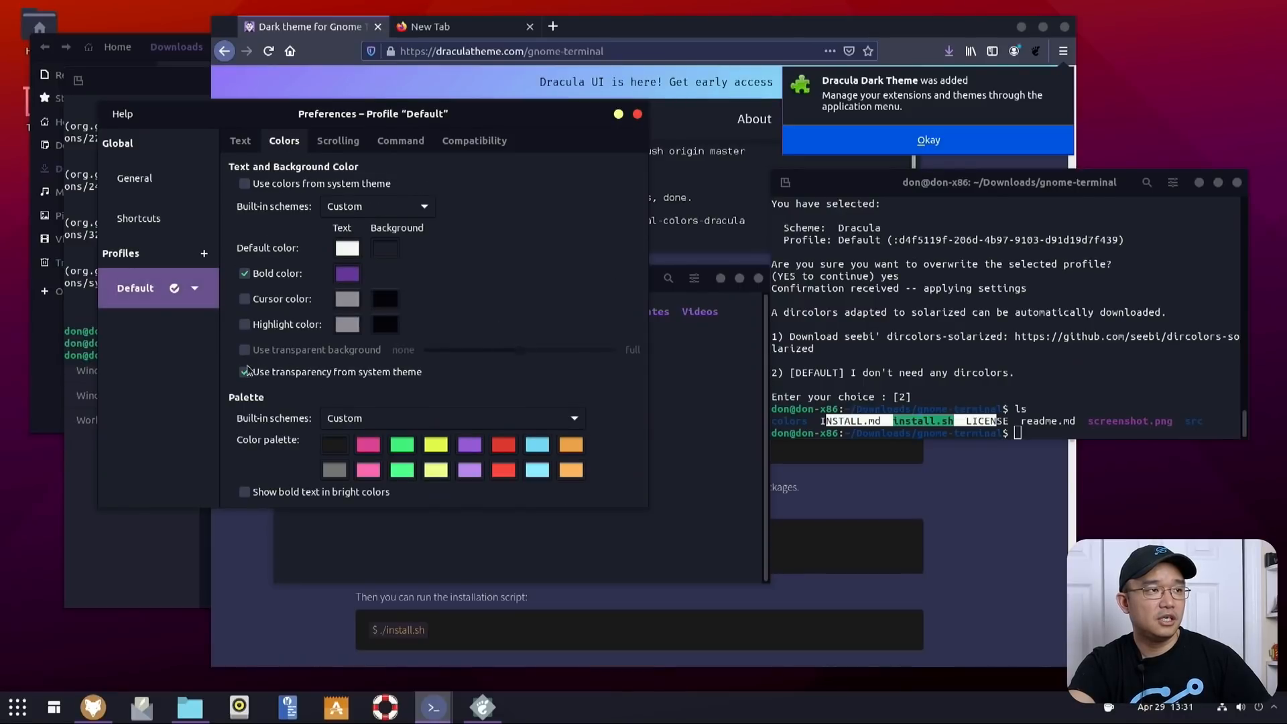
{"action": "left_click", "coordinate": [244, 348]}
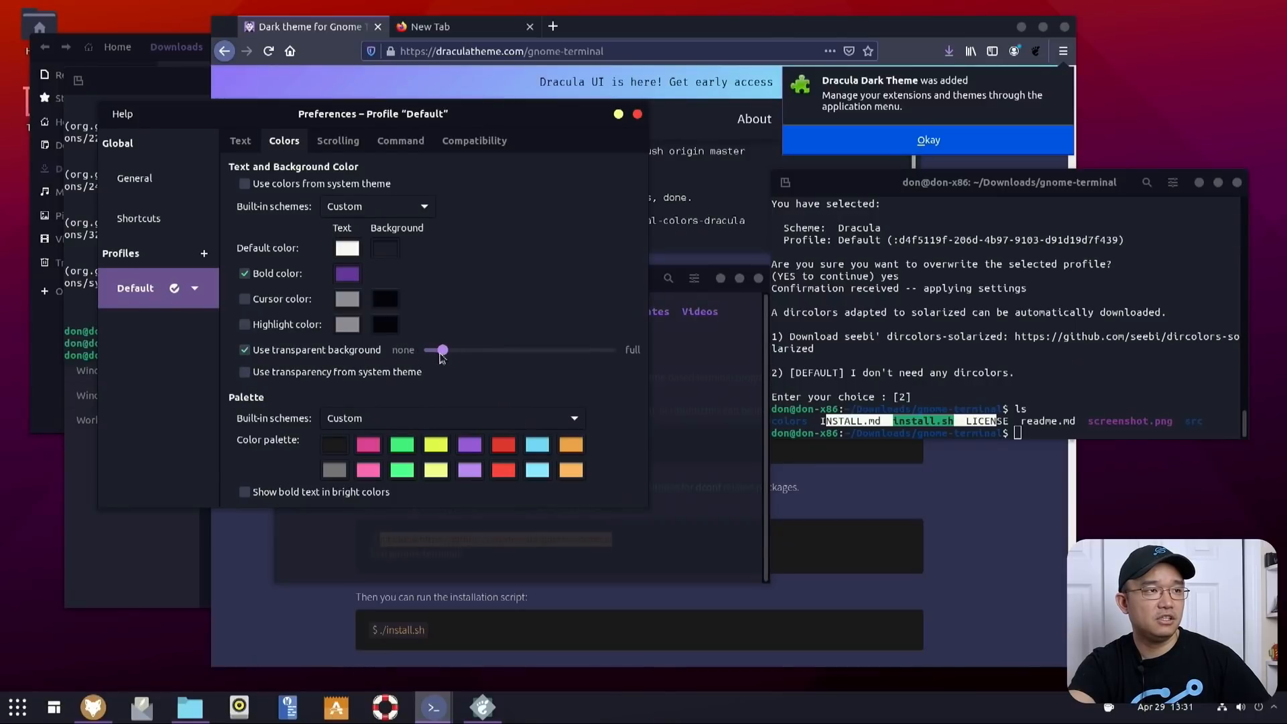
{"action": "mouse_move", "coordinate": [549, 221]}
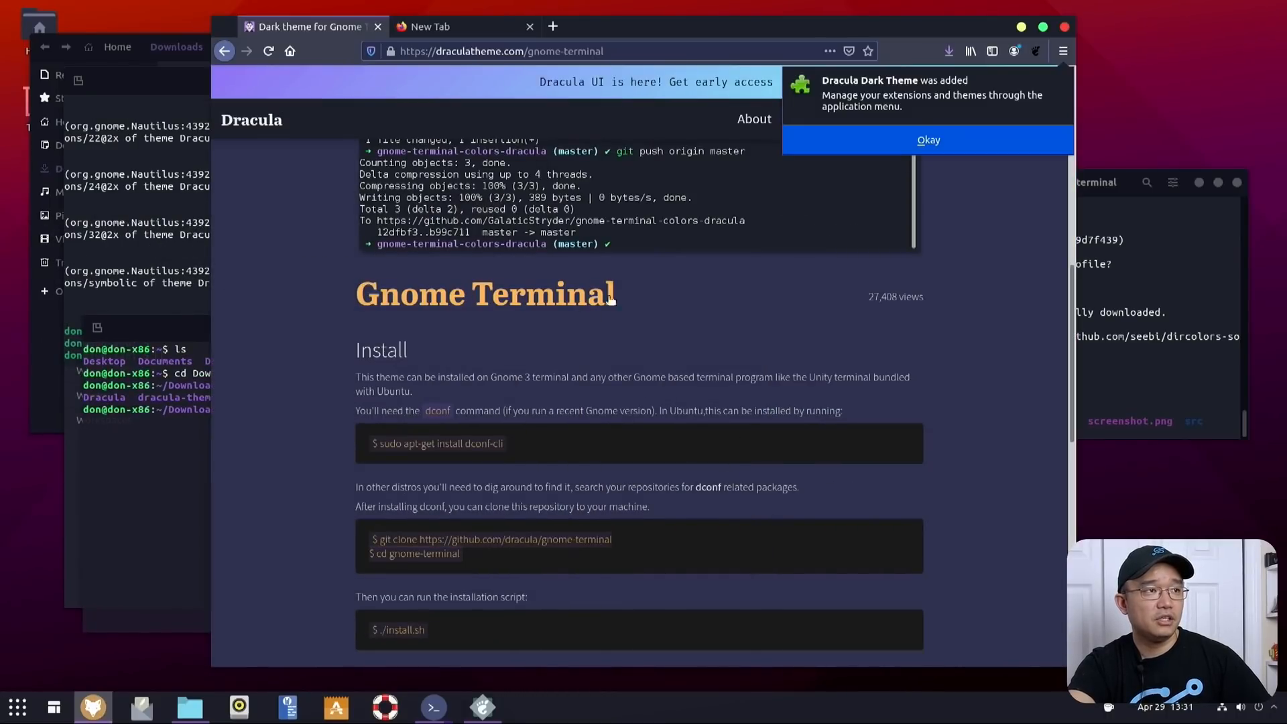
Review the Dracula theme settings in Tweaks Appearance and close the Tweaks window
{"action": "scroll", "scroll_direction": "down", "scroll_amount": 3}
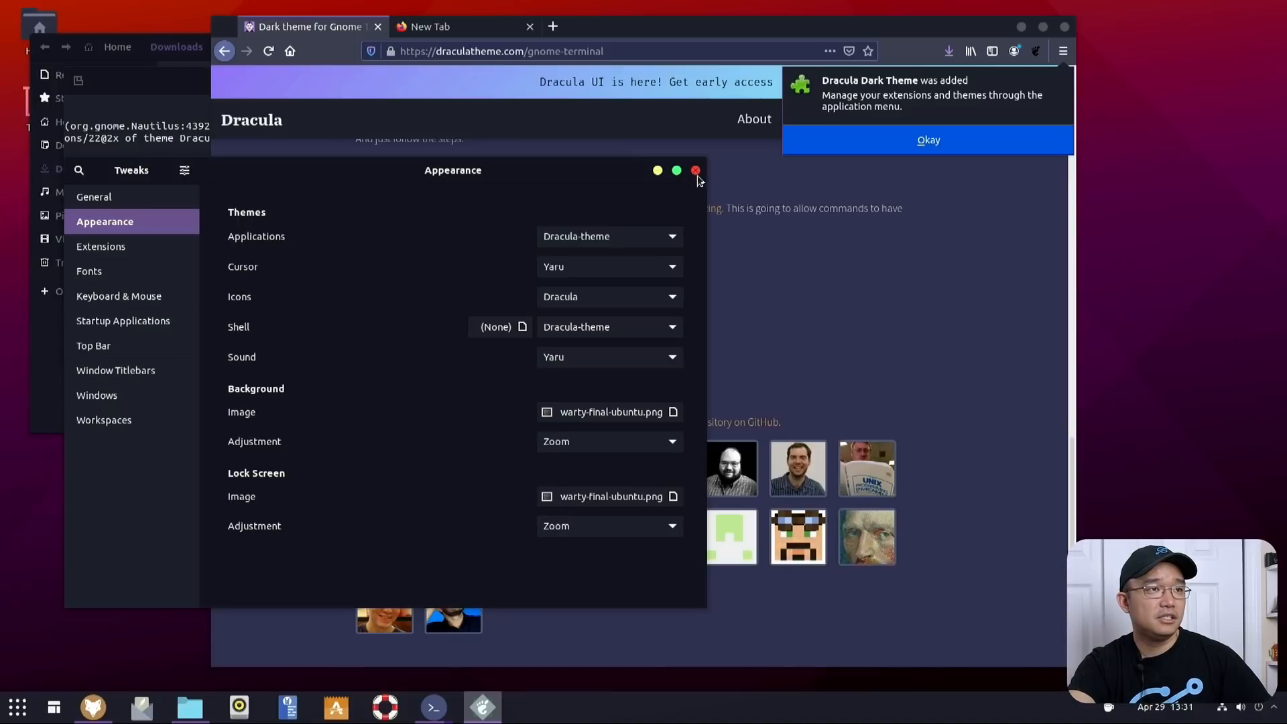
{"action": "left_click", "coordinate": [696, 171]}
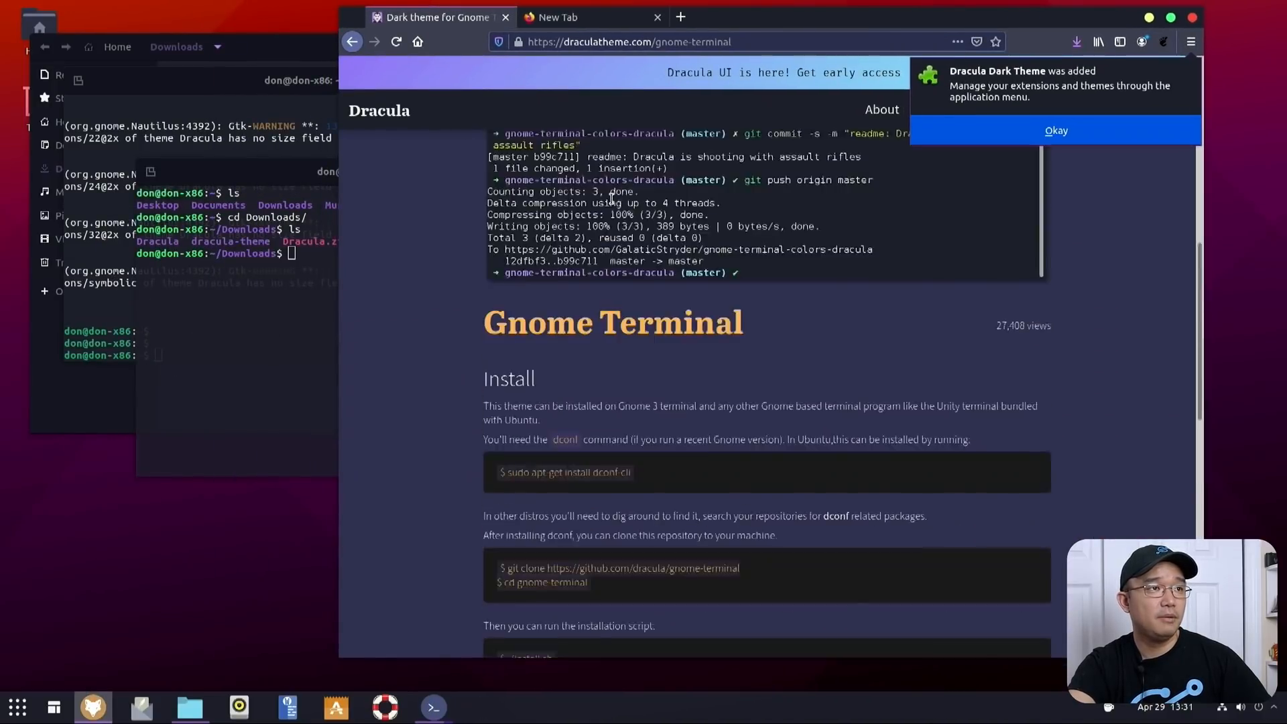
From the Dracula home page search 'wallpaper' and open the Wallpaper page
{"action": "left_click", "coordinate": [379, 110]}
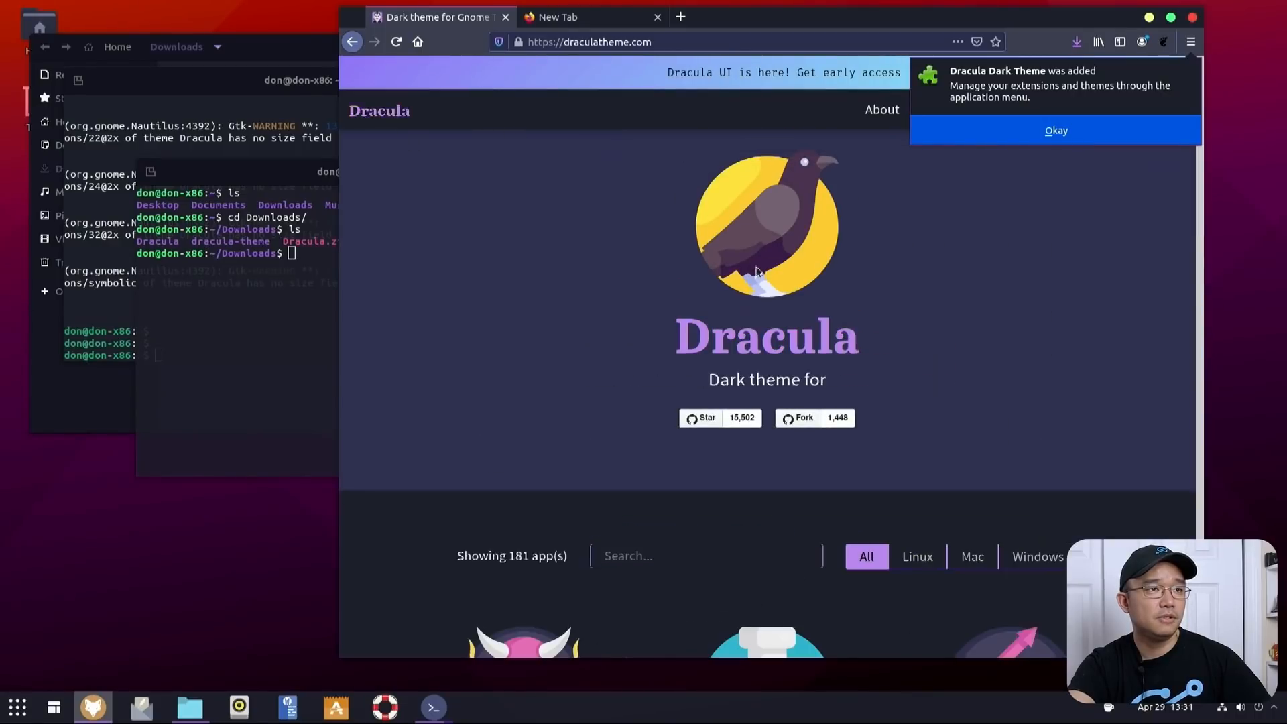
{"action": "left_click", "coordinate": [703, 554]}
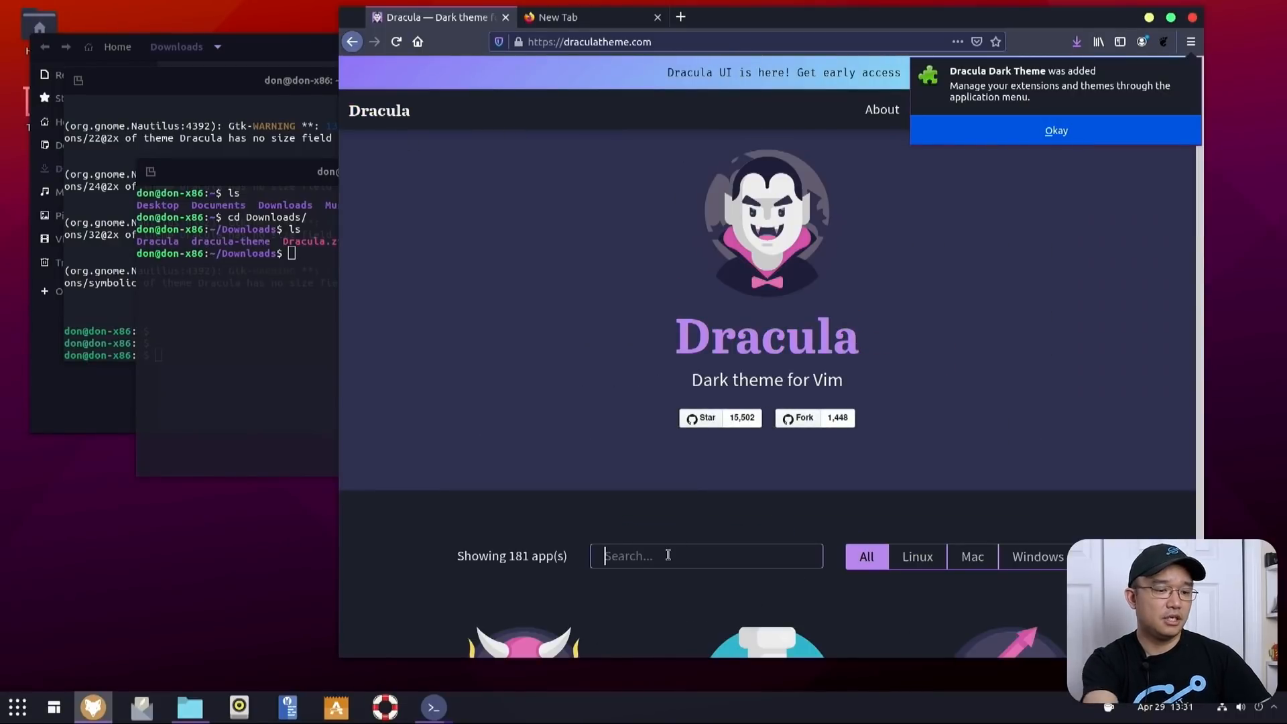
{"action": "type", "text": "wallpaper"}
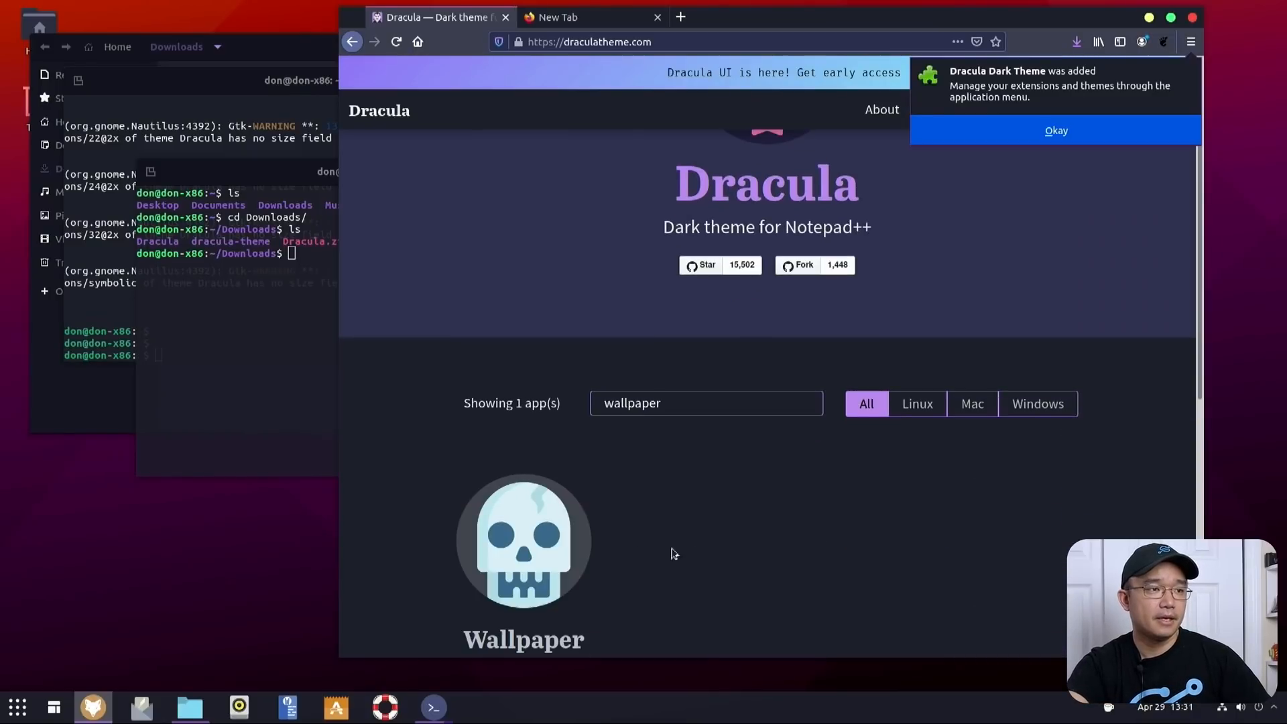
{"action": "left_click", "coordinate": [523, 540]}
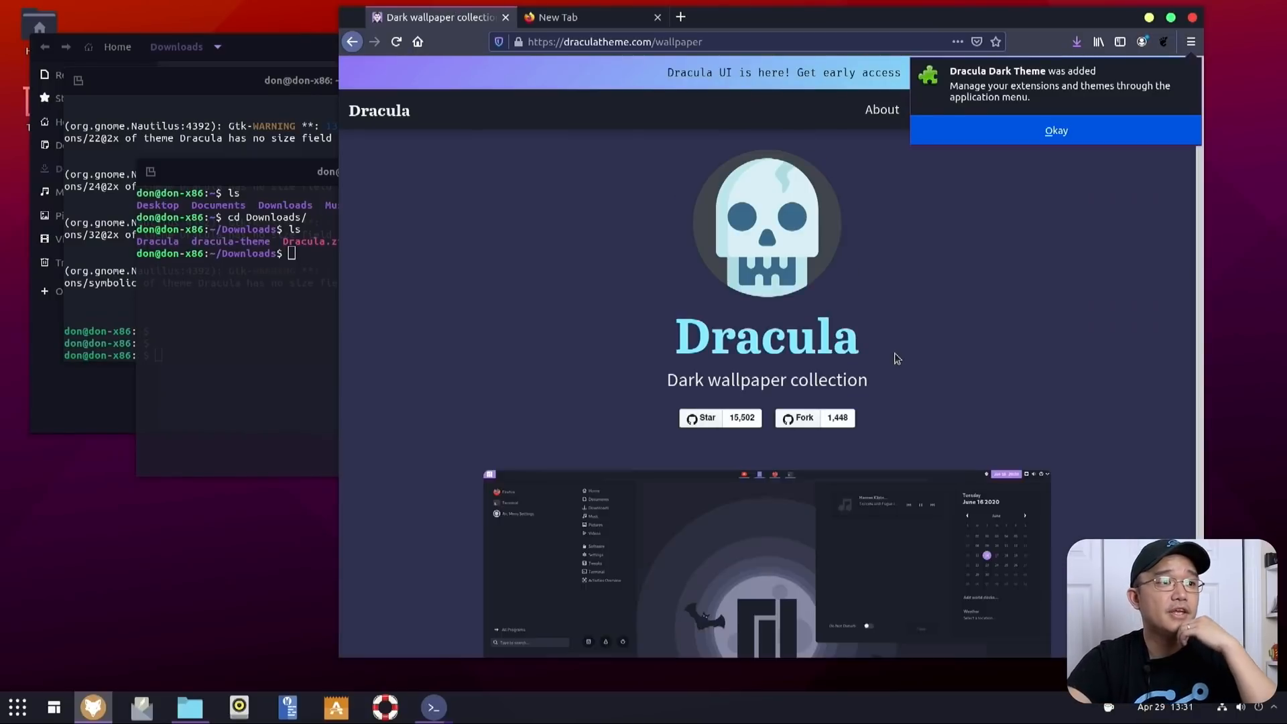
Reach the Base moon-and-bats wallpaper, select base.png's URL and return to the terminal
{"action": "scroll", "scroll_direction": "down", "scroll_amount": 3}
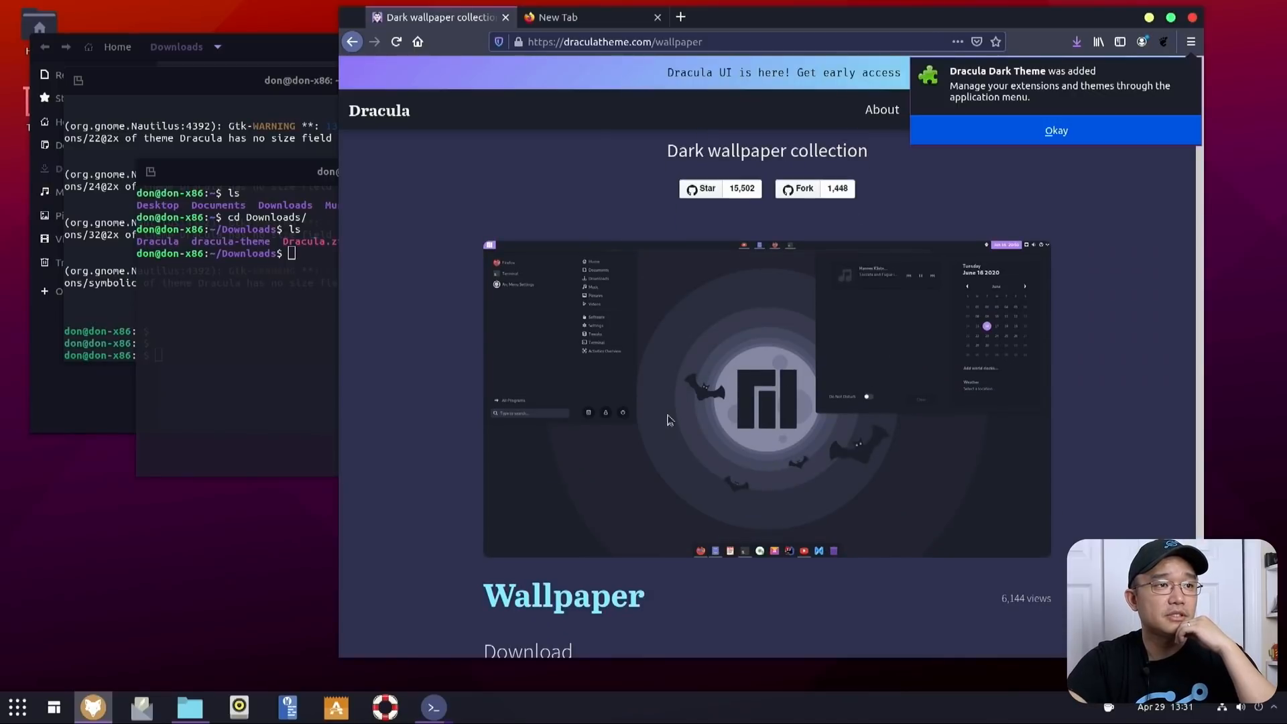
{"action": "scroll", "scroll_direction": "down", "scroll_amount": 3}
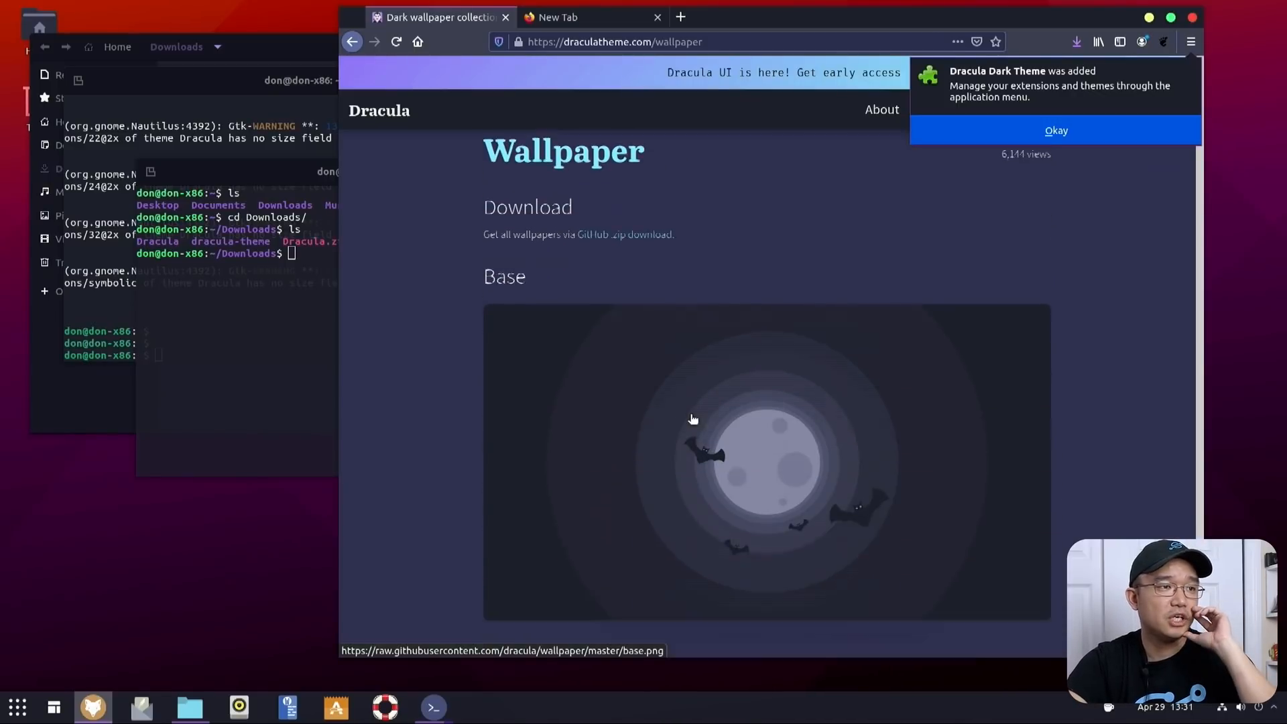
{"action": "scroll", "scroll_direction": "down", "scroll_amount": 3}
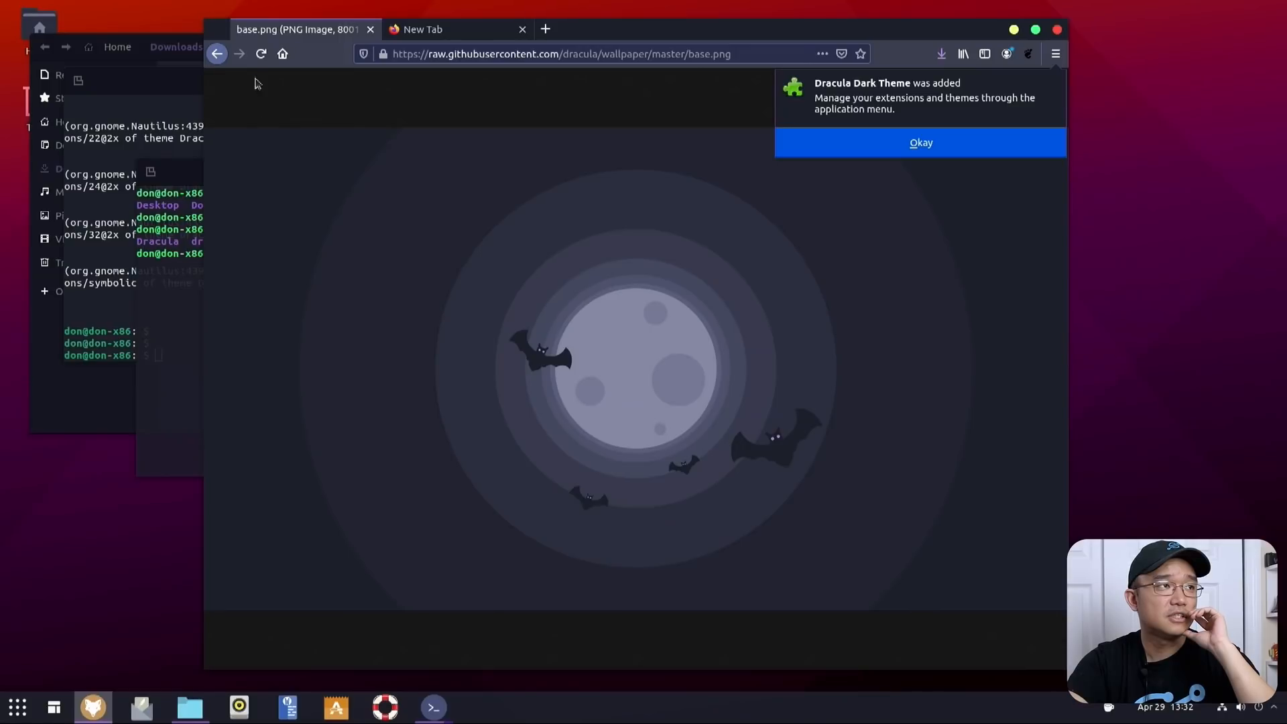
{"action": "mouse_move", "coordinate": [544, 351]}
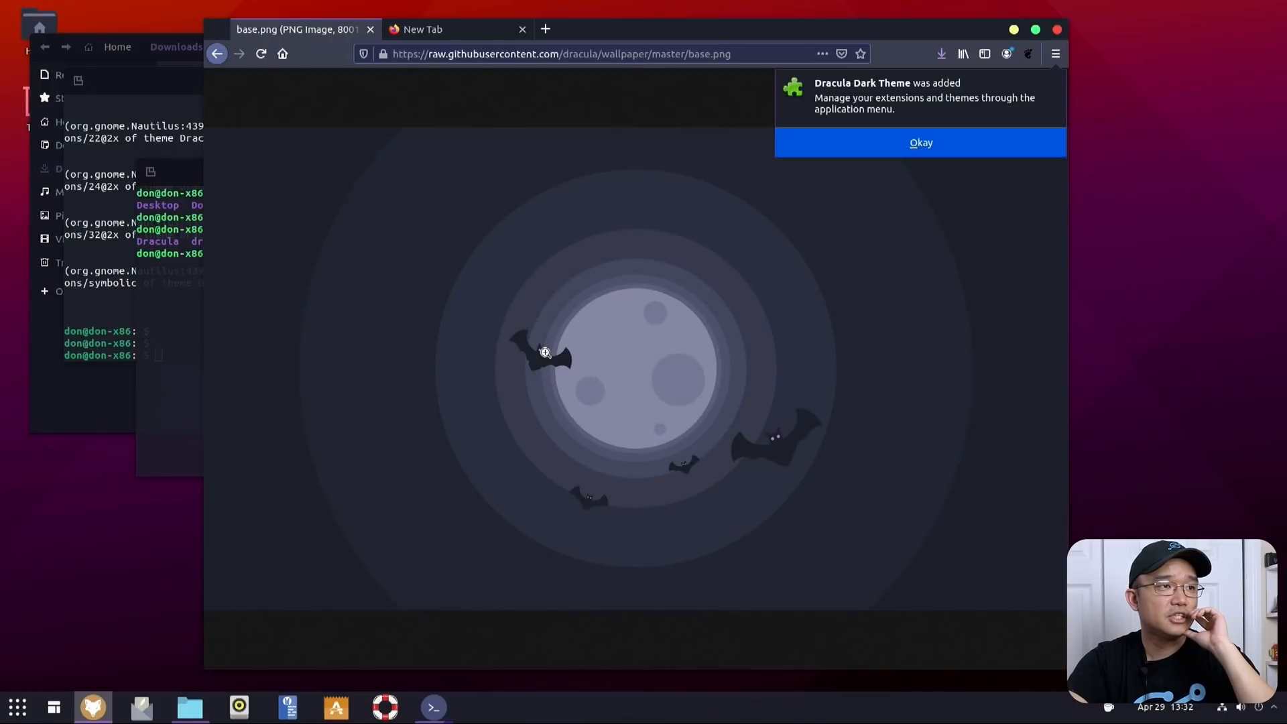
{"action": "left_click", "coordinate": [561, 53]}
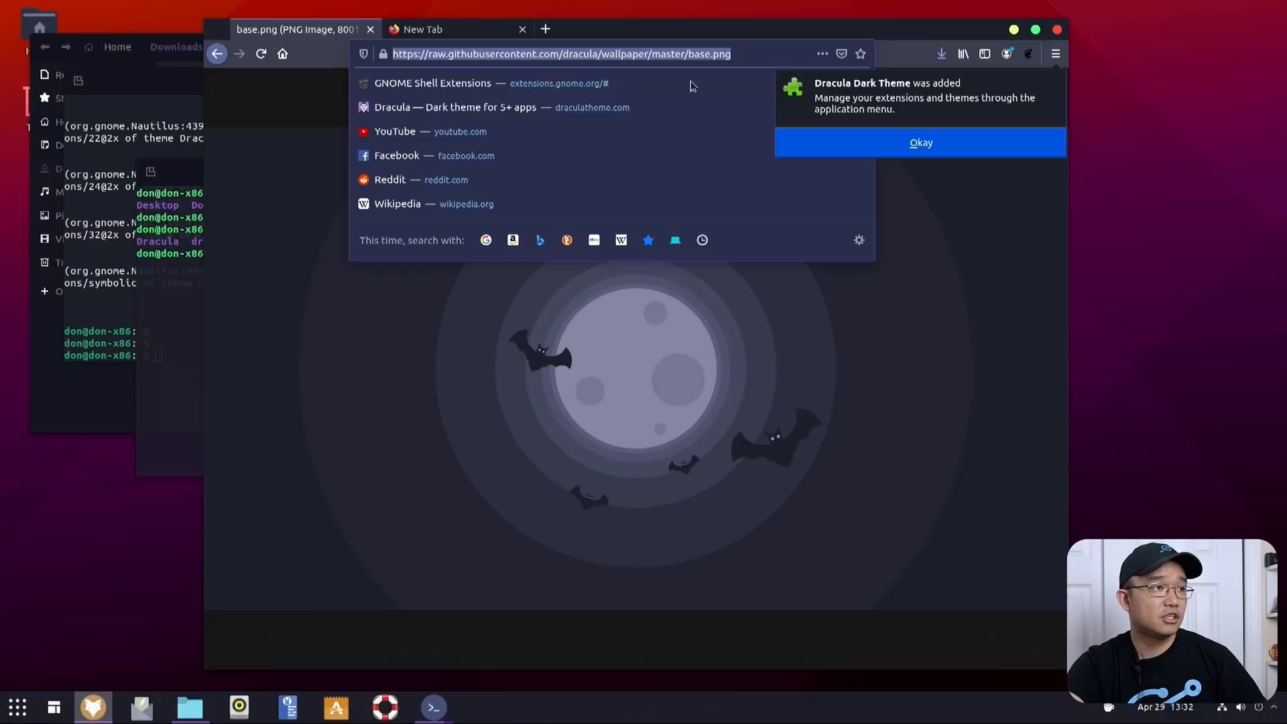
{"action": "left_click", "coordinate": [433, 707]}
{"action": "type", "text": "cd Pic"}
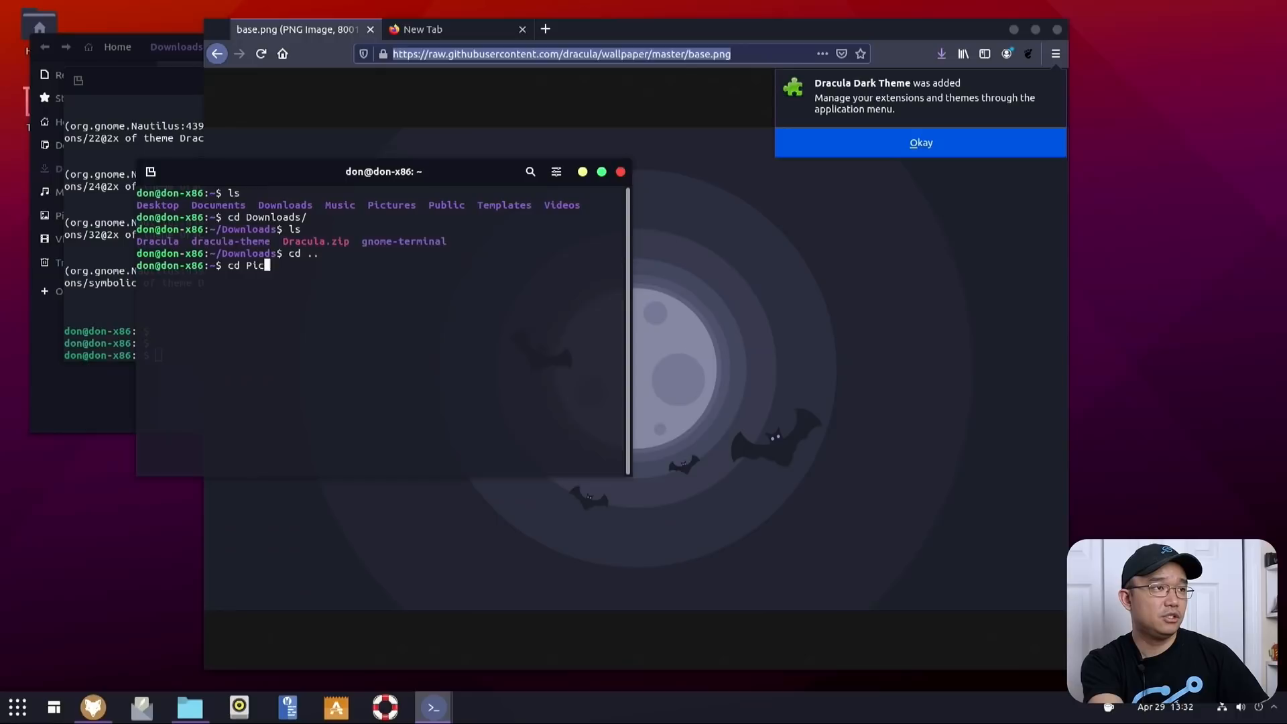
wget the pasted base.png URL into Pictures and ls to confirm the file is there
{"action": "type", "text": "wget"}
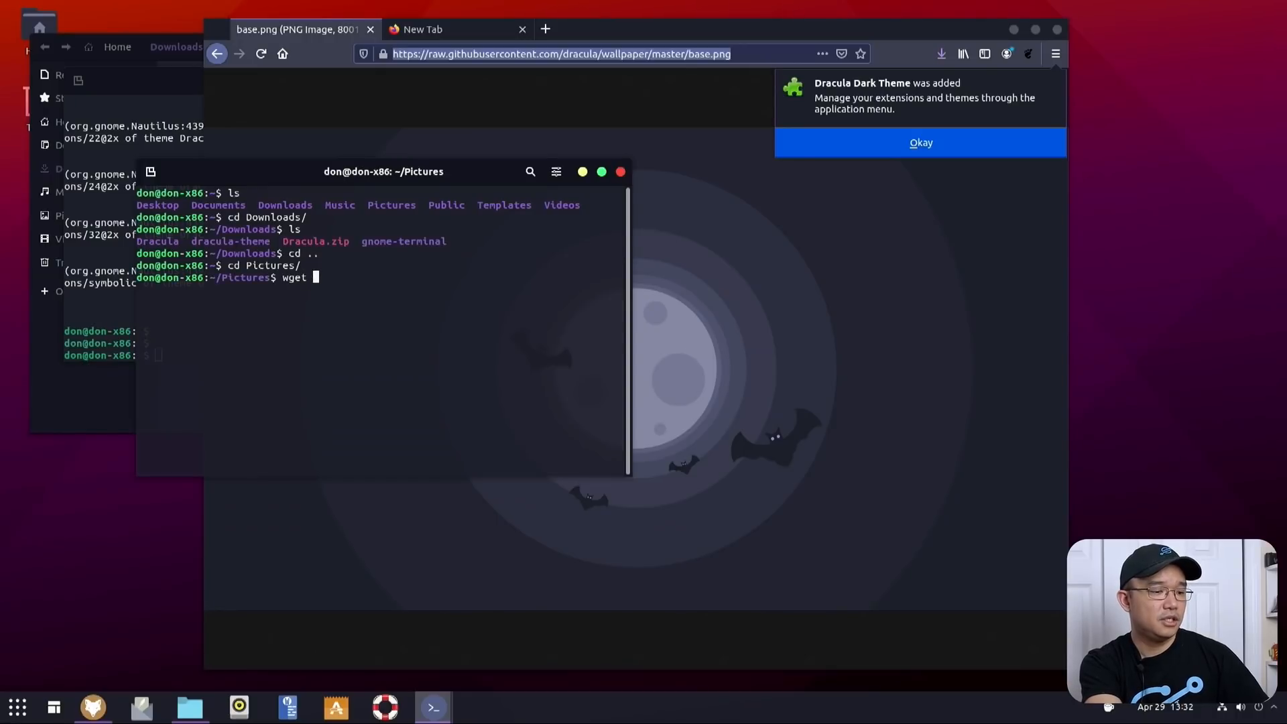
{"action": "key", "text": "Return"}
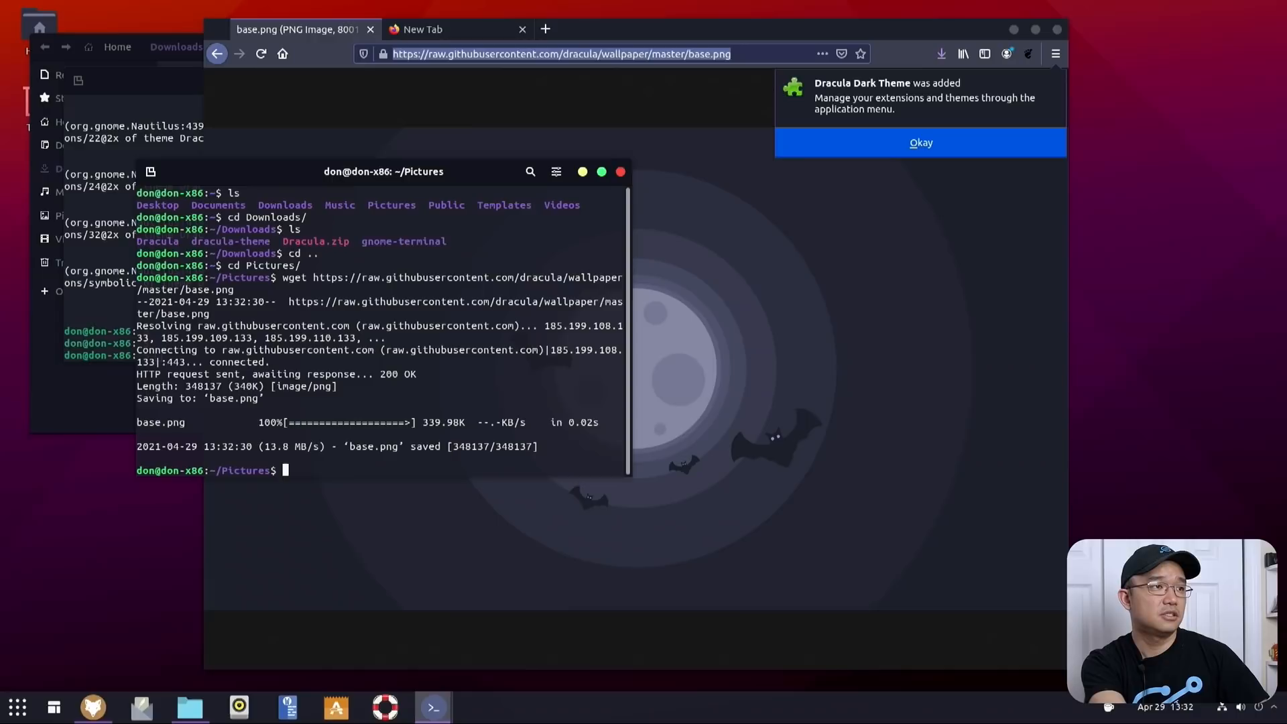
{"action": "type", "text": "ls"}
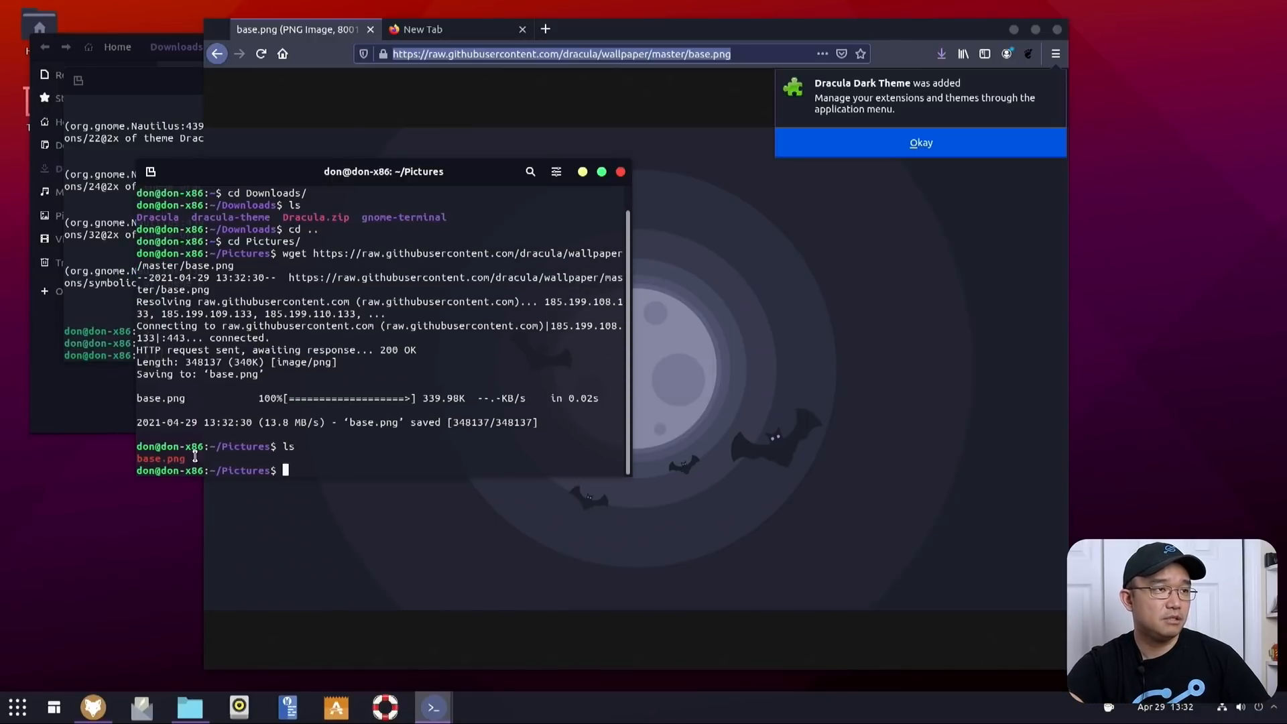
Set base.png in Pictures as the desktop wallpaper from Files
{"action": "left_click", "coordinate": [189, 706]}
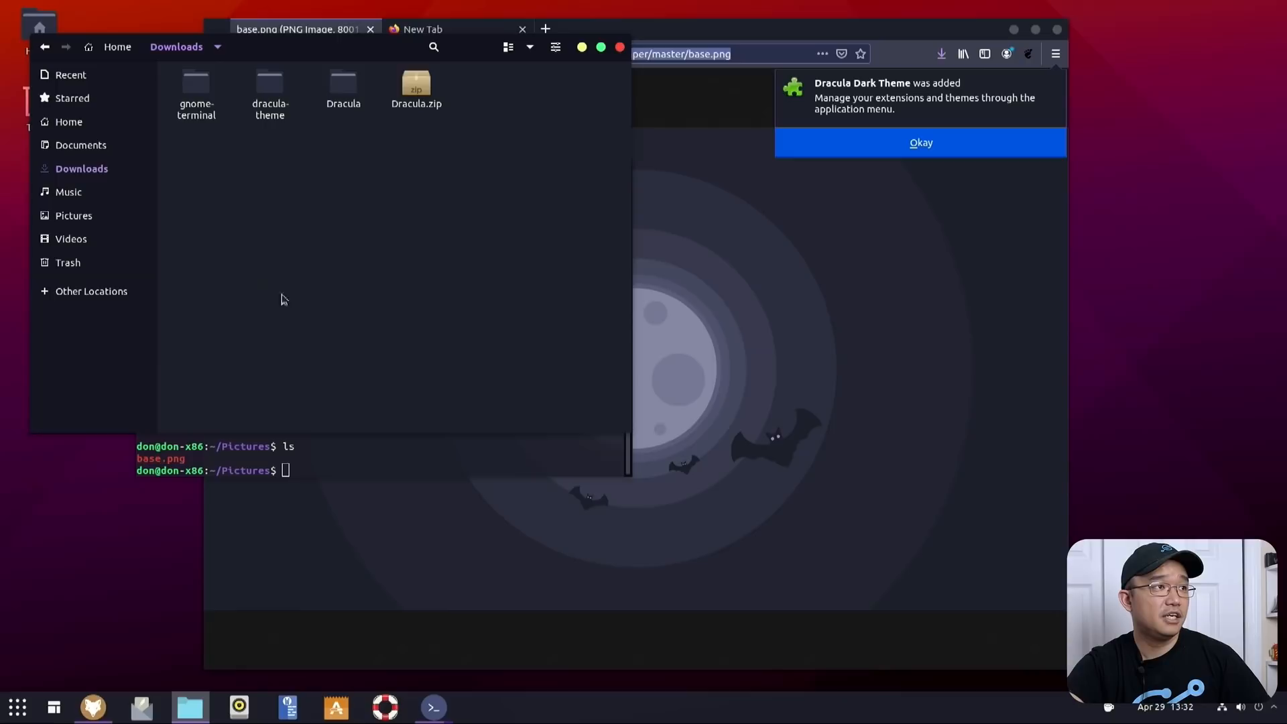
{"action": "left_click", "coordinate": [75, 214]}
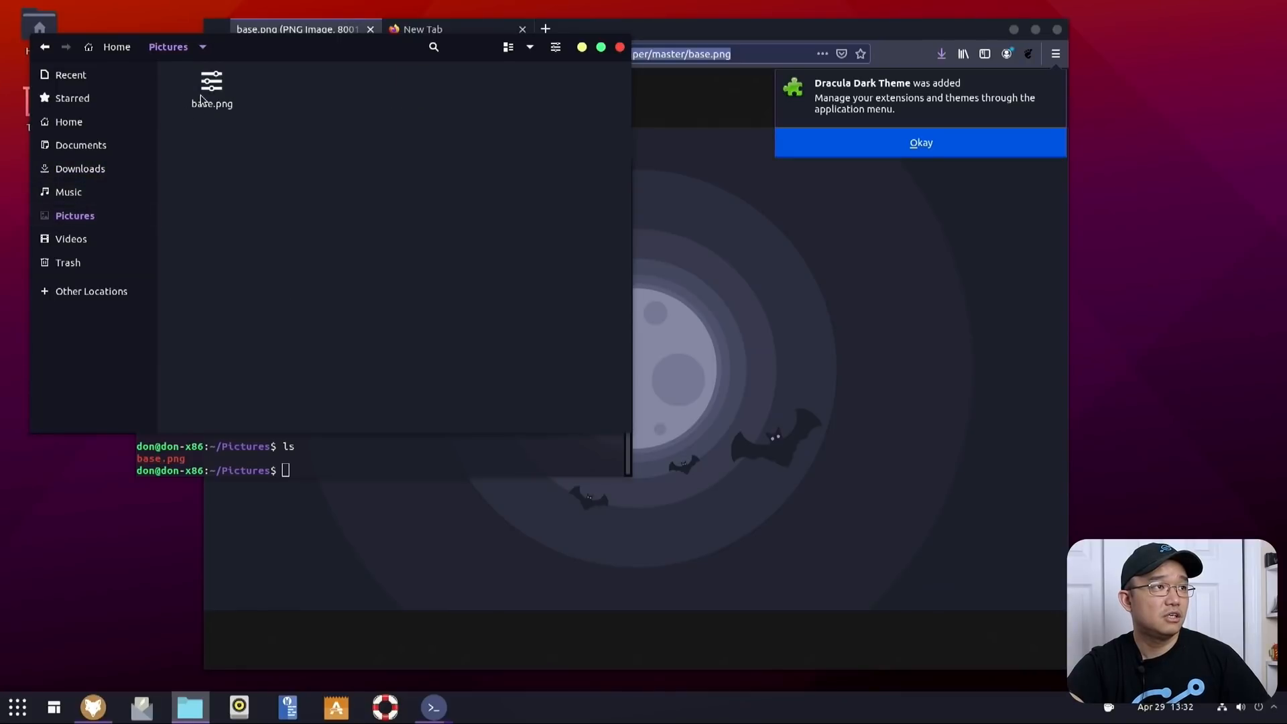
{"action": "right_click", "coordinate": [210, 85]}
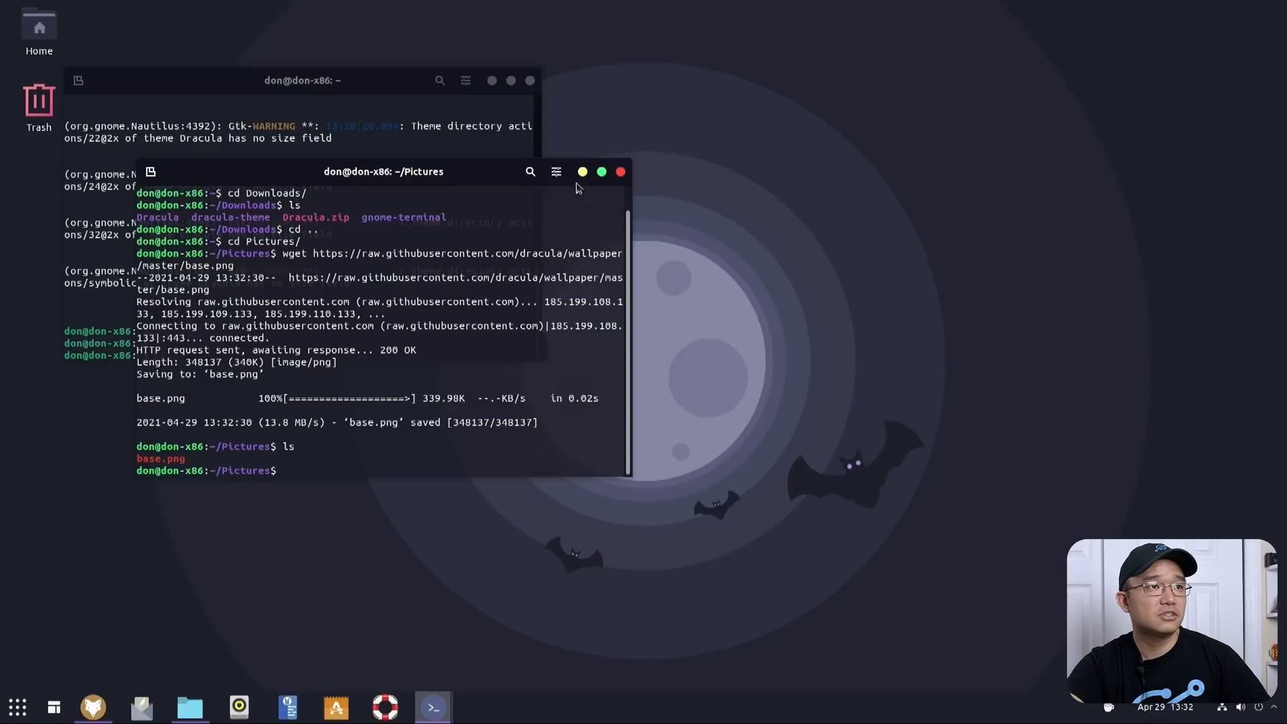
Close both terminal windows and bring the Pictures folder window back up
{"action": "left_click", "coordinate": [621, 171]}
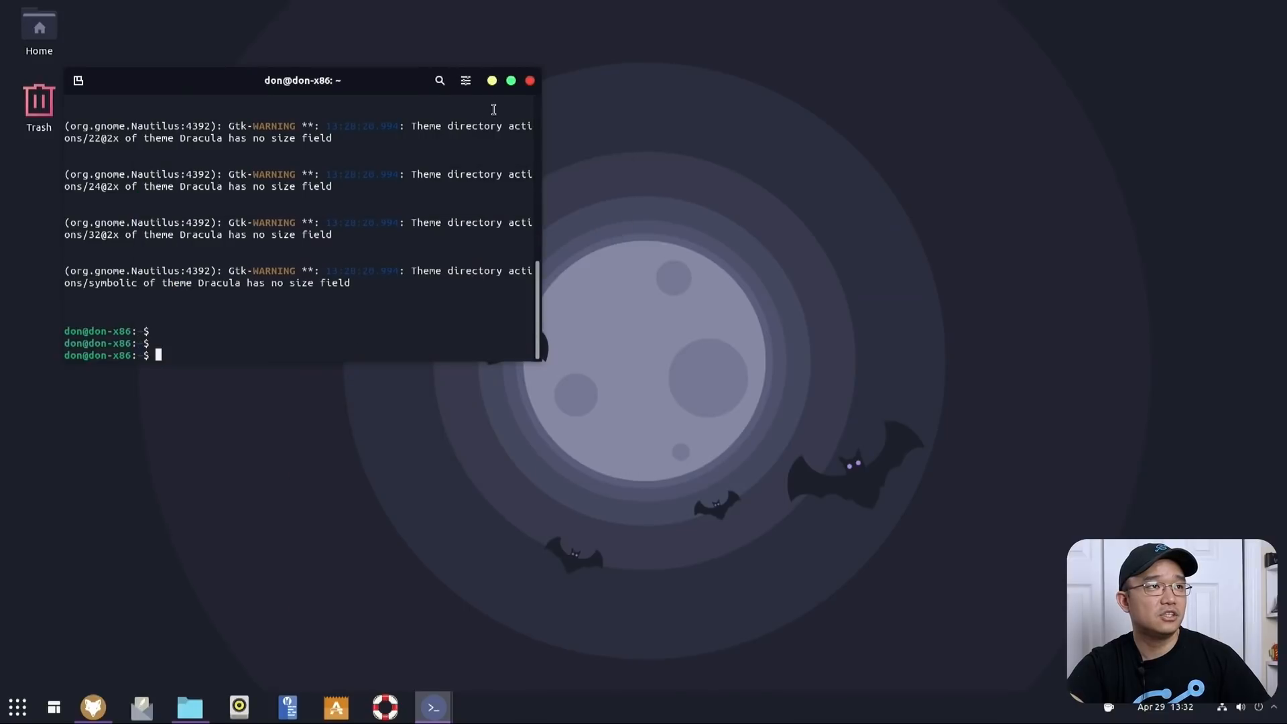
{"action": "left_click", "coordinate": [189, 707]}
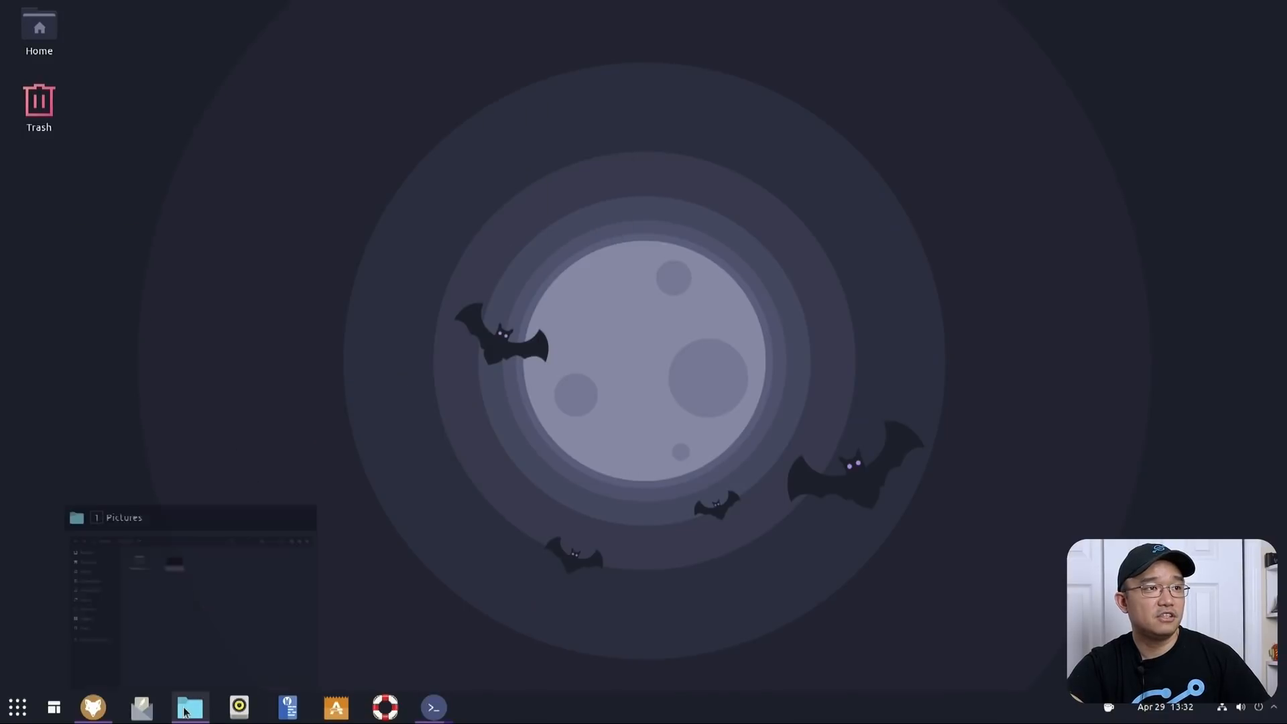
{"action": "left_click", "coordinate": [189, 707]}
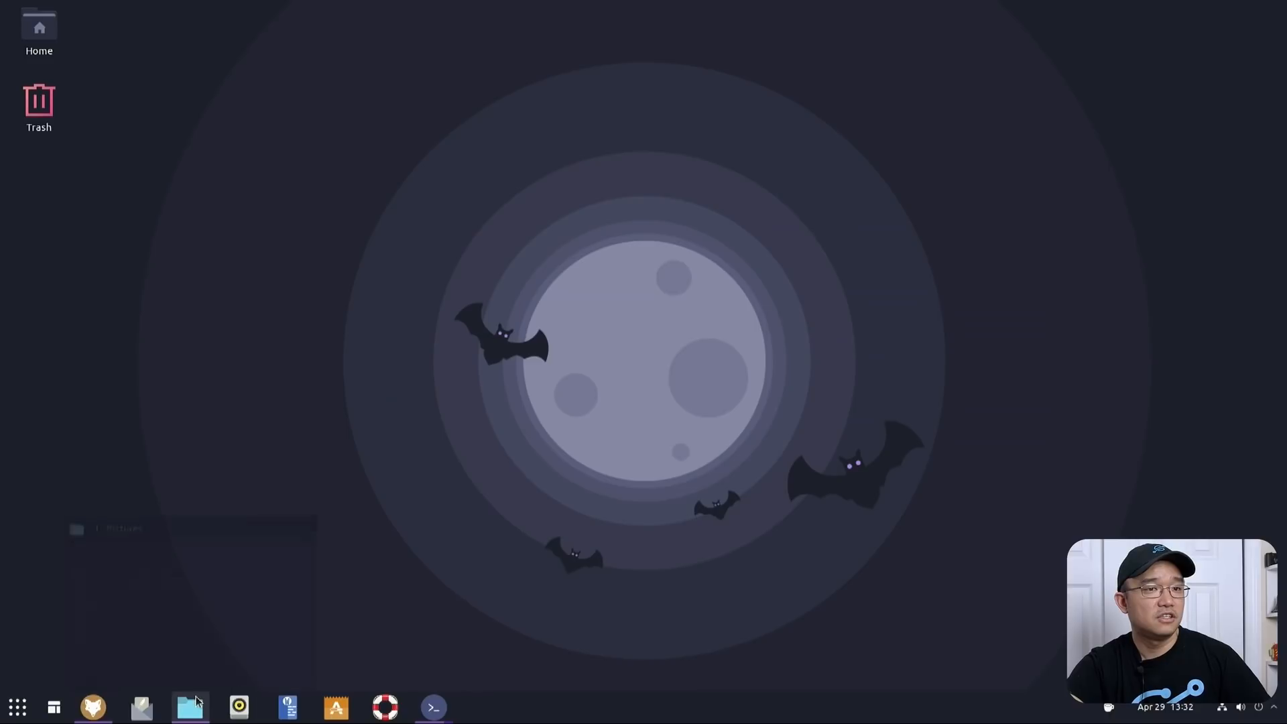
{"action": "left_click", "coordinate": [189, 706]}
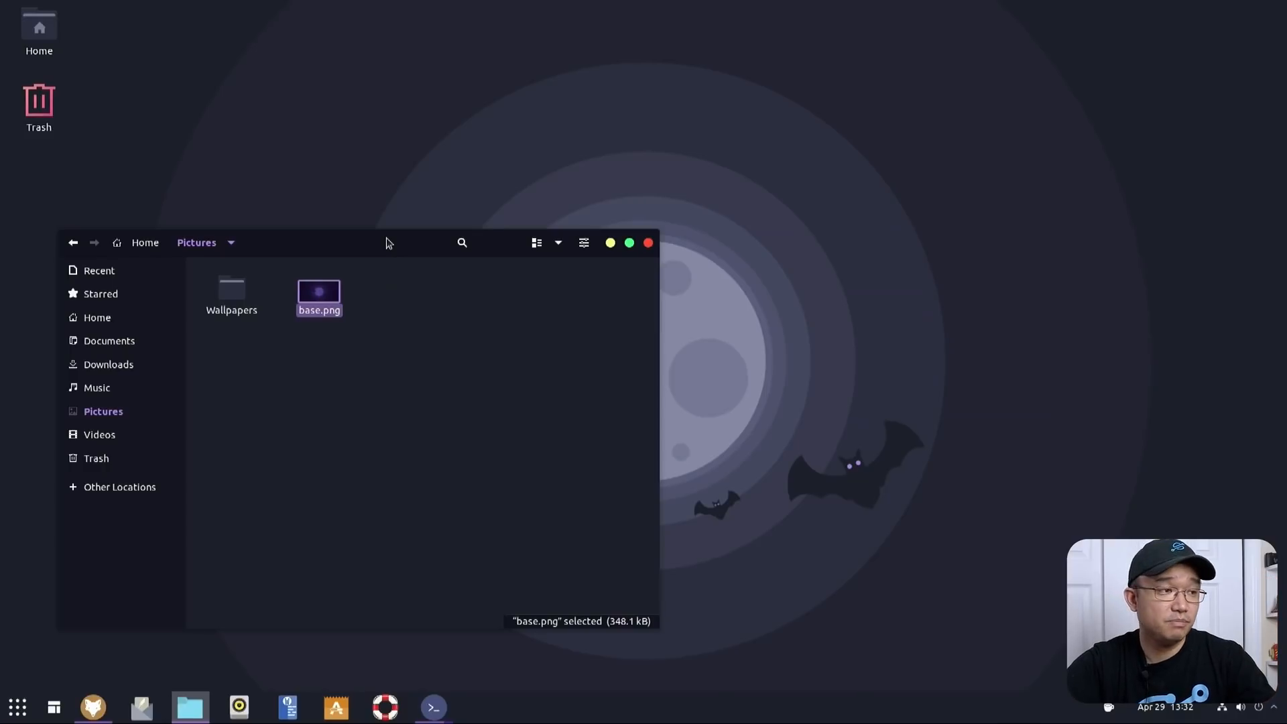
{"action": "mouse_move", "coordinate": [432, 707]}
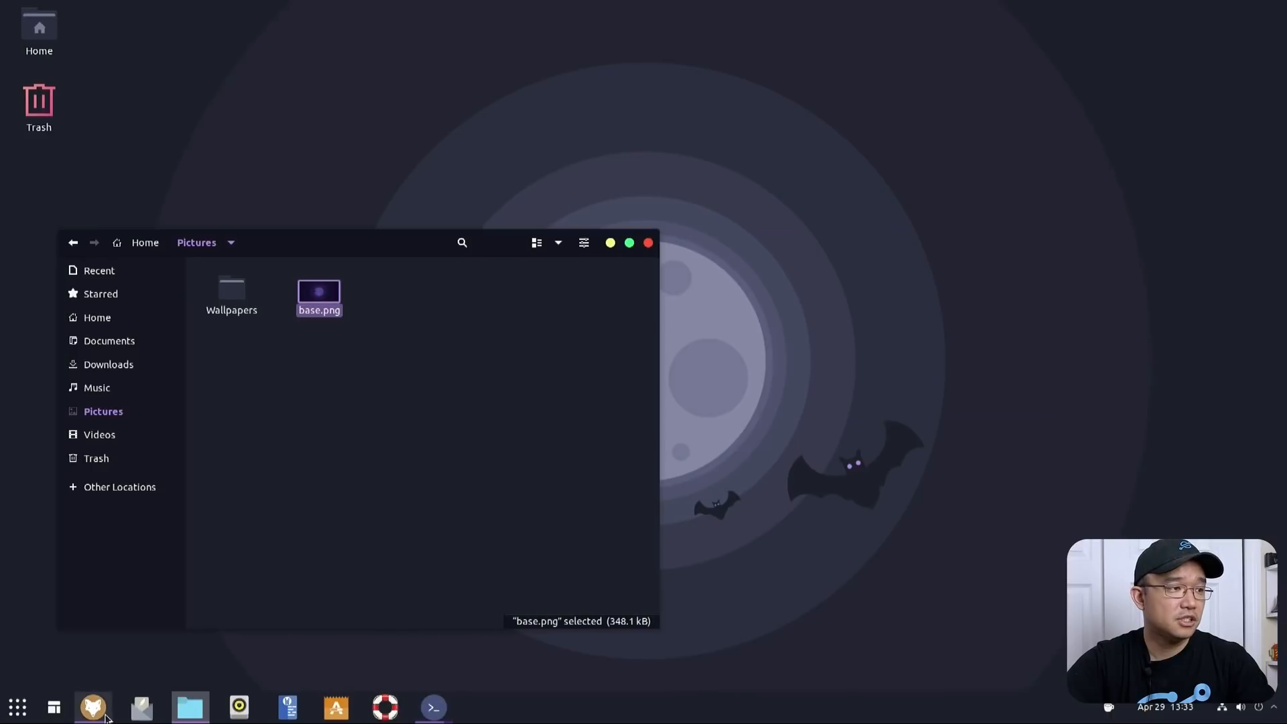
Return to the draculatheme.com home page and visit the Atom theme page
{"action": "left_click", "coordinate": [92, 706]}
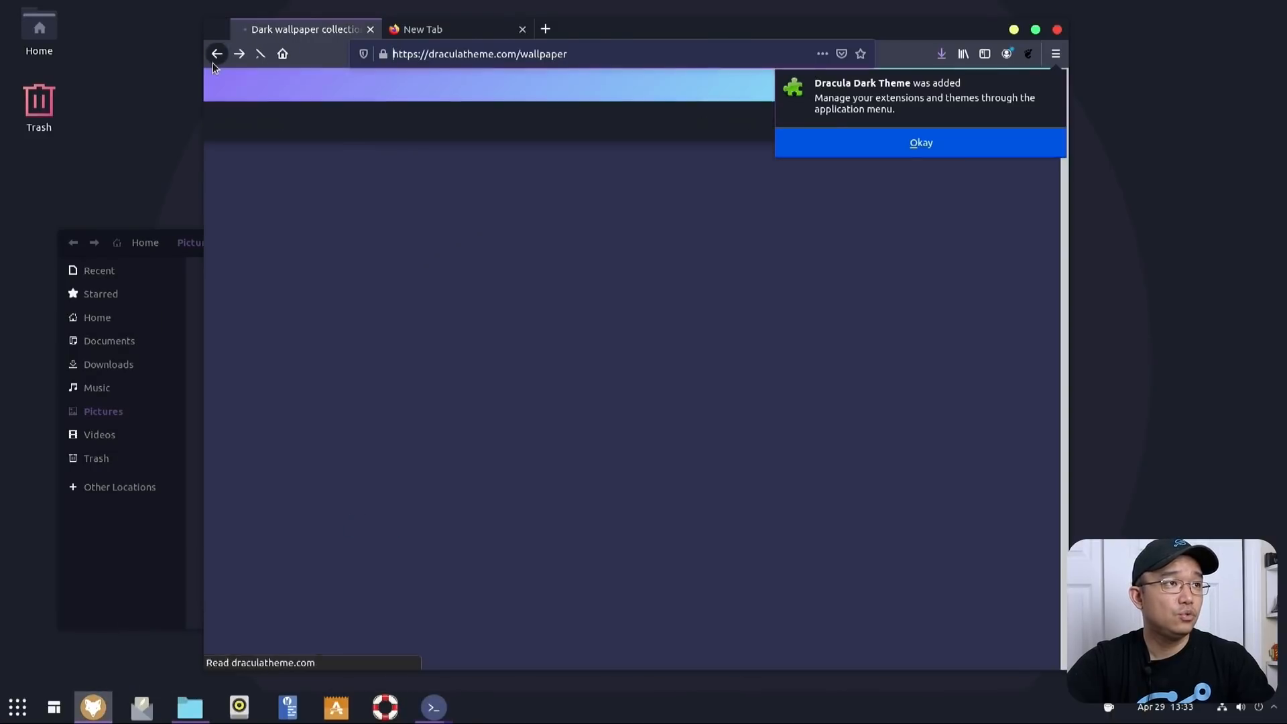
{"action": "left_click", "coordinate": [218, 53]}
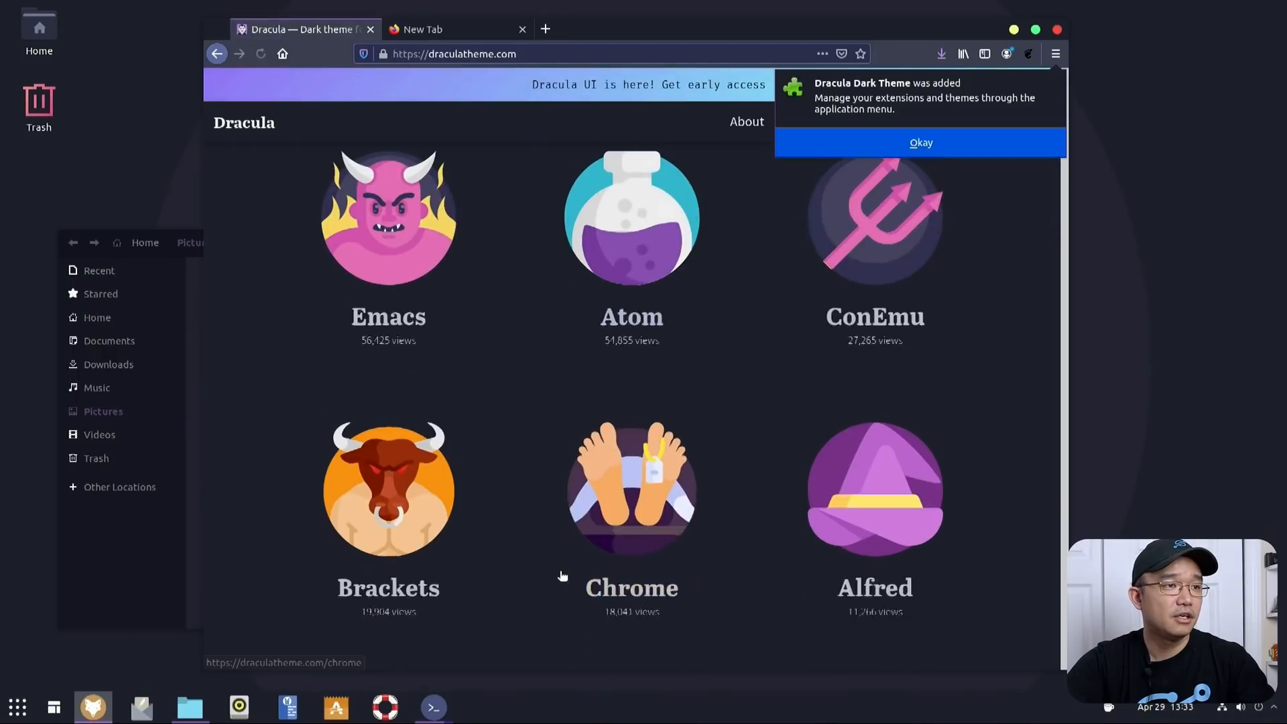
{"action": "left_click", "coordinate": [630, 217]}
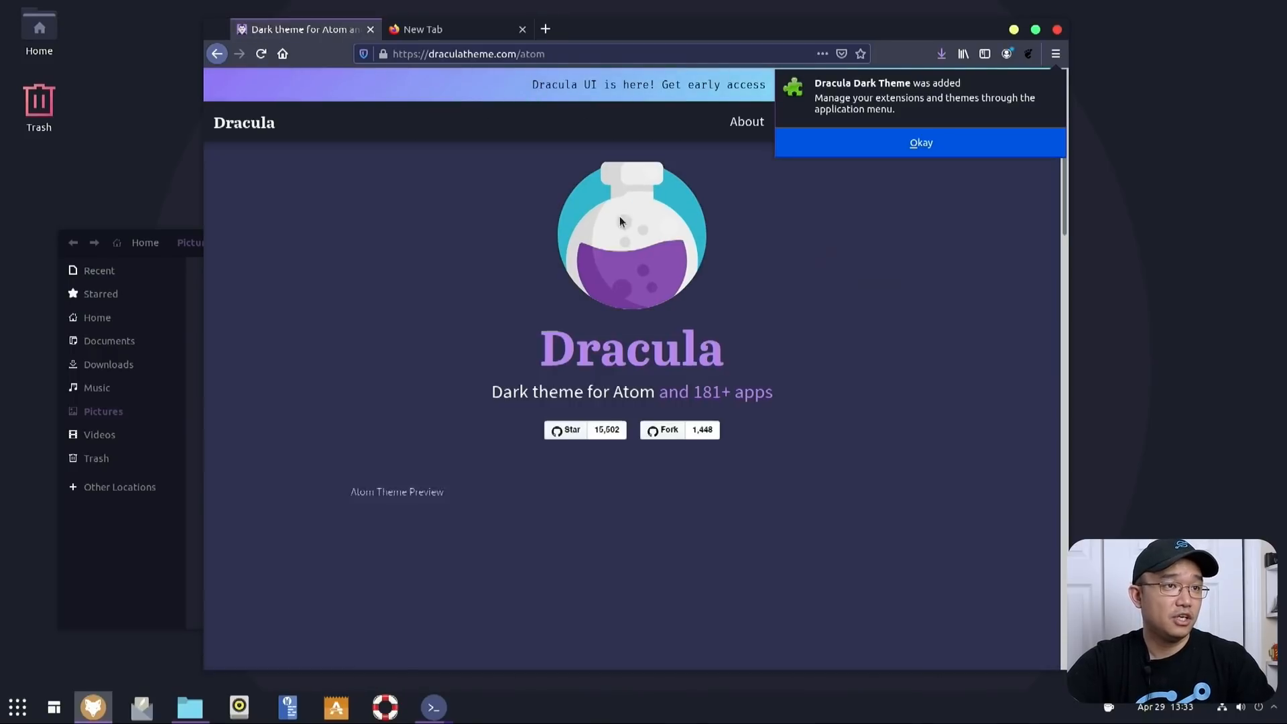
Scroll through the grid of Dracula-themed apps and dismiss the theme-added notice with Okay
{"action": "scroll", "scroll_direction": "down", "scroll_amount": 3}
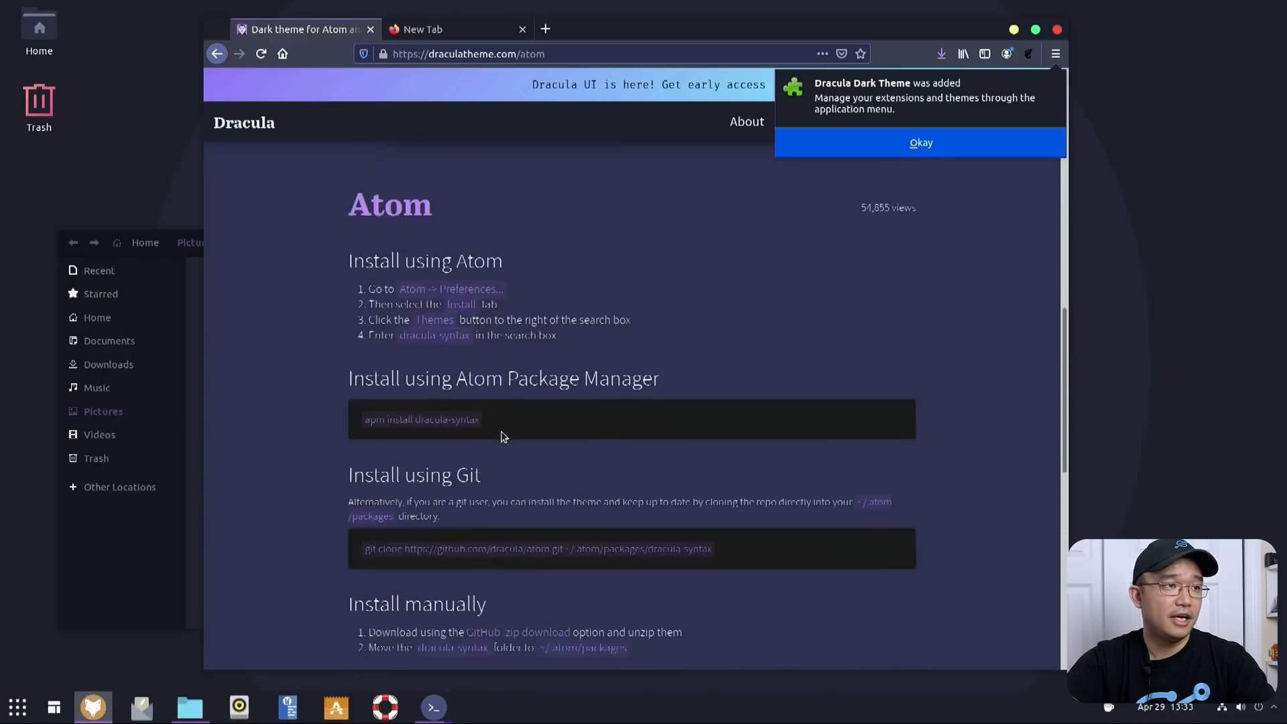
{"action": "scroll", "scroll_direction": "down", "scroll_amount": 3}
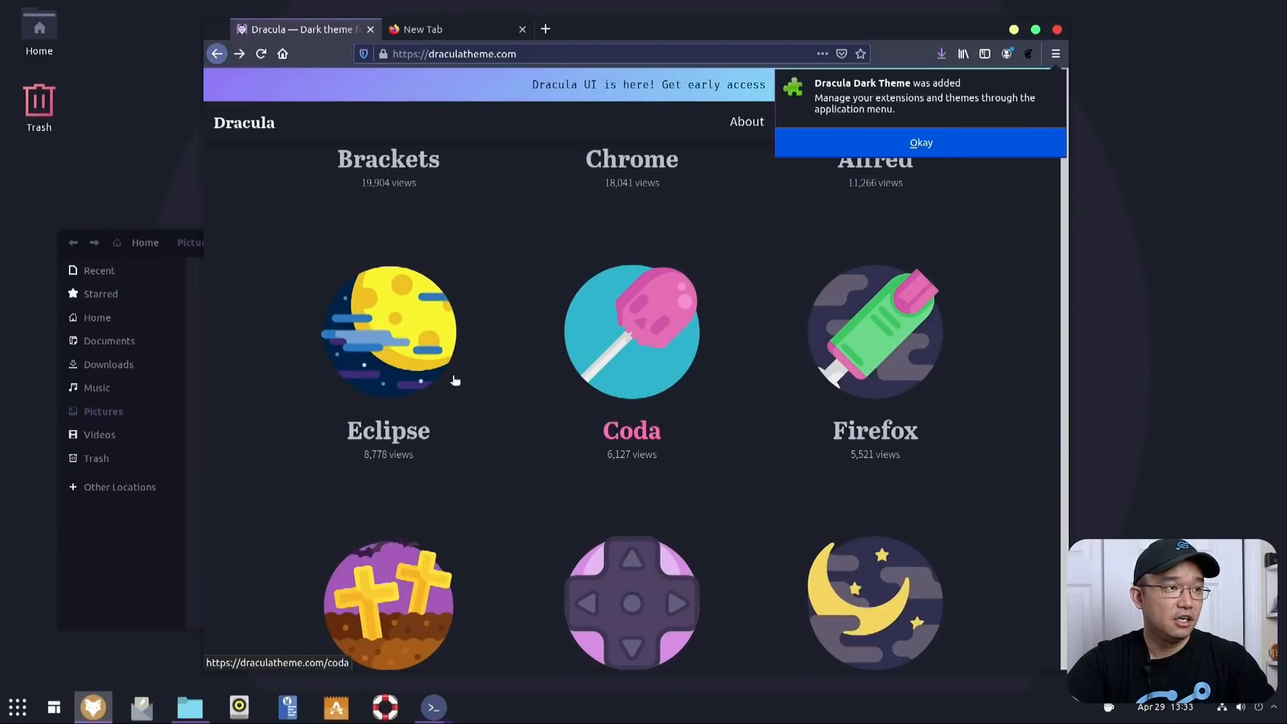
{"action": "scroll", "scroll_direction": "down", "scroll_amount": 3}
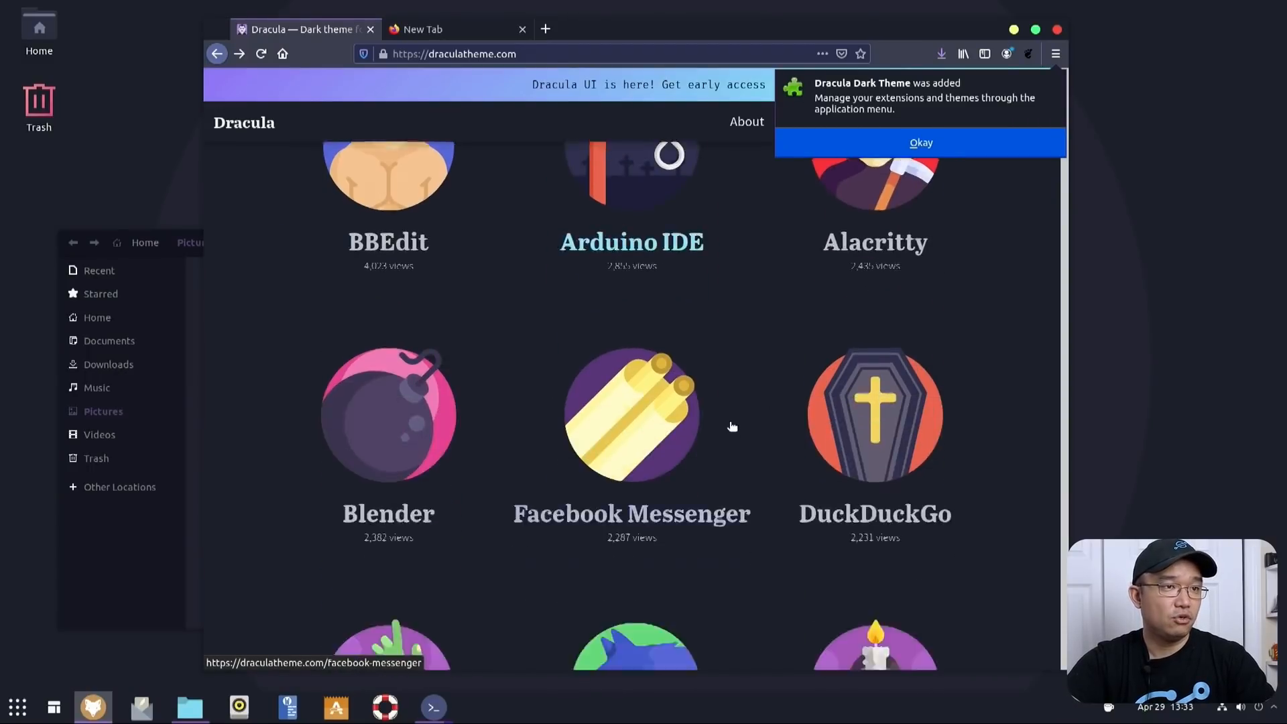
{"action": "scroll", "scroll_direction": "down", "scroll_amount": 3}
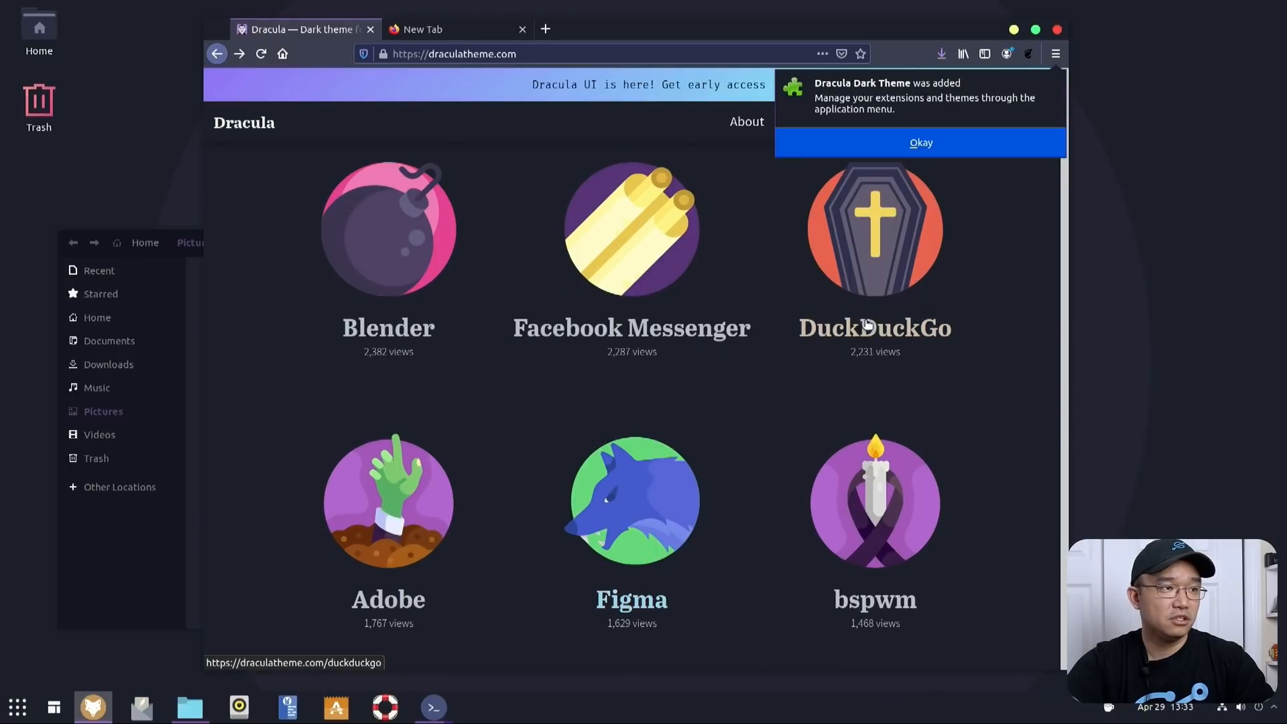
{"action": "mouse_move", "coordinate": [502, 300]}
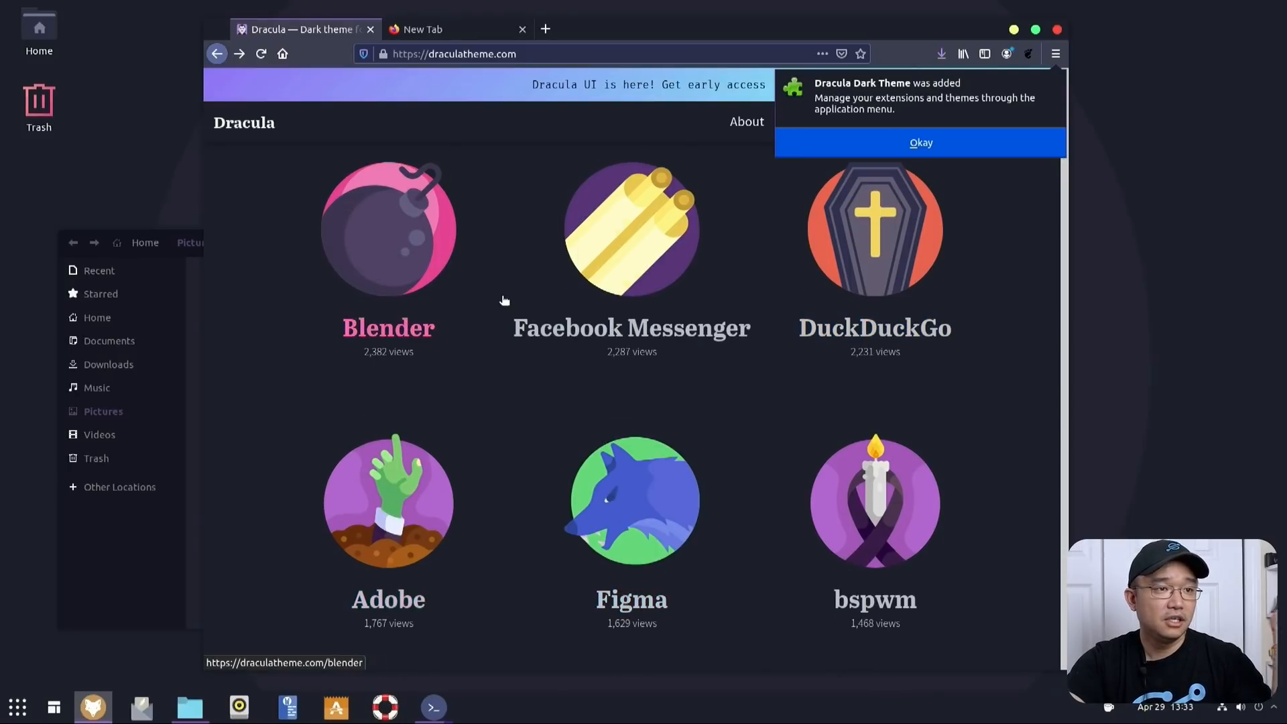
{"action": "scroll", "scroll_direction": "down", "scroll_amount": 3}
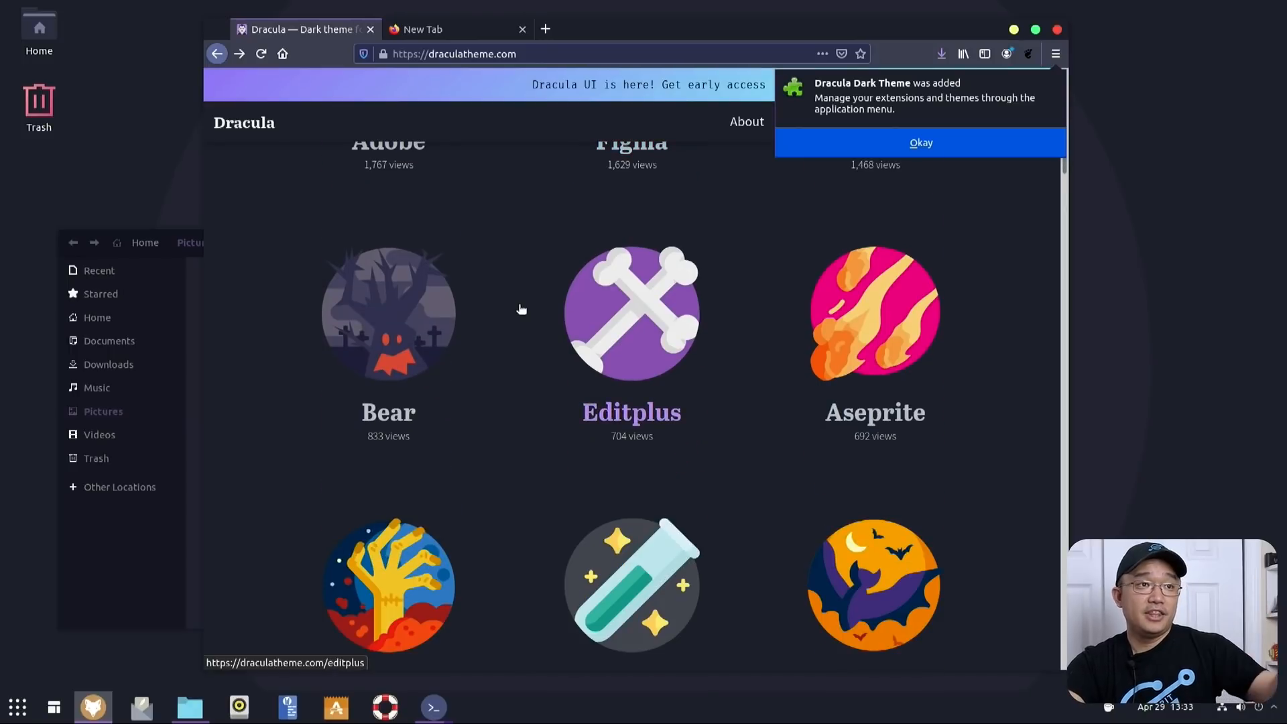
{"action": "left_click", "coordinate": [919, 142]}
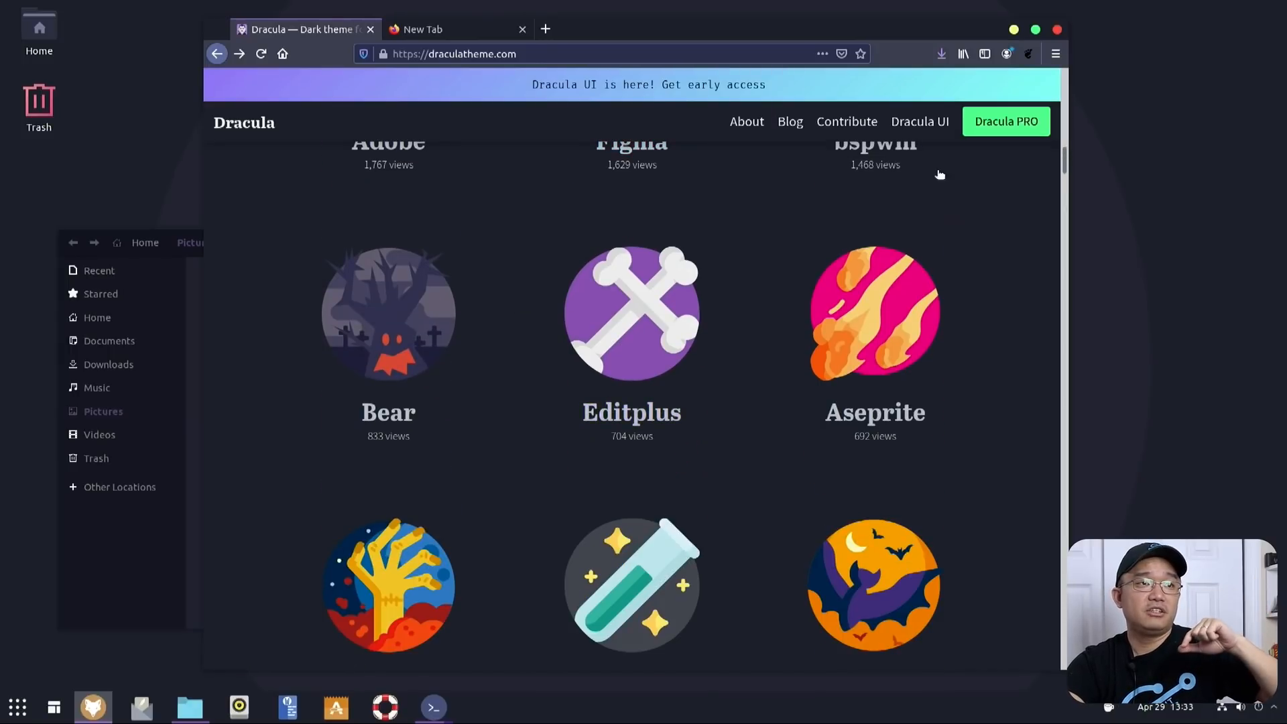